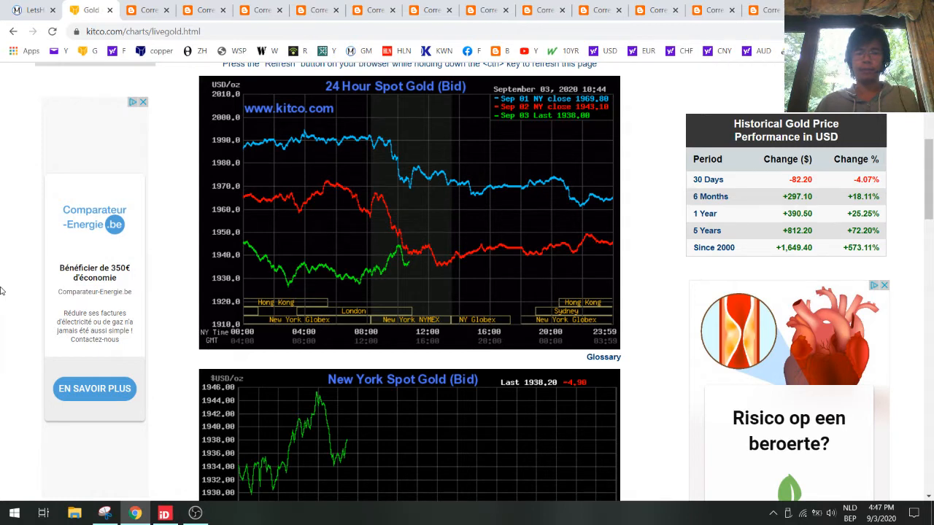
pyautogui.moveTo(178, 186)
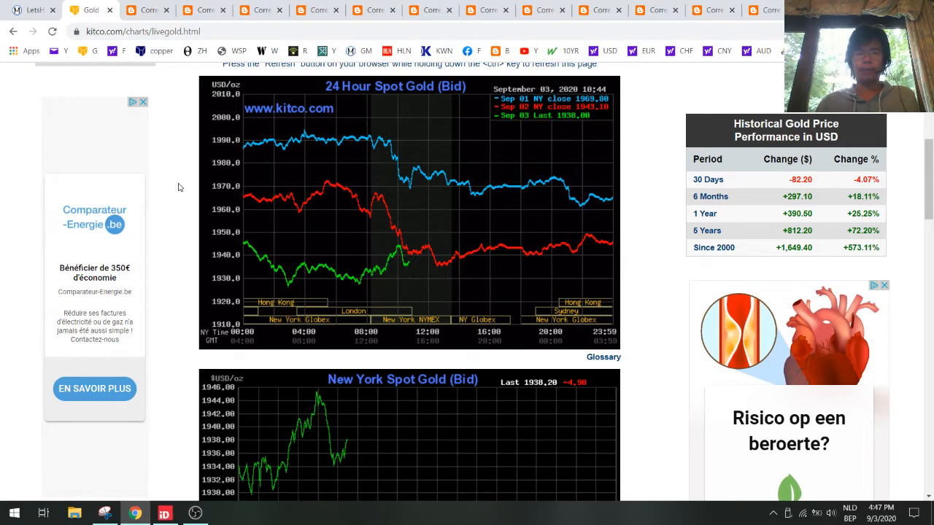
# - Scroll the Kitco live gold page down to the 30-day through 10-year historical gold charts
pyautogui.scroll(-3)
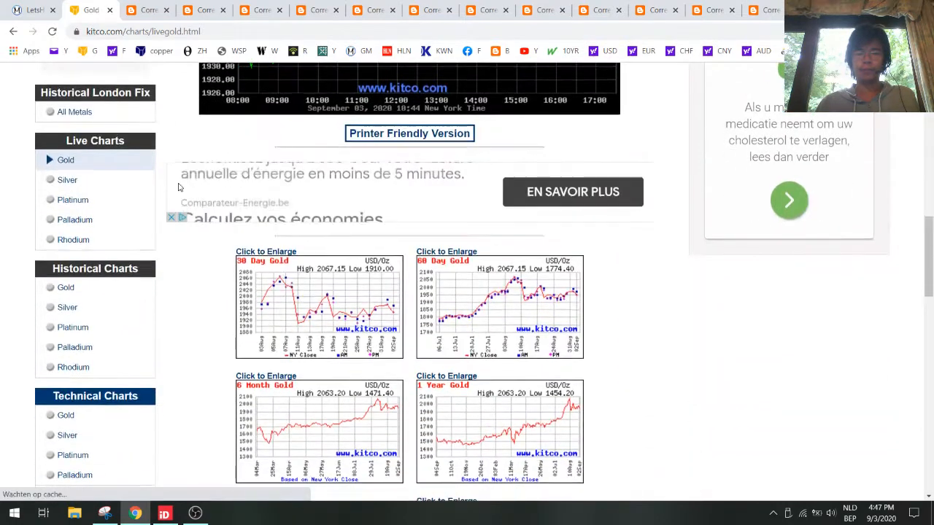
pyautogui.scroll(-3)
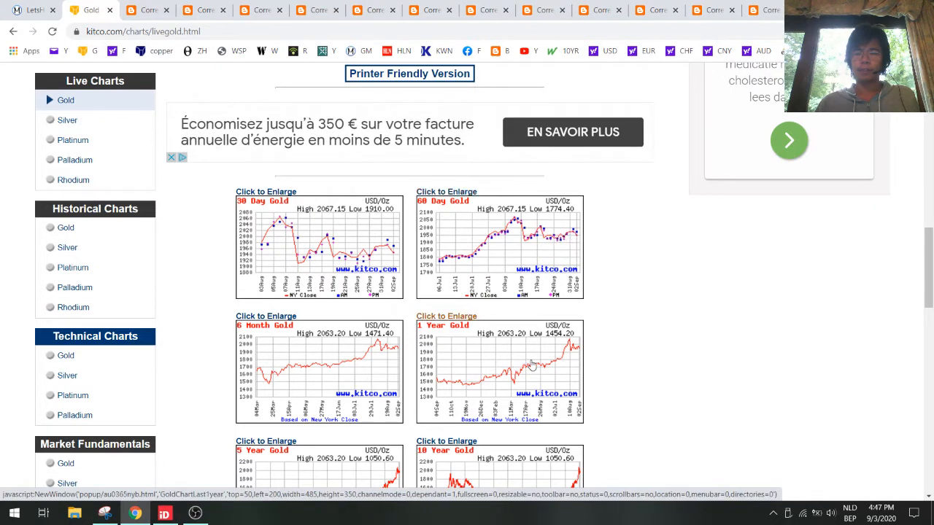
pyautogui.moveTo(598, 334)
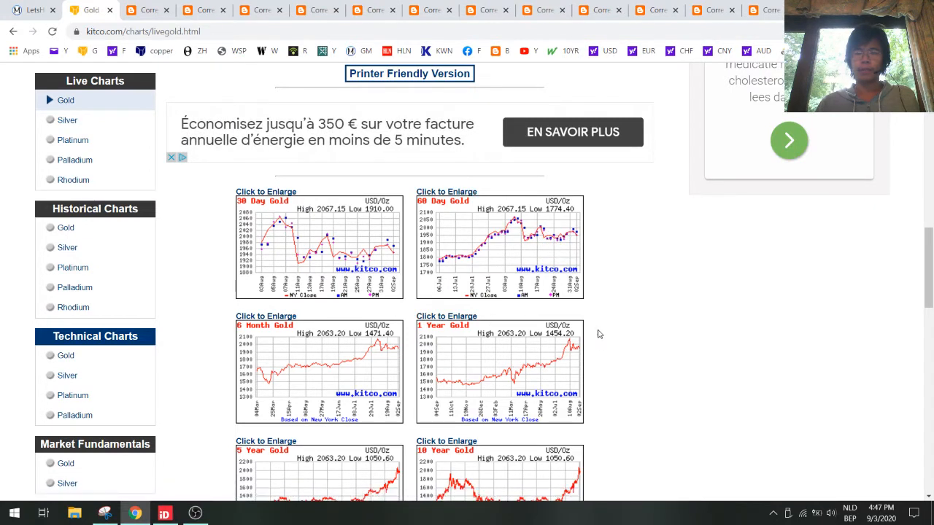
pyautogui.moveTo(67, 120)
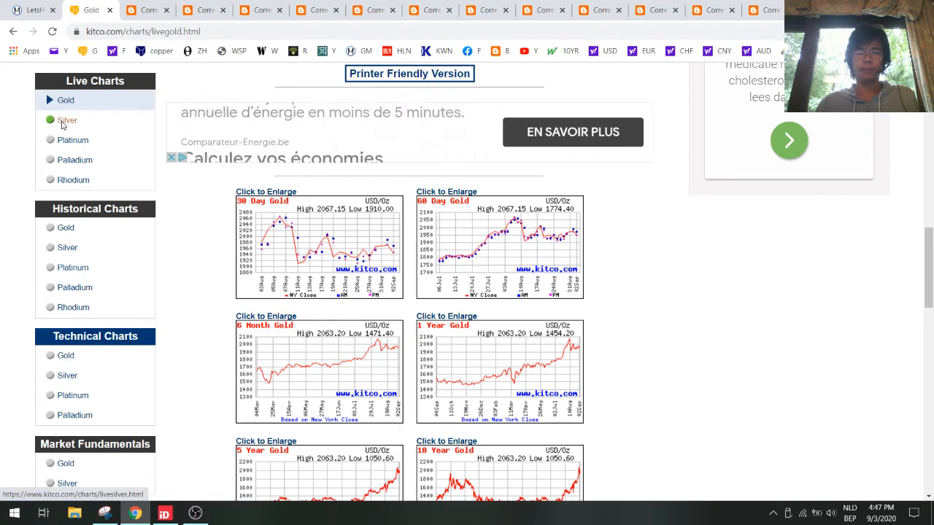
# - Switch to Kitco's live silver charts and look over the spot and historical silver charts
pyautogui.click(67, 119)
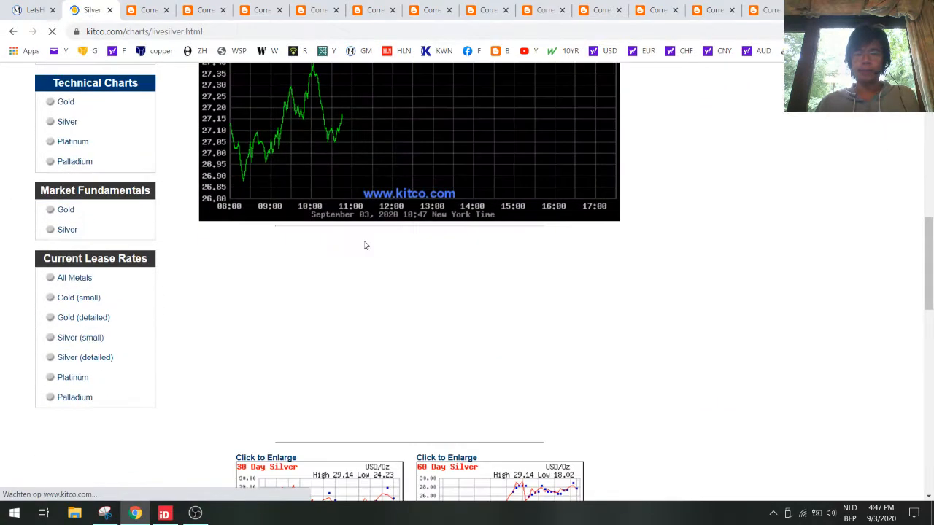
pyautogui.scroll(-3)
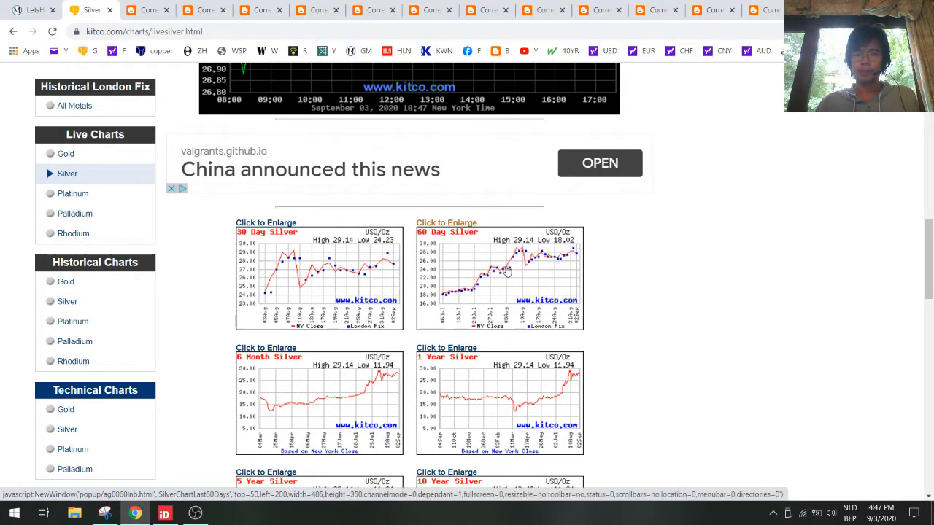
pyautogui.moveTo(575, 258)
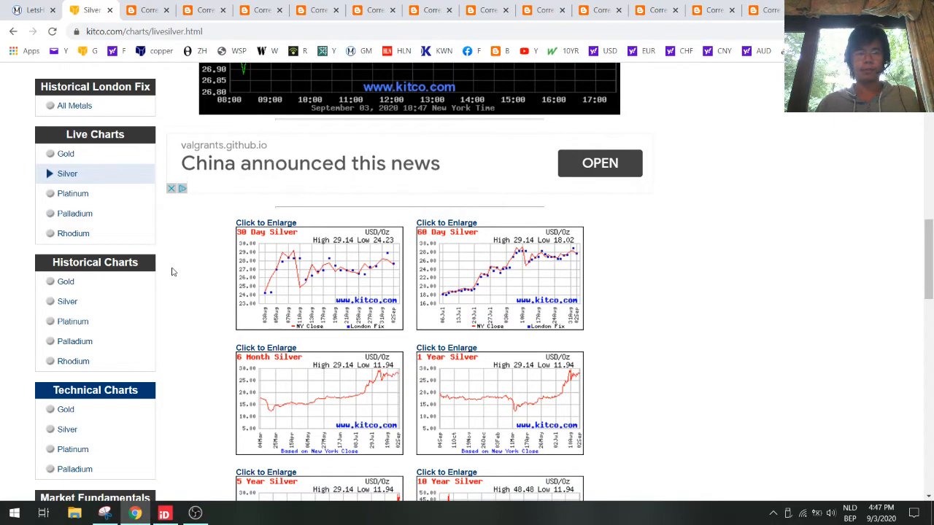
pyautogui.scroll(3)
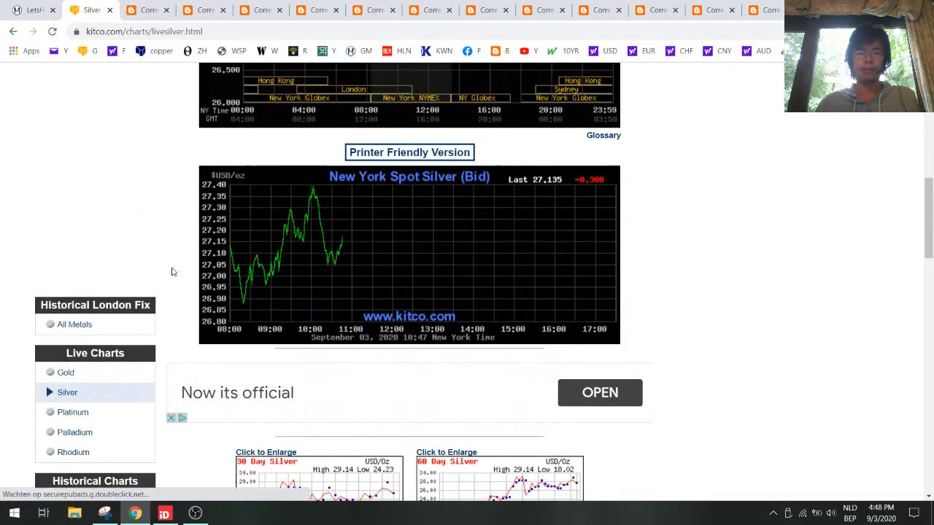
pyautogui.scroll(3)
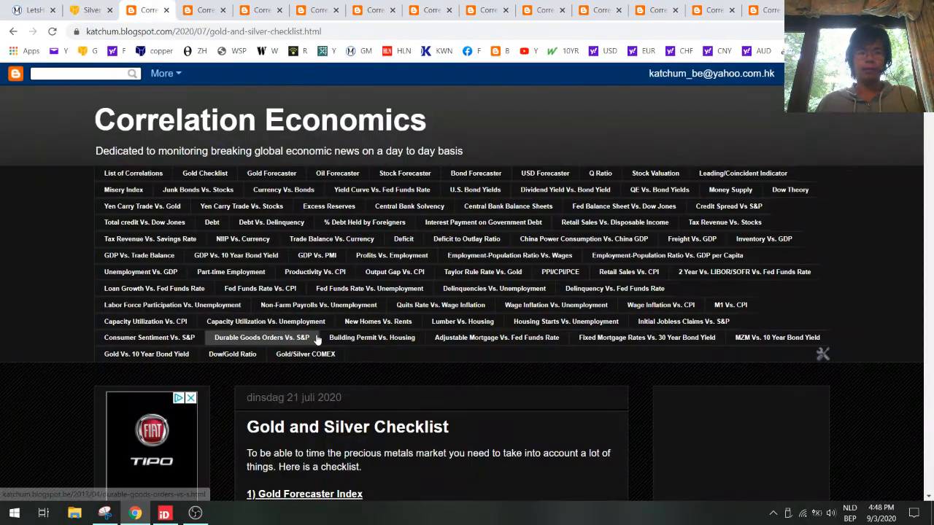
pyautogui.scroll(-3)
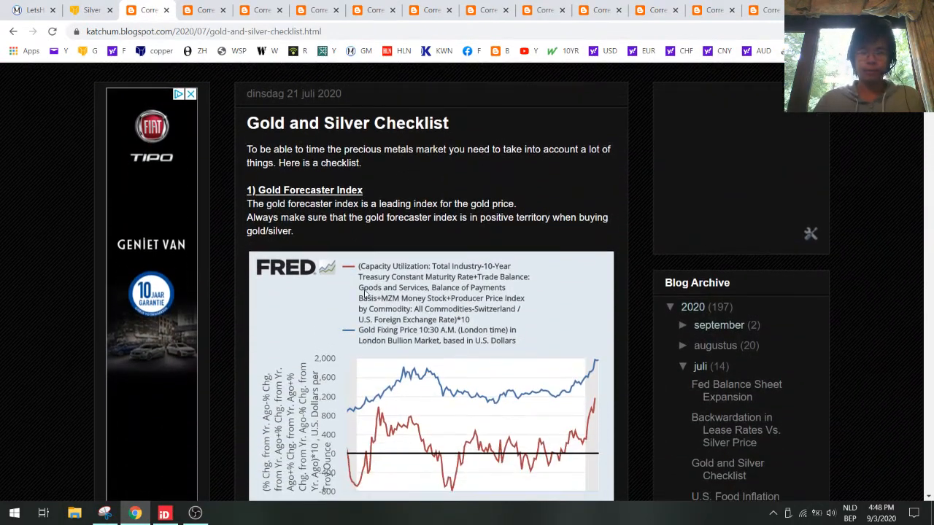
pyautogui.scroll(-3)
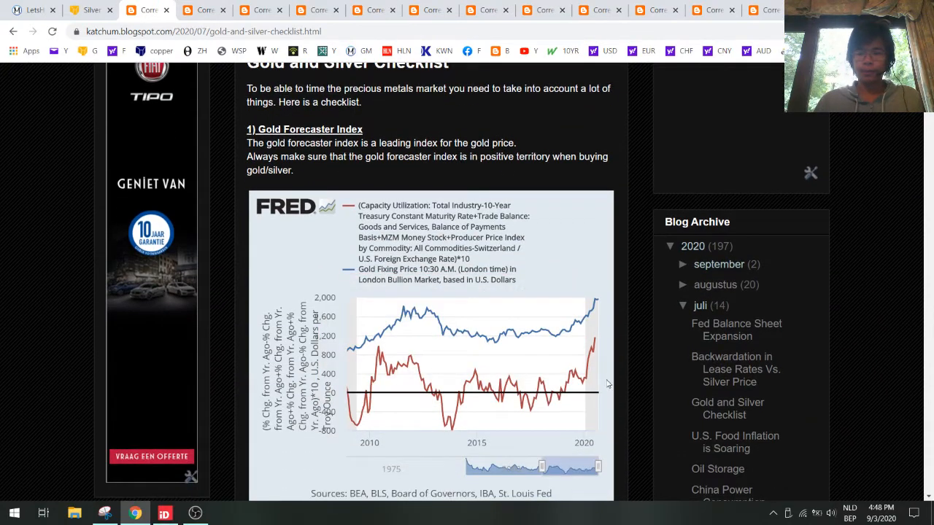
pyautogui.moveTo(595, 338)
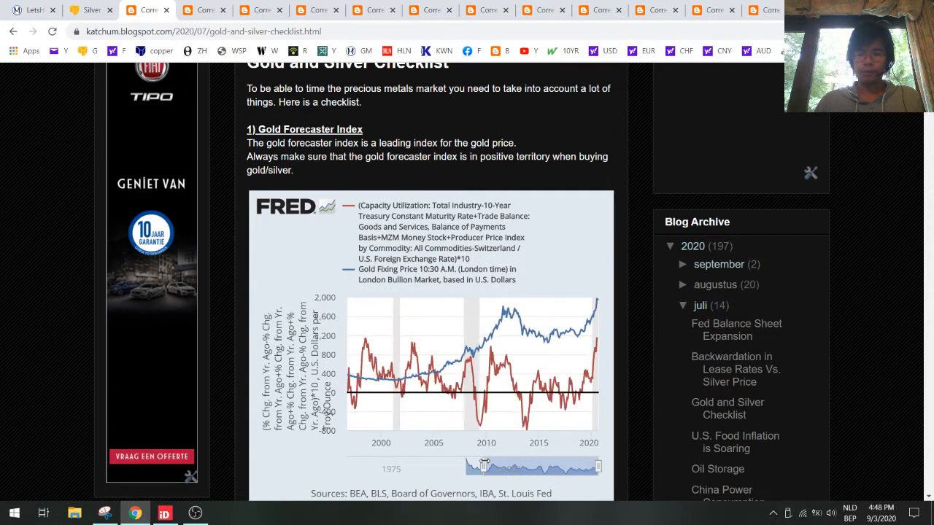
pyautogui.moveTo(367, 332)
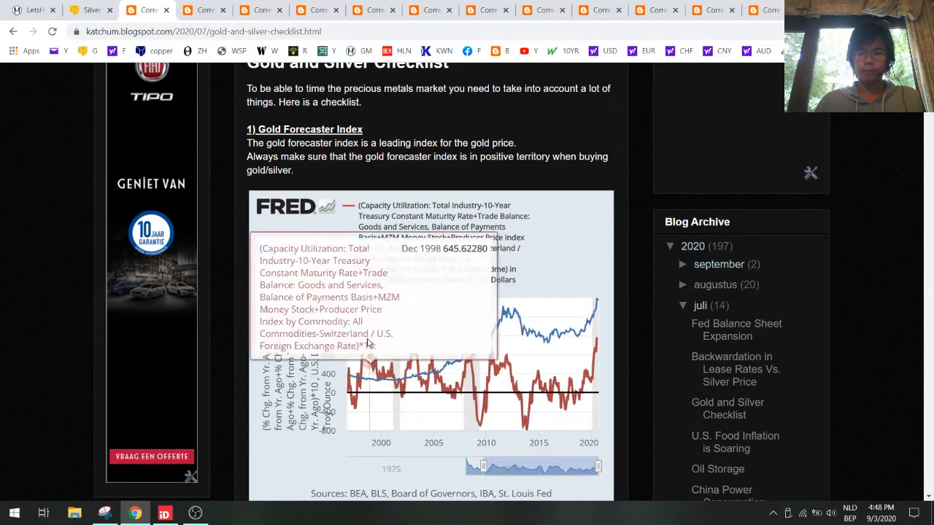
pyautogui.moveTo(365, 343)
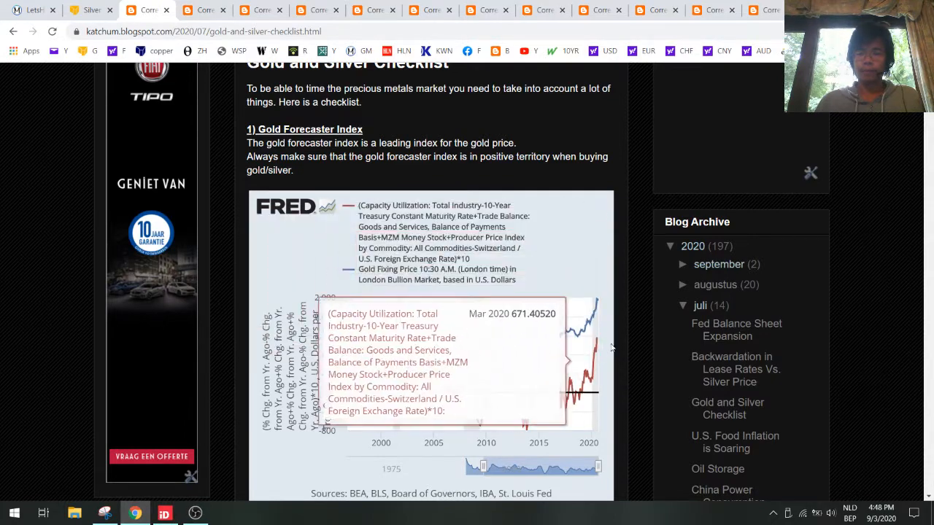
pyautogui.moveTo(615, 350)
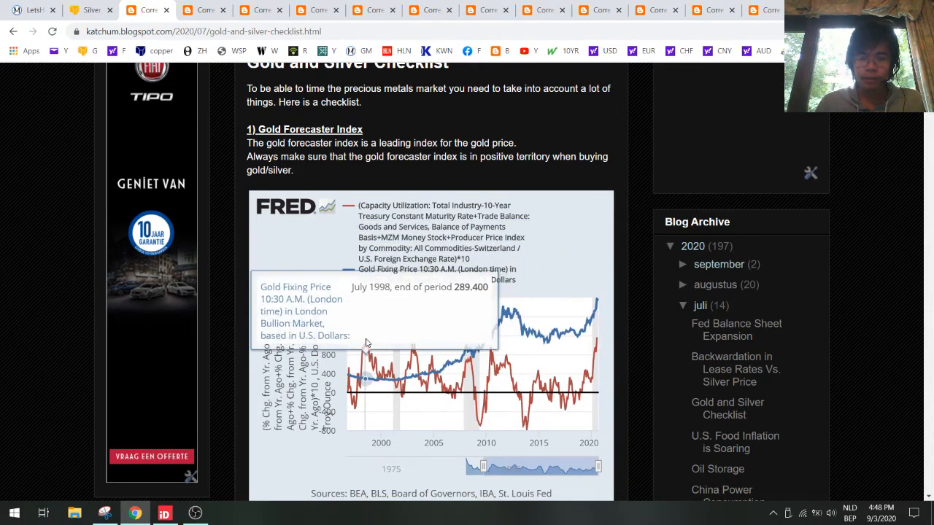
pyautogui.moveTo(414, 347)
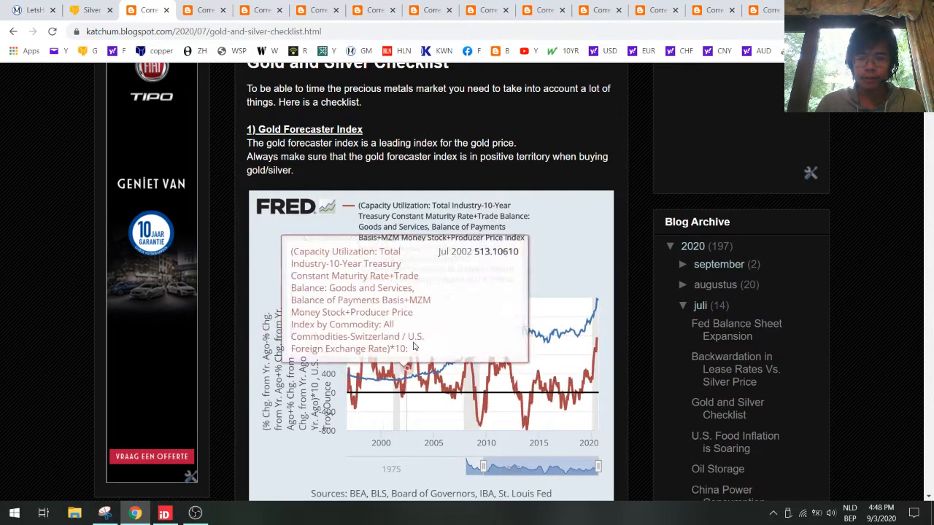
pyautogui.moveTo(474, 358)
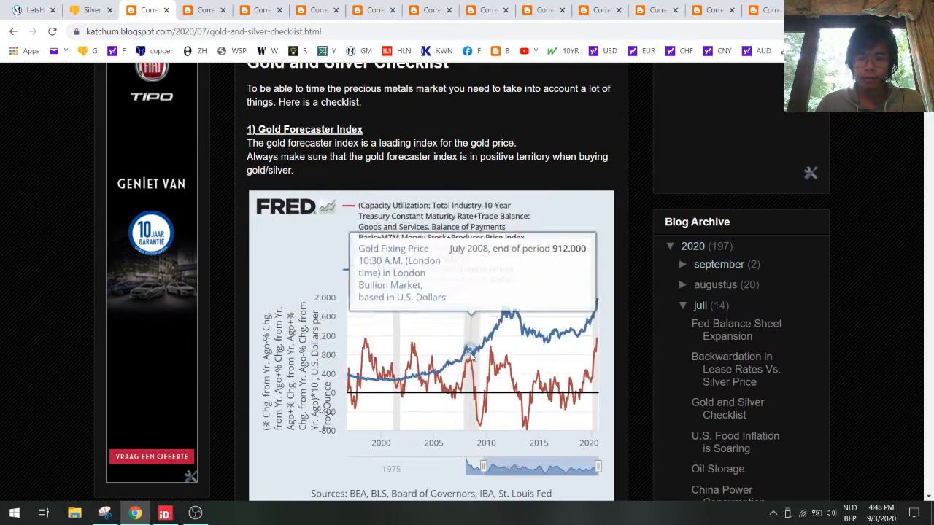
pyautogui.moveTo(598, 336)
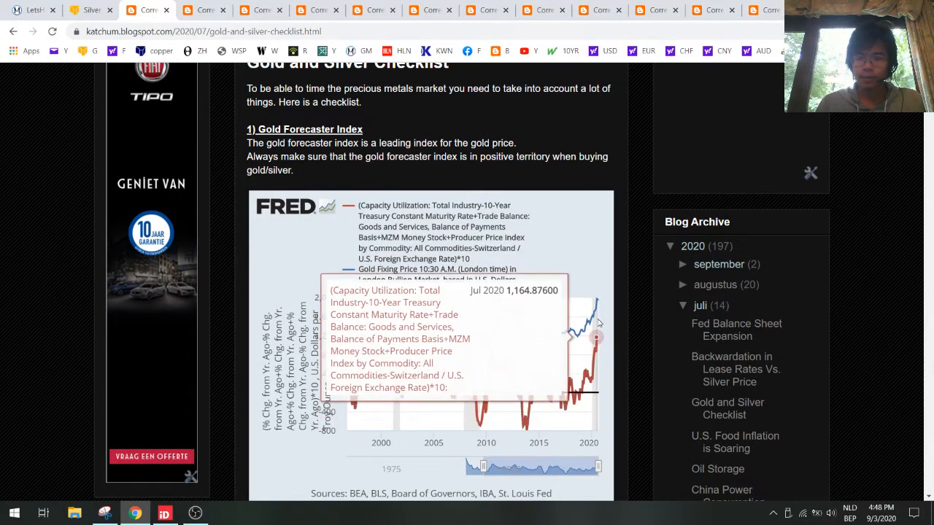
pyautogui.moveTo(605, 284)
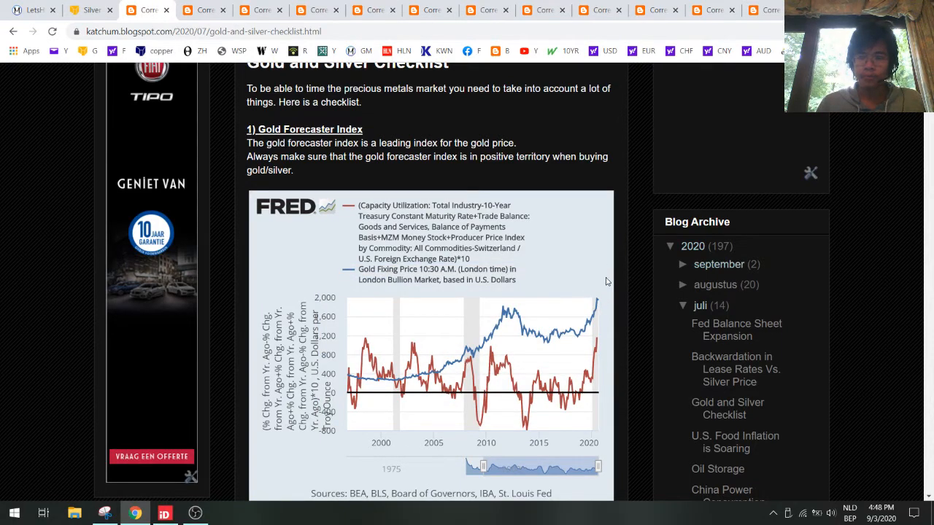
pyautogui.scroll(-3)
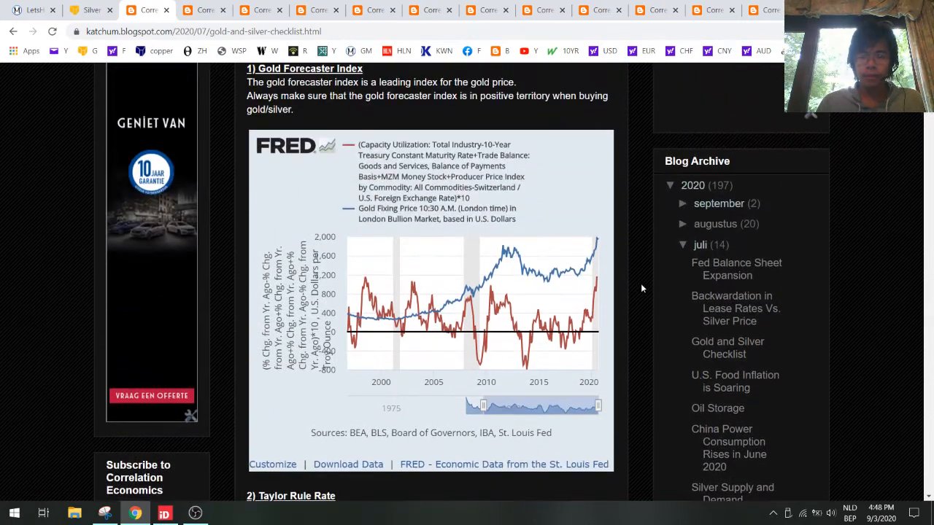
pyautogui.scroll(-3)
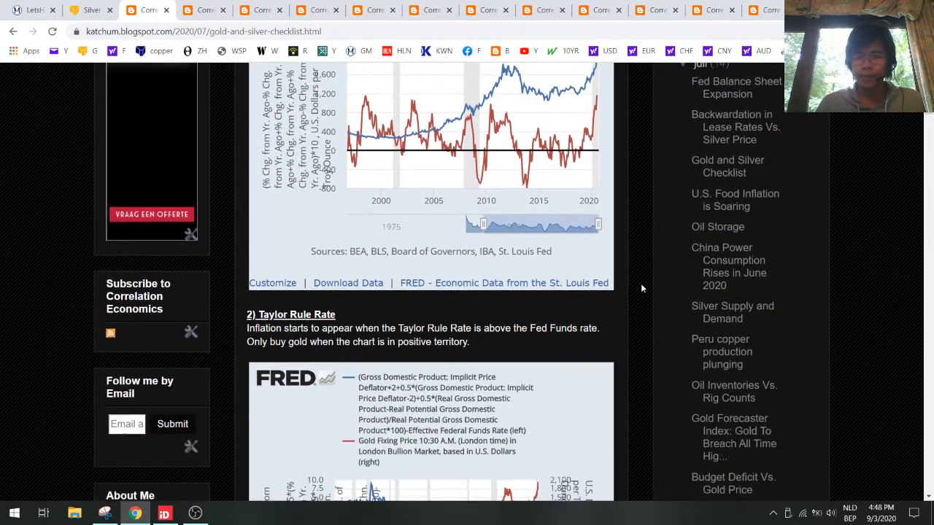
pyautogui.scroll(3)
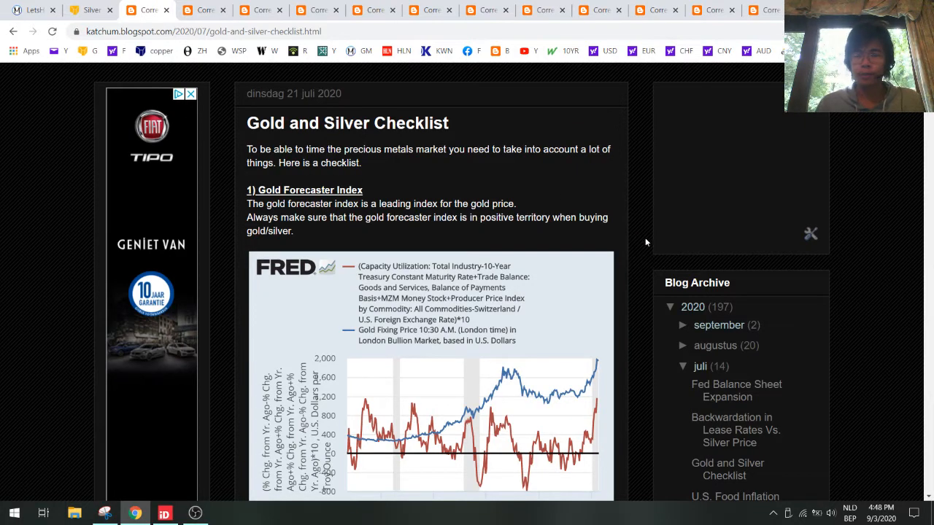
pyautogui.scroll(-3)
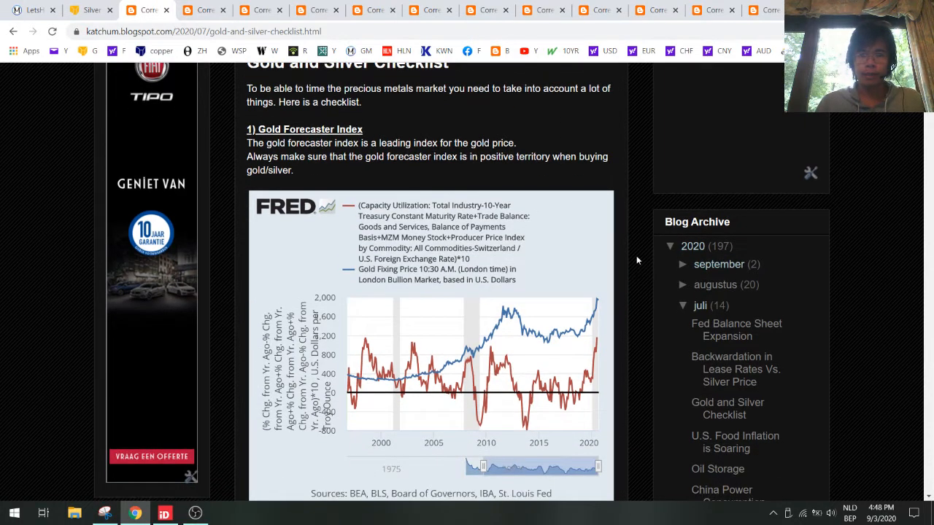
# - Scroll the checklist post past the Taylor Rule Rate and Misery Index charts to the Real Output chart
pyautogui.scroll(-3)
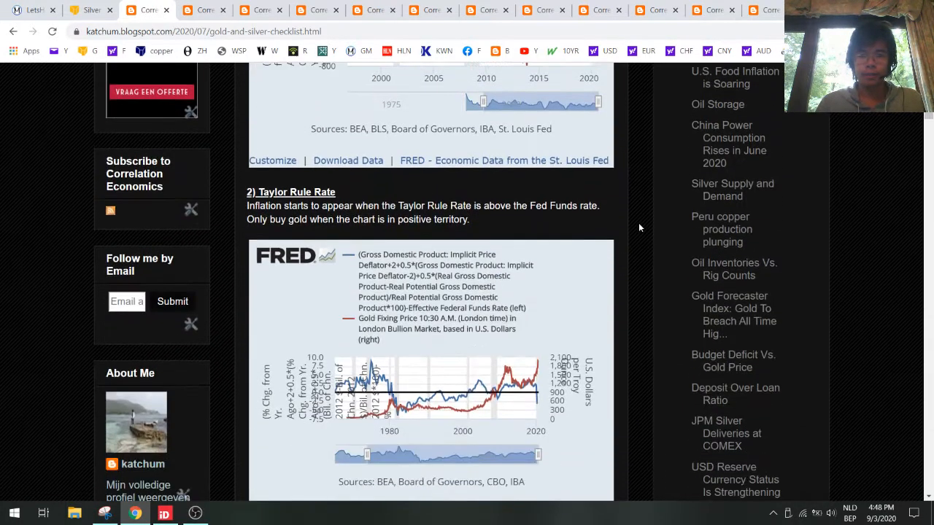
pyautogui.scroll(-3)
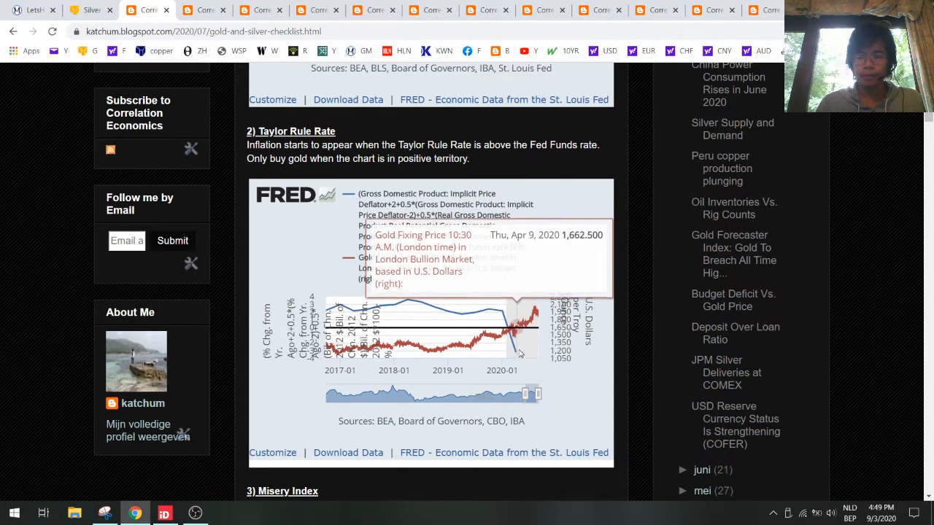
pyautogui.moveTo(531, 319)
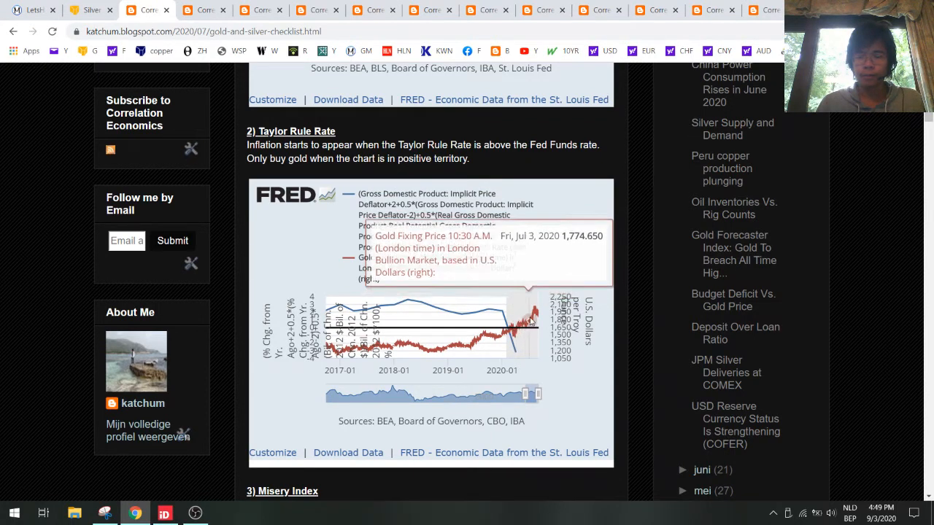
pyautogui.moveTo(531, 327)
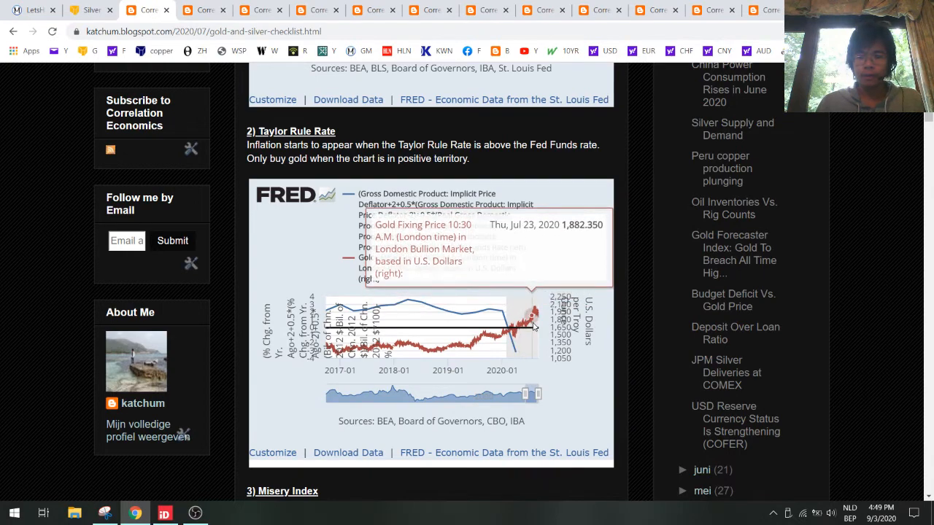
pyautogui.scroll(-3)
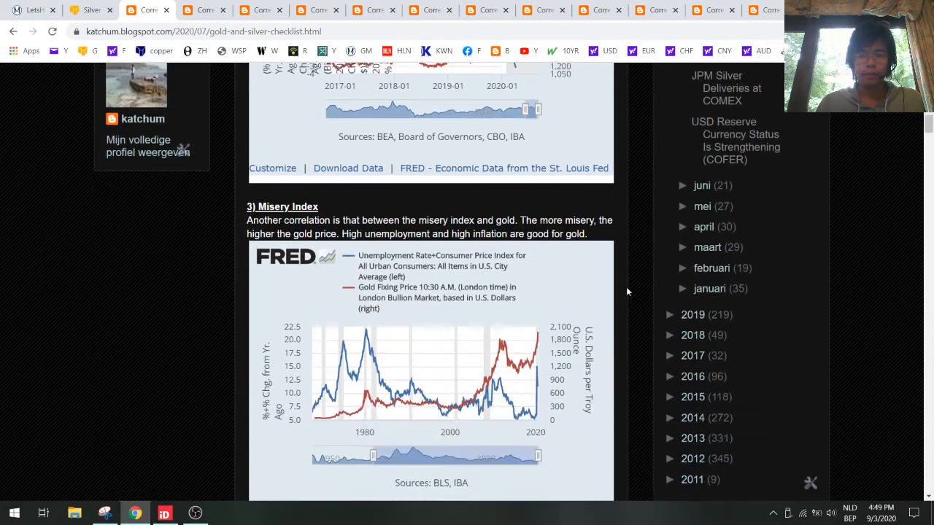
pyautogui.scroll(-3)
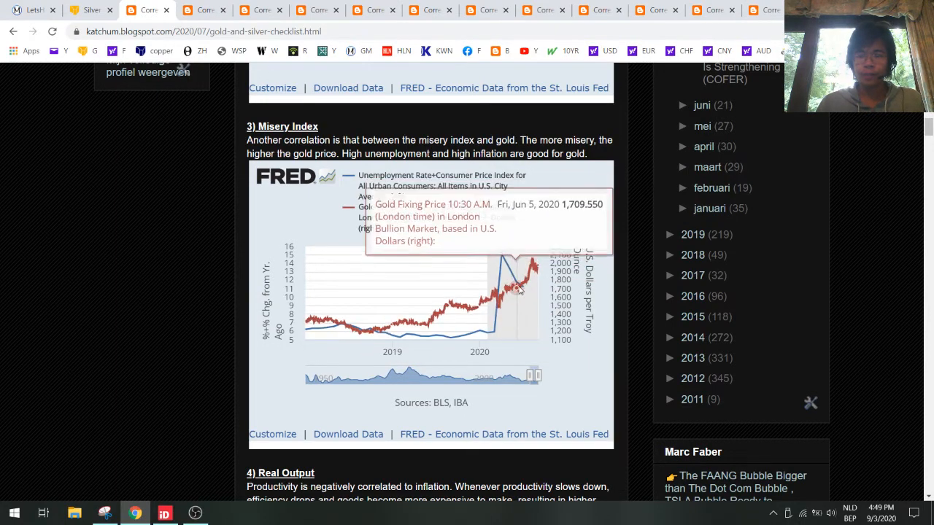
pyautogui.scroll(-3)
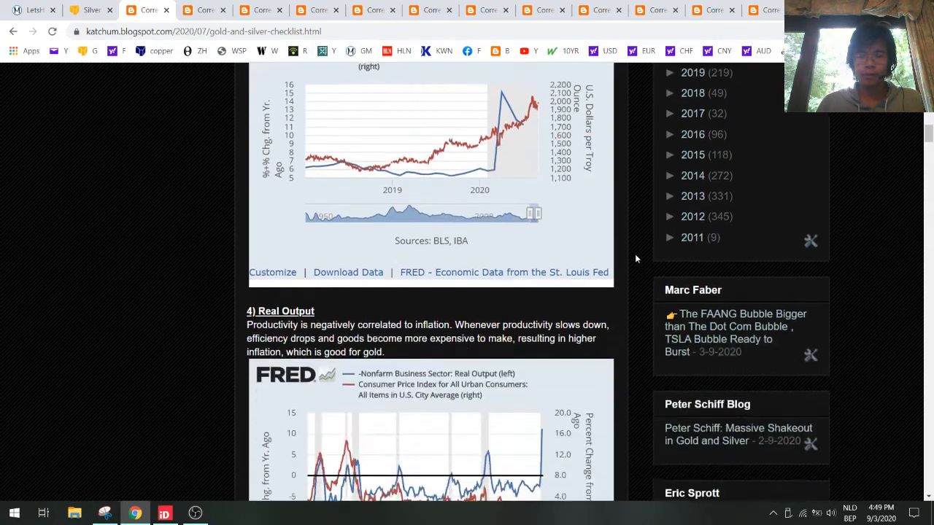
pyautogui.scroll(-3)
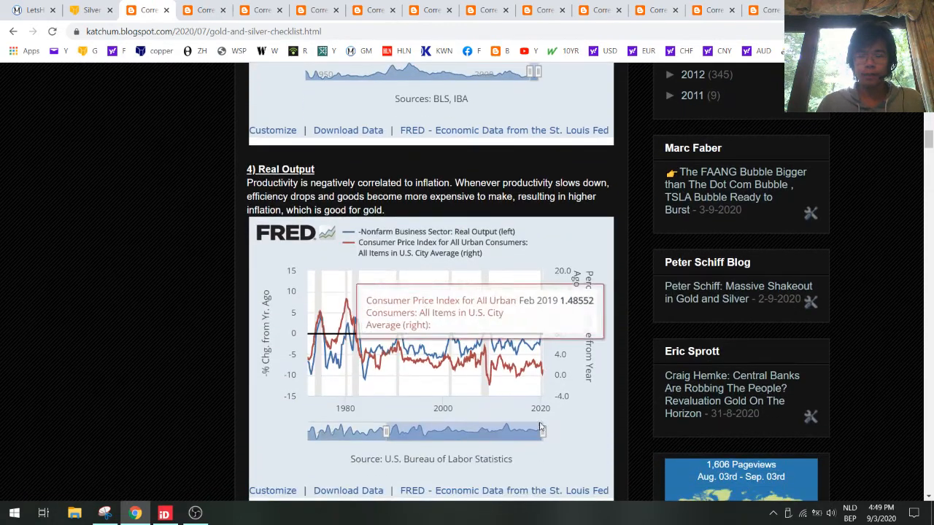
pyautogui.moveTo(566, 312)
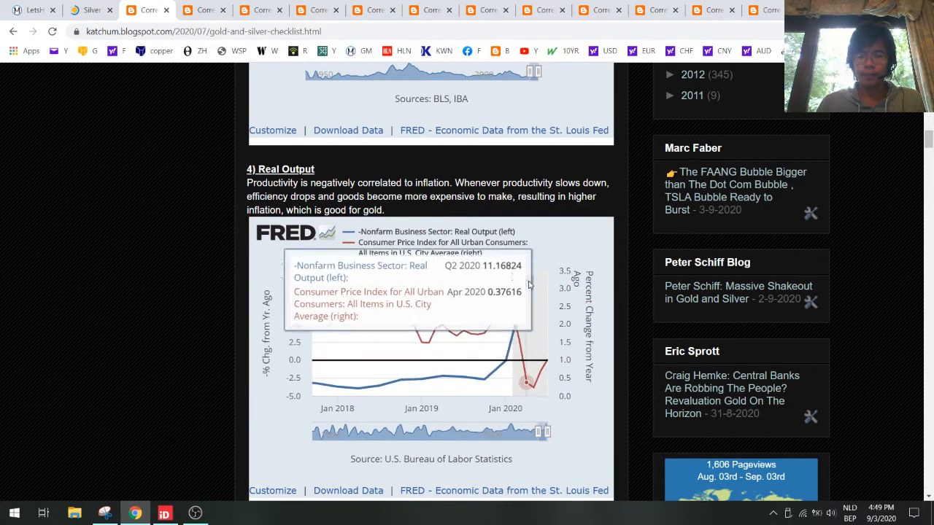
pyautogui.moveTo(536, 385)
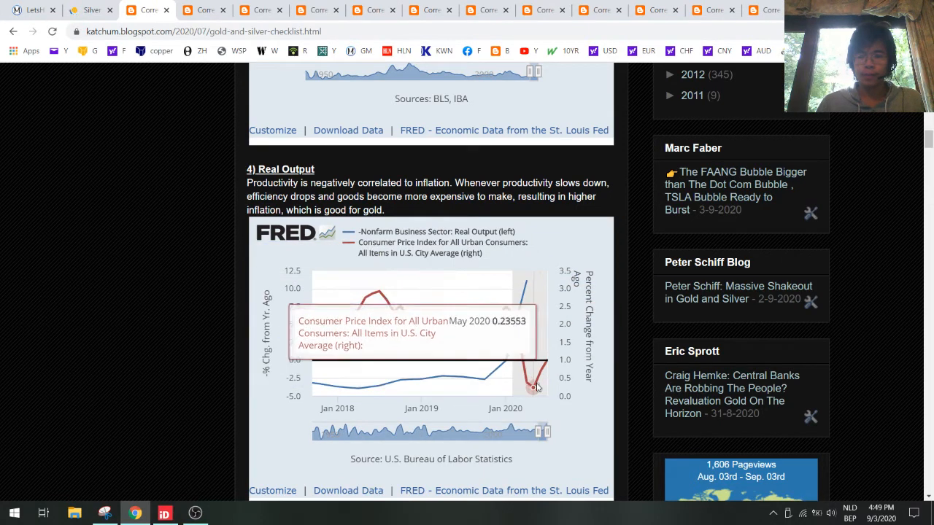
pyautogui.moveTo(639, 289)
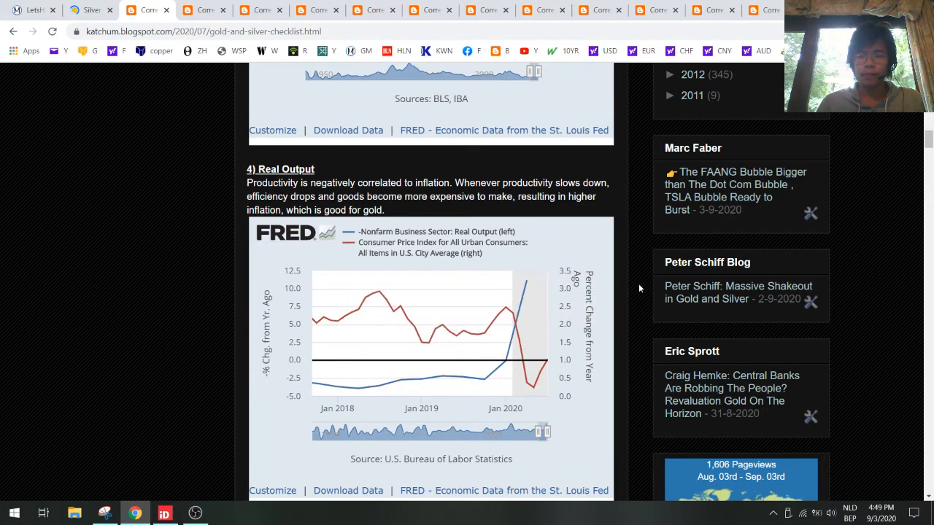
# - Reach the Supply and Demand section and open the Peru copper production link in a new tab
pyautogui.scroll(-3)
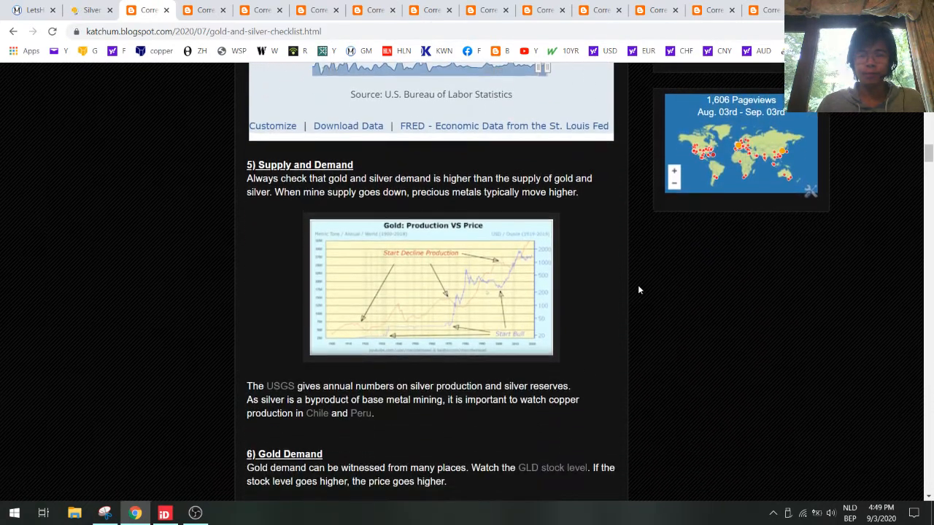
pyautogui.scroll(-3)
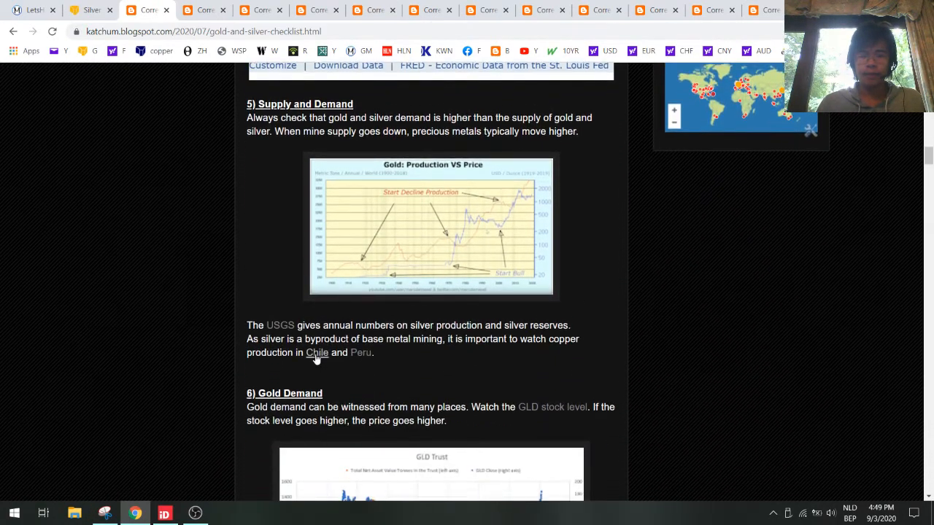
pyautogui.rightClick(361, 351)
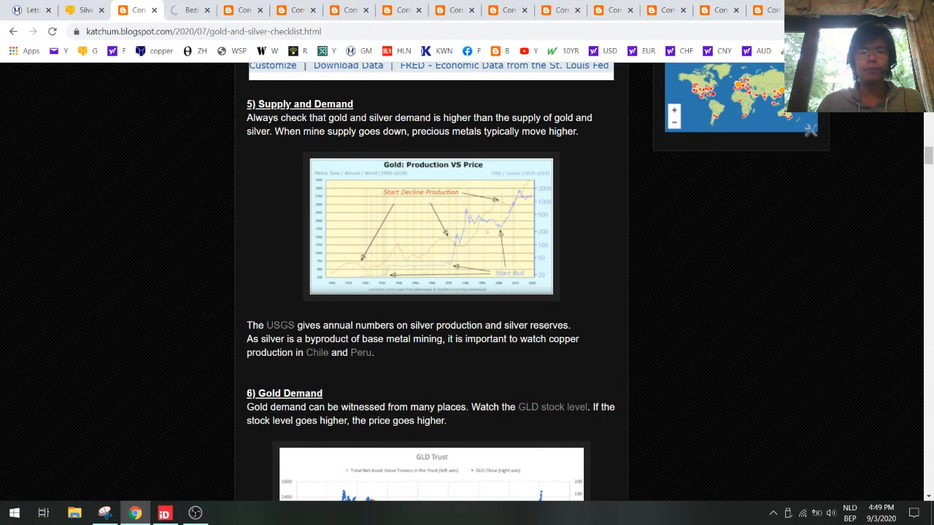
pyautogui.click(360, 351)
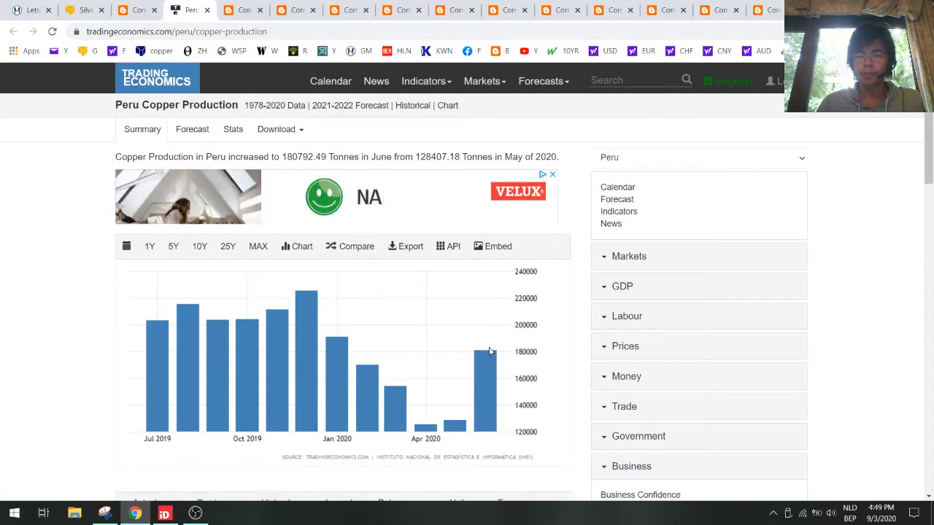
# - Show the Peru copper production chart at MAX range, covering 1996 to 2020
pyautogui.click(227, 245)
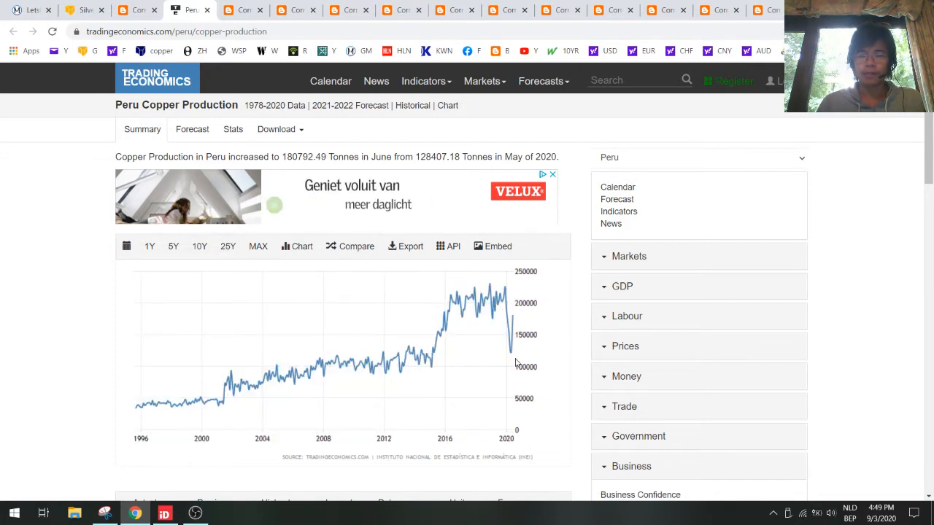
pyautogui.moveTo(516, 324)
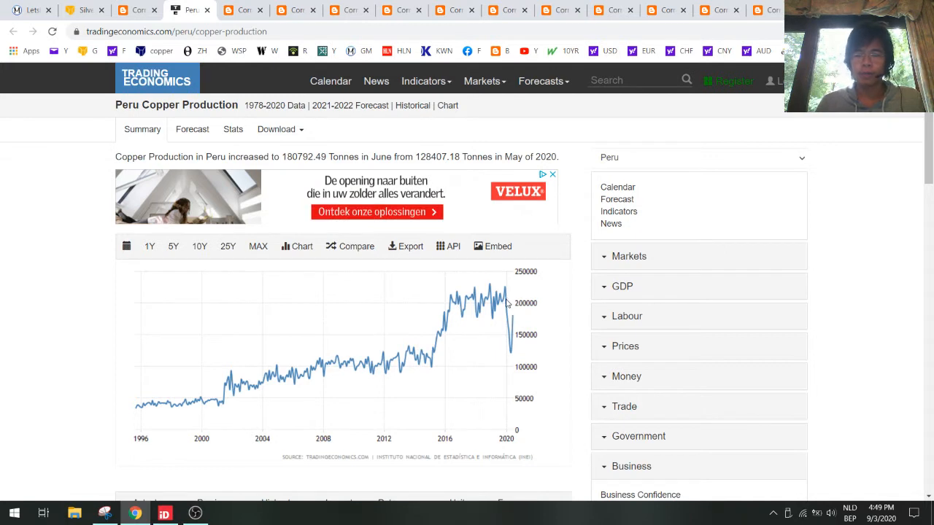
pyautogui.moveTo(559, 299)
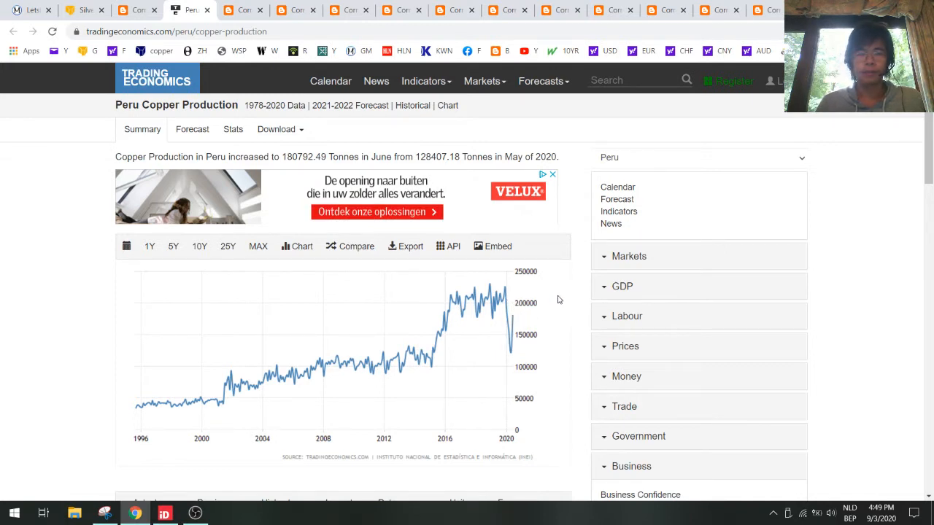
pyautogui.moveTo(479, 322)
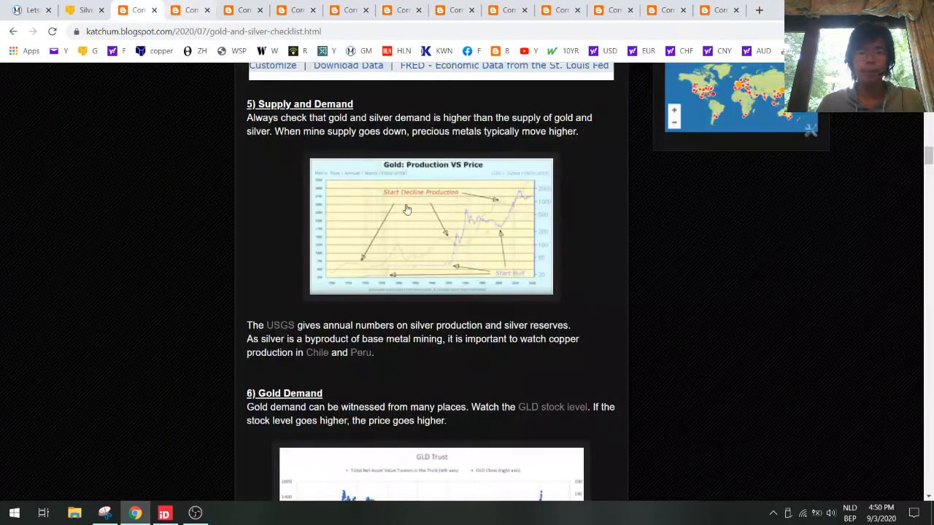
# - Scroll through the Gold Demand GLD trust and COMEX charts and close the enlarged image lightbox
pyautogui.scroll(-3)
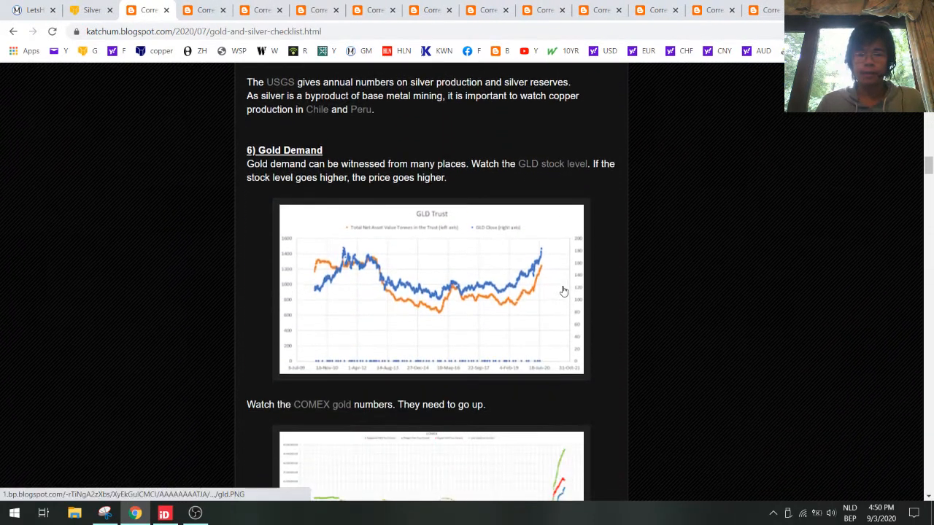
pyautogui.moveTo(489, 290)
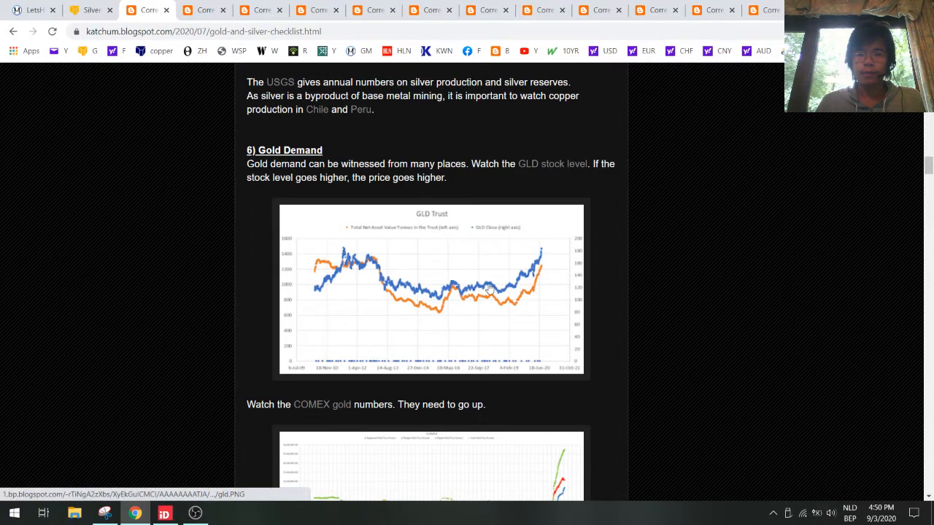
pyautogui.moveTo(544, 255)
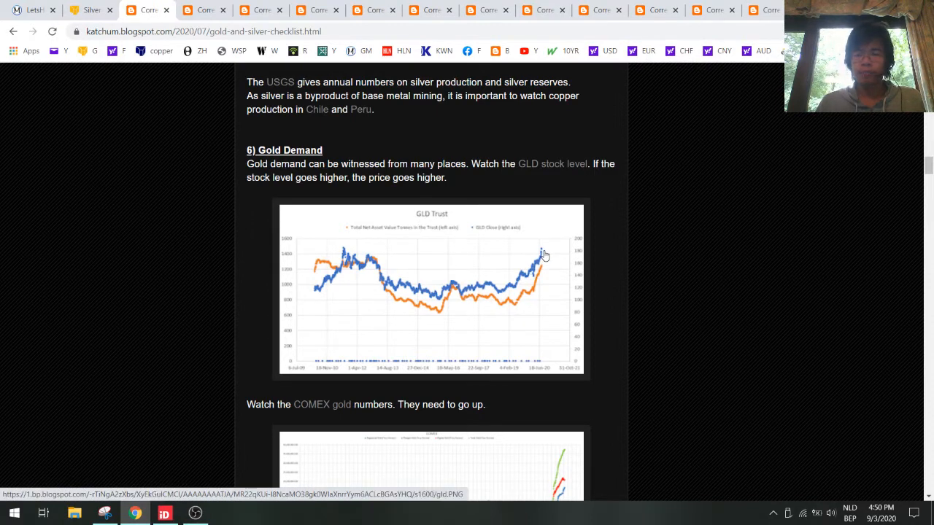
pyautogui.moveTo(542, 251)
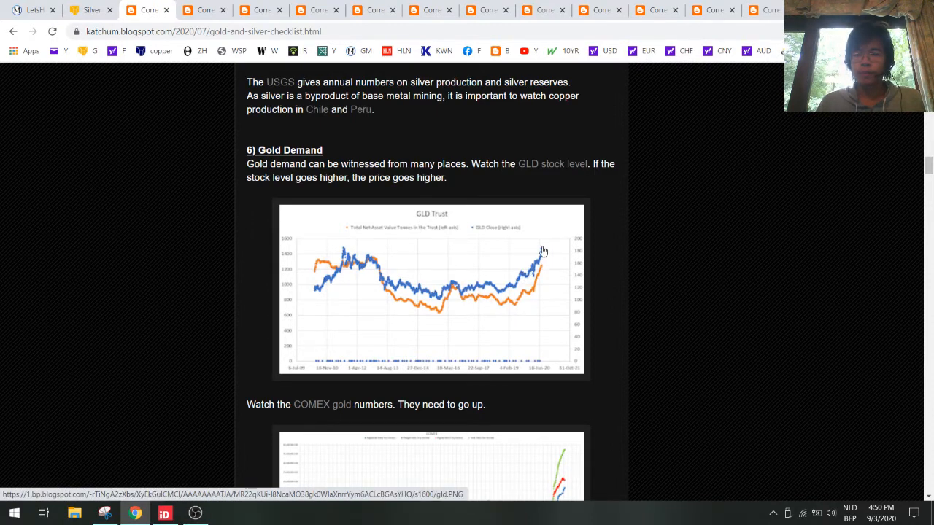
pyautogui.moveTo(607, 188)
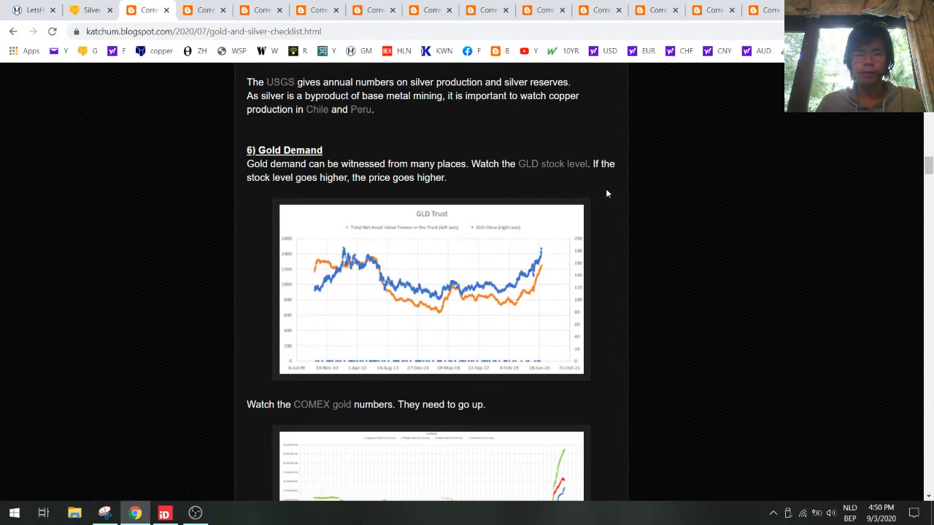
pyautogui.scroll(-3)
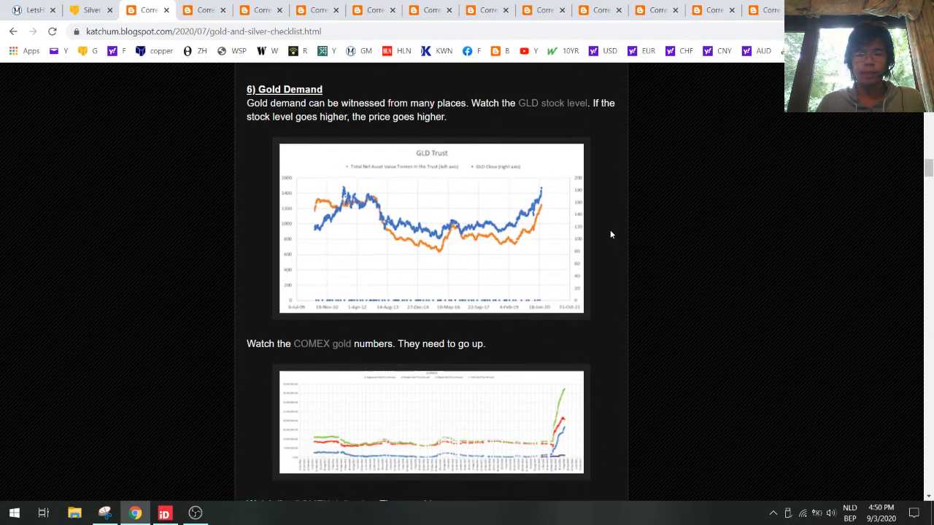
pyautogui.scroll(-3)
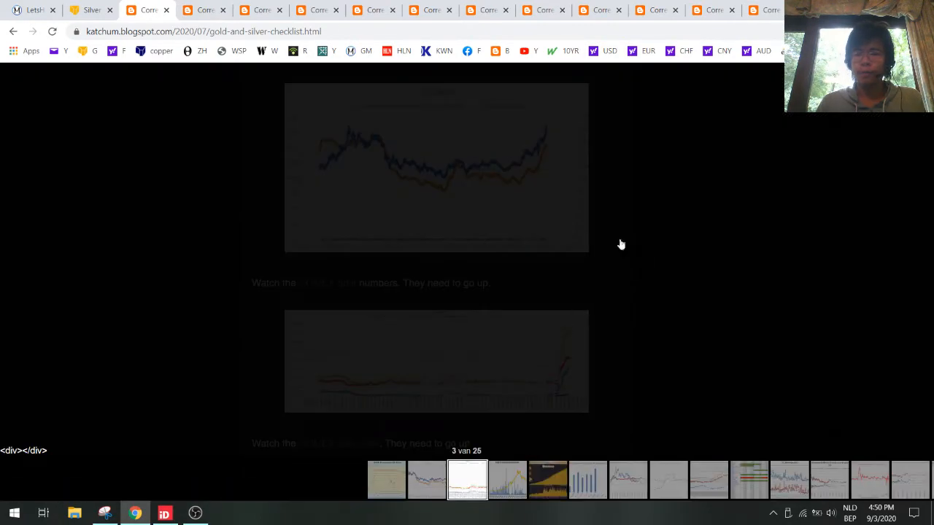
pyautogui.click(436, 166)
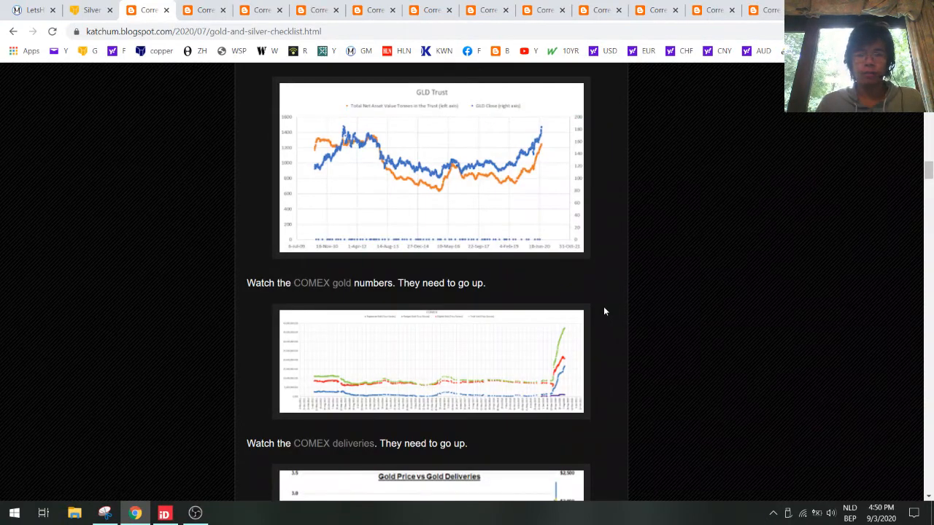
# - Continue down past the COMEX deliveries charts to China's SGE gold withdrawals chart
pyautogui.scroll(-3)
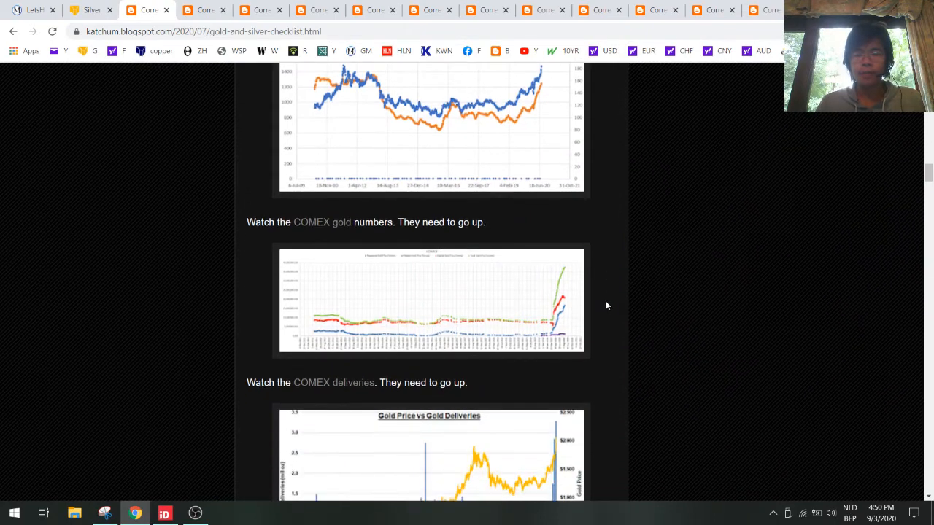
pyautogui.scroll(-3)
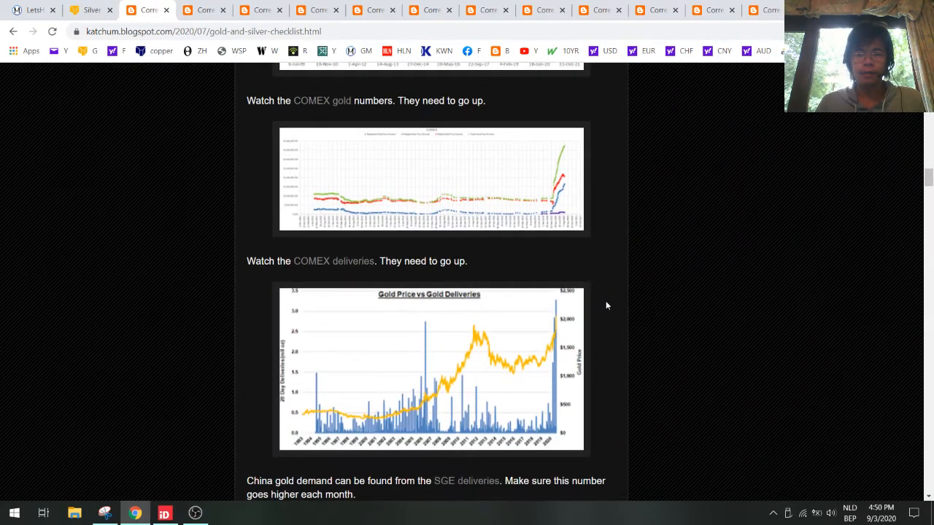
pyautogui.moveTo(616, 306)
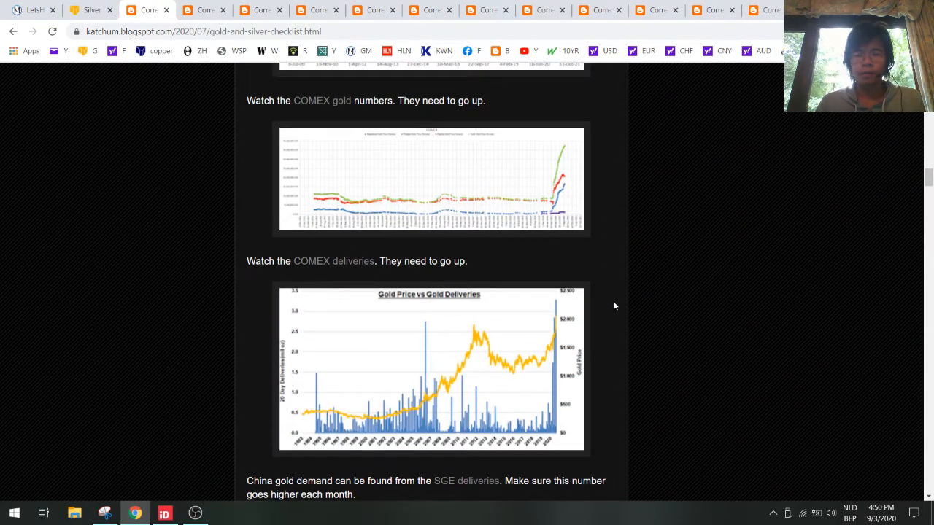
pyautogui.scroll(-3)
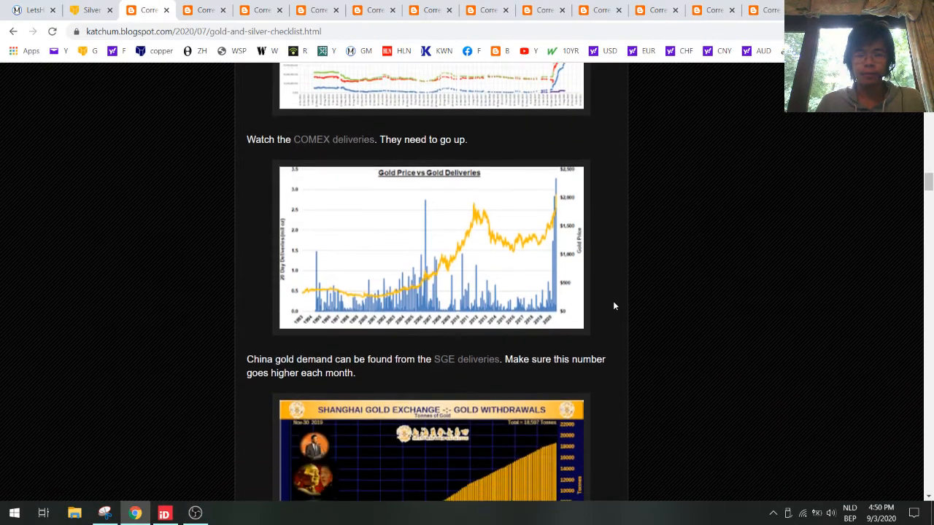
pyautogui.scroll(-3)
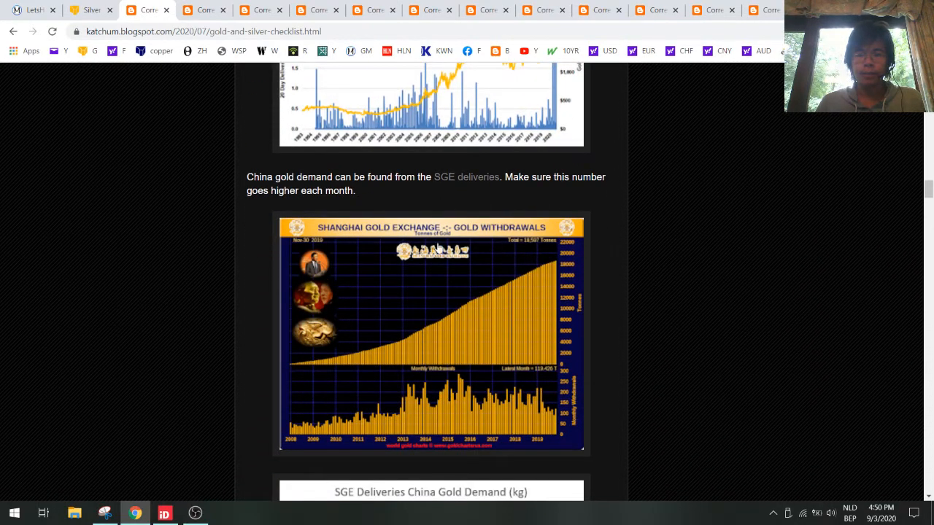
# - Scroll past the SGE Deliveries China gold demand chart to the Silver Demand SLV chart
pyautogui.scroll(-3)
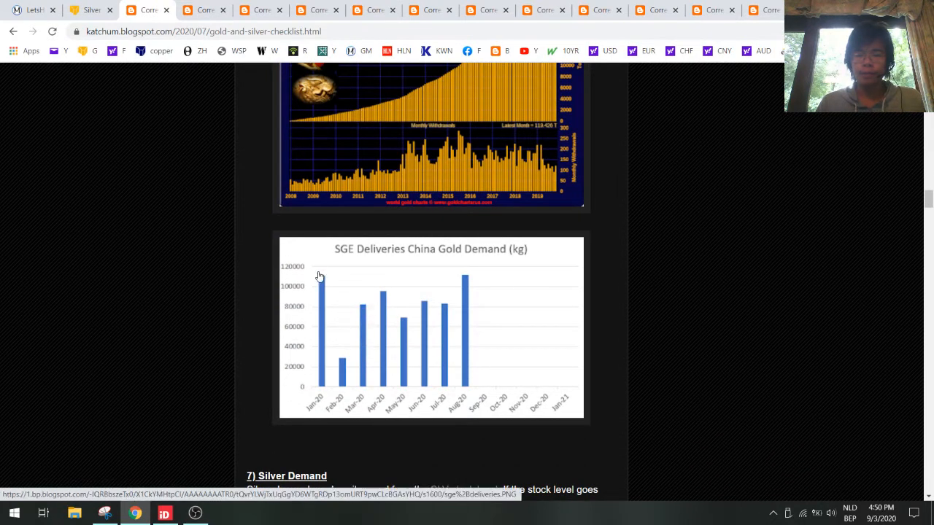
pyautogui.moveTo(440, 312)
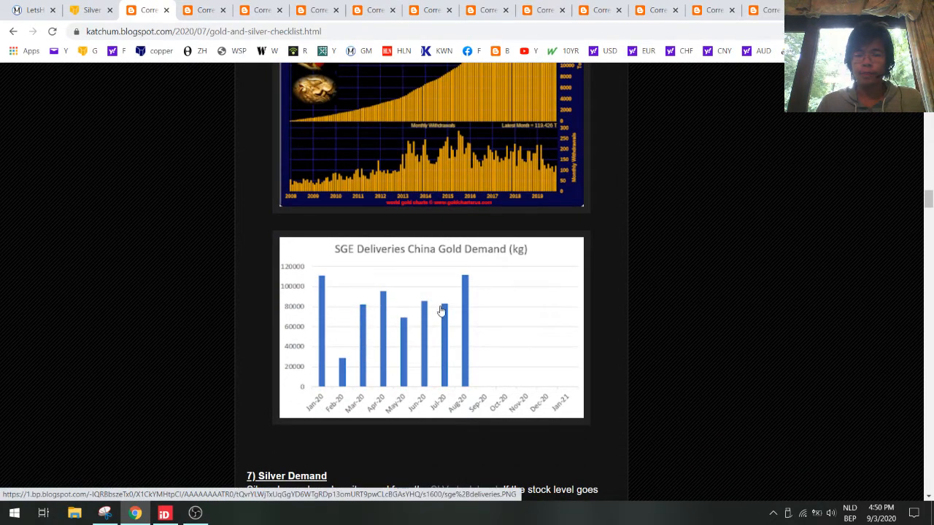
pyautogui.moveTo(430, 289)
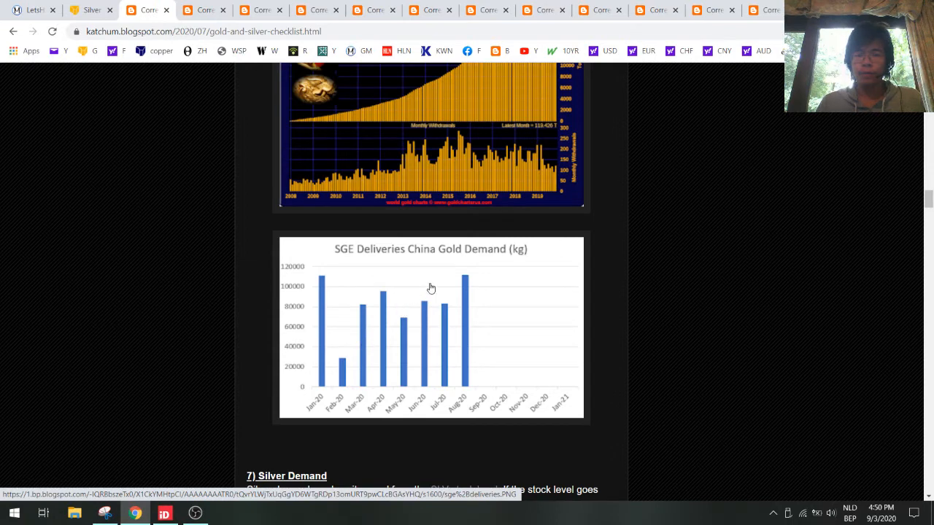
pyautogui.moveTo(655, 293)
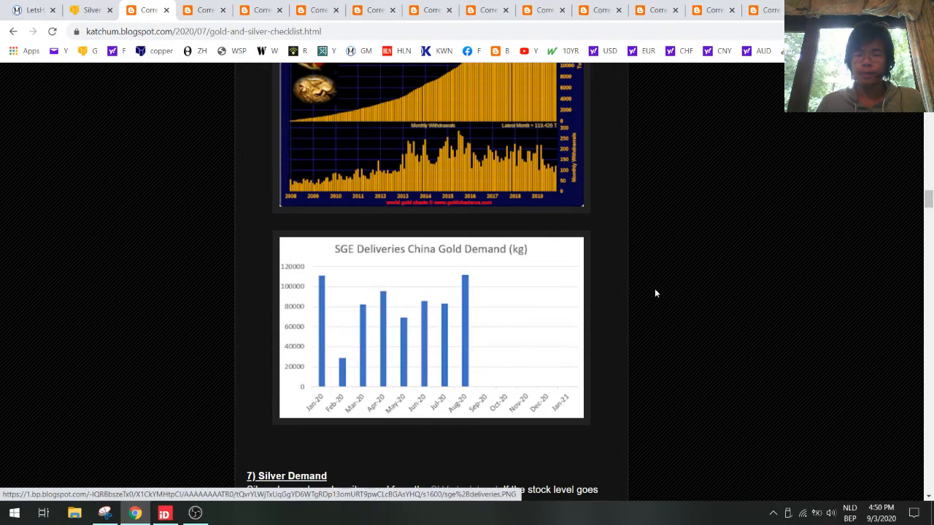
pyautogui.moveTo(458, 282)
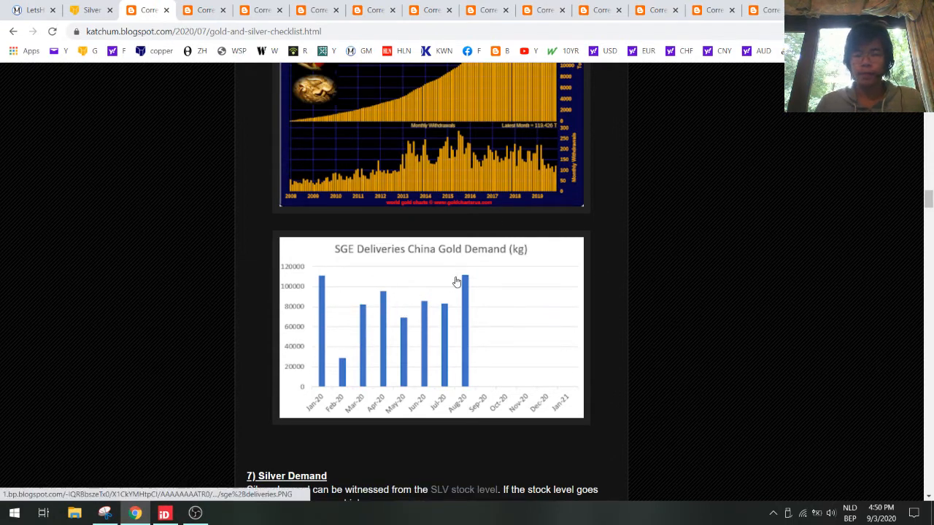
pyautogui.moveTo(605, 238)
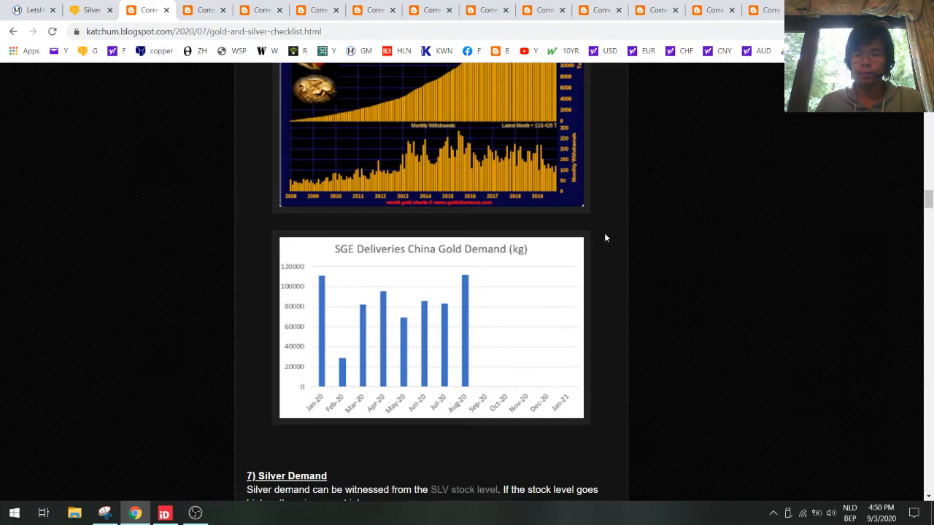
pyautogui.scroll(-3)
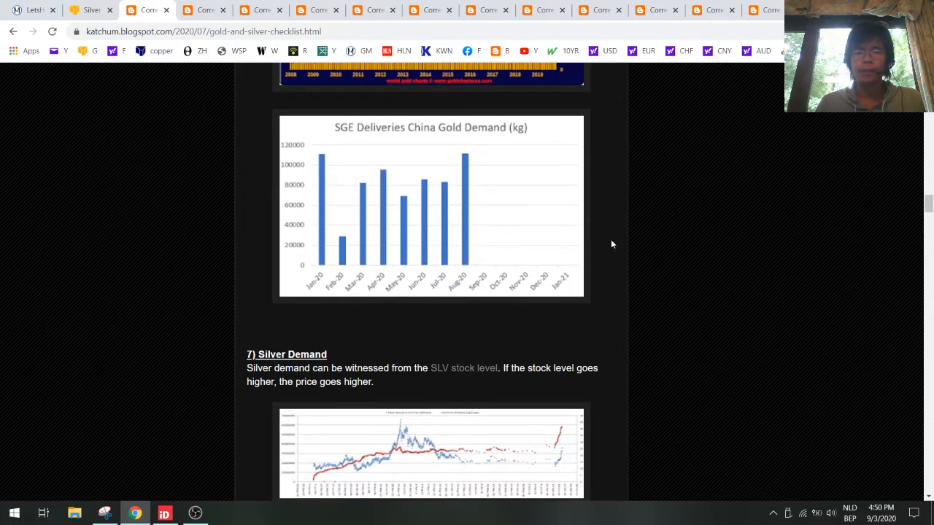
# - Move down to the Silver Price vs. SHFE Silver Inventory chart and enlarge it
pyautogui.scroll(-3)
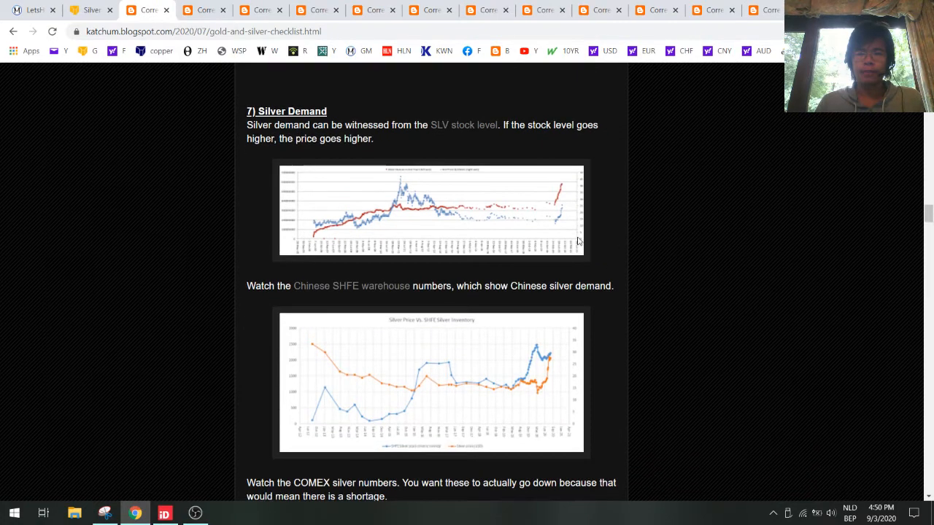
pyautogui.moveTo(466, 198)
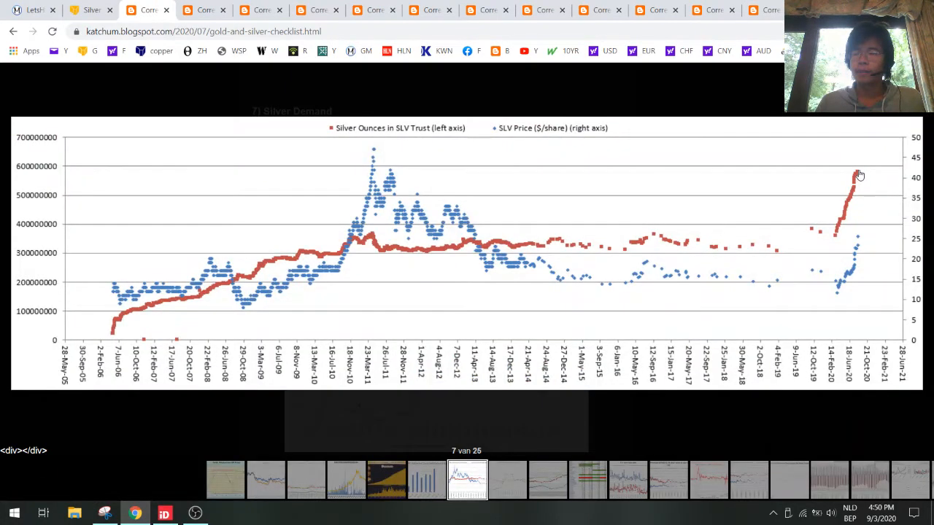
pyautogui.moveTo(867, 178)
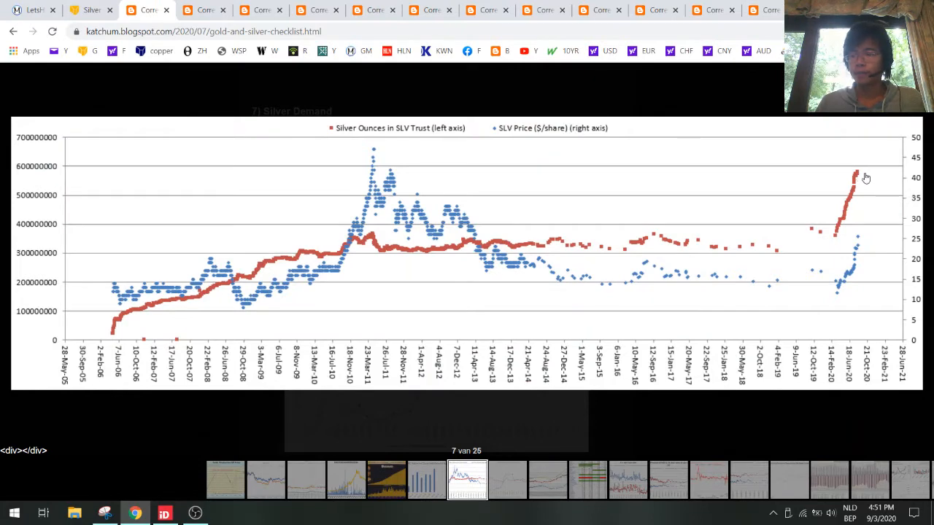
pyautogui.moveTo(858, 184)
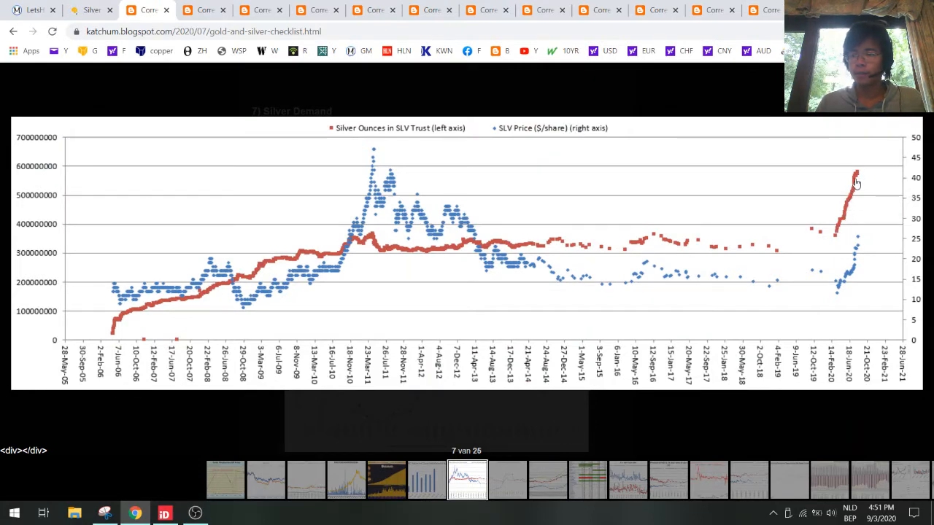
pyautogui.moveTo(858, 168)
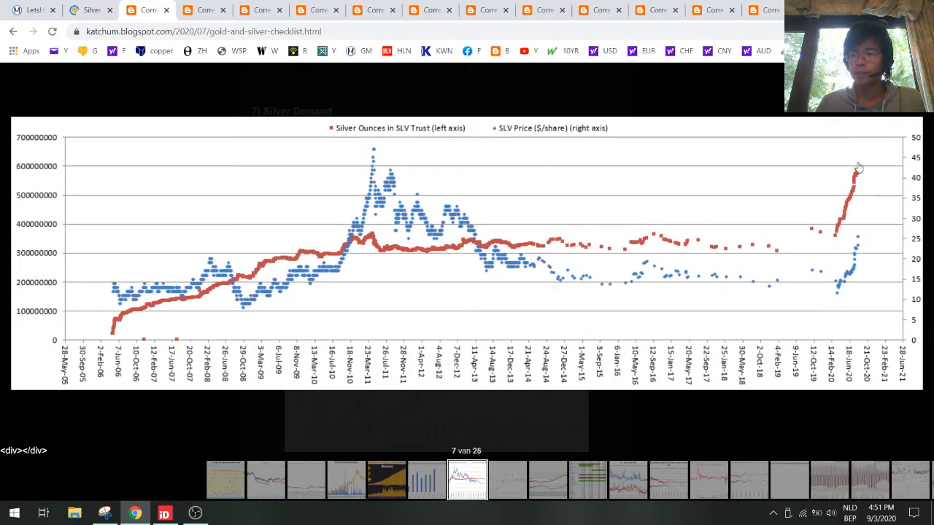
pyautogui.moveTo(837, 230)
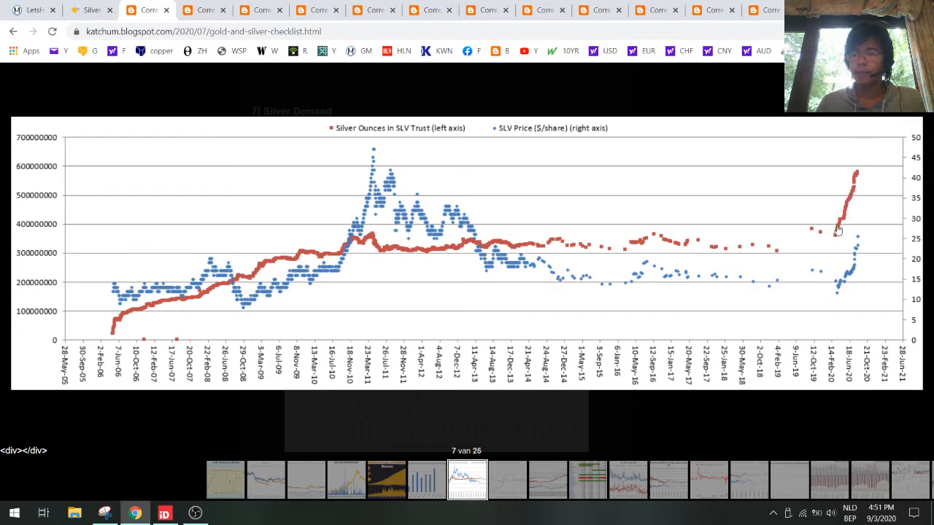
pyautogui.moveTo(864, 176)
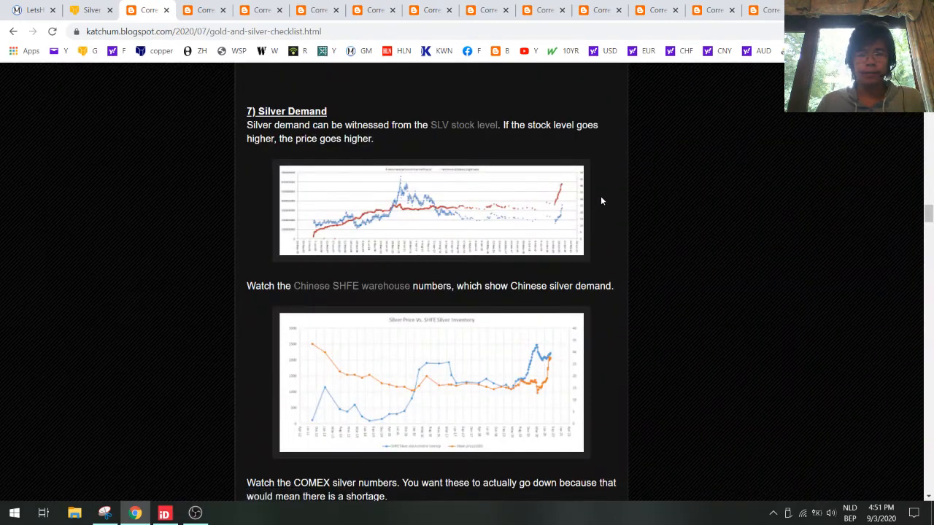
pyautogui.moveTo(603, 219)
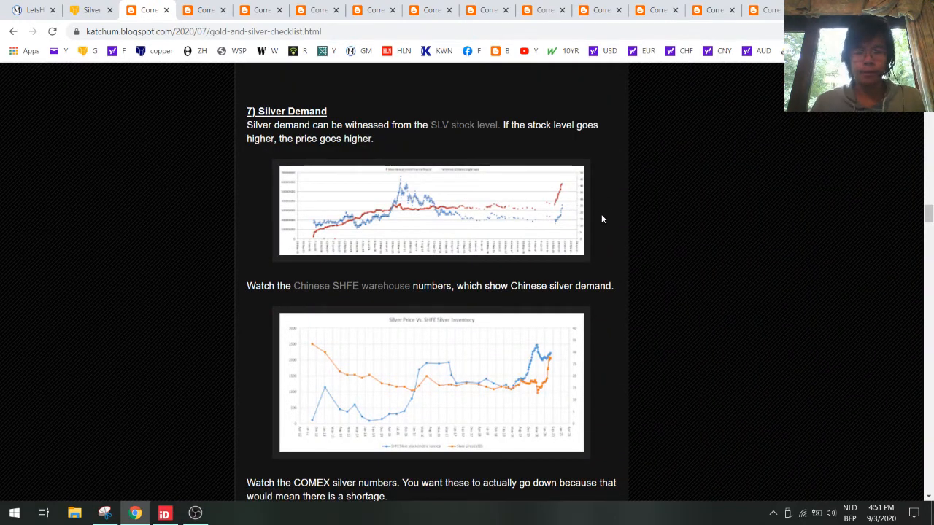
pyautogui.click(432, 383)
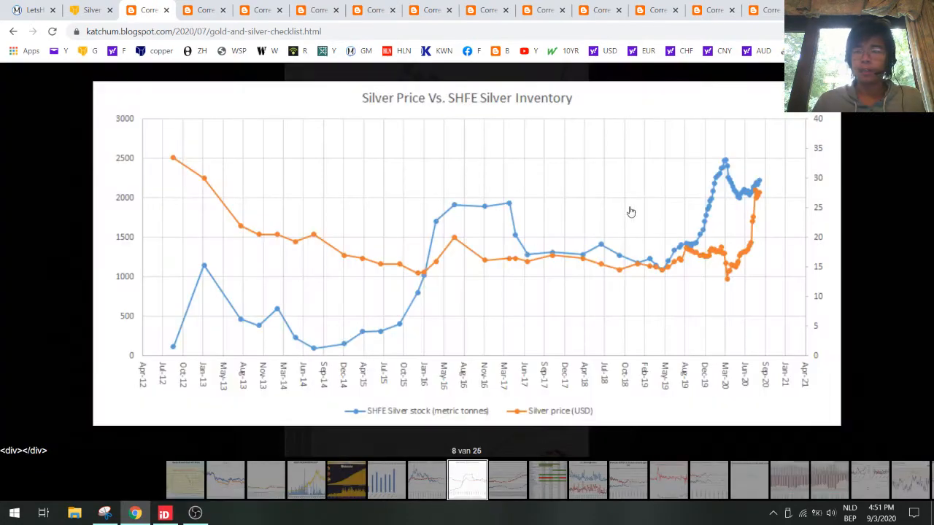
pyautogui.moveTo(773, 167)
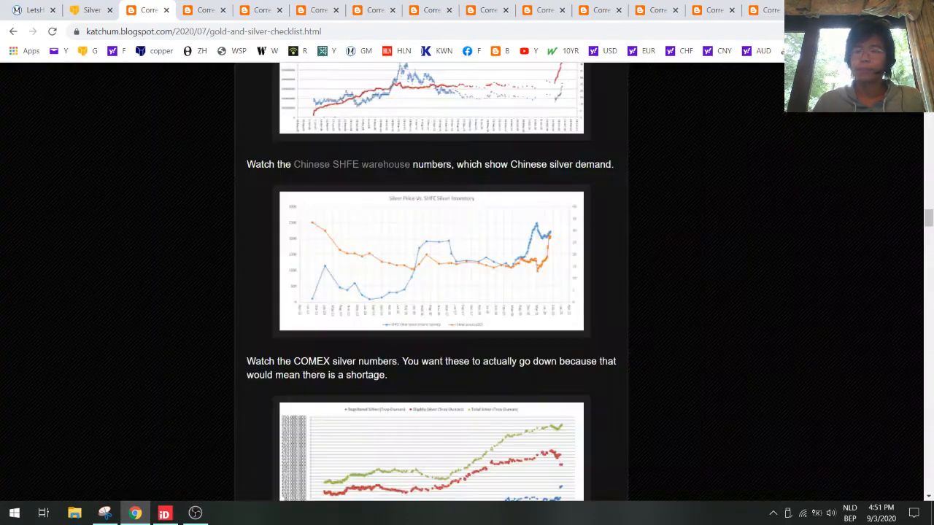
# - Scroll to Central bank gold demand, enlarge the gold reserves table, then continue toward U.S. Mint Sales
pyautogui.scroll(-3)
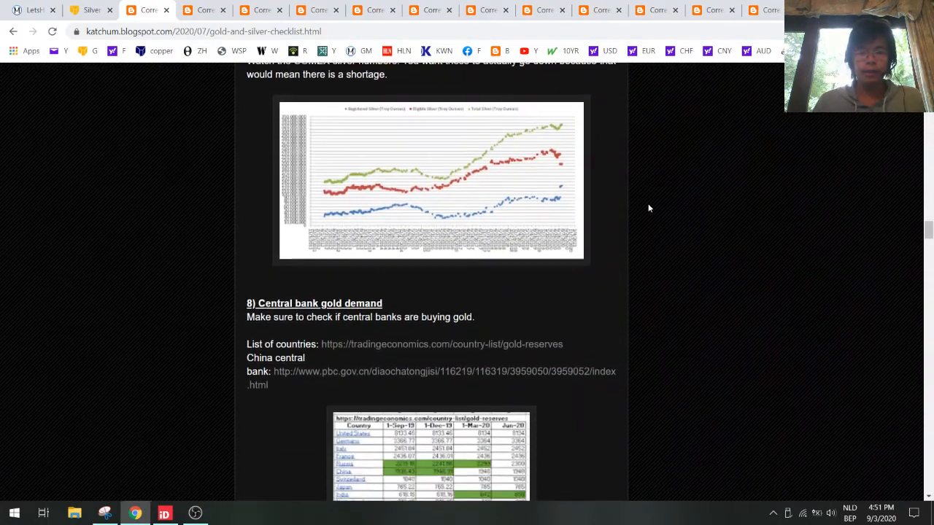
pyautogui.scroll(-3)
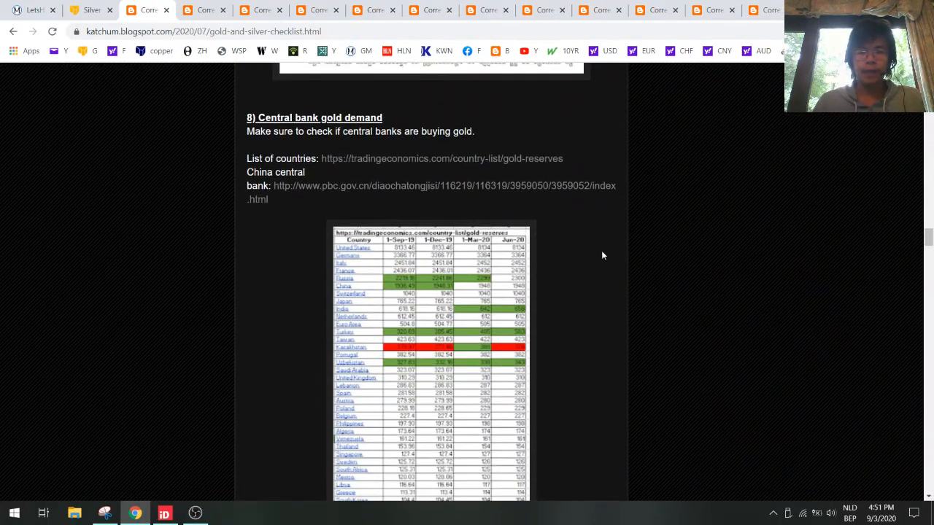
pyautogui.scroll(-3)
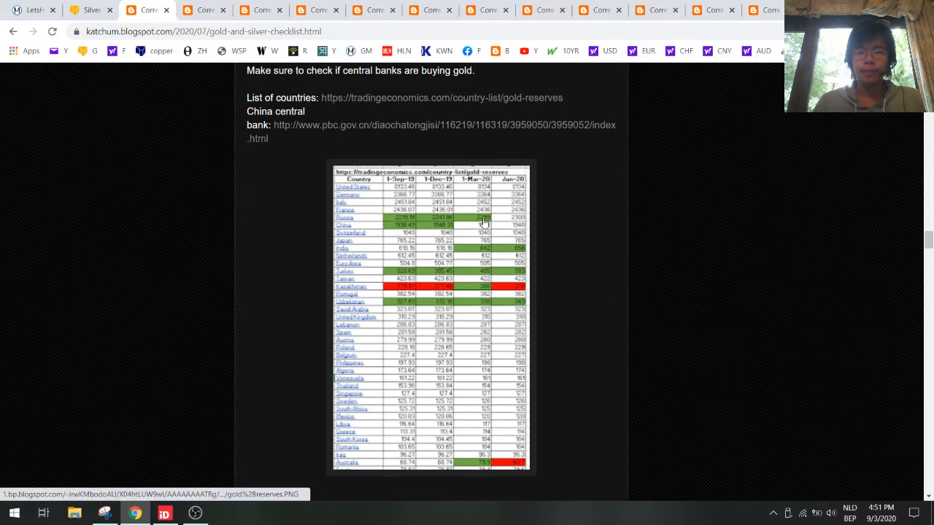
pyautogui.click(431, 318)
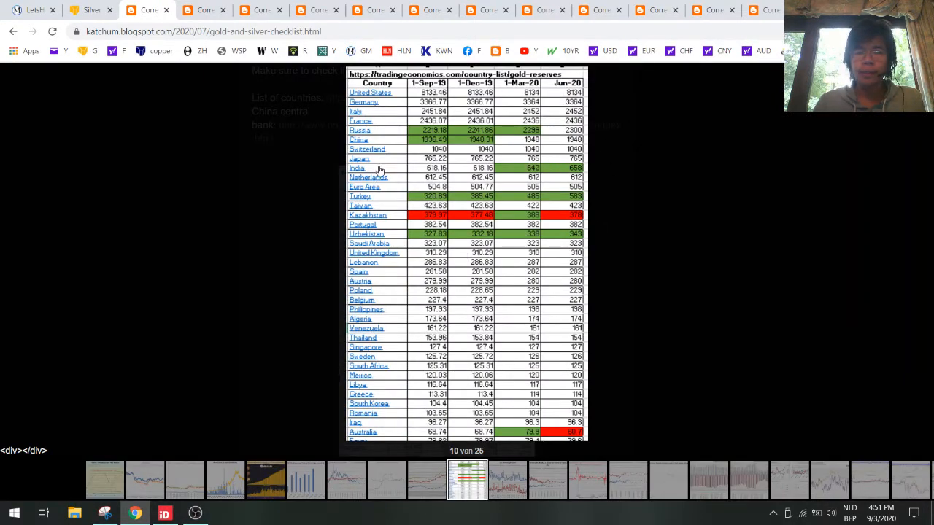
pyautogui.moveTo(522, 201)
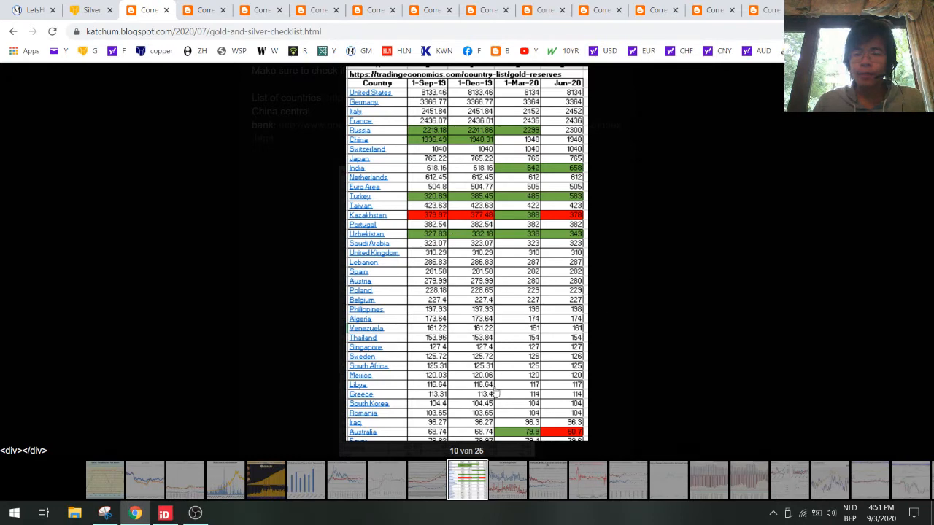
pyautogui.moveTo(570, 181)
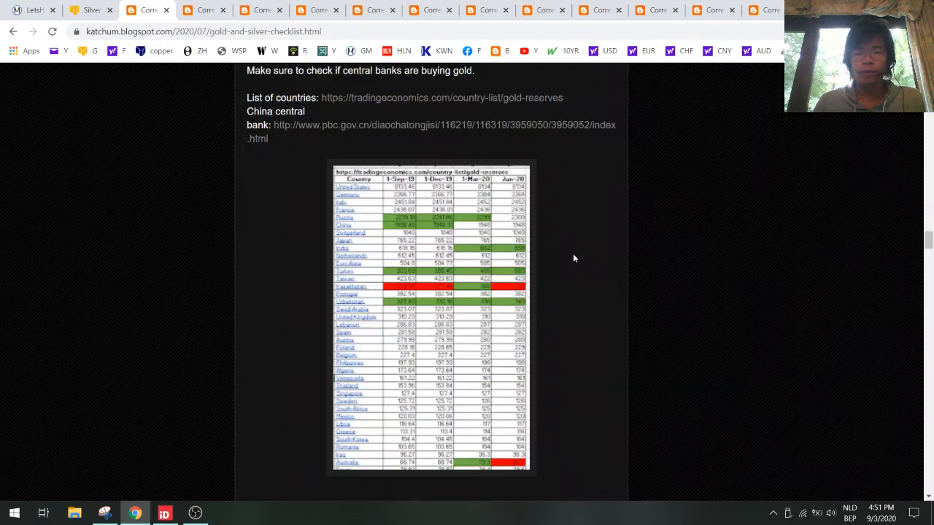
pyautogui.scroll(-3)
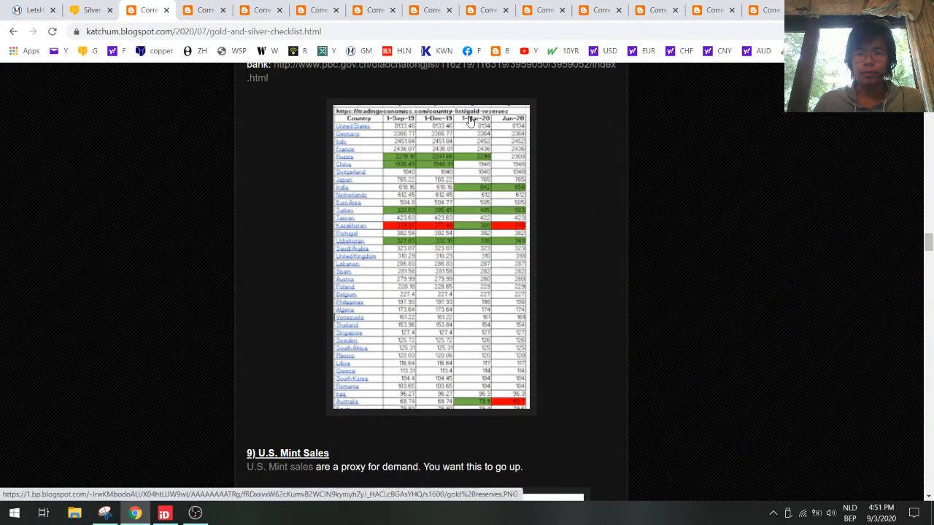
# - Scroll past the U.S. Mint Eagle Sales chart to the APMEX silver premiums chart
pyautogui.scroll(-3)
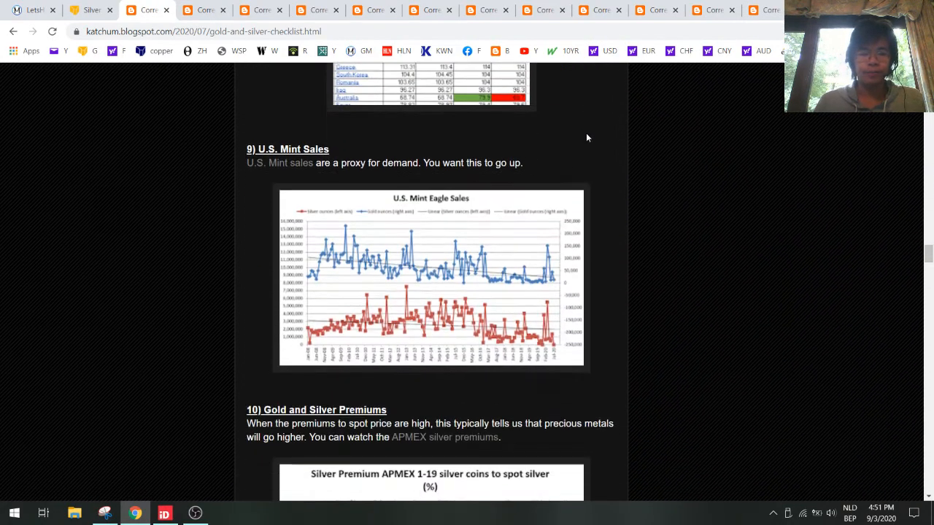
pyautogui.moveTo(548, 251)
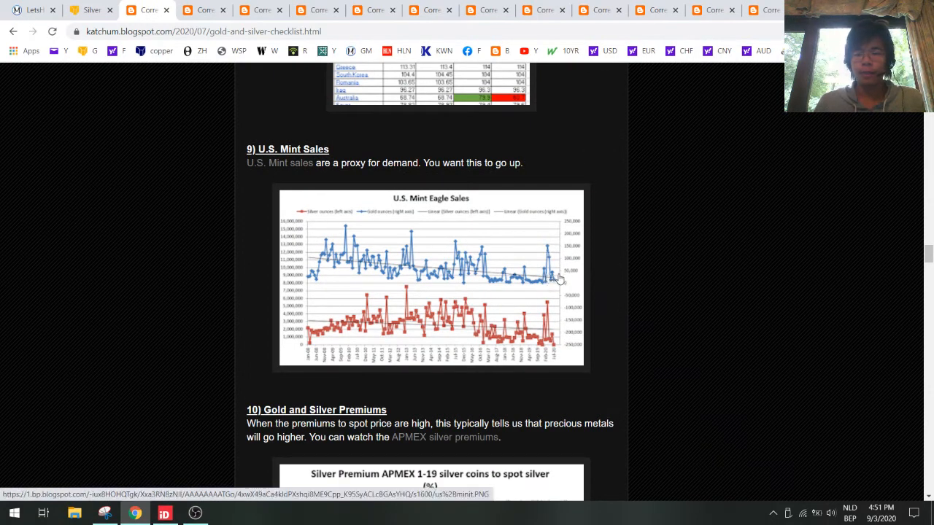
pyautogui.moveTo(601, 256)
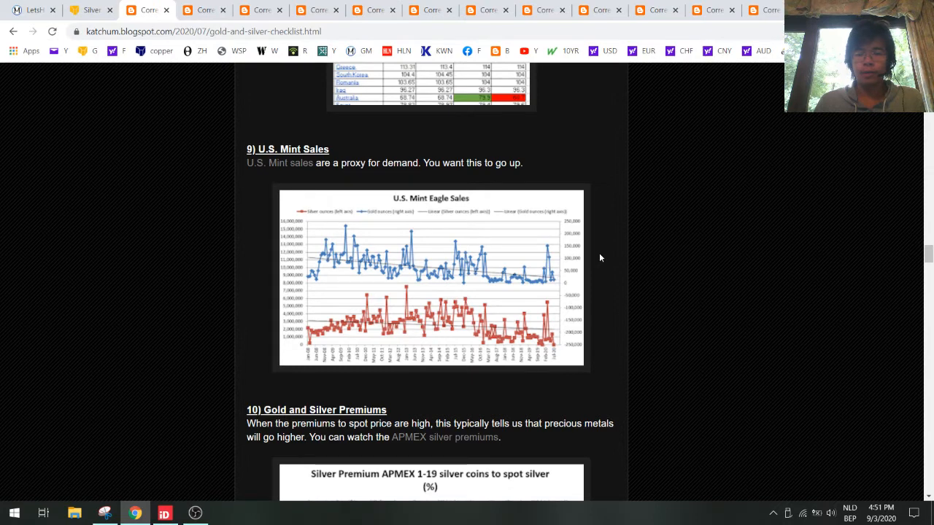
pyautogui.moveTo(486, 281)
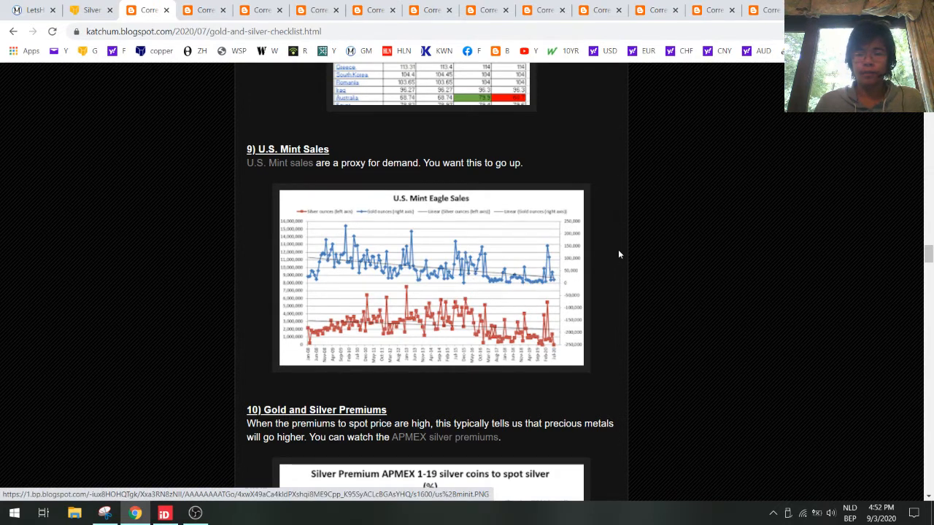
pyautogui.scroll(-3)
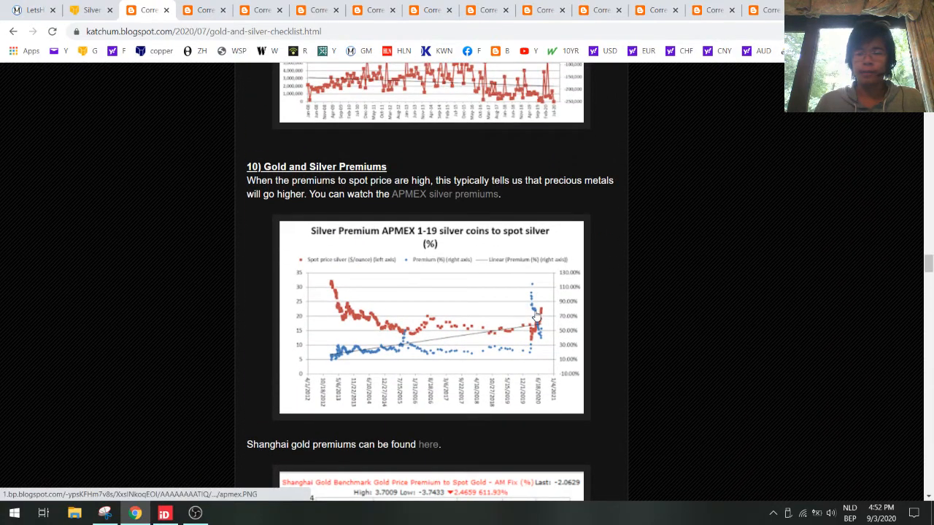
# - Enlarge the APMEX silver coin premium chart in the lightbox viewer
pyautogui.click(429, 317)
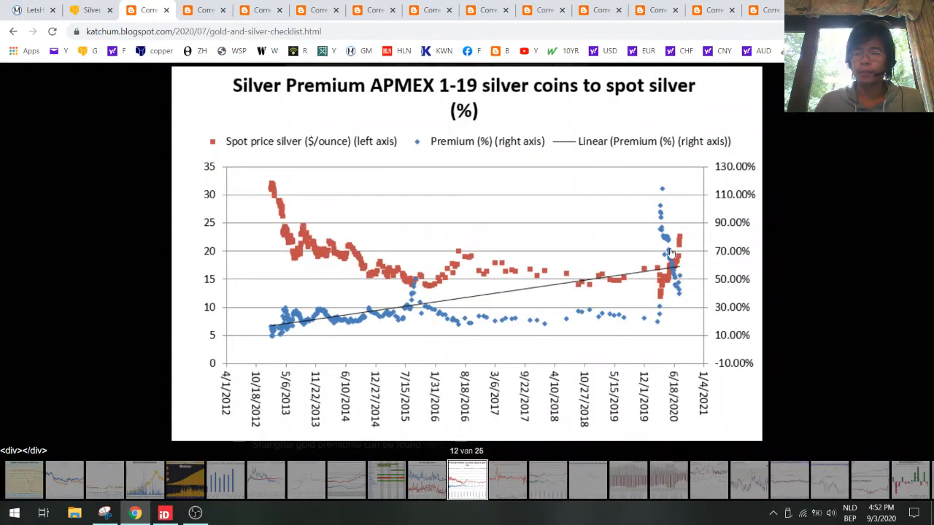
pyautogui.moveTo(685, 315)
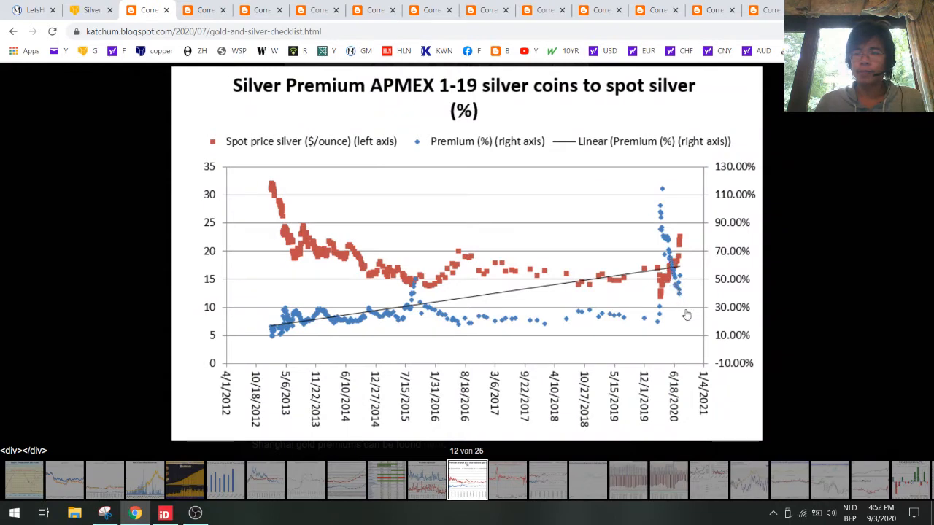
pyautogui.moveTo(665, 318)
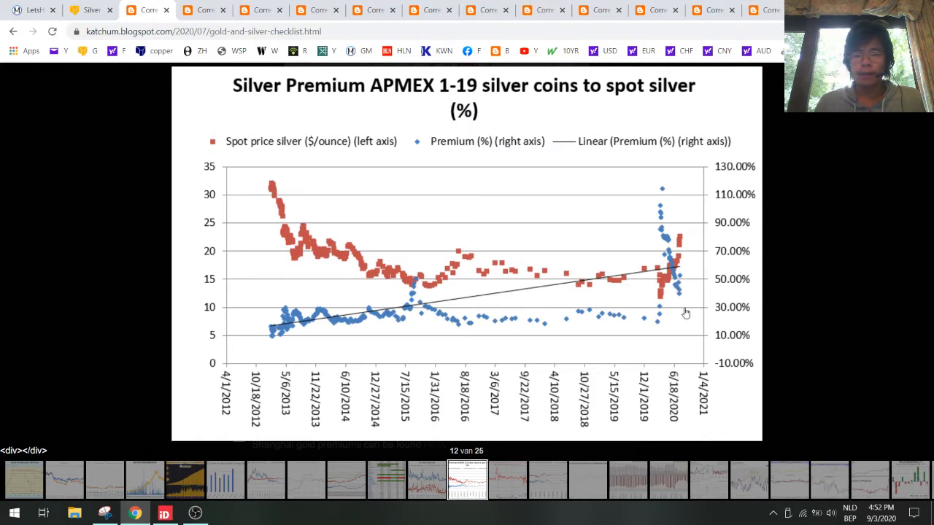
pyautogui.moveTo(415, 325)
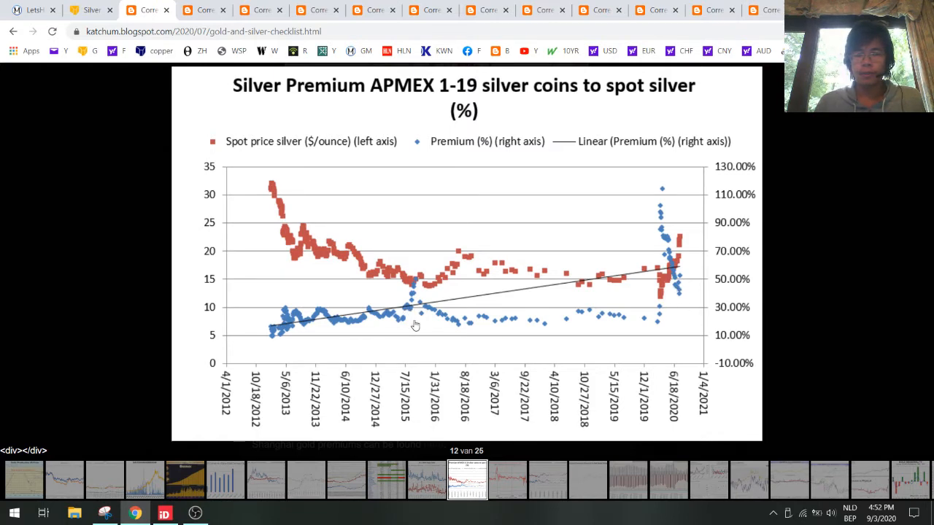
pyautogui.moveTo(704, 326)
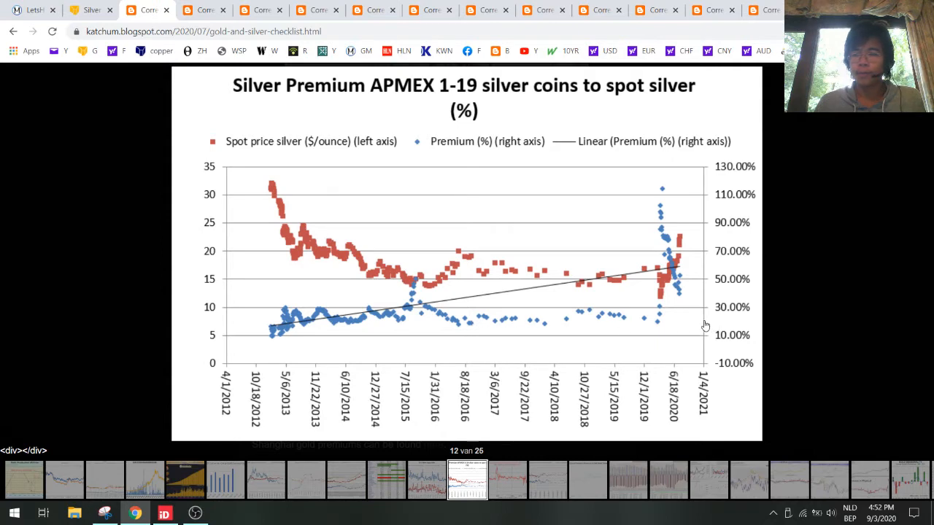
pyautogui.moveTo(689, 306)
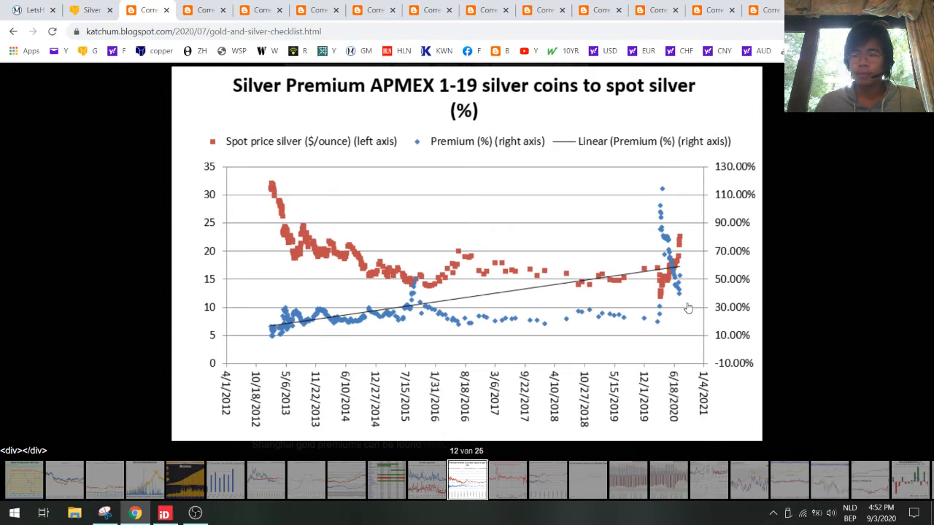
pyautogui.moveTo(688, 315)
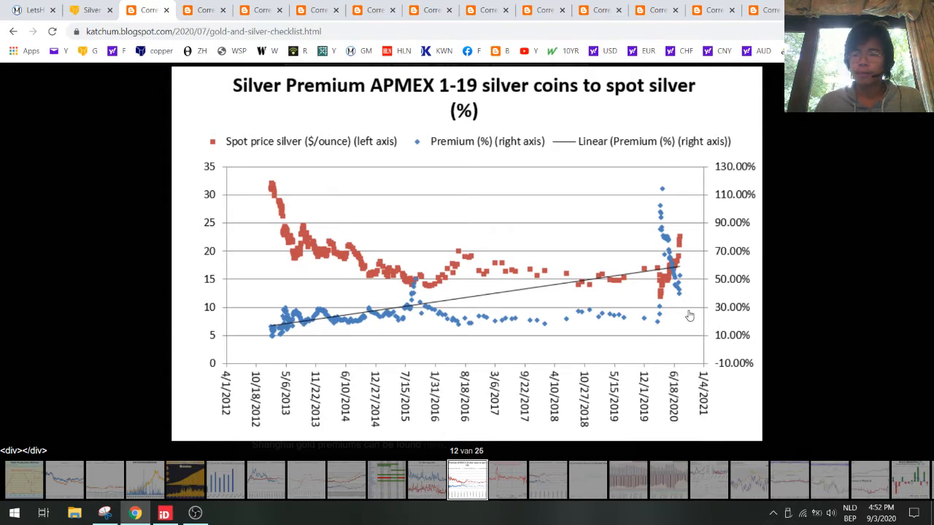
pyautogui.moveTo(697, 325)
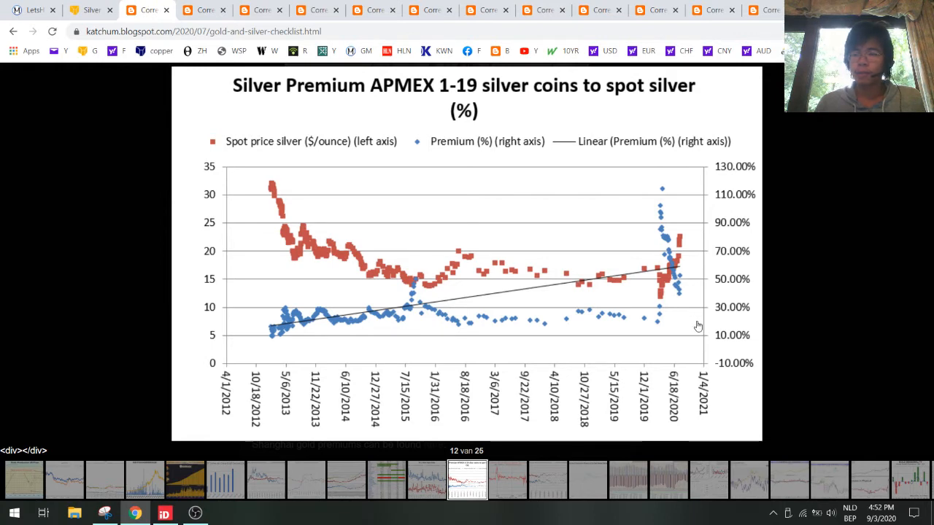
pyautogui.moveTo(718, 298)
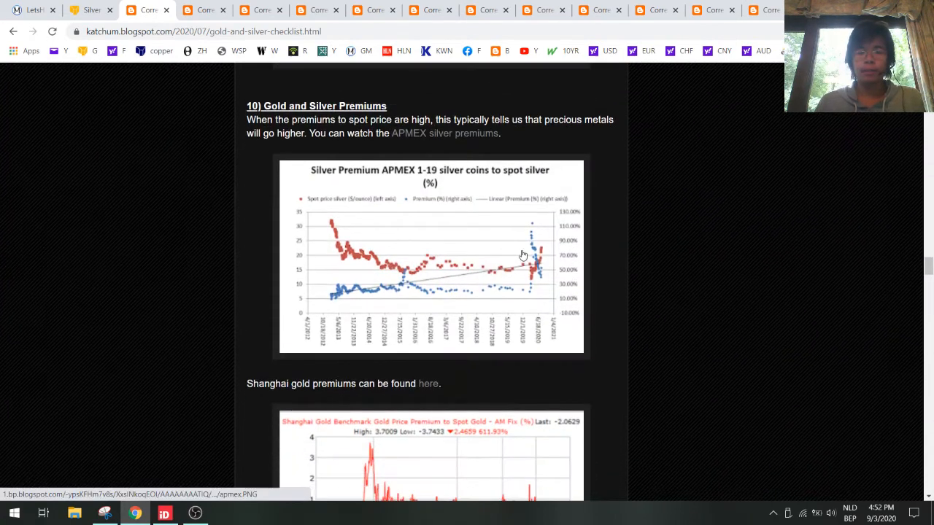
# - Scroll past the Shanghai gold premium chart to the APMEX gold premiums and PSLV section
pyautogui.scroll(-3)
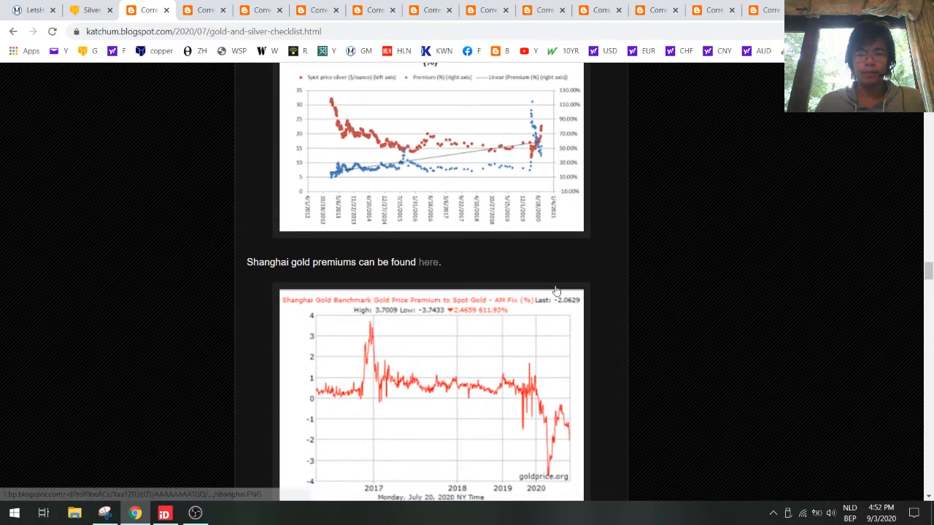
pyautogui.scroll(-3)
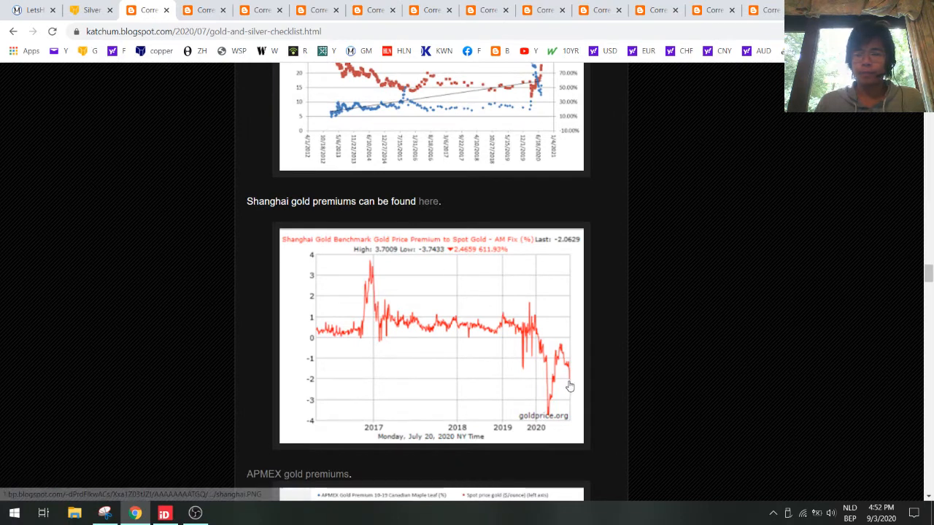
pyautogui.moveTo(449, 391)
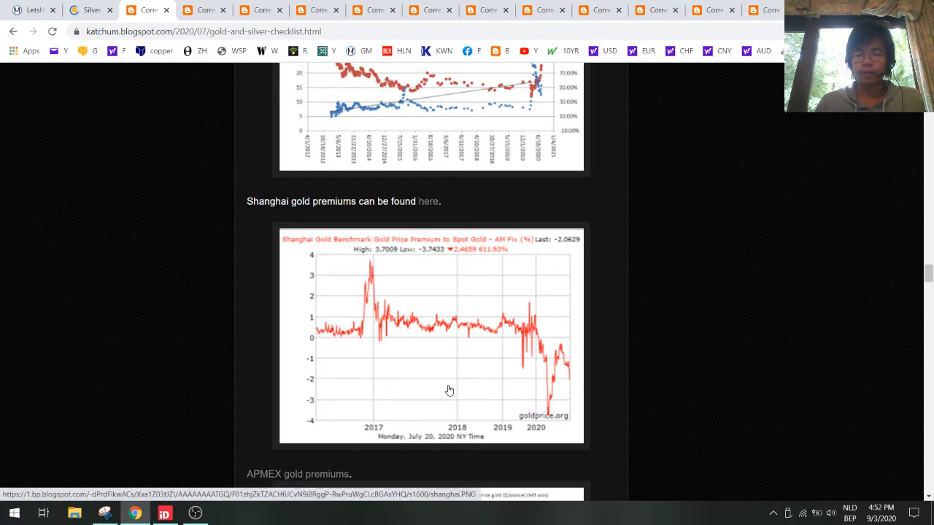
pyautogui.moveTo(572, 383)
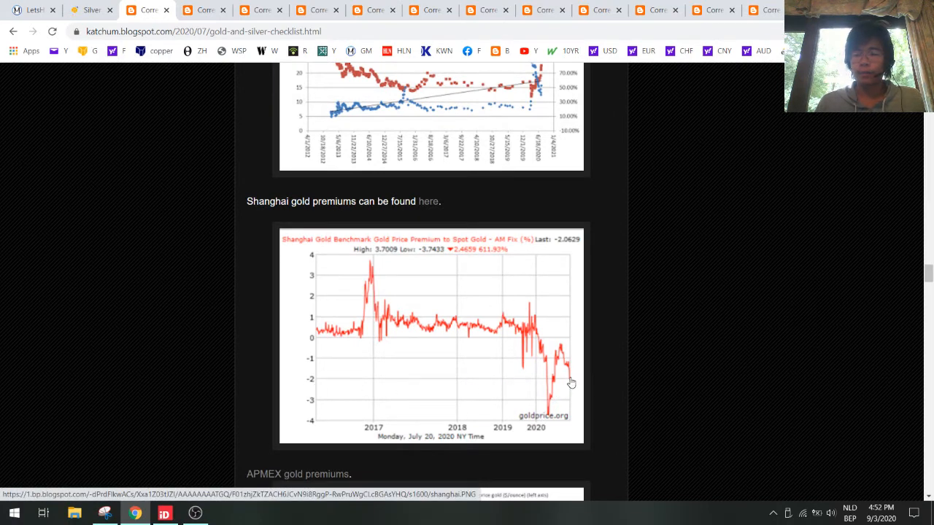
pyautogui.moveTo(613, 318)
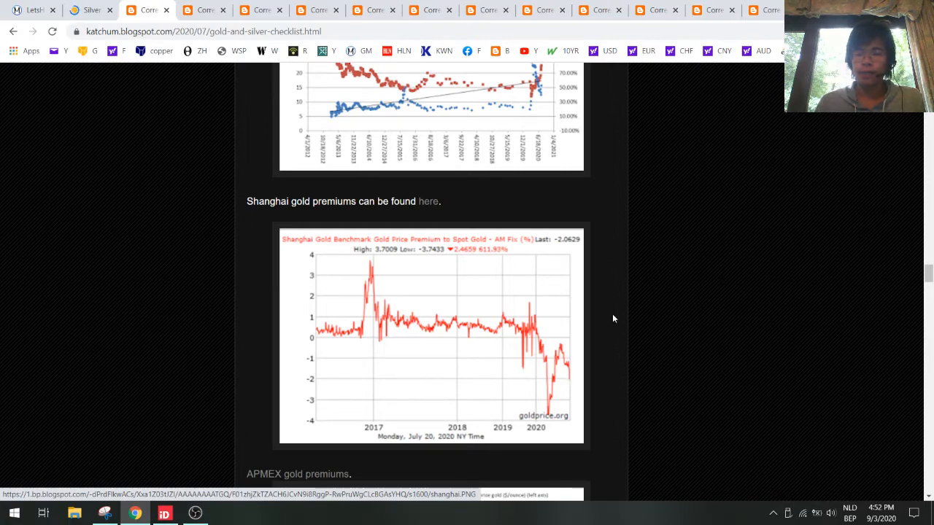
pyautogui.scroll(-3)
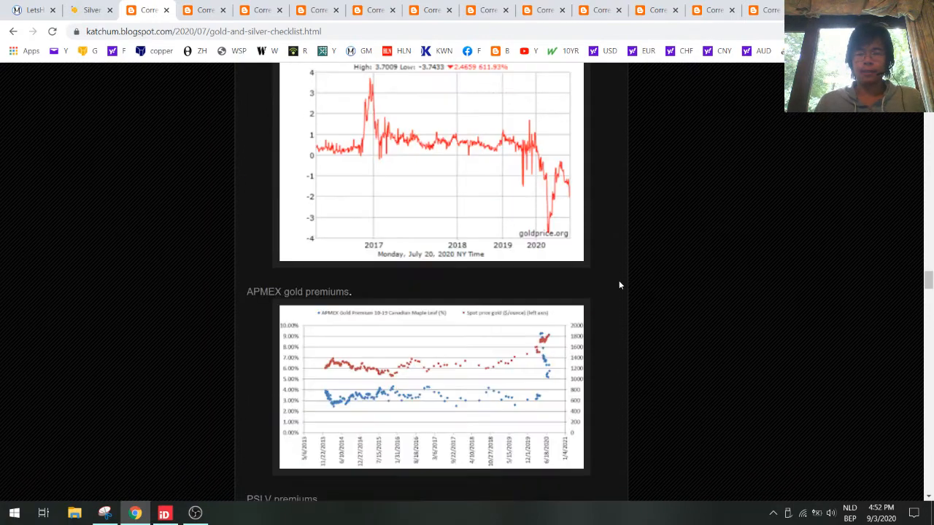
pyautogui.scroll(-3)
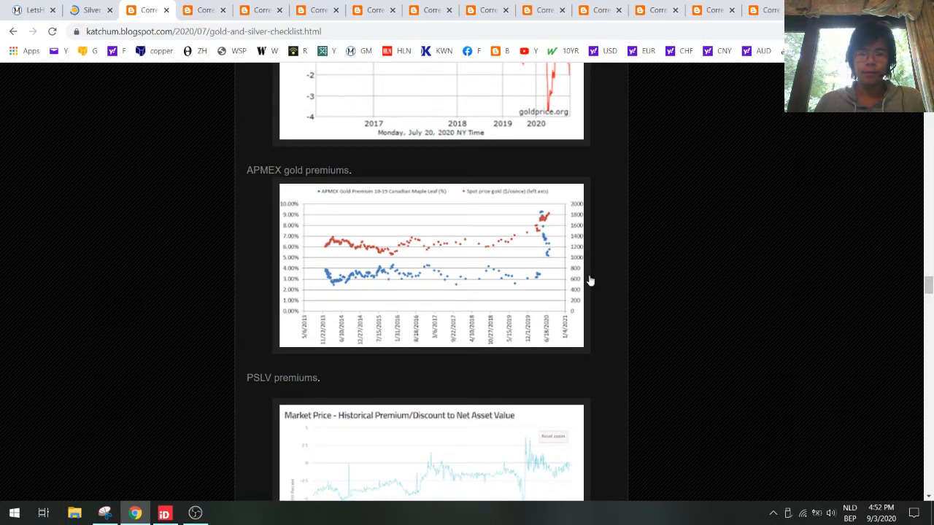
pyautogui.click(432, 265)
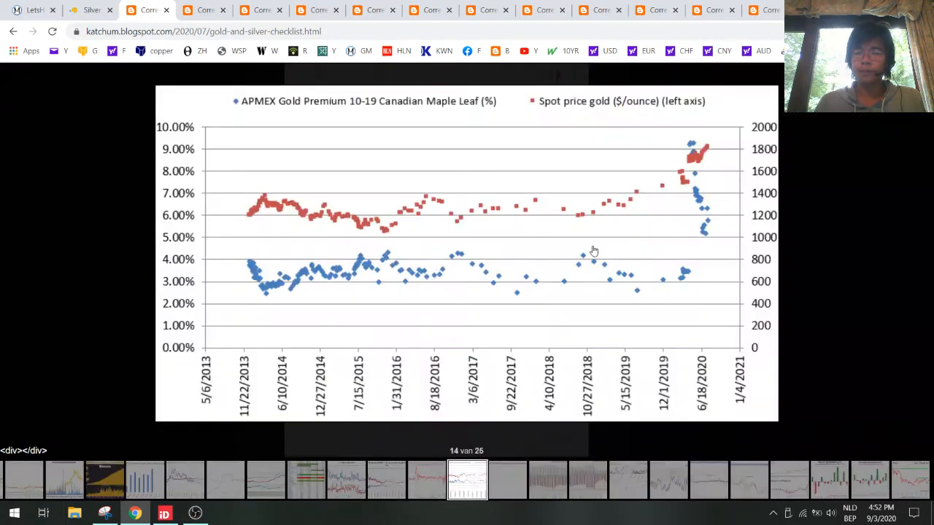
pyautogui.moveTo(715, 241)
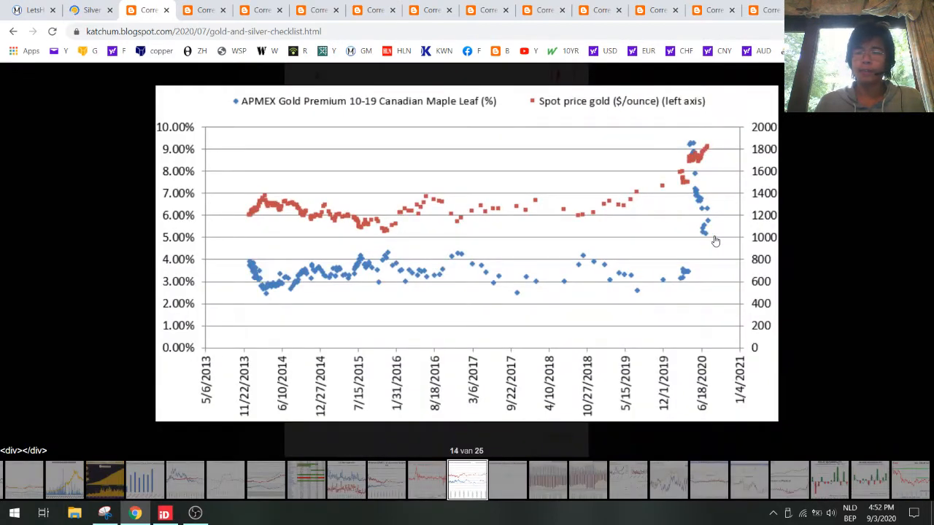
pyautogui.moveTo(193, 241)
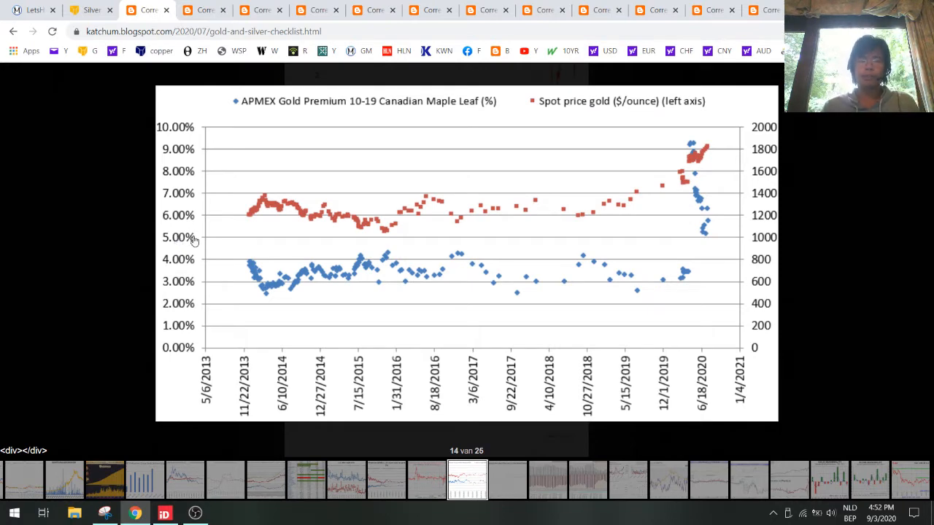
pyautogui.moveTo(242, 239)
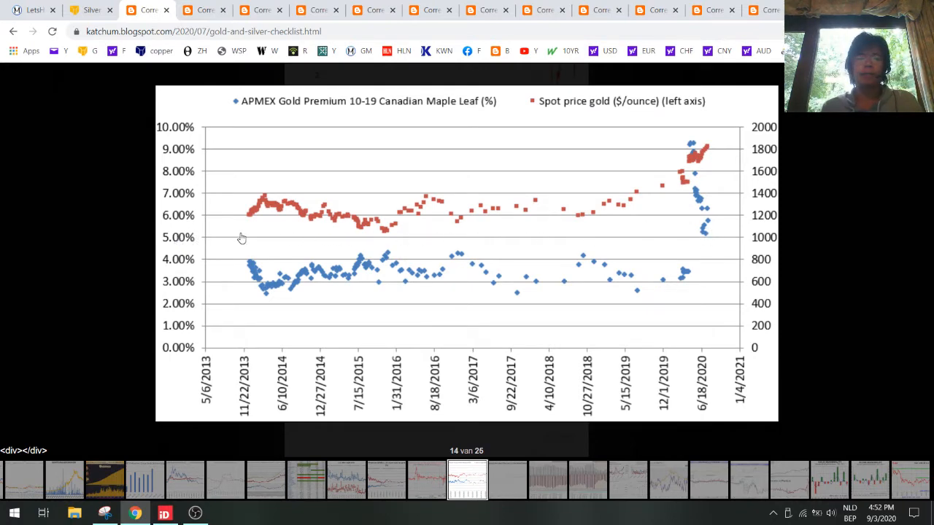
pyautogui.moveTo(385, 292)
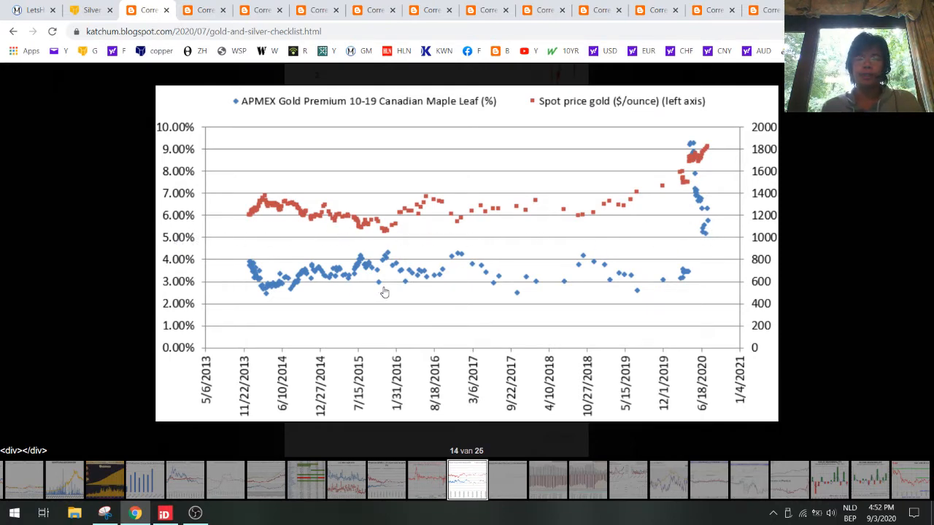
pyautogui.moveTo(183, 283)
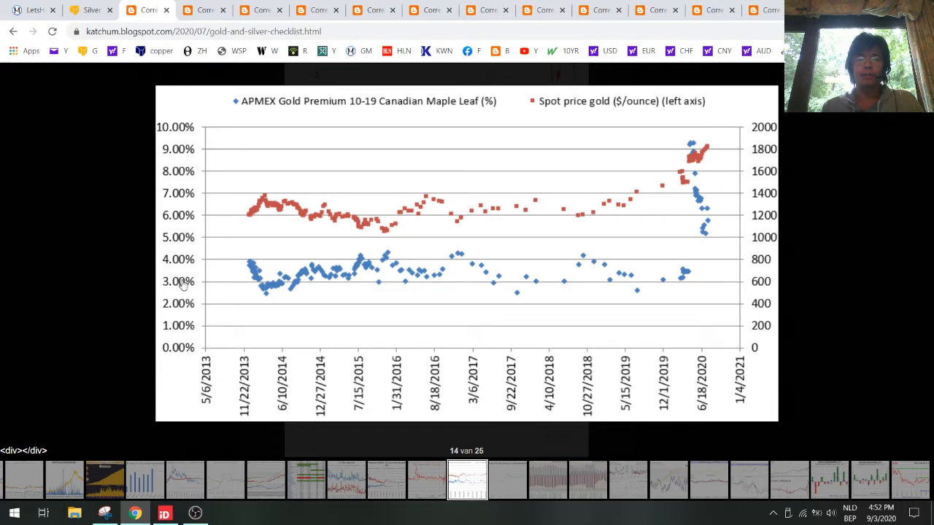
pyautogui.moveTo(716, 181)
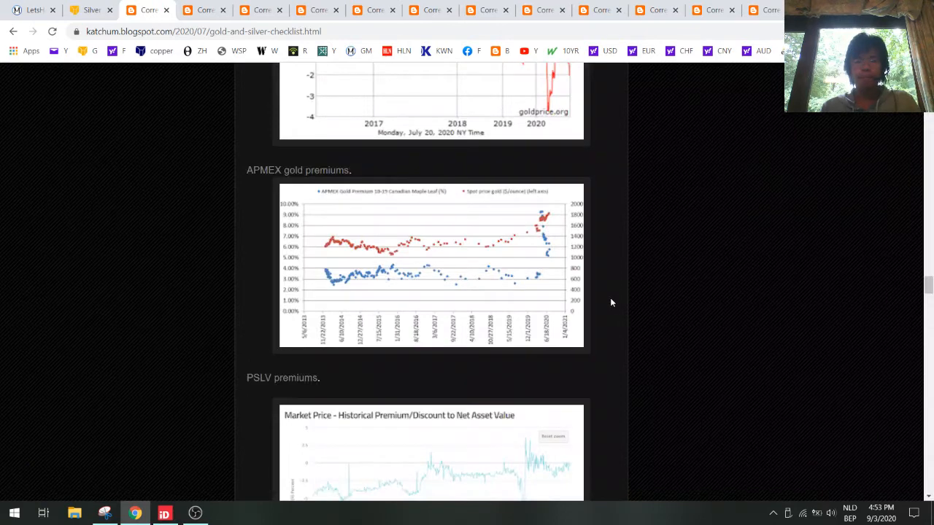
# - Scroll past the PSLV premiums chart down to section 11 Open Interest and the Gold COT report
pyautogui.scroll(-3)
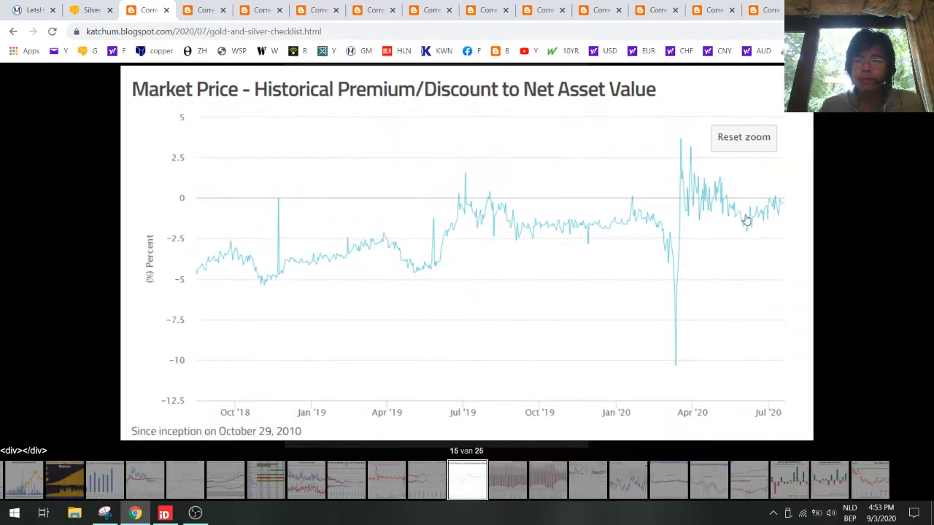
pyautogui.moveTo(811, 216)
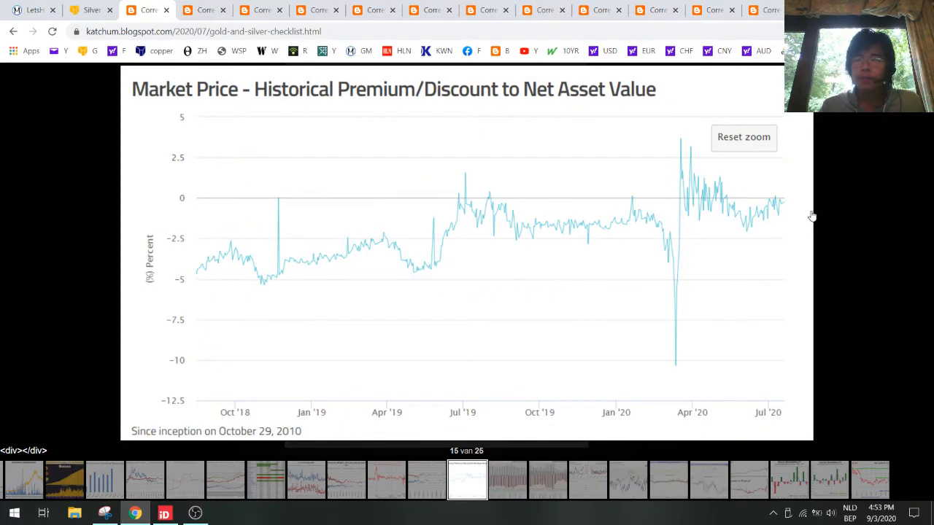
pyautogui.scroll(-3)
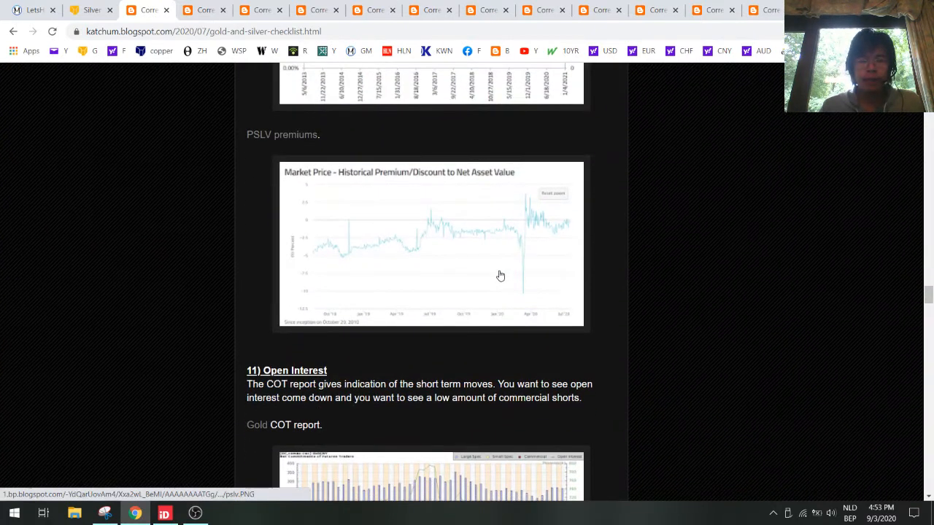
pyautogui.scroll(-3)
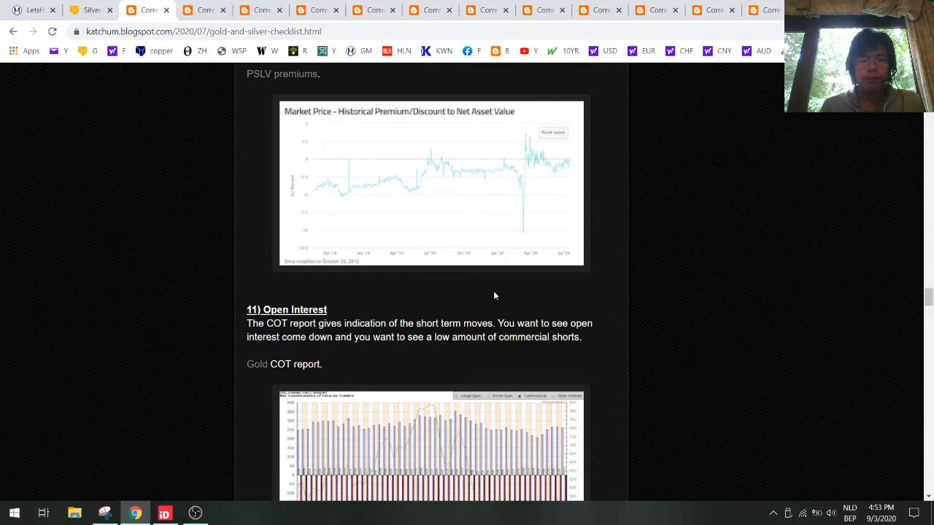
pyautogui.scroll(-3)
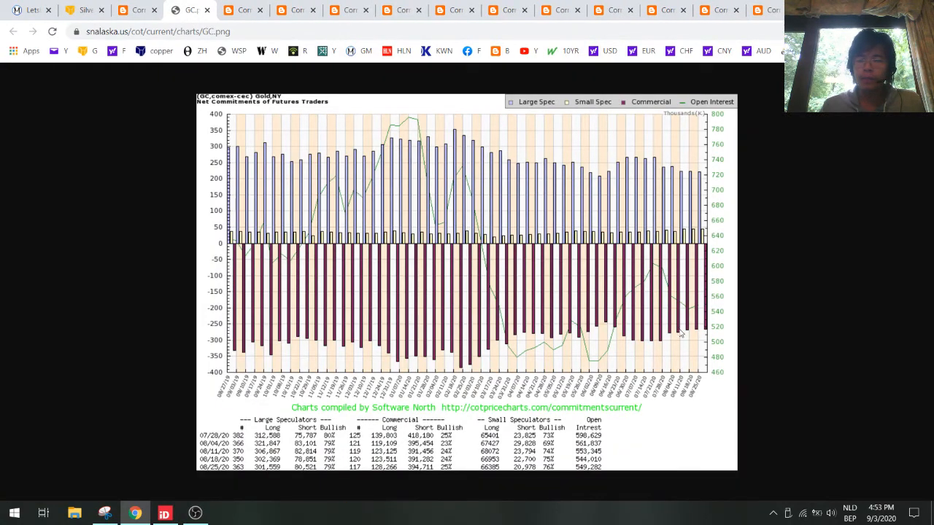
pyautogui.moveTo(693, 329)
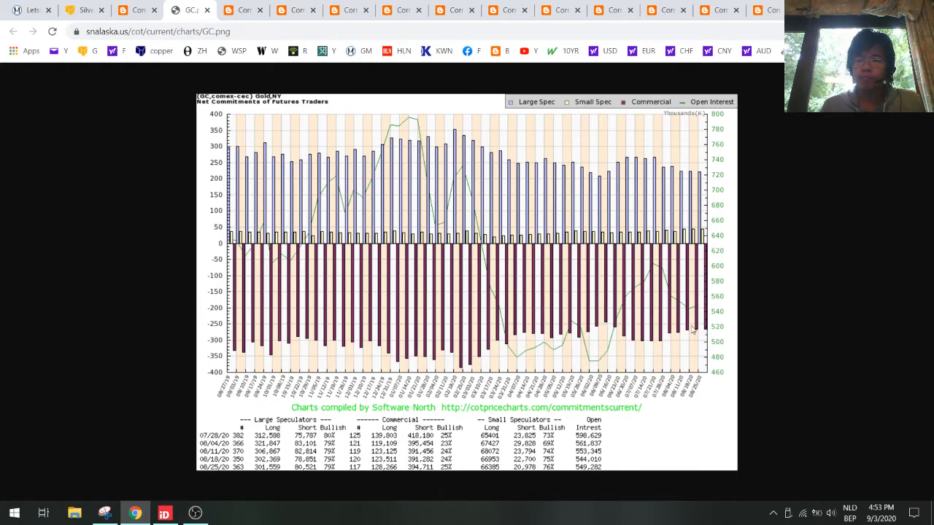
pyautogui.moveTo(530, 335)
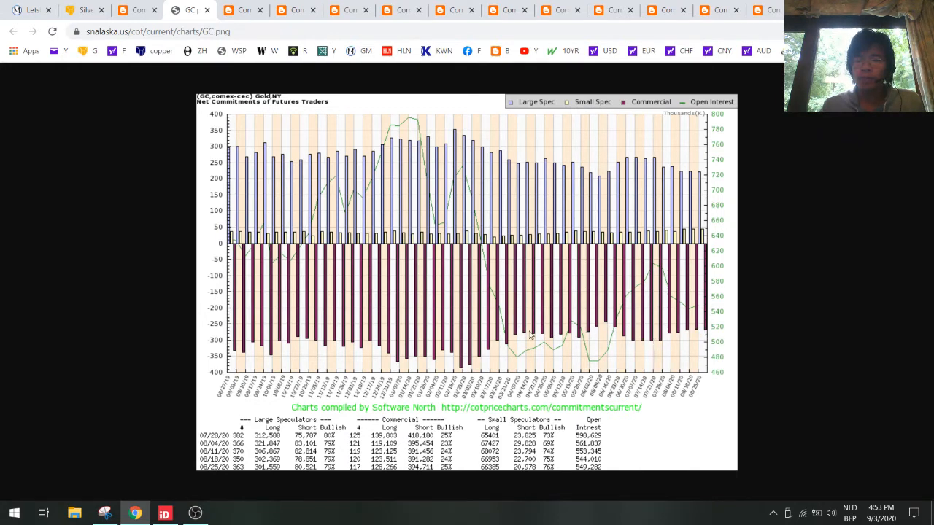
pyautogui.moveTo(670, 330)
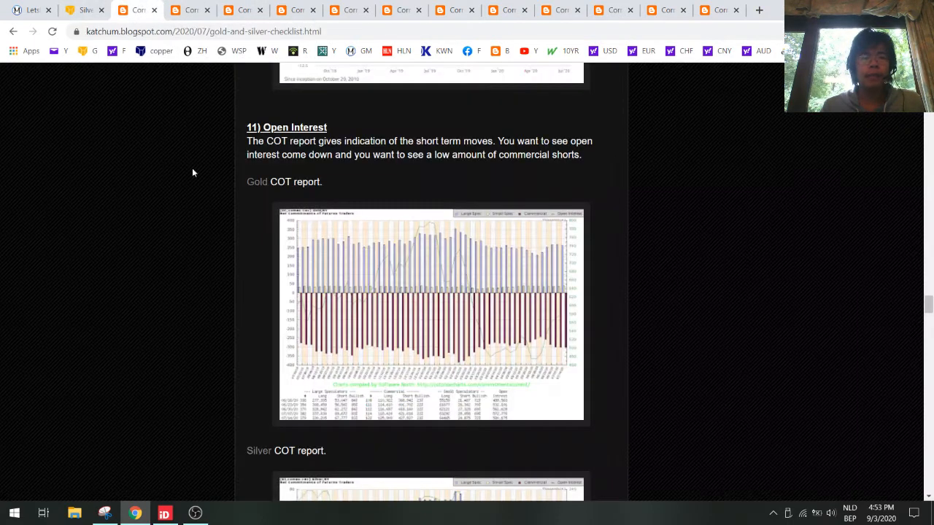
# - View the Silver COT report chart and return to the checklist post's managed money shorts charts
pyautogui.scroll(-3)
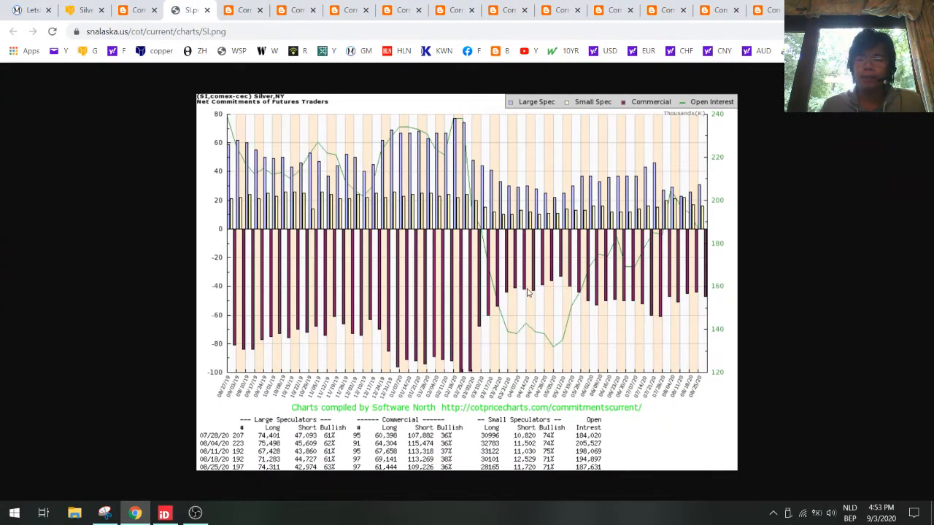
pyautogui.moveTo(645, 298)
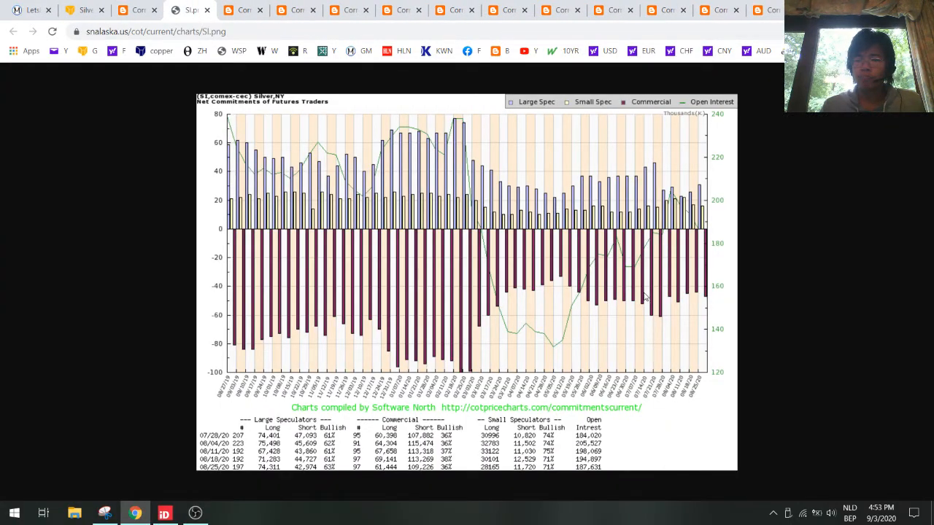
pyautogui.moveTo(703, 299)
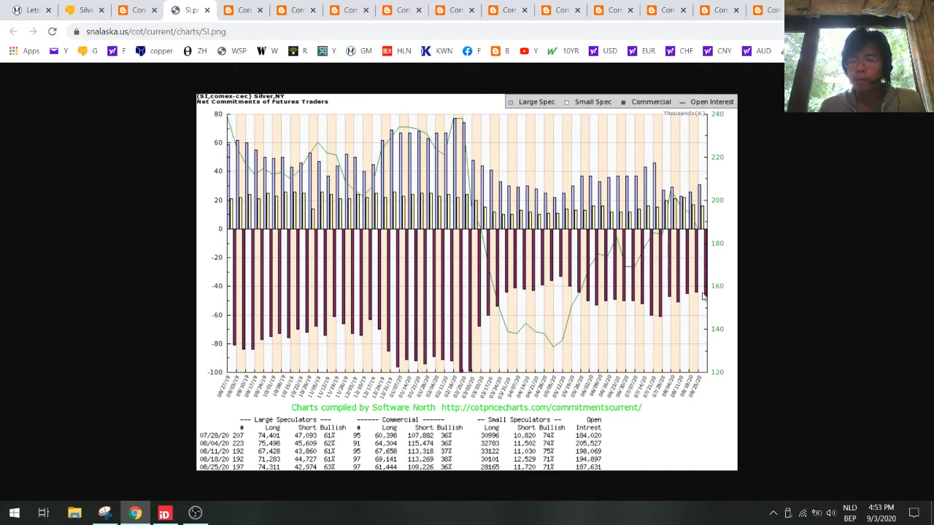
pyautogui.moveTo(721, 307)
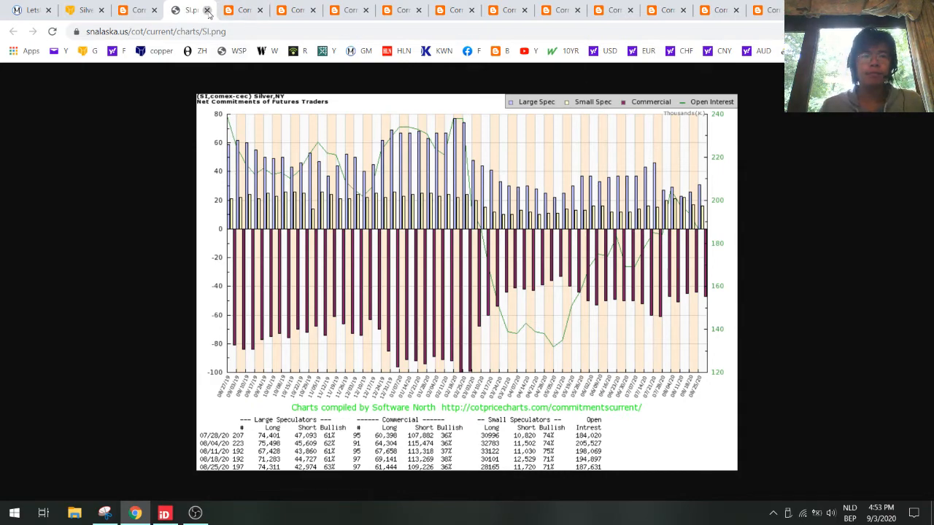
pyautogui.click(193, 9)
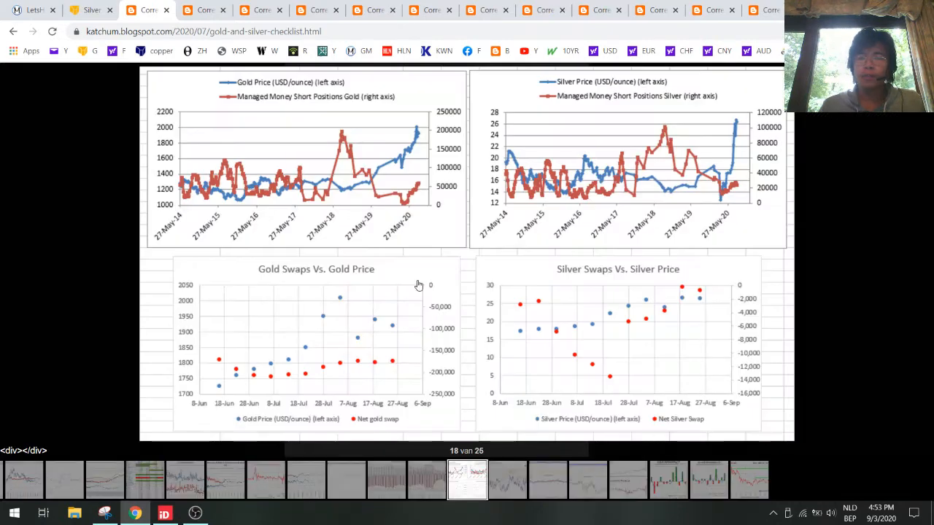
pyautogui.moveTo(630, 294)
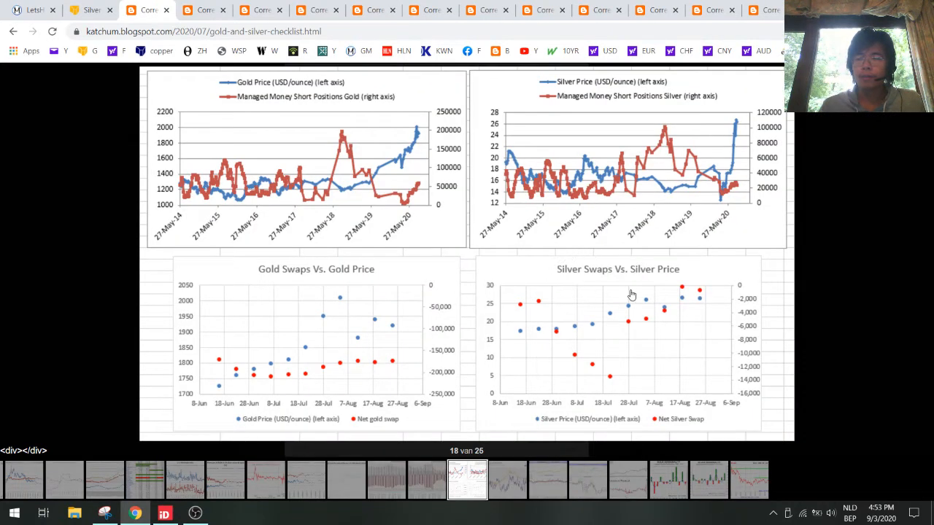
pyautogui.moveTo(695, 291)
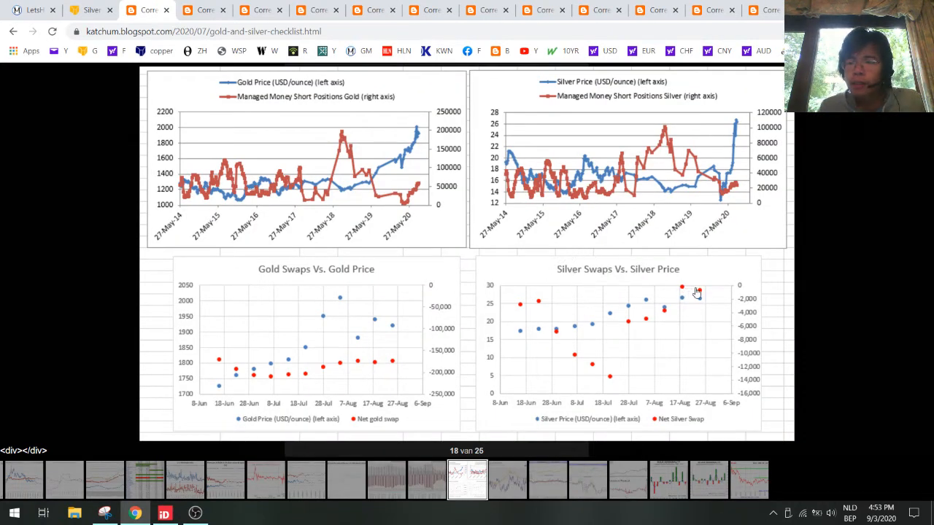
pyautogui.moveTo(636, 370)
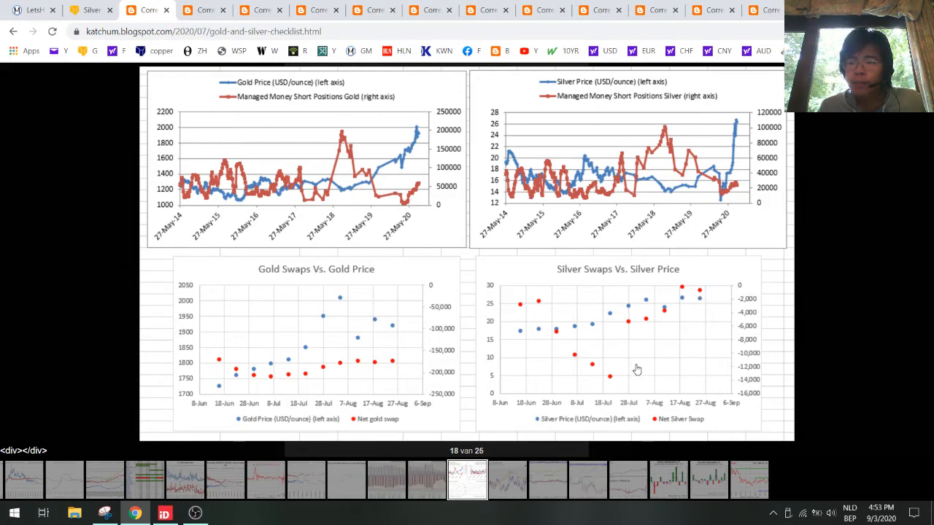
pyautogui.moveTo(684, 293)
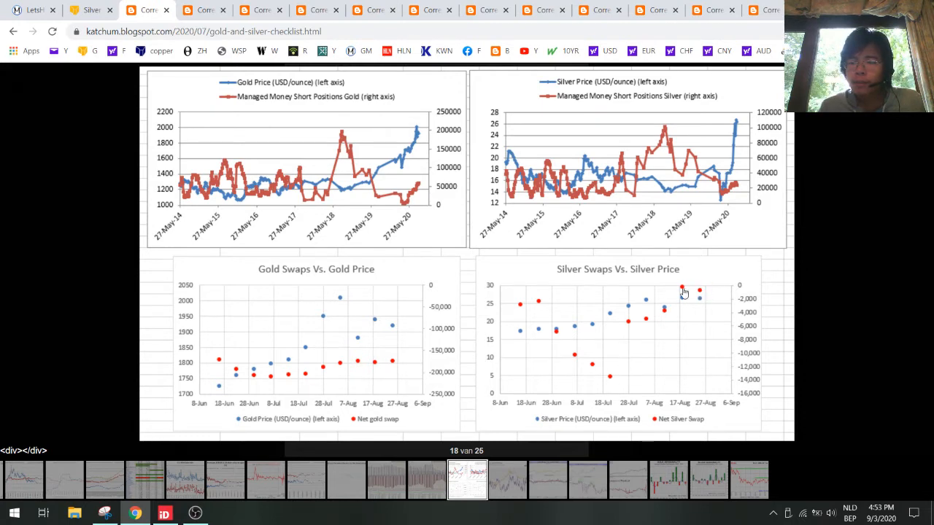
pyautogui.moveTo(689, 292)
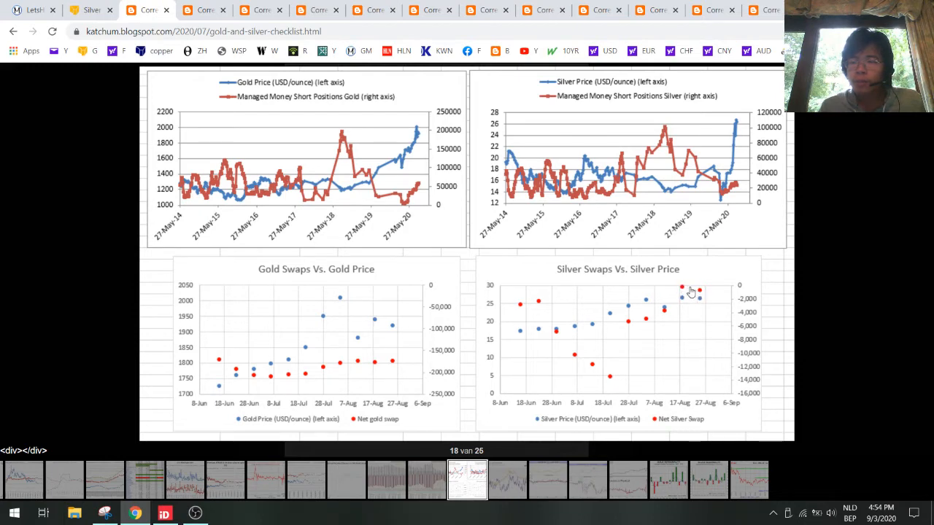
pyautogui.moveTo(683, 276)
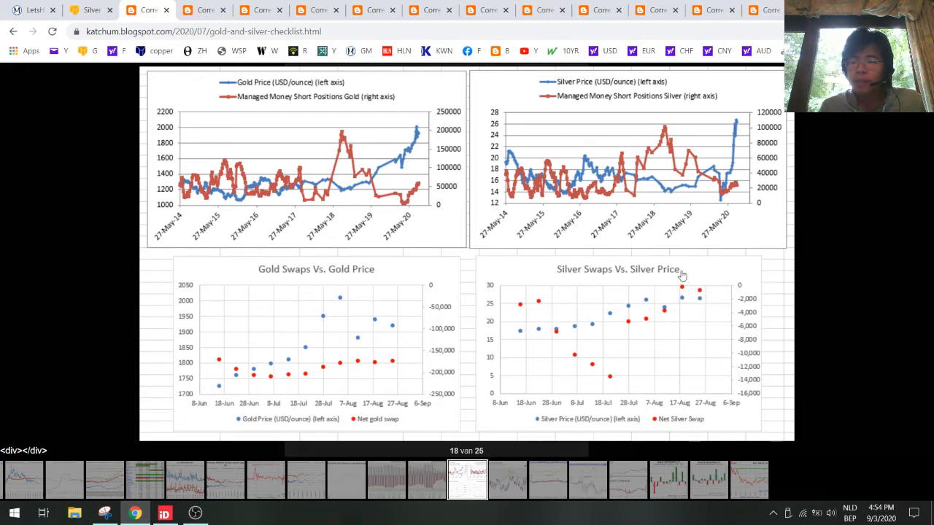
pyautogui.moveTo(699, 295)
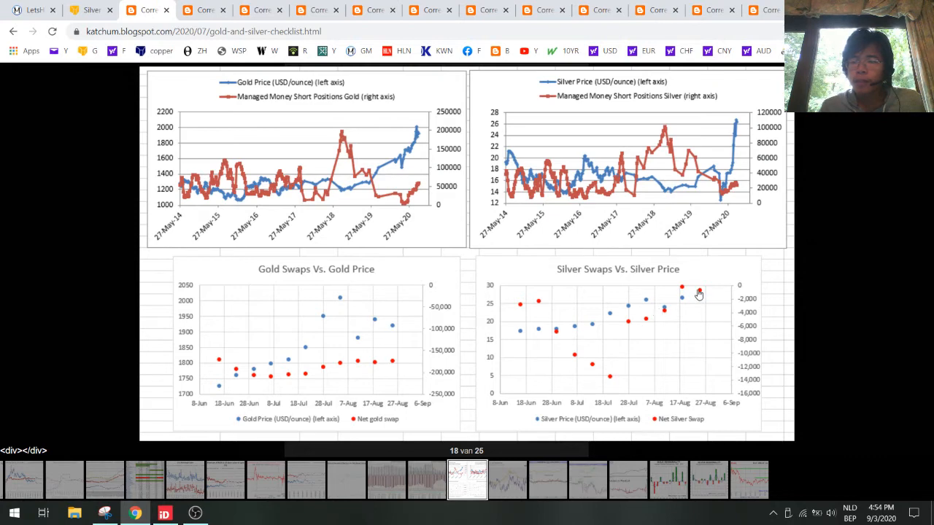
pyautogui.moveTo(752, 318)
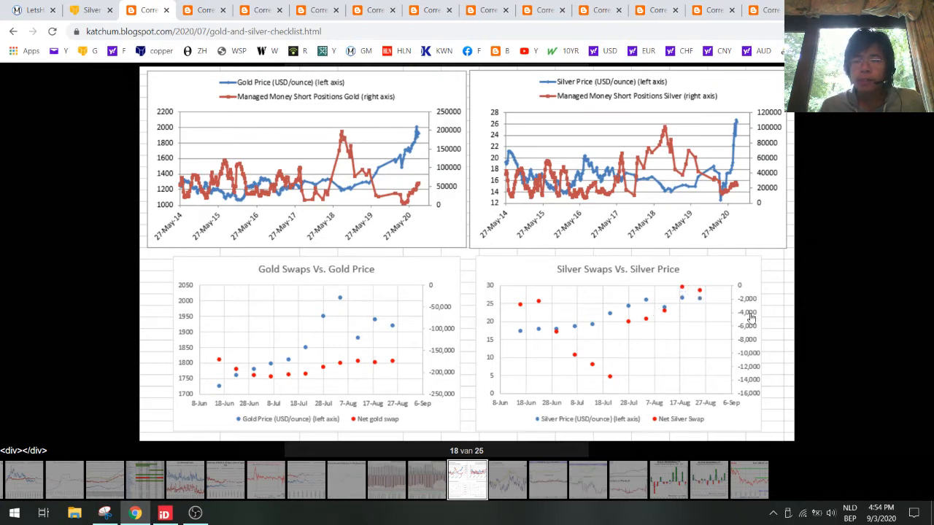
pyautogui.moveTo(633, 284)
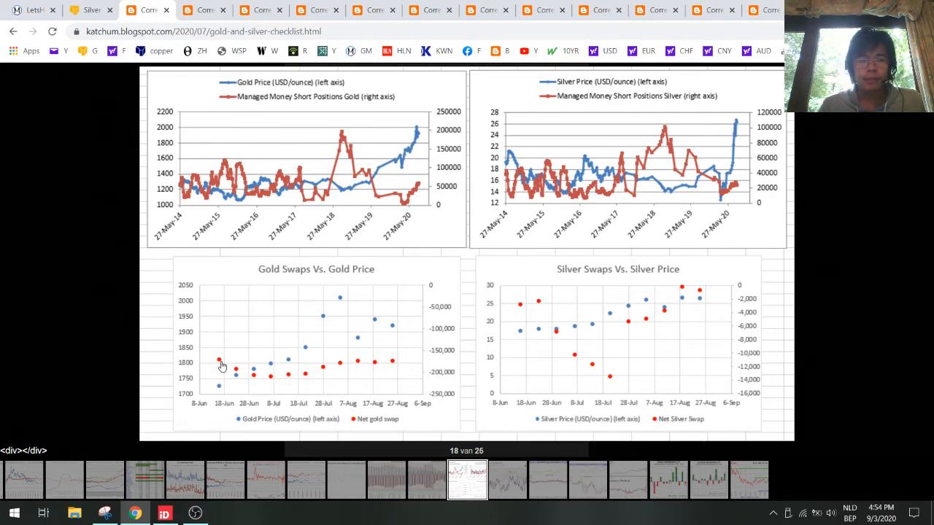
pyautogui.moveTo(393, 364)
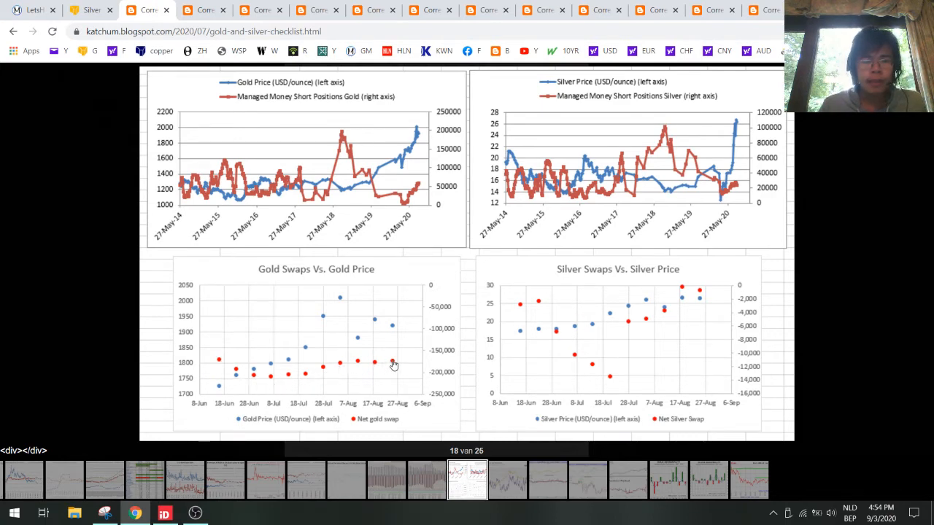
pyautogui.moveTo(356, 412)
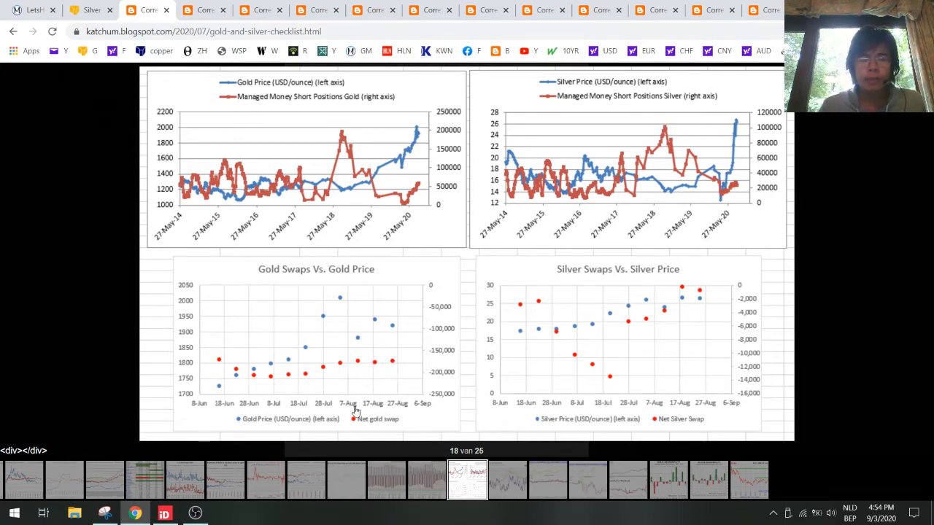
pyautogui.moveTo(412, 357)
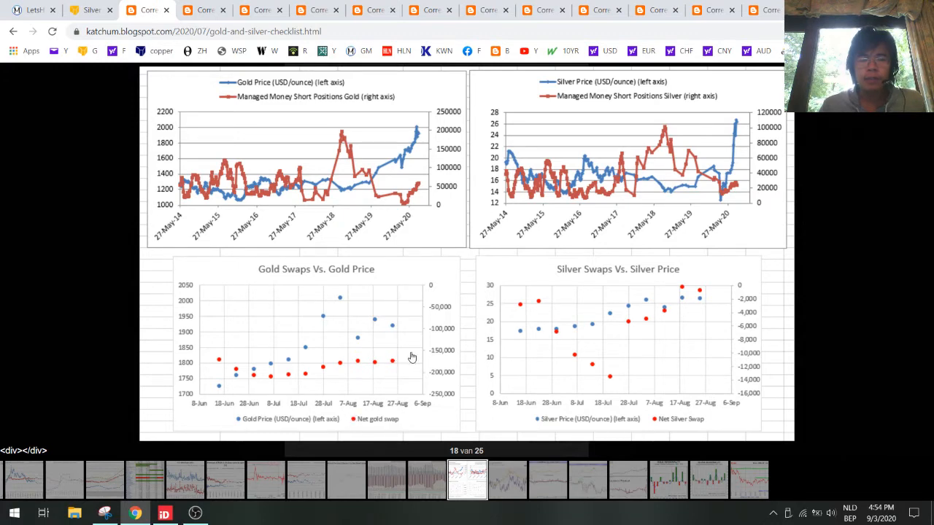
pyautogui.moveTo(403, 363)
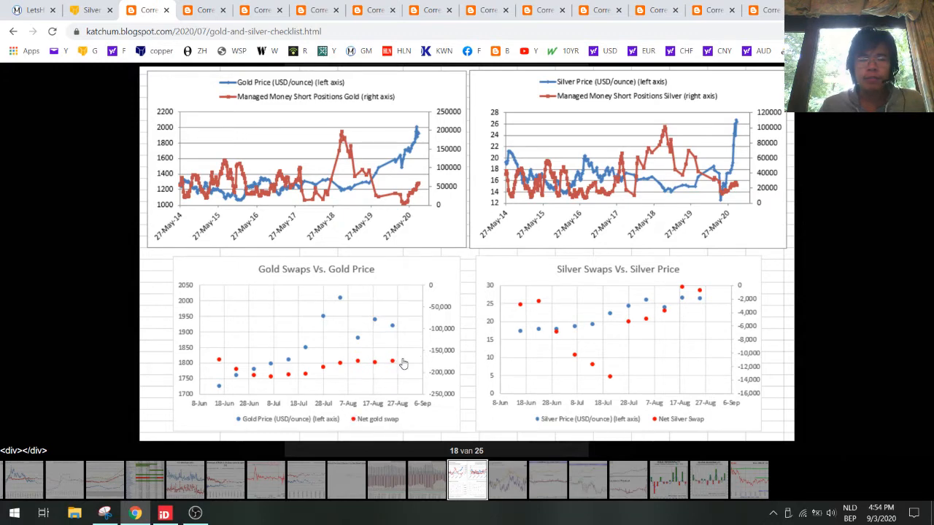
pyautogui.moveTo(397, 365)
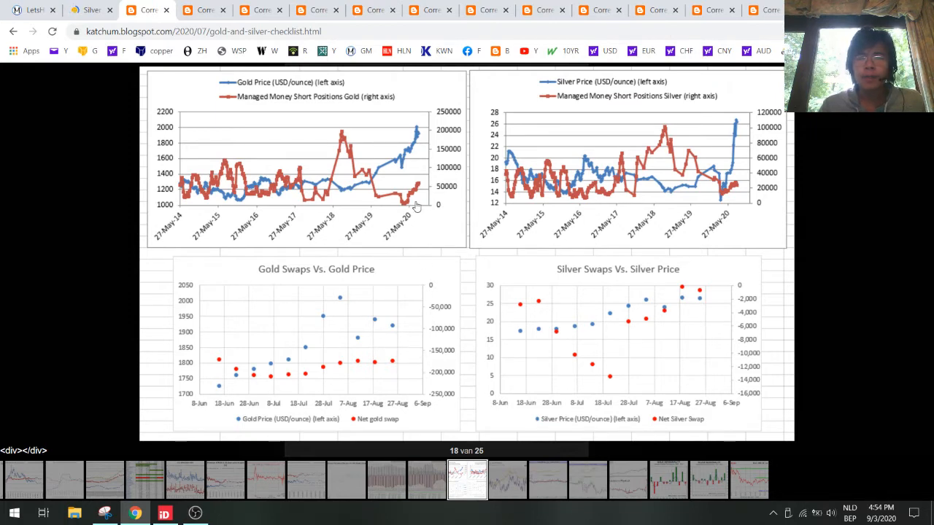
pyautogui.moveTo(385, 181)
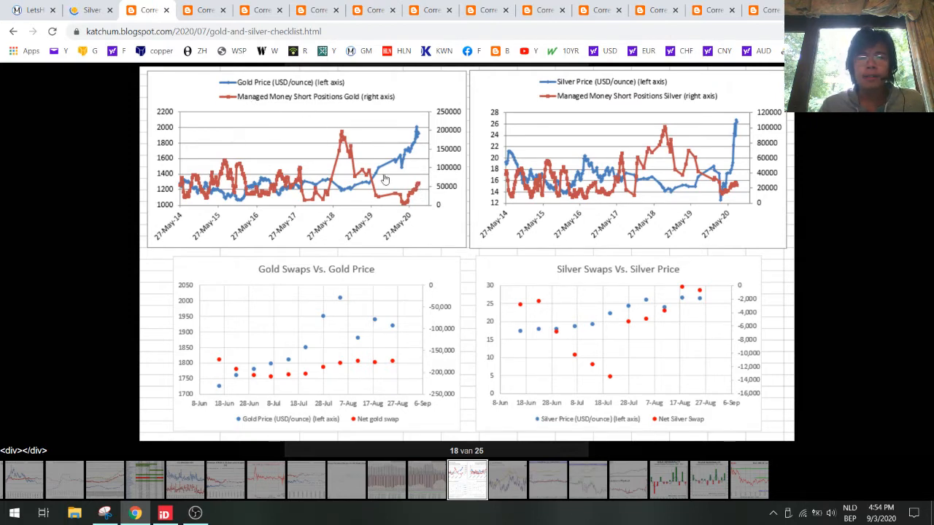
pyautogui.moveTo(356, 127)
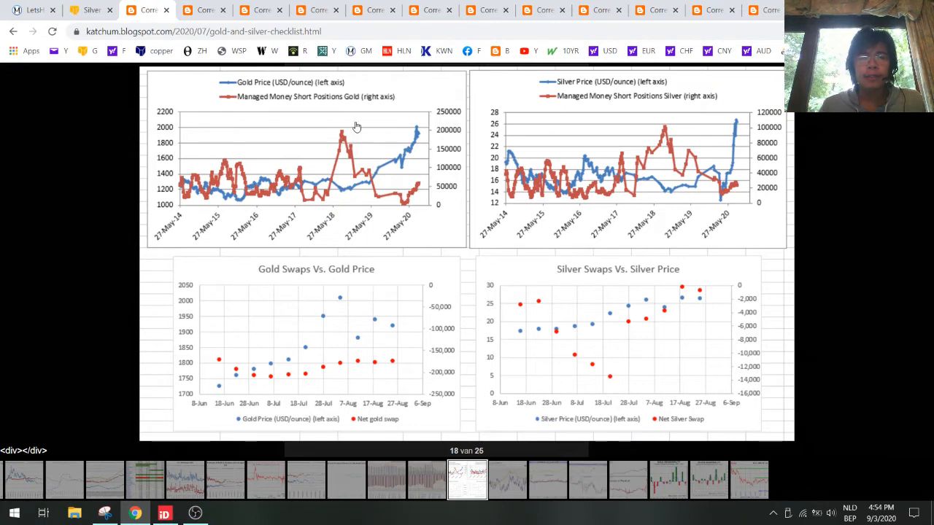
pyautogui.moveTo(294, 101)
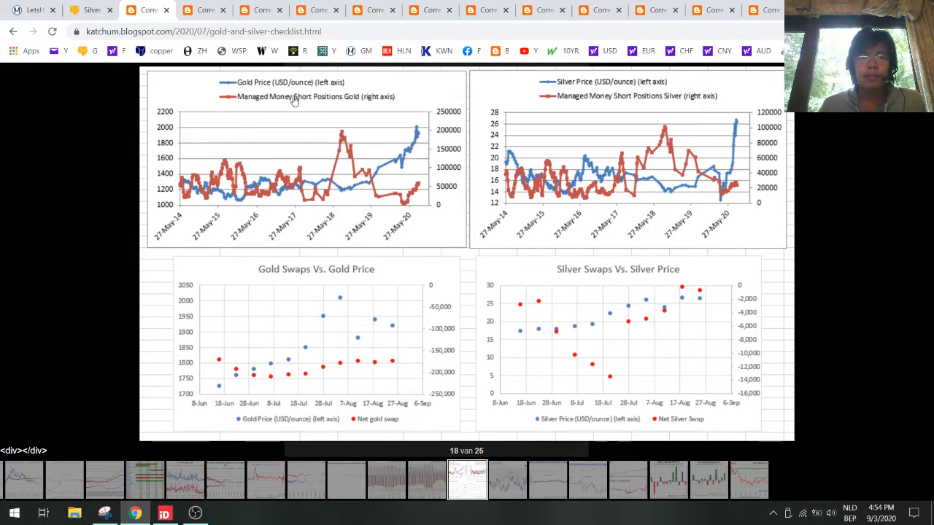
pyautogui.moveTo(420, 187)
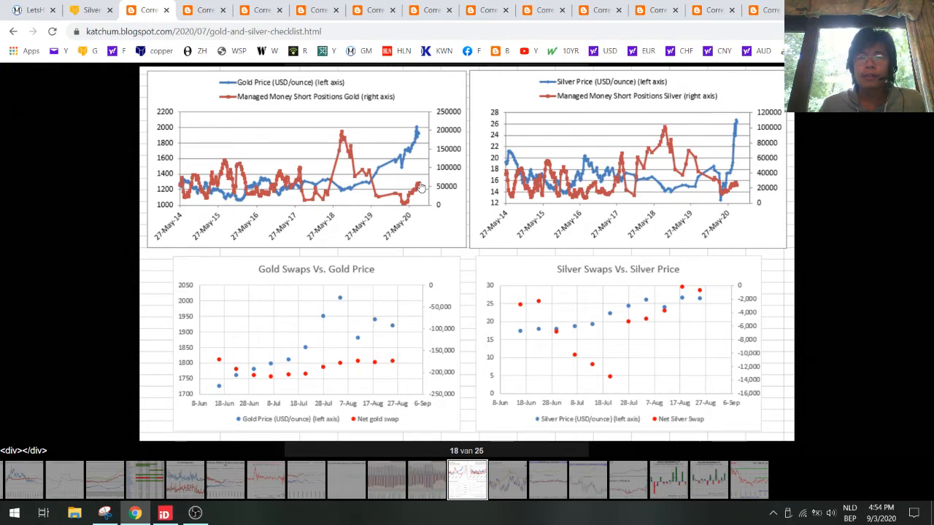
pyautogui.moveTo(496, 149)
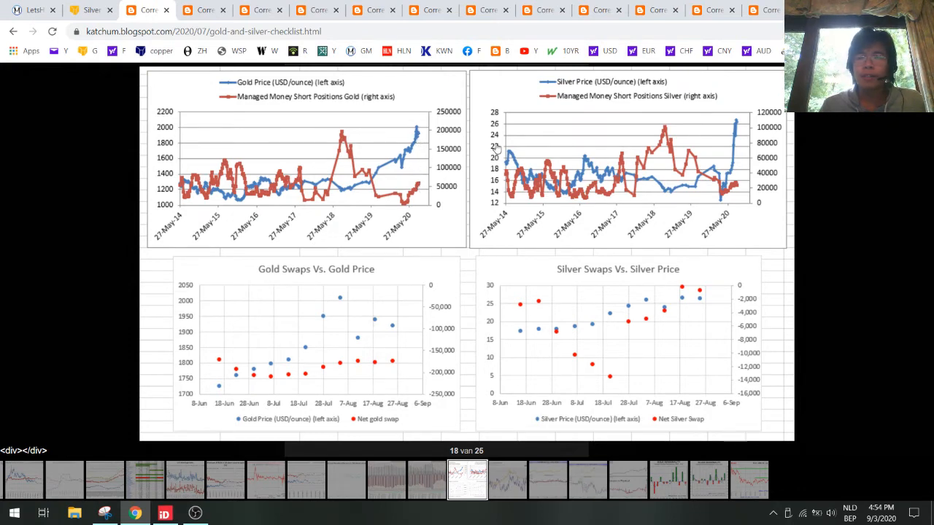
pyautogui.moveTo(738, 182)
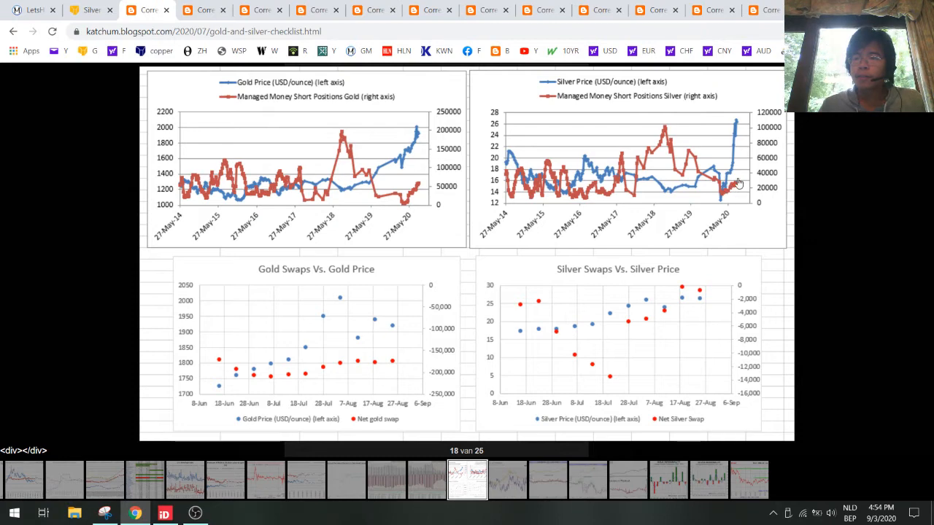
pyautogui.moveTo(738, 188)
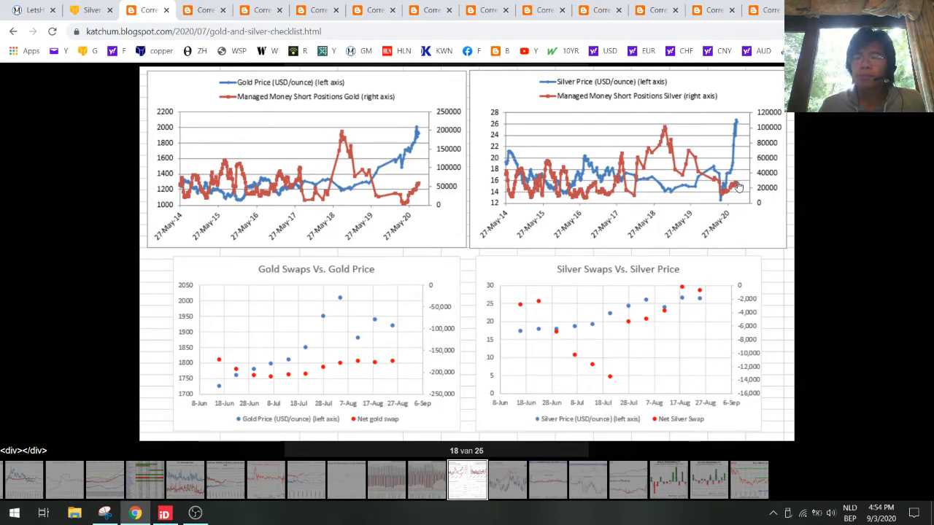
pyautogui.moveTo(736, 131)
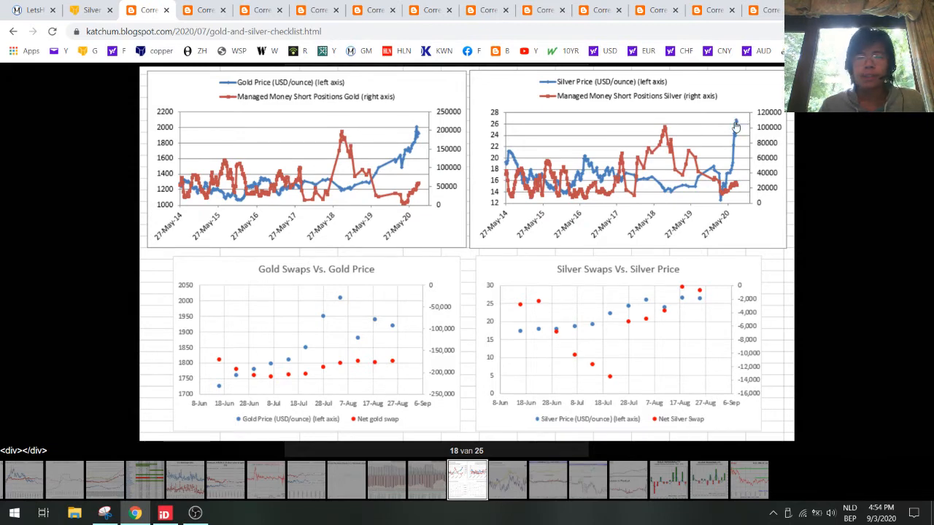
pyautogui.moveTo(400, 149)
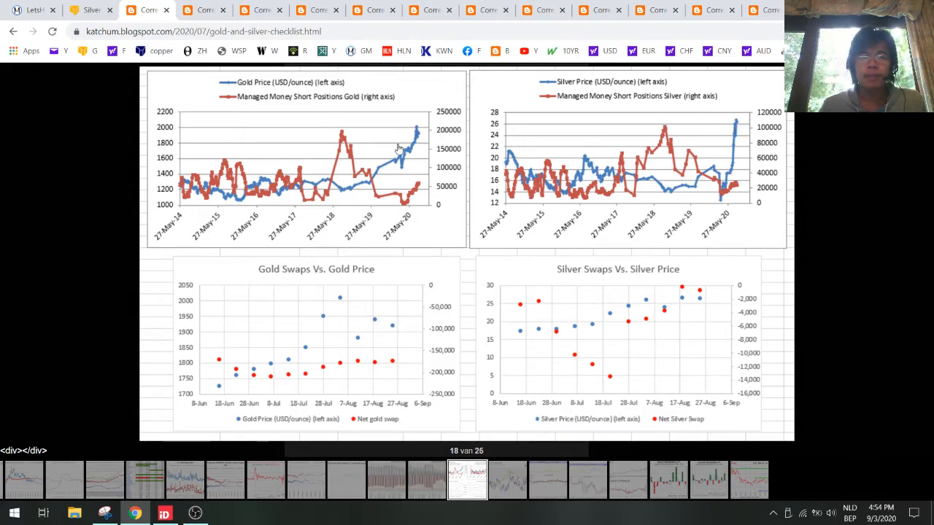
pyautogui.moveTo(408, 143)
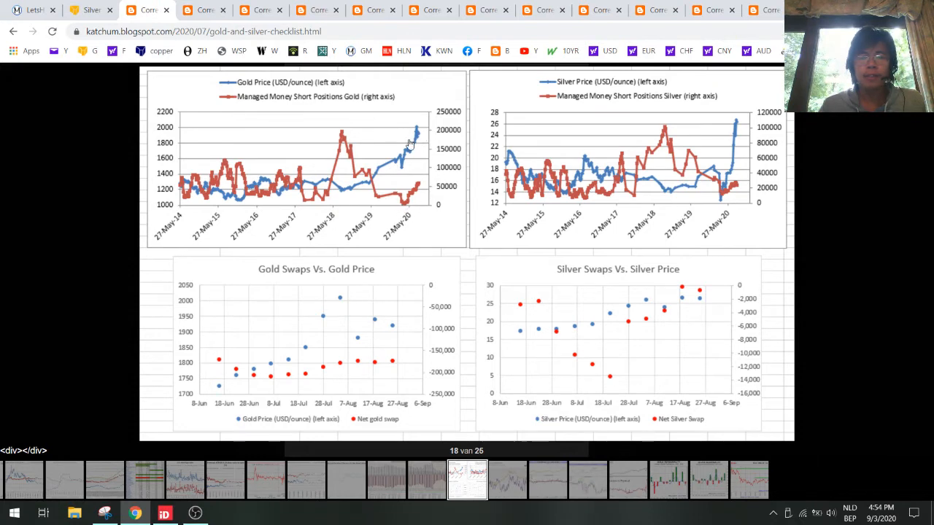
pyautogui.moveTo(420, 189)
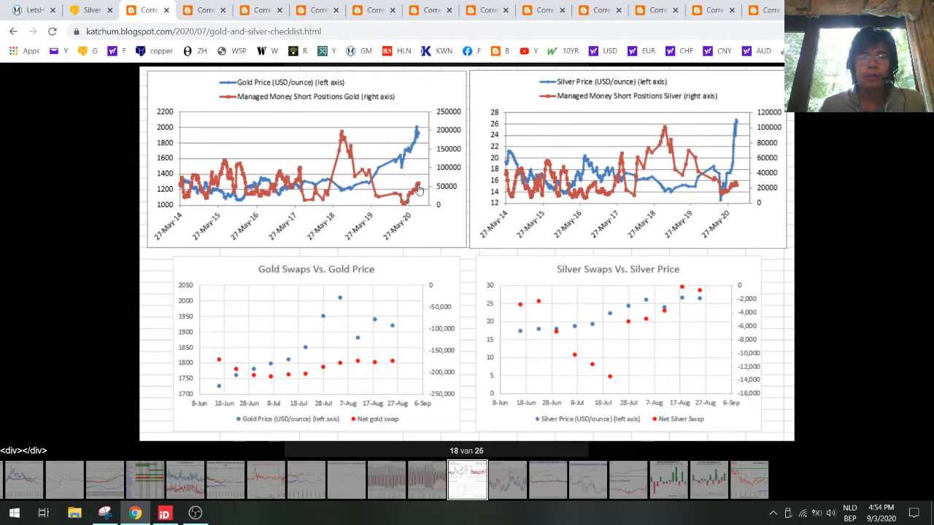
# - Scroll past the FRED LIBOR chart to the negative GCRU gold lease rates chart
pyautogui.scroll(-3)
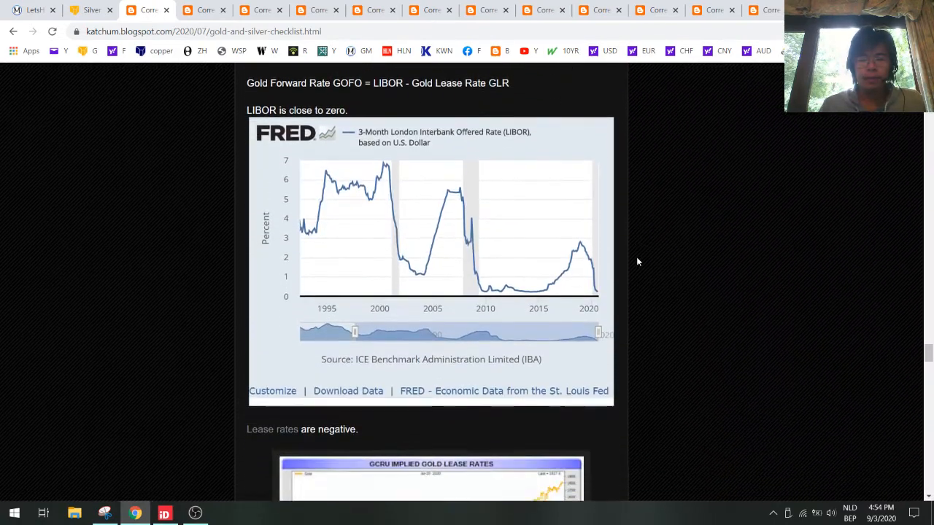
pyautogui.scroll(-3)
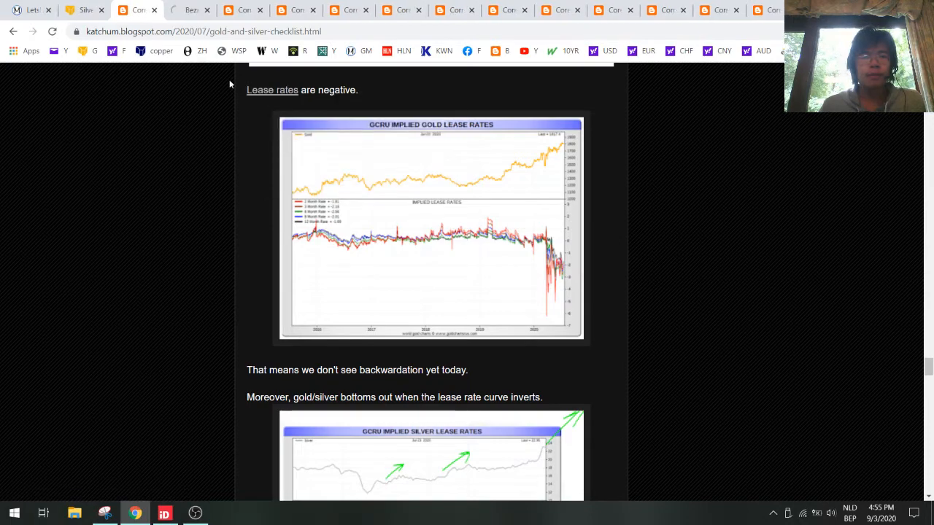
# - Follow the lease rates link to Gold Charts R Us and review its gold and silver lease rate charts
pyautogui.click(272, 90)
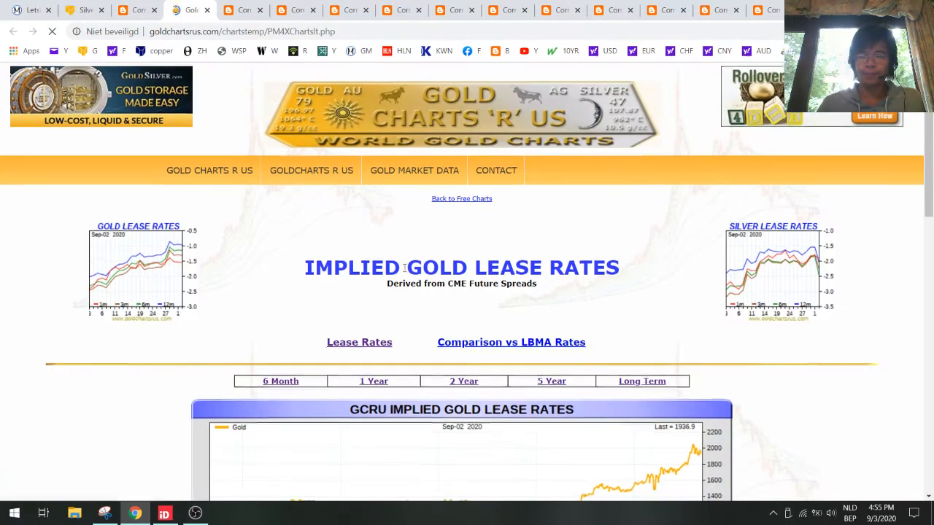
pyautogui.scroll(-3)
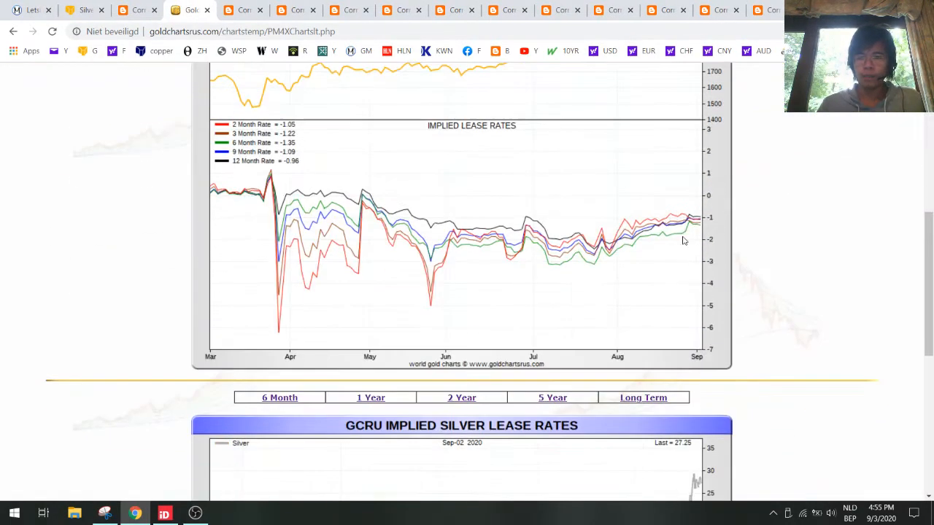
pyautogui.scroll(3)
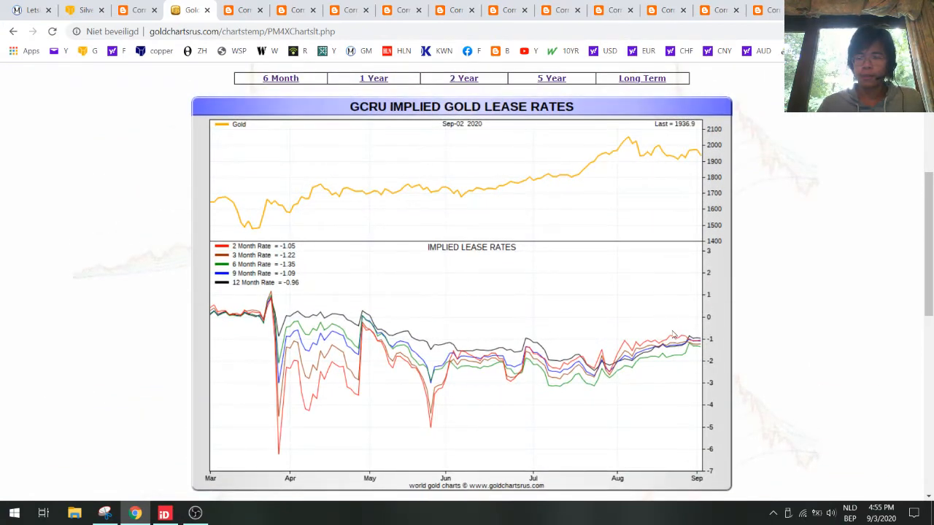
pyautogui.moveTo(697, 347)
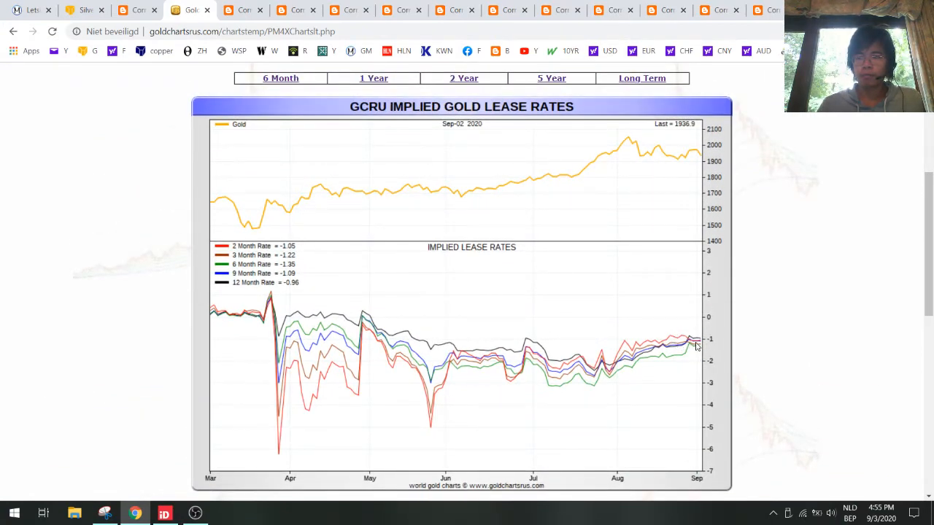
pyautogui.scroll(-3)
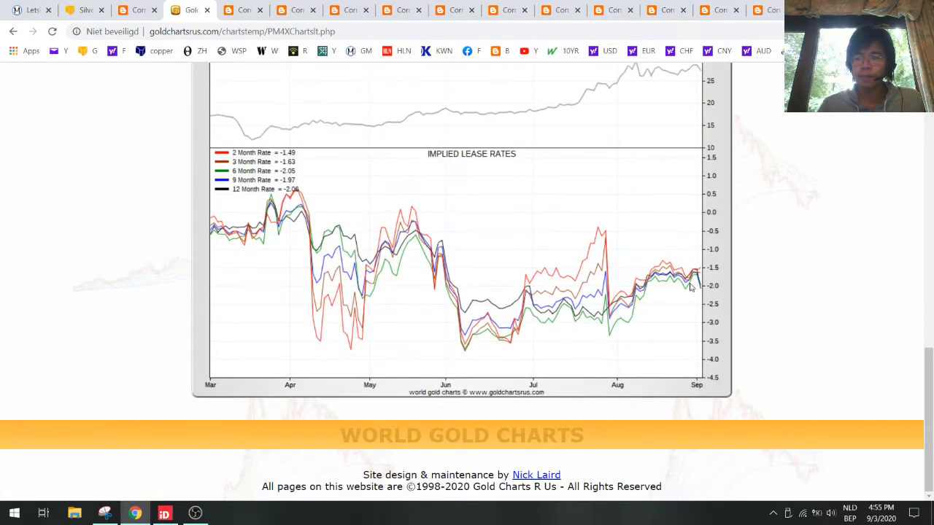
pyautogui.moveTo(695, 306)
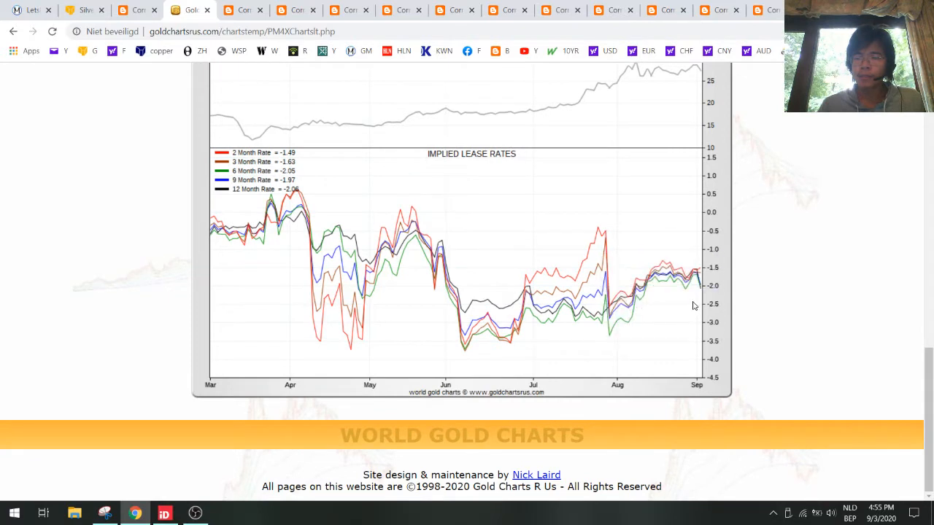
pyautogui.scroll(3)
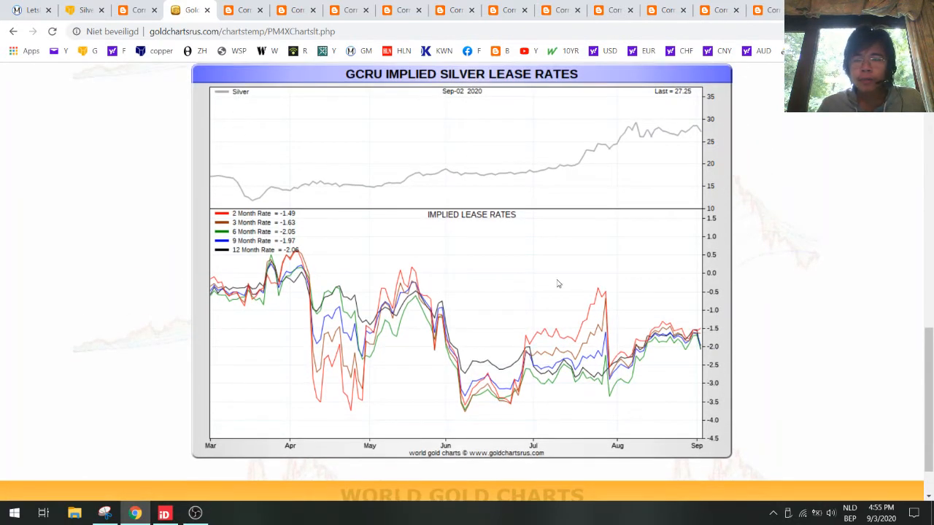
pyautogui.moveTo(226, 240)
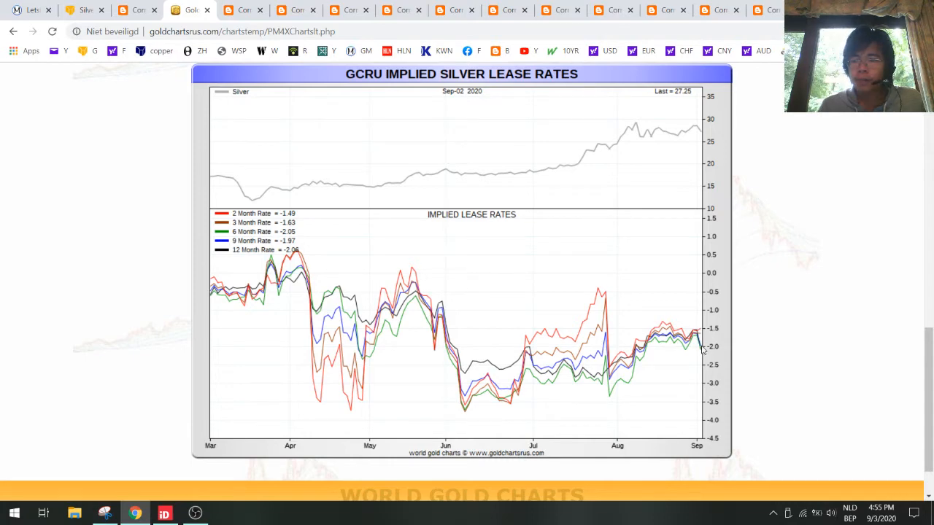
pyautogui.moveTo(717, 347)
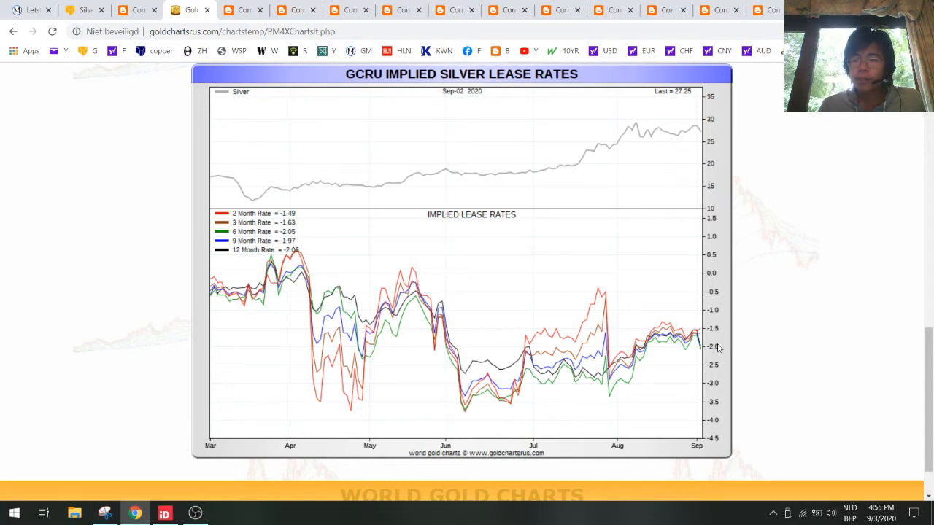
pyautogui.moveTo(684, 348)
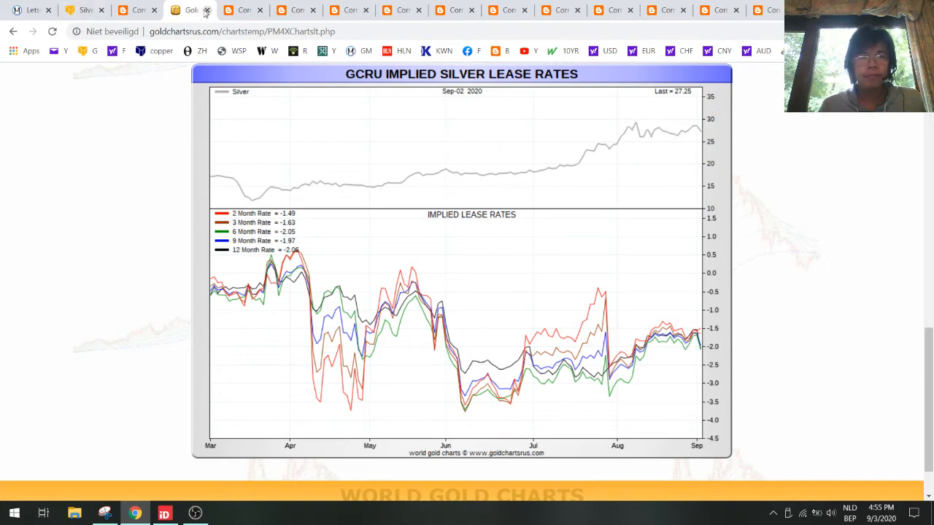
# - Return to the checklist post and enlarge the Gold Futures vs Physical chart under item 14
pyautogui.click(192, 8)
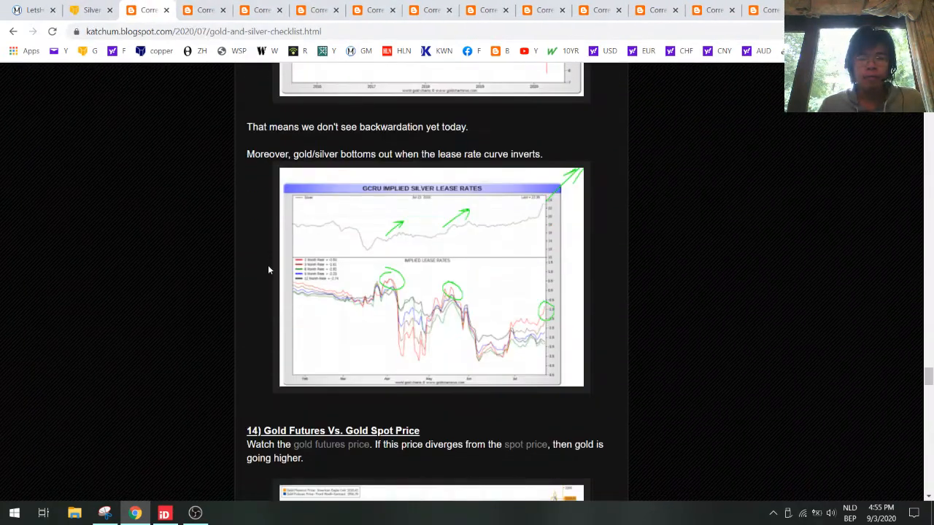
pyautogui.scroll(-3)
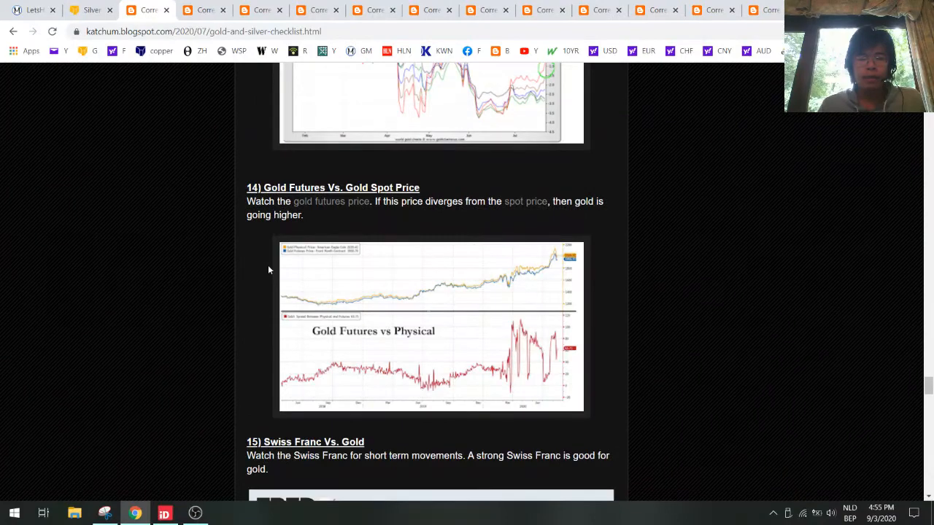
pyautogui.click(431, 327)
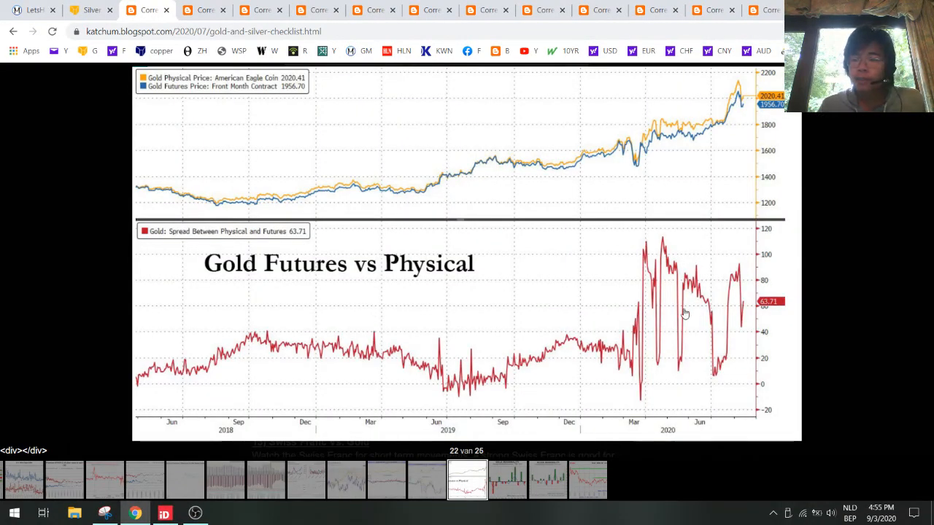
pyautogui.moveTo(498, 274)
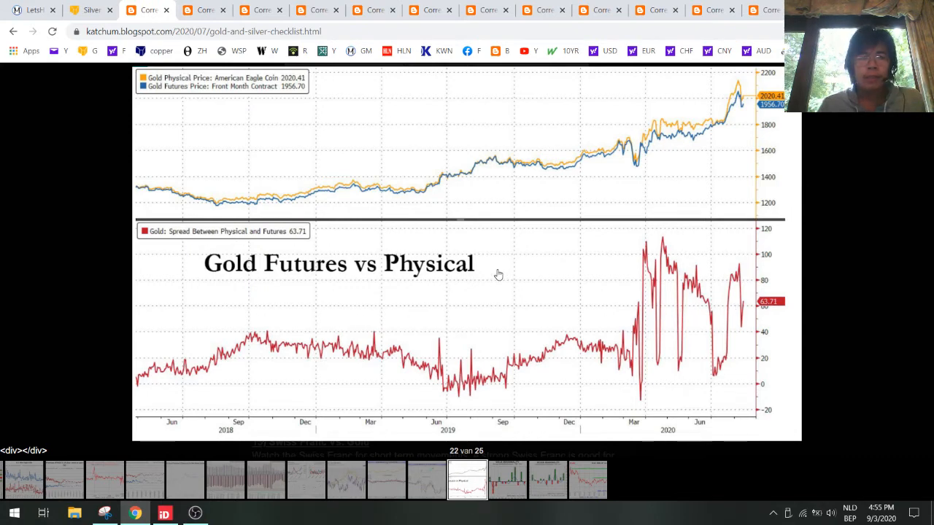
pyautogui.moveTo(665, 318)
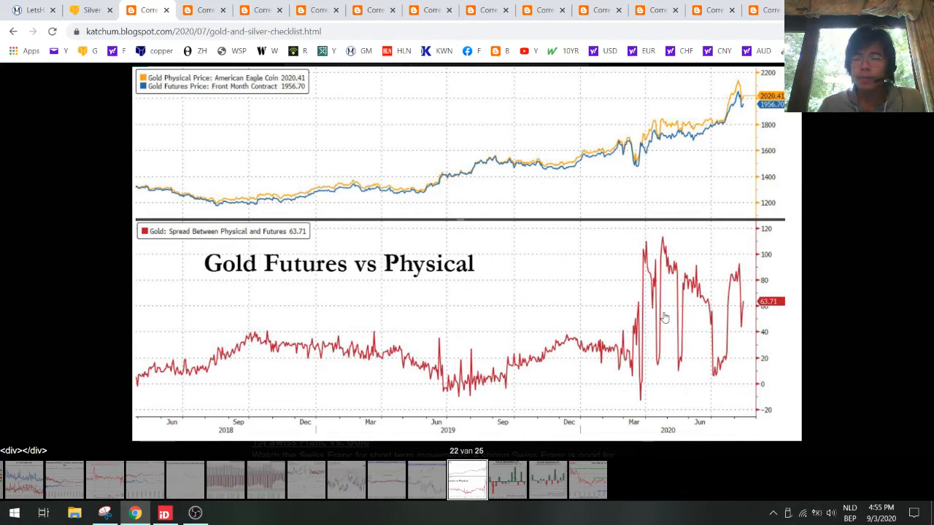
pyautogui.moveTo(298, 270)
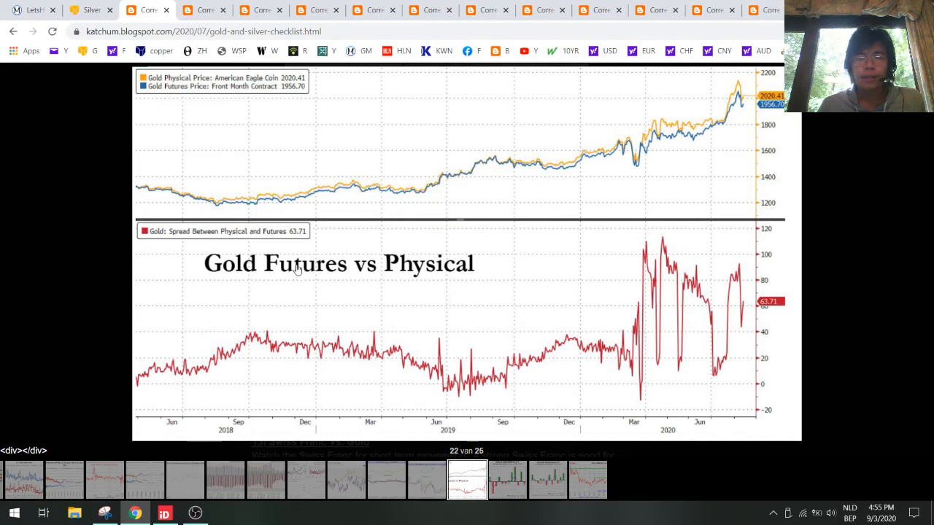
pyautogui.moveTo(654, 306)
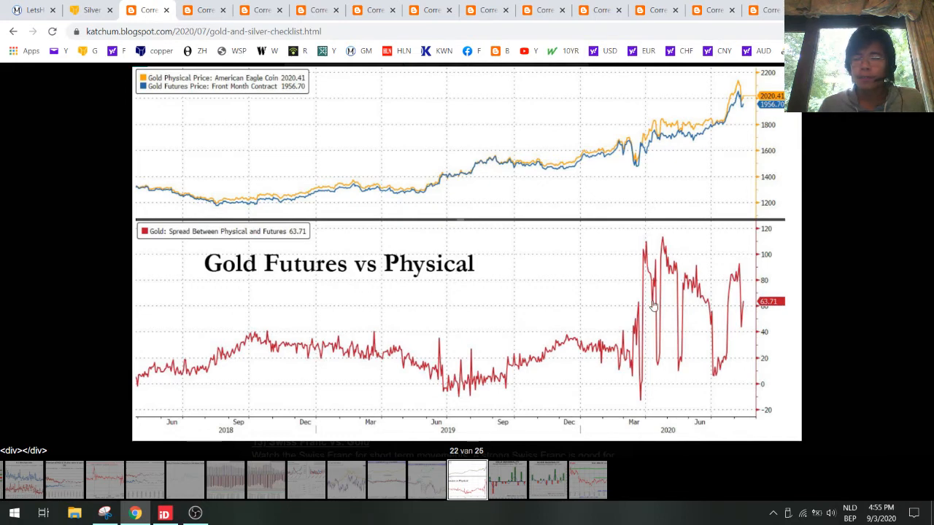
pyautogui.moveTo(724, 298)
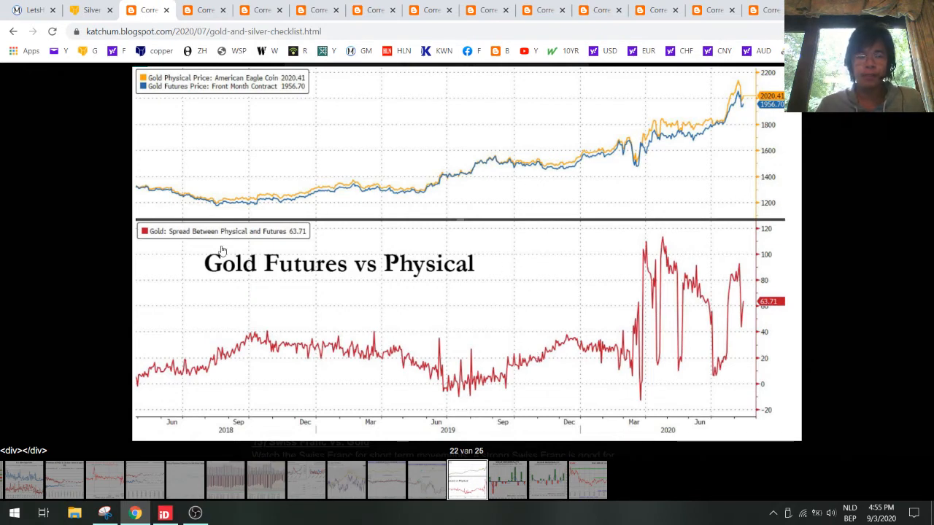
pyautogui.moveTo(327, 353)
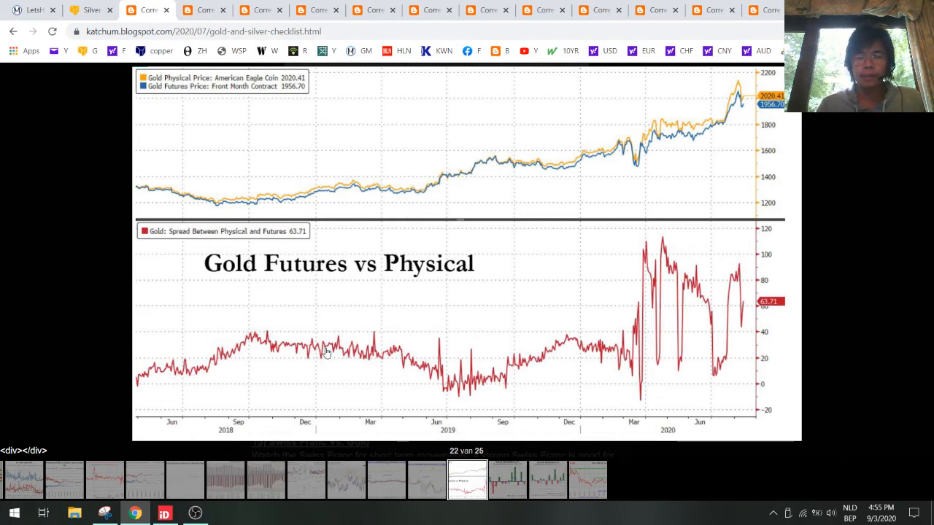
pyautogui.moveTo(374, 181)
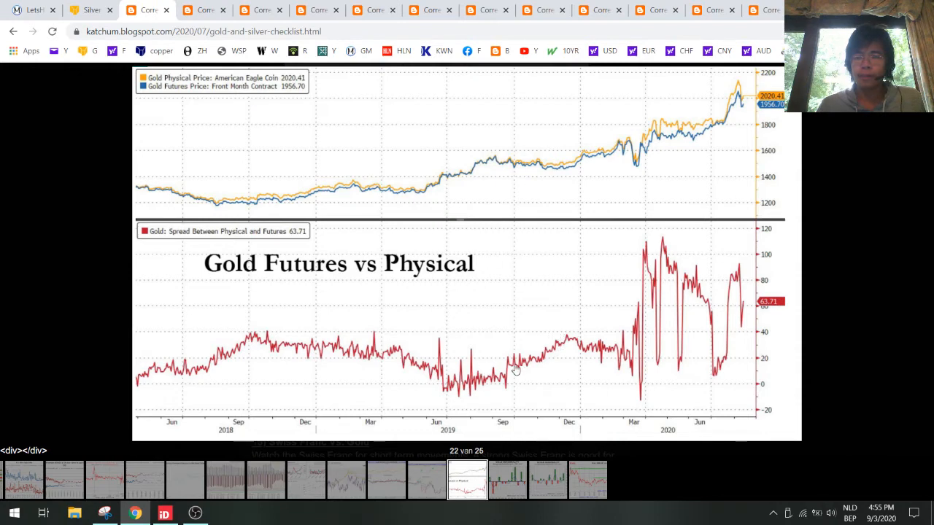
pyautogui.moveTo(668, 279)
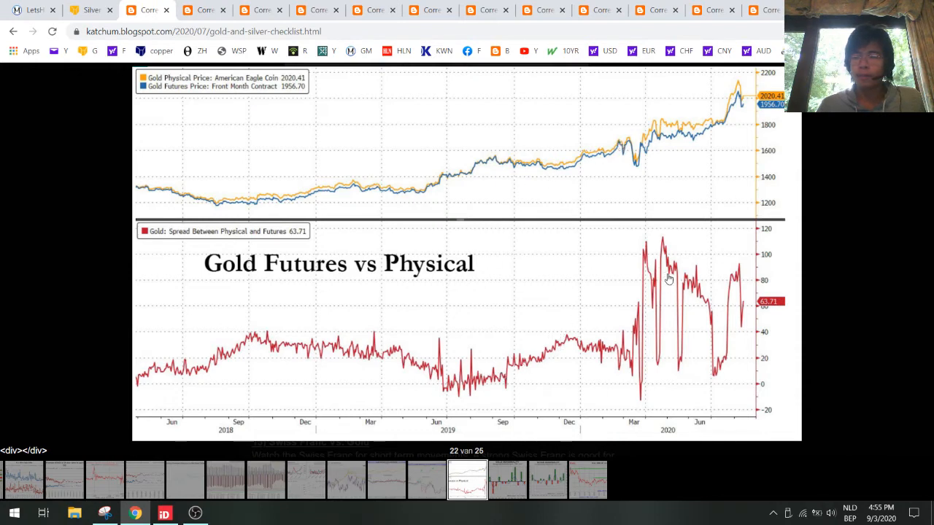
pyautogui.moveTo(750, 308)
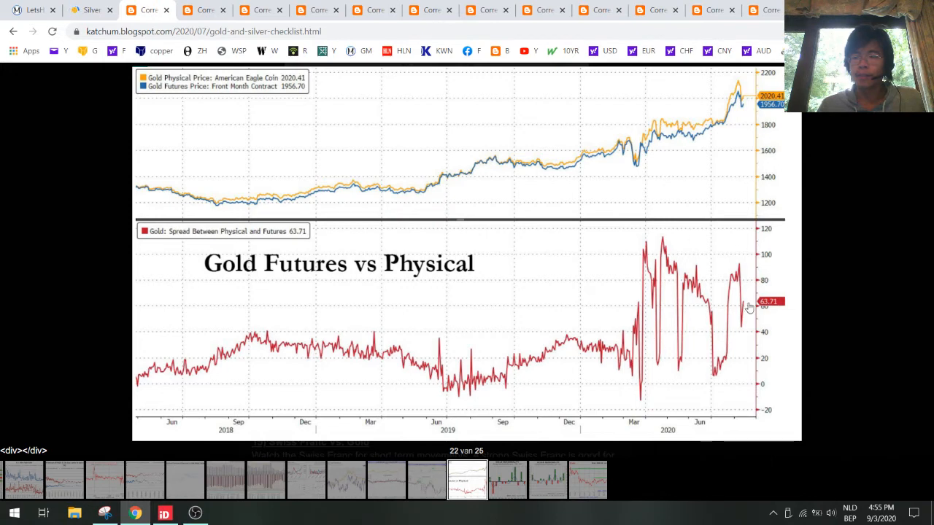
pyautogui.moveTo(724, 284)
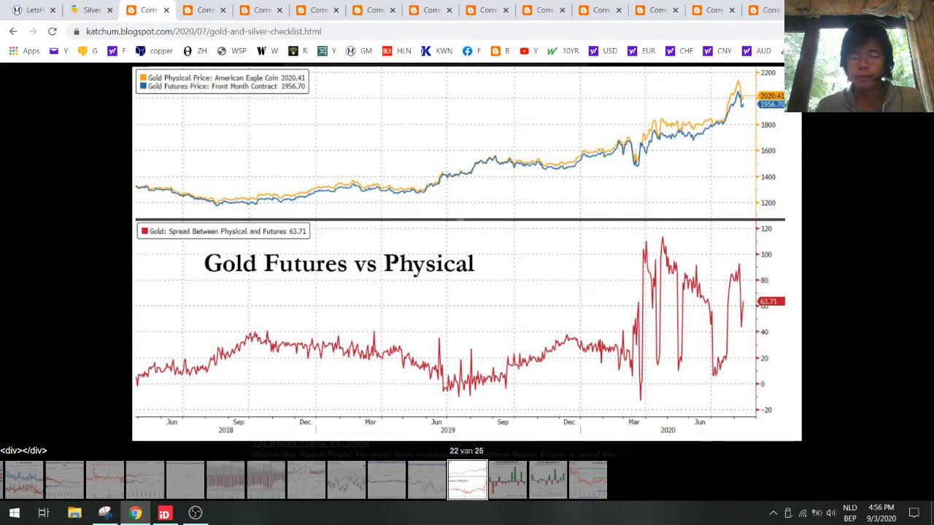
# - Scroll past the FRED Swiss Franc and seasonality charts to the Technicals 10 Year Gold chart
pyautogui.scroll(-3)
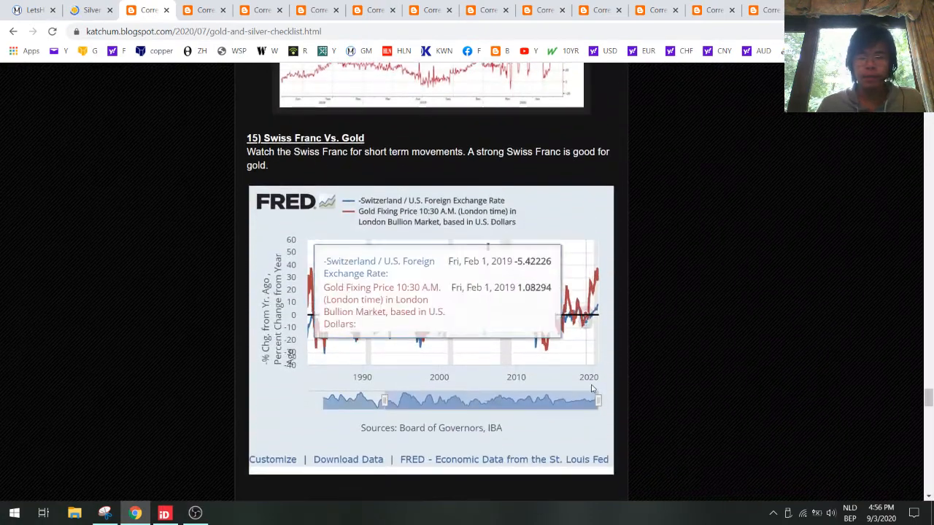
pyautogui.moveTo(607, 301)
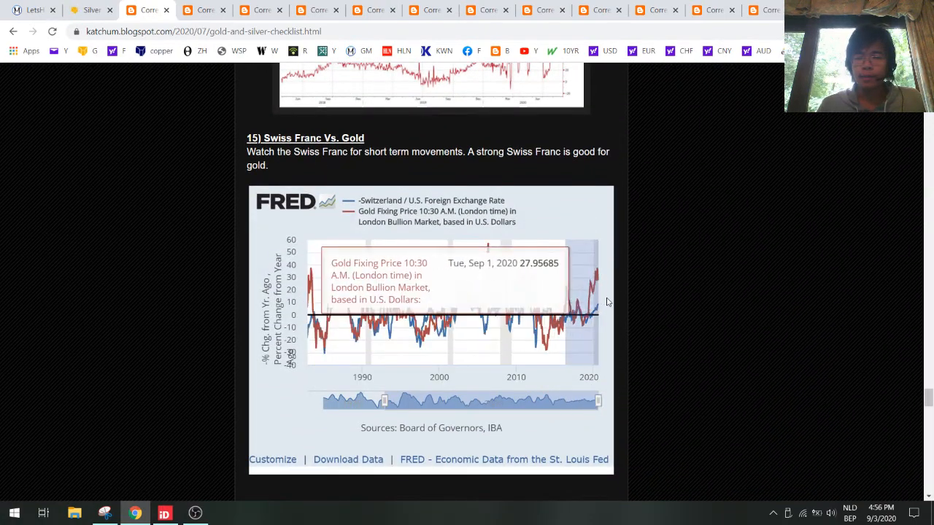
pyautogui.moveTo(580, 291)
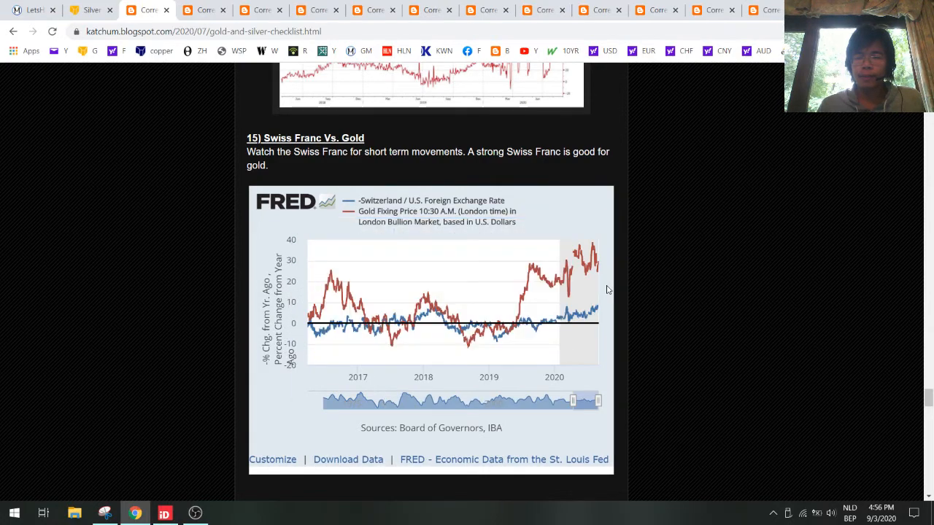
pyautogui.moveTo(595, 308)
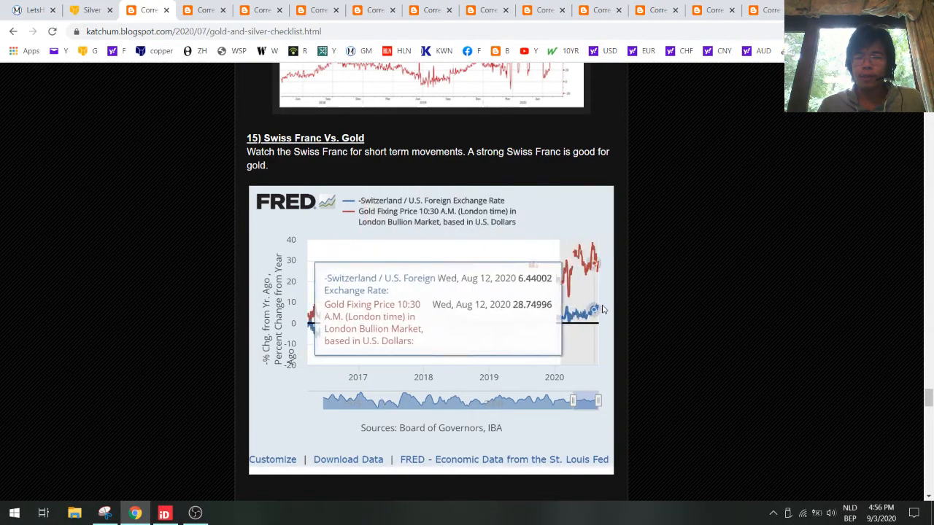
pyautogui.scroll(-3)
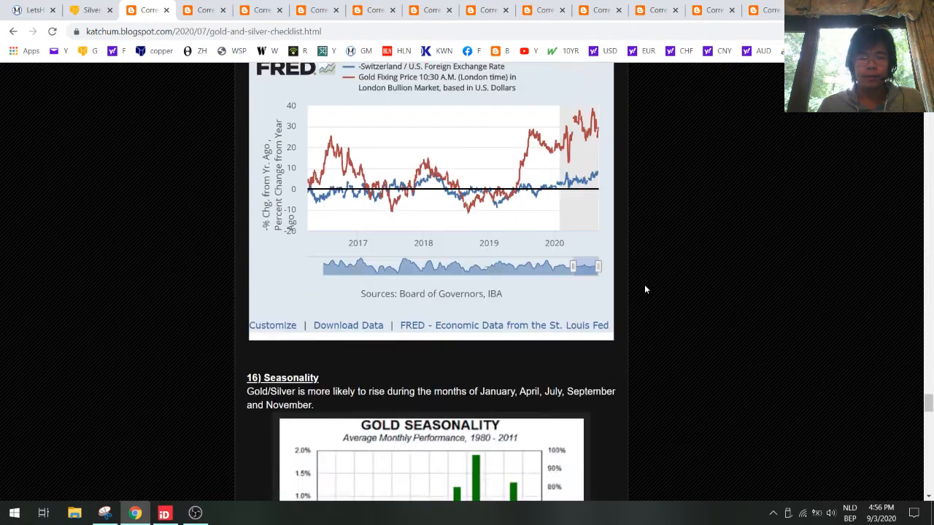
pyautogui.scroll(-3)
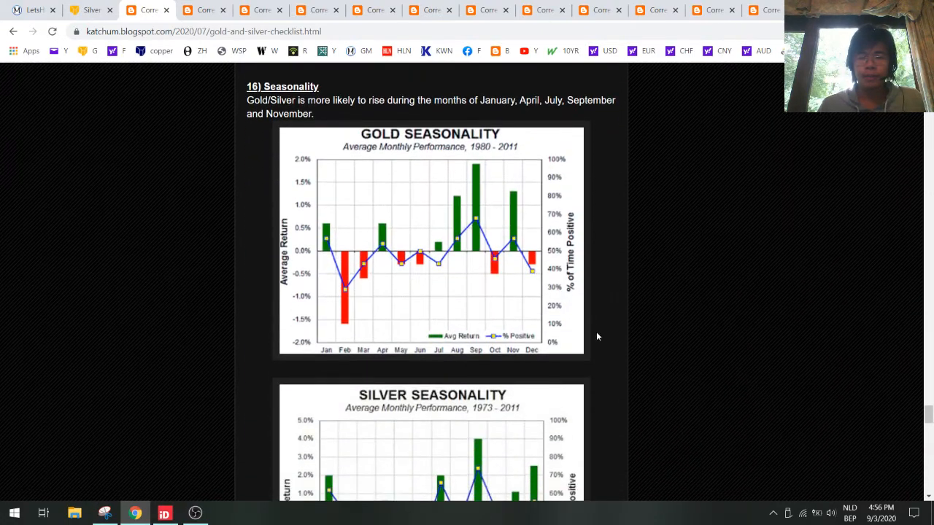
pyautogui.moveTo(475, 231)
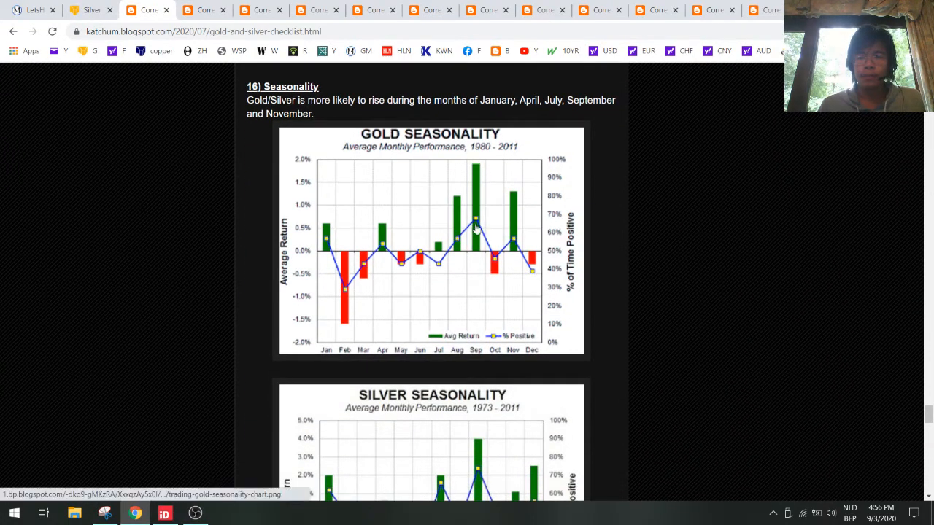
pyautogui.moveTo(478, 178)
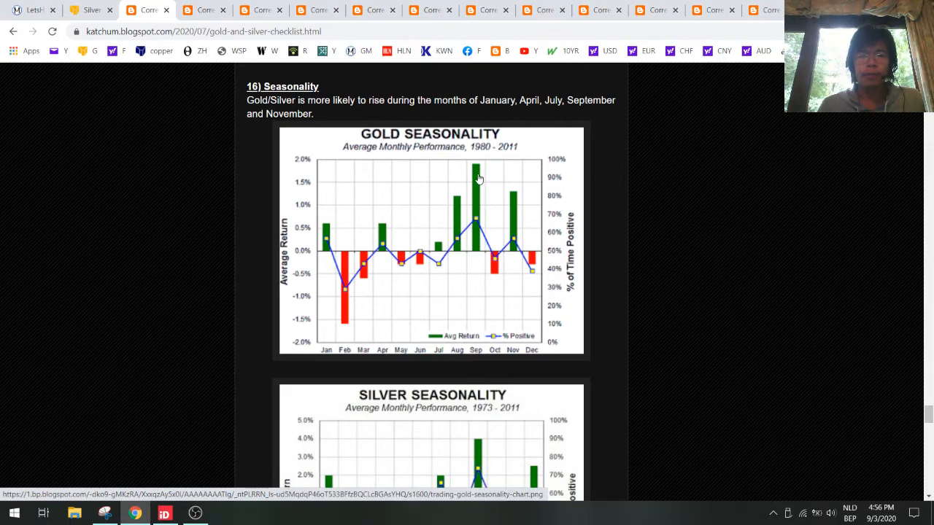
pyautogui.scroll(-3)
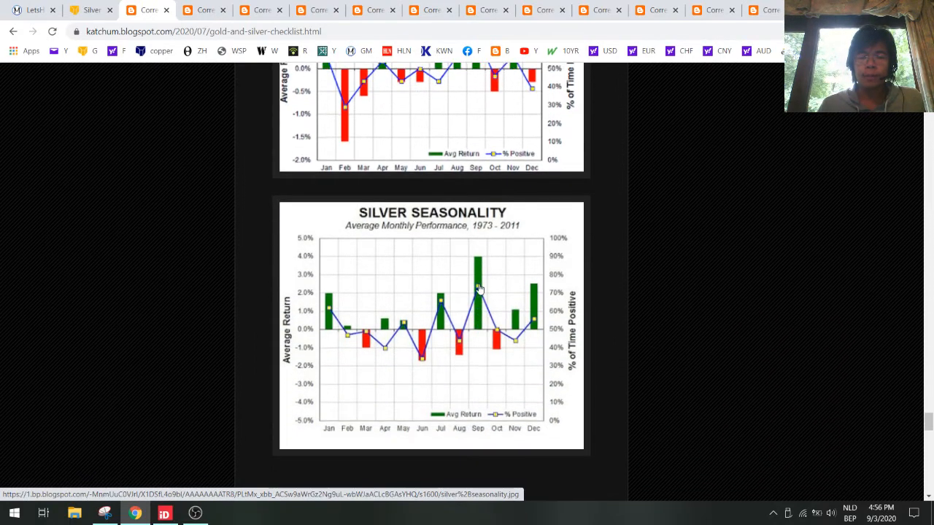
pyautogui.moveTo(481, 266)
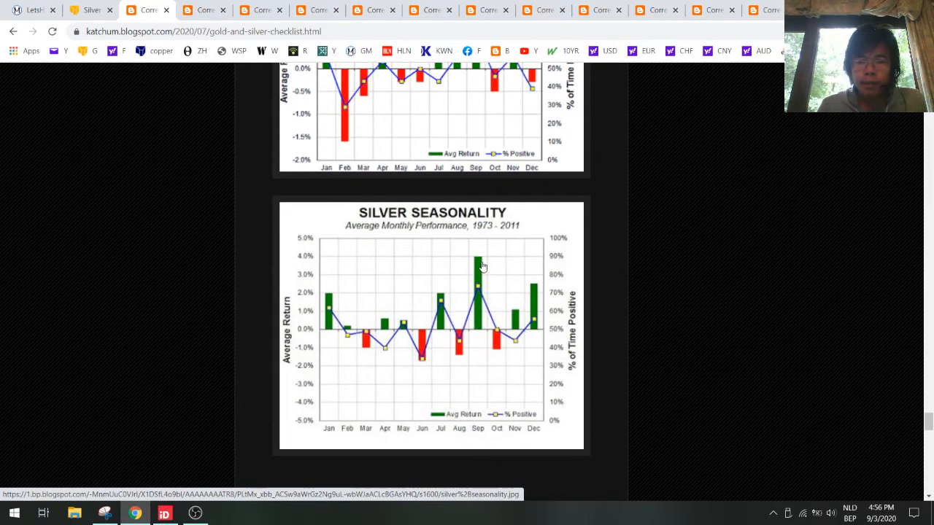
pyautogui.scroll(-3)
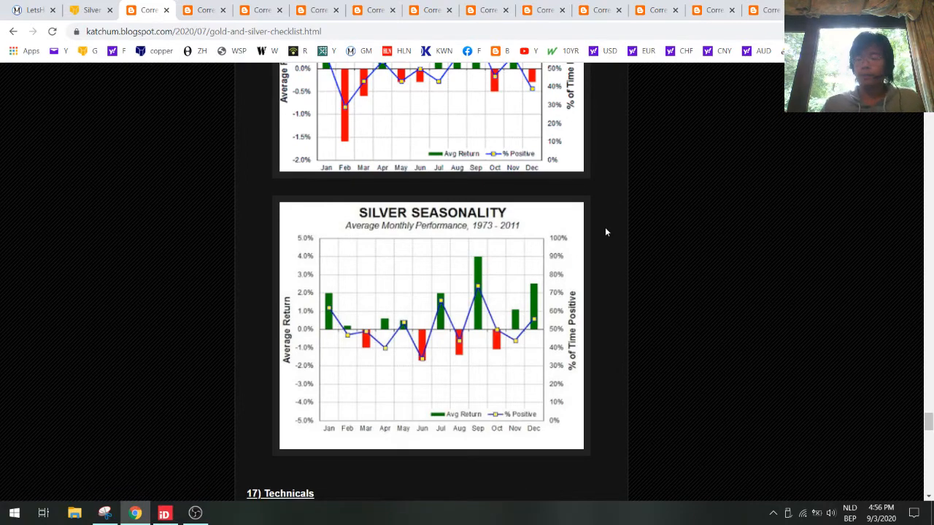
pyautogui.scroll(-3)
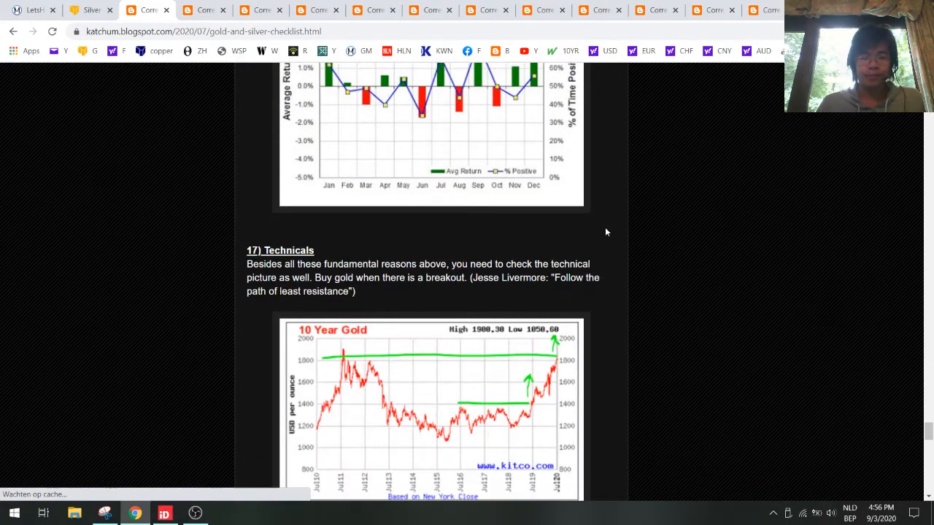
# - Switch to the Kitco tab and view the live gold charts instead of silver
pyautogui.scroll(-3)
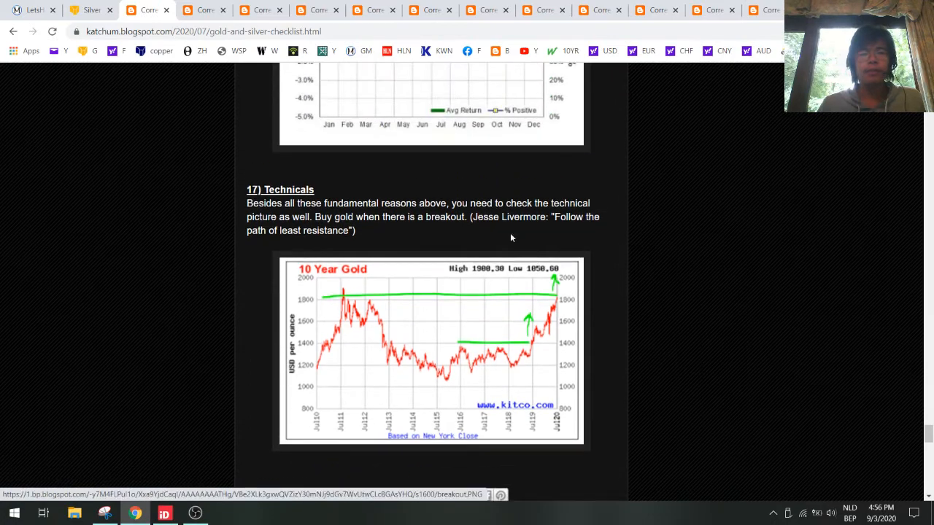
pyautogui.click(91, 9)
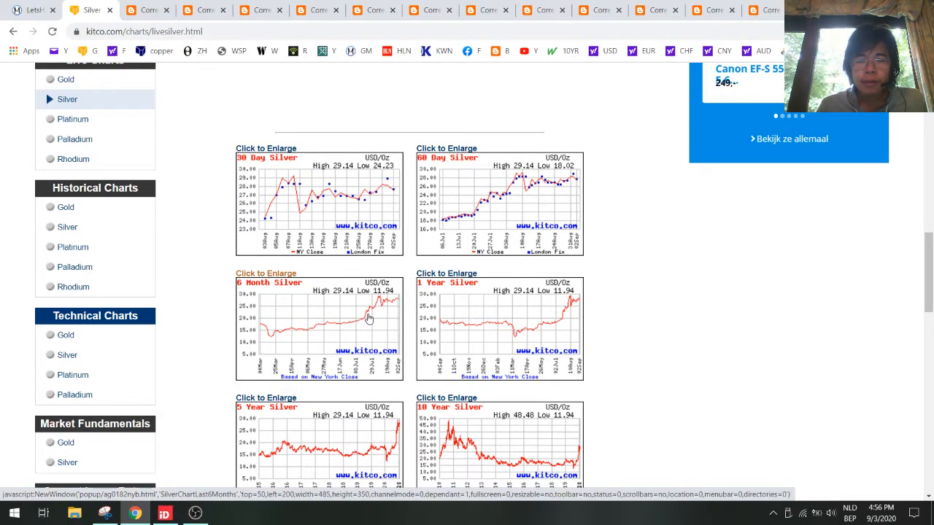
pyautogui.moveTo(396, 300)
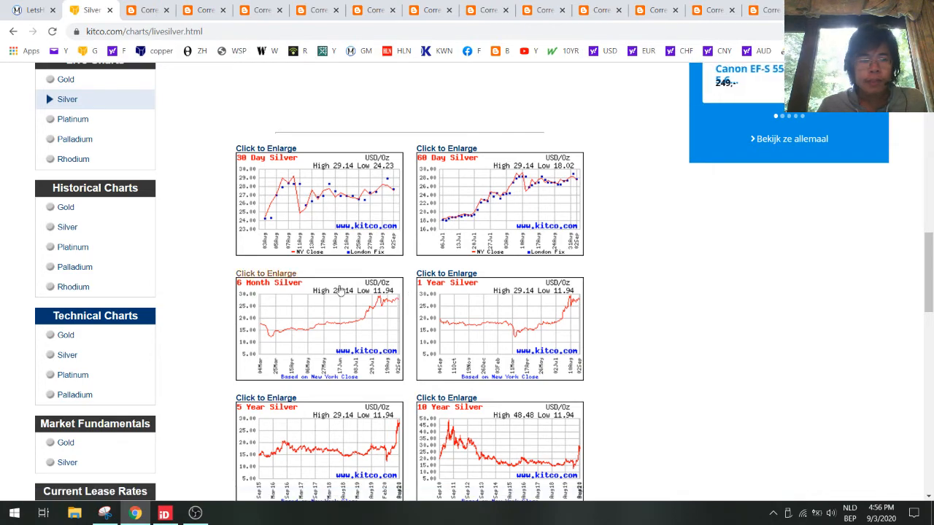
pyautogui.click(64, 79)
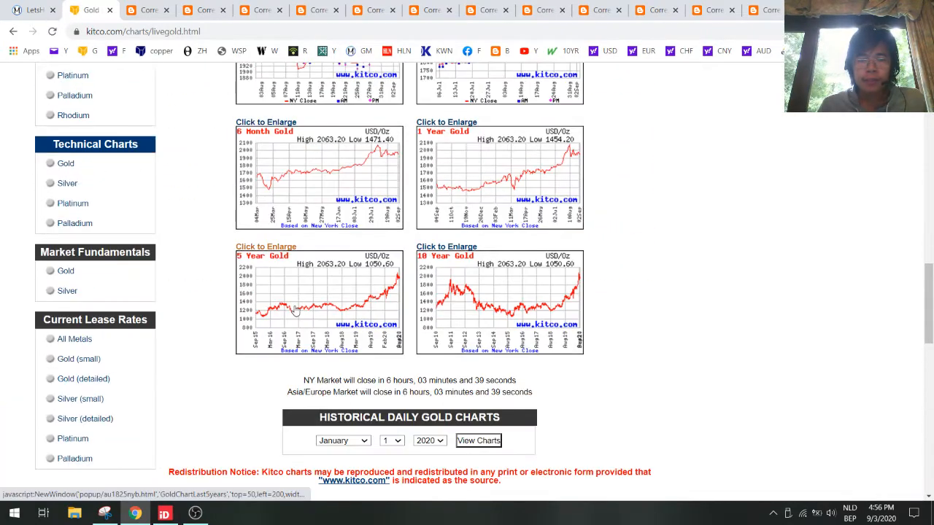
pyautogui.scroll(3)
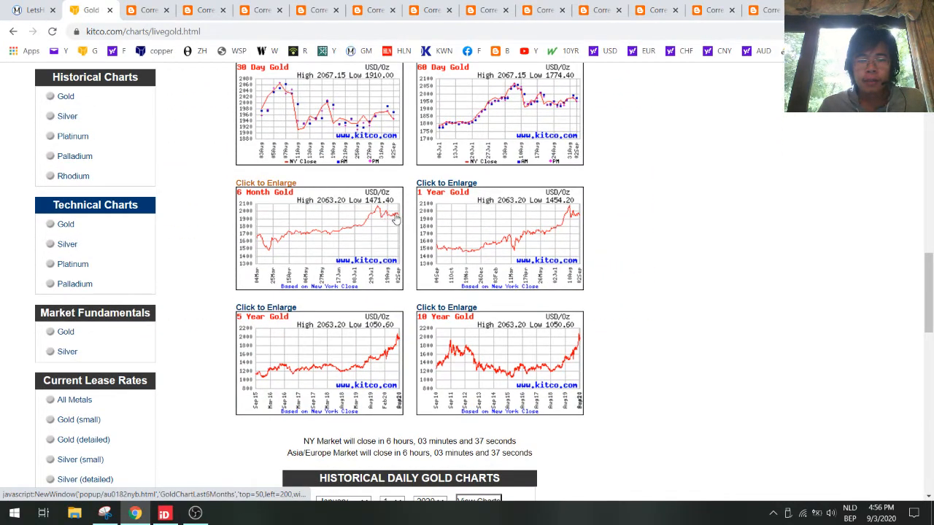
pyautogui.scroll(3)
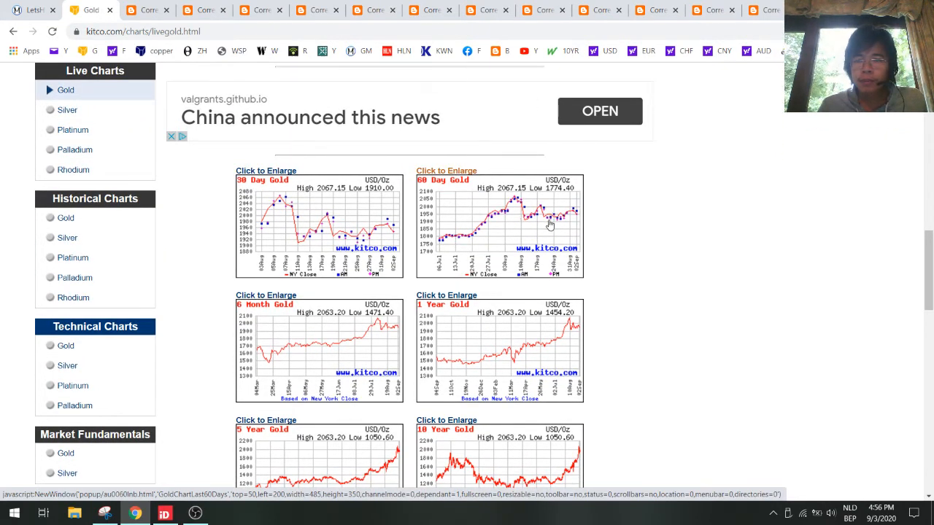
pyautogui.moveTo(580, 217)
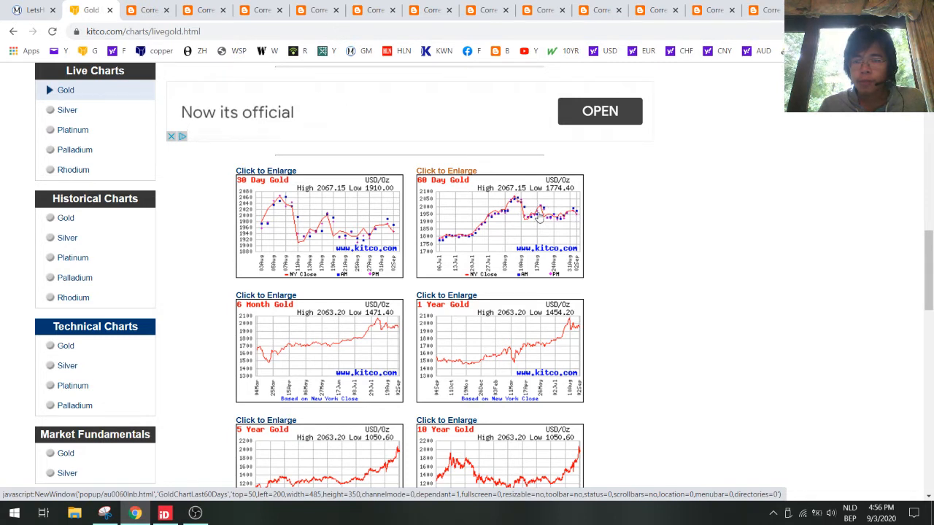
pyautogui.moveTo(525, 201)
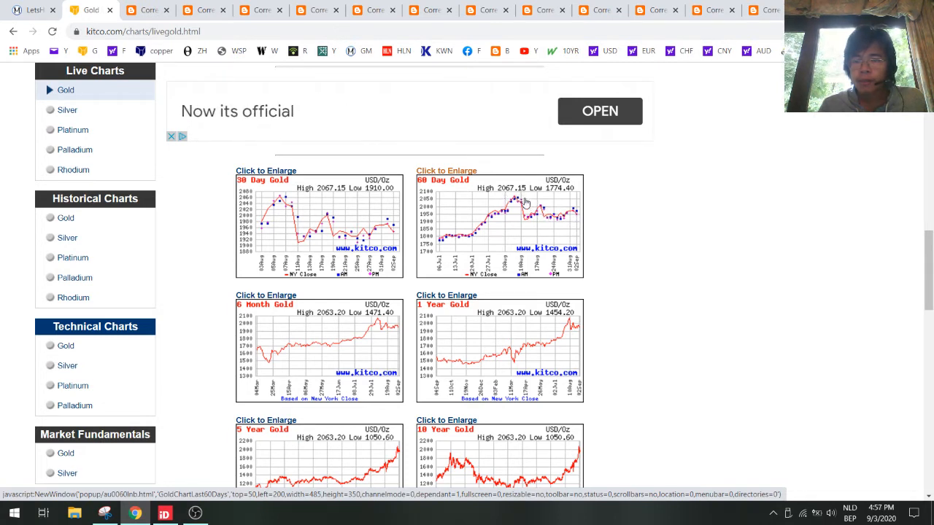
pyautogui.moveTo(575, 210)
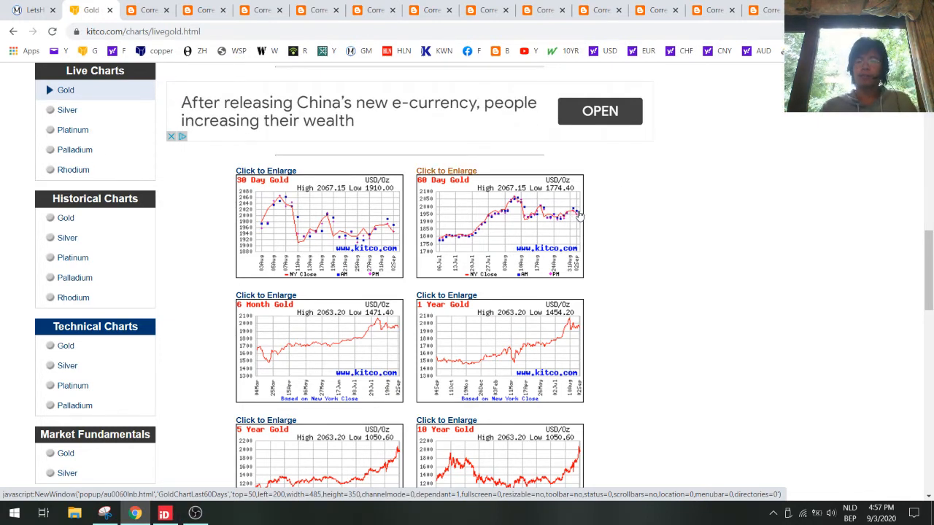
pyautogui.moveTo(601, 201)
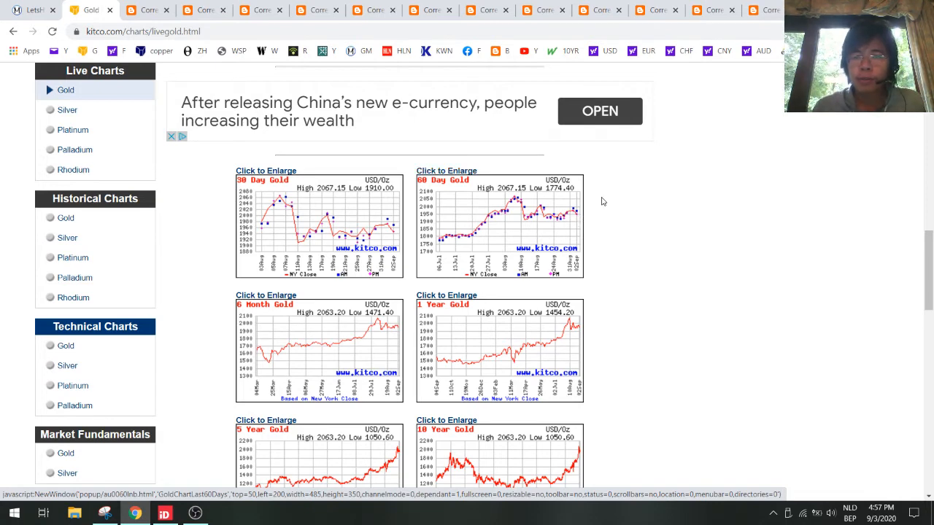
# - Switch to the 'Correlation: Trade Balance Vs. Currency Strength' article tab
pyautogui.click(143, 8)
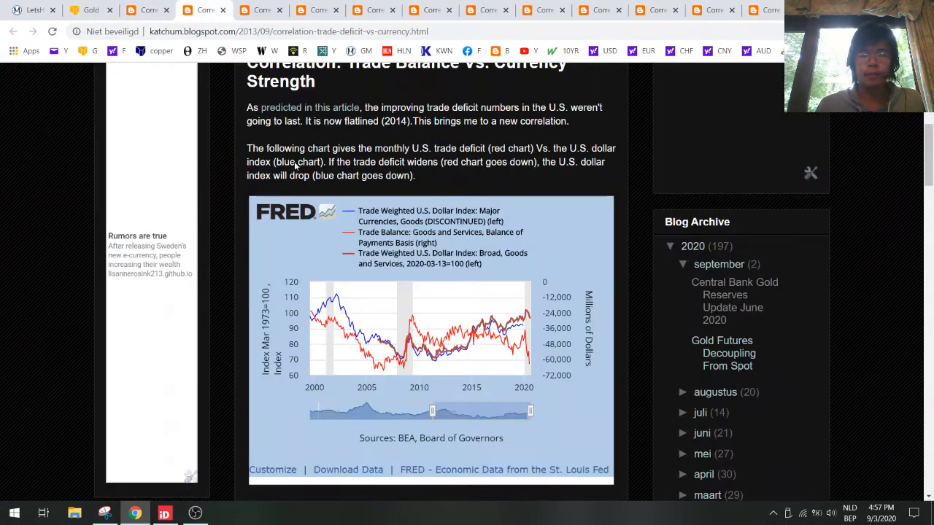
# - Review the FRED trade balance versus dollar index chart from about 2008 and read the text below
pyautogui.scroll(3)
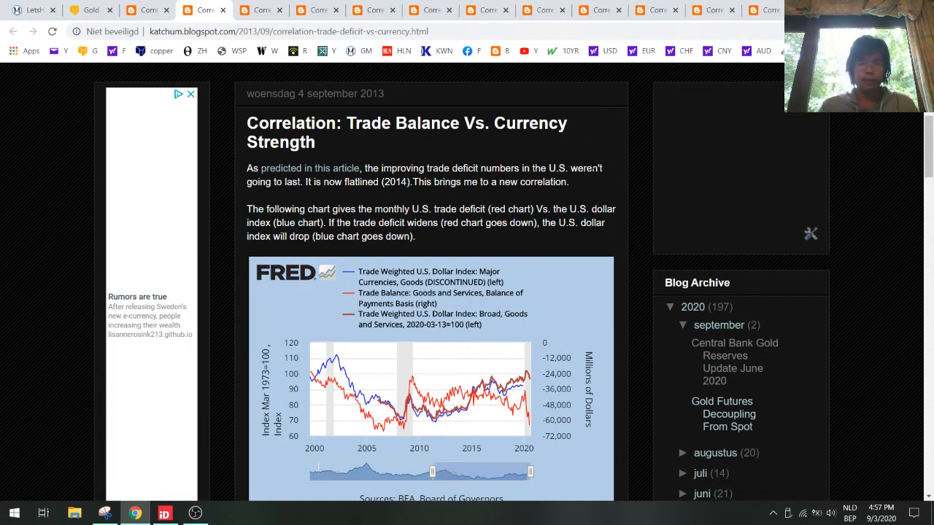
pyautogui.scroll(-3)
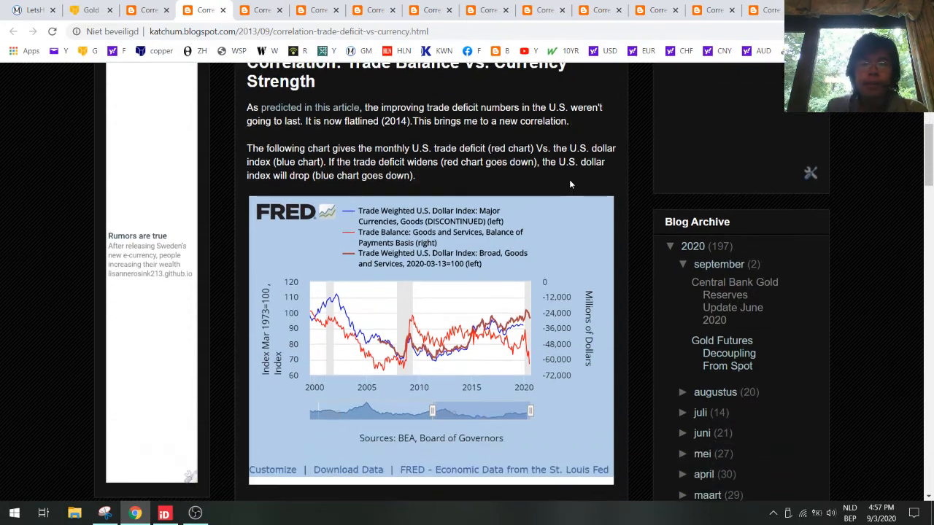
pyautogui.scroll(3)
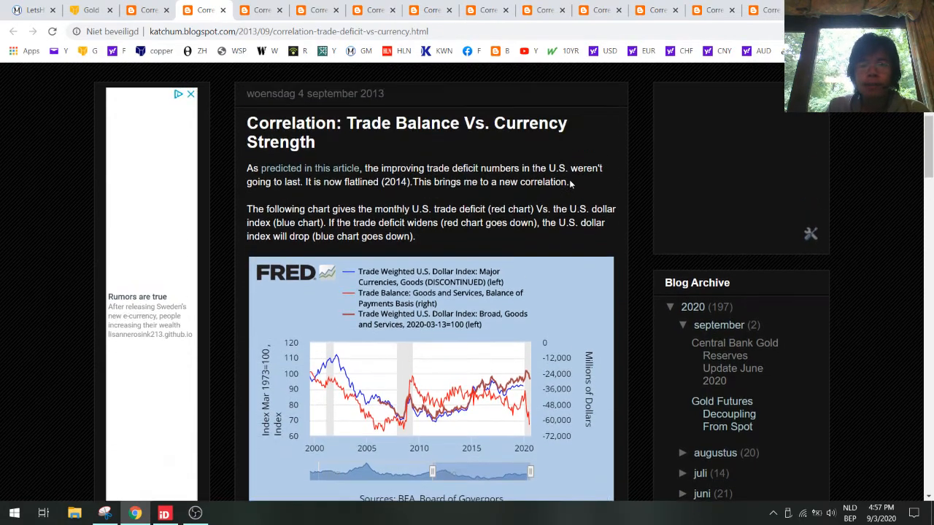
pyautogui.scroll(-3)
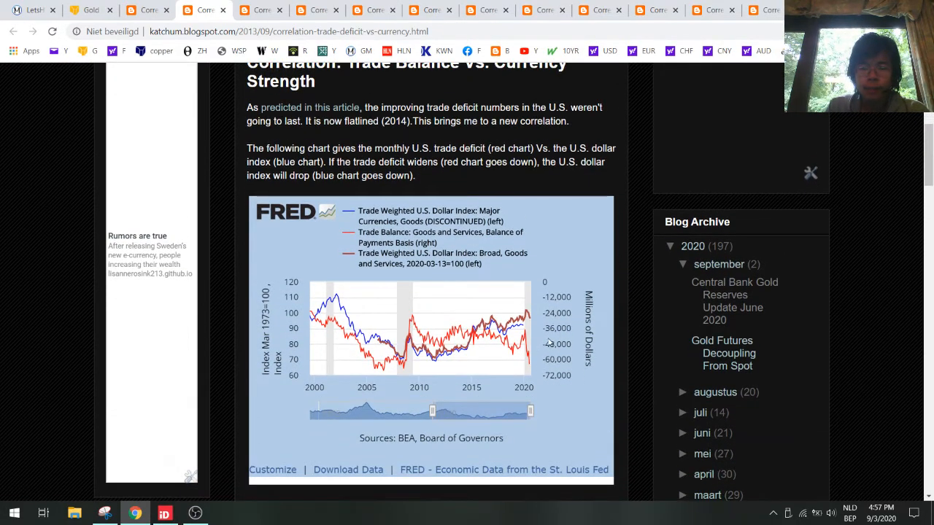
pyautogui.moveTo(406, 368)
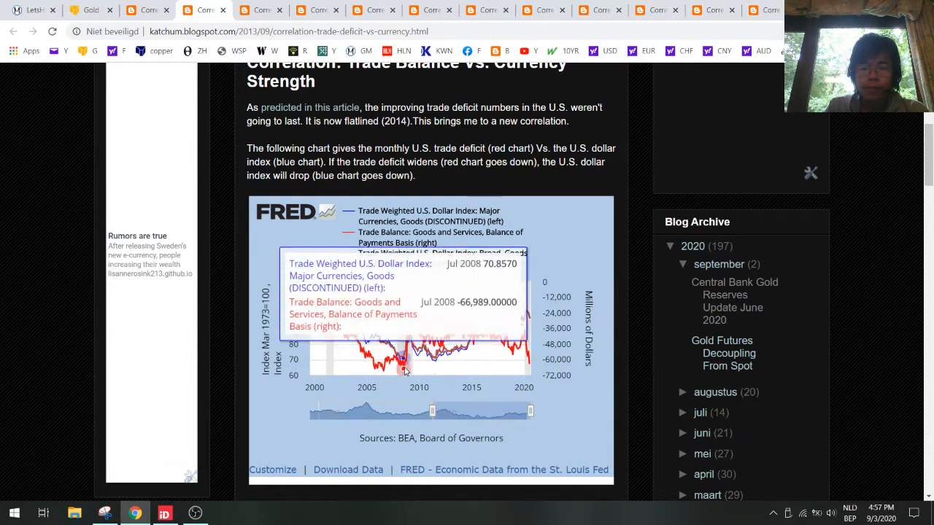
pyautogui.moveTo(525, 314)
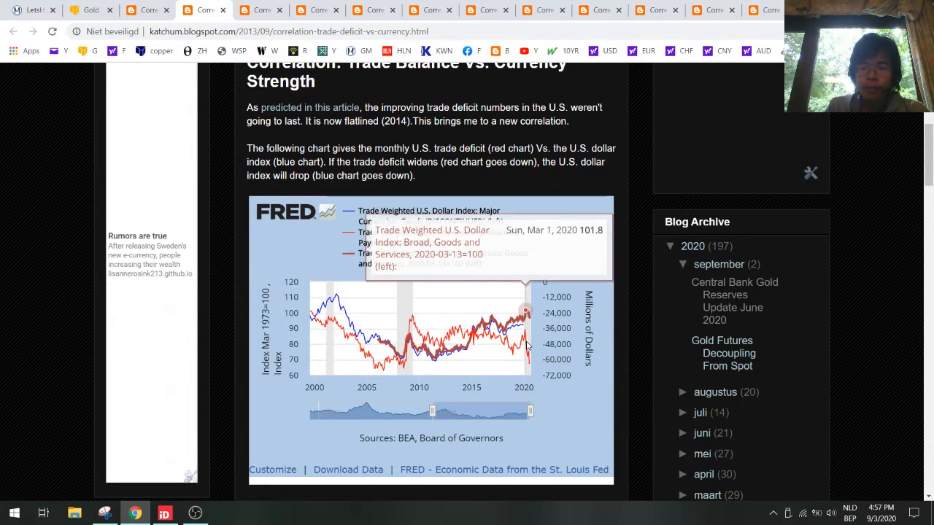
pyautogui.moveTo(531, 366)
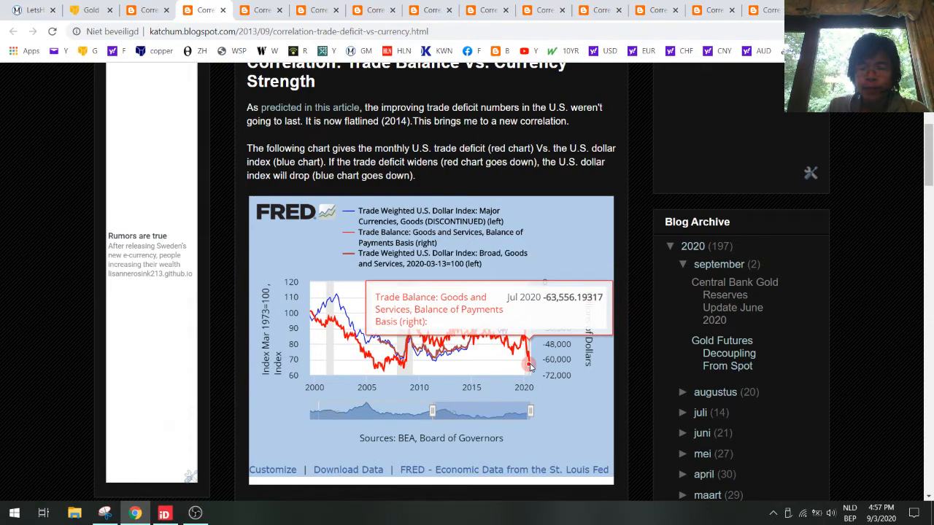
pyautogui.moveTo(528, 330)
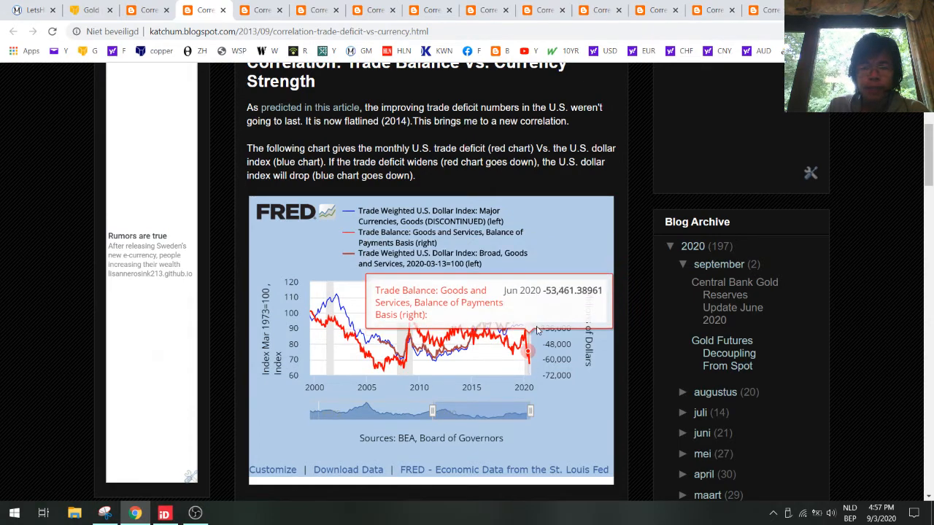
pyautogui.moveTo(528, 365)
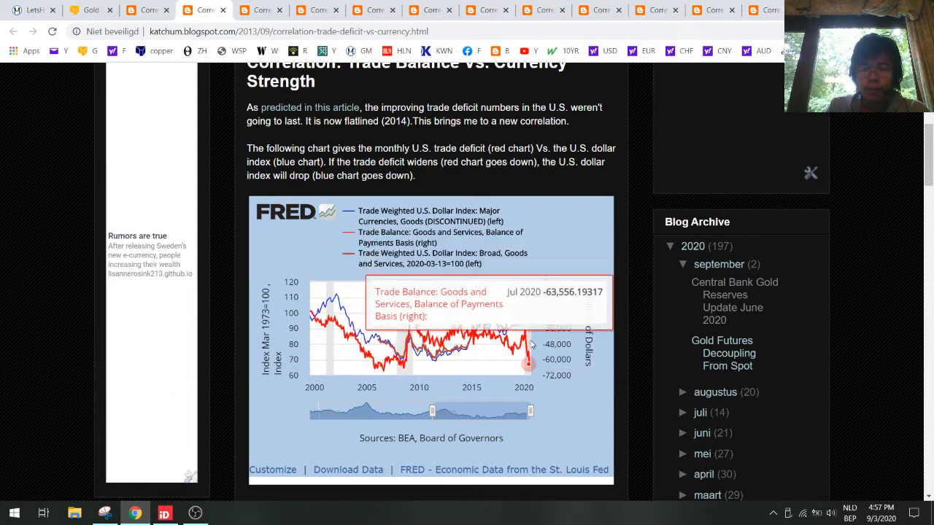
pyautogui.moveTo(394, 253)
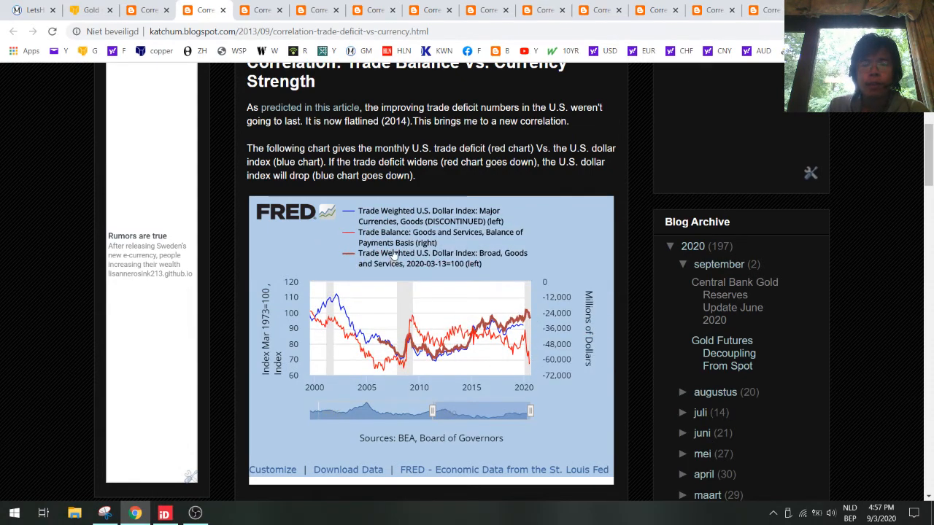
pyautogui.moveTo(385, 305)
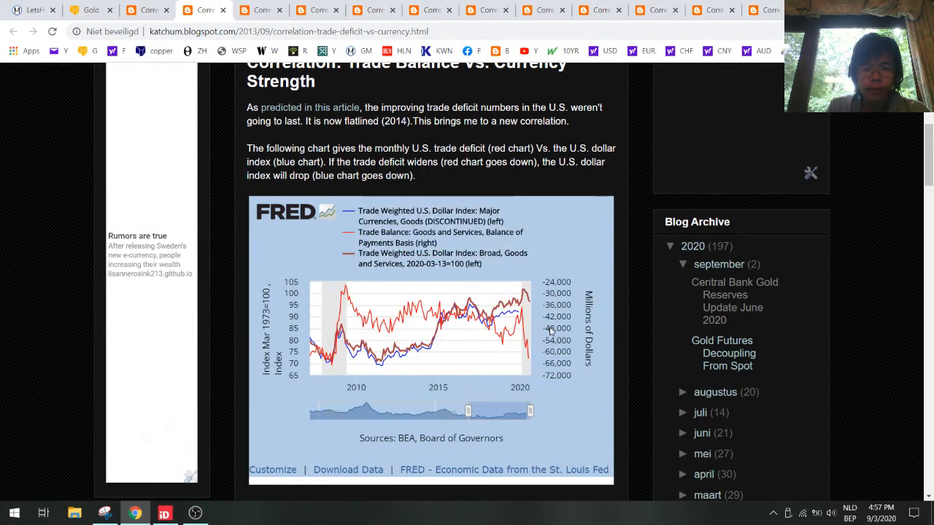
pyautogui.moveTo(536, 302)
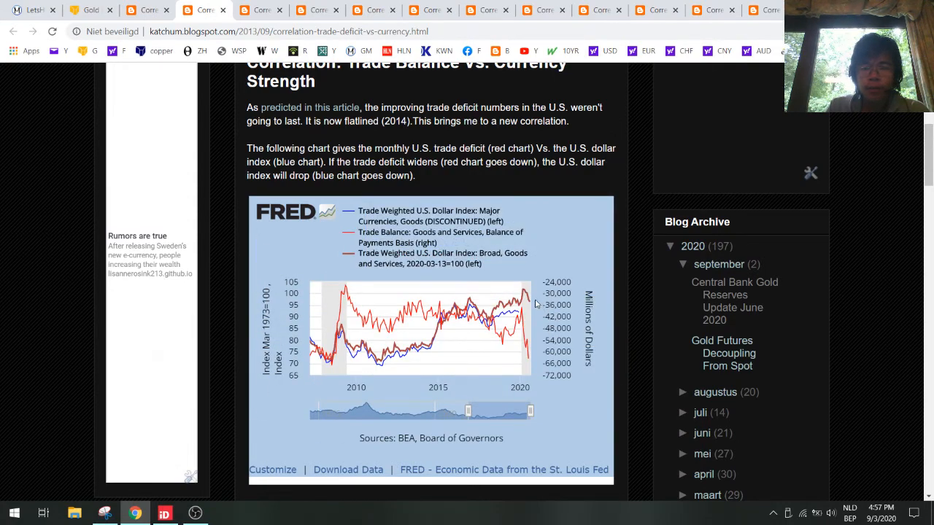
pyautogui.moveTo(523, 305)
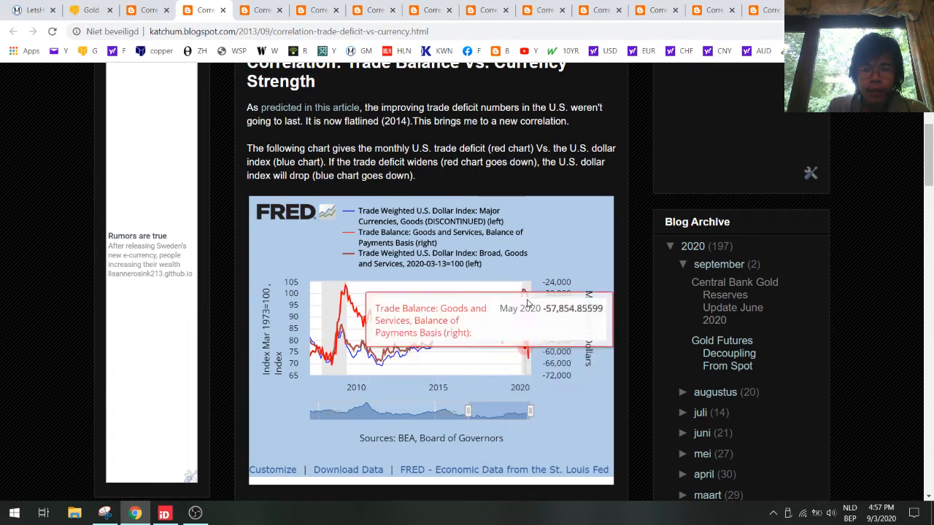
pyautogui.moveTo(522, 327)
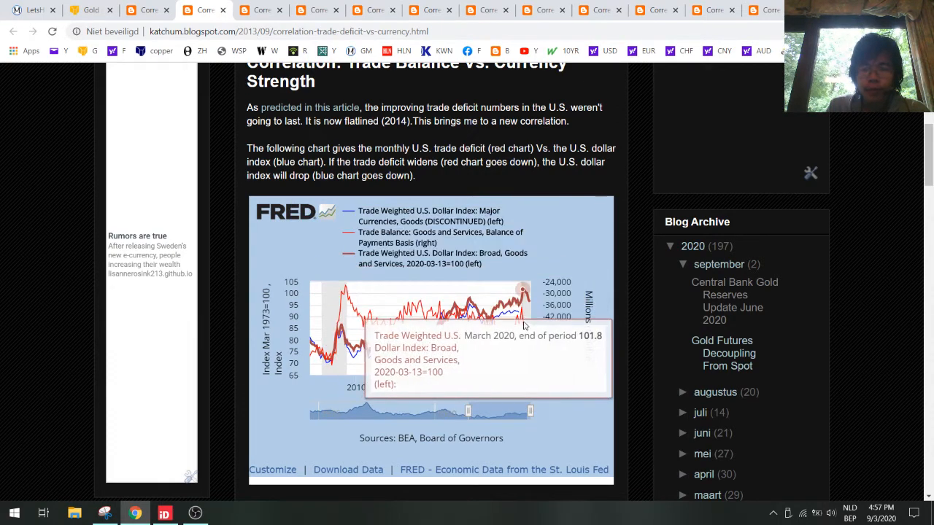
pyautogui.scroll(-3)
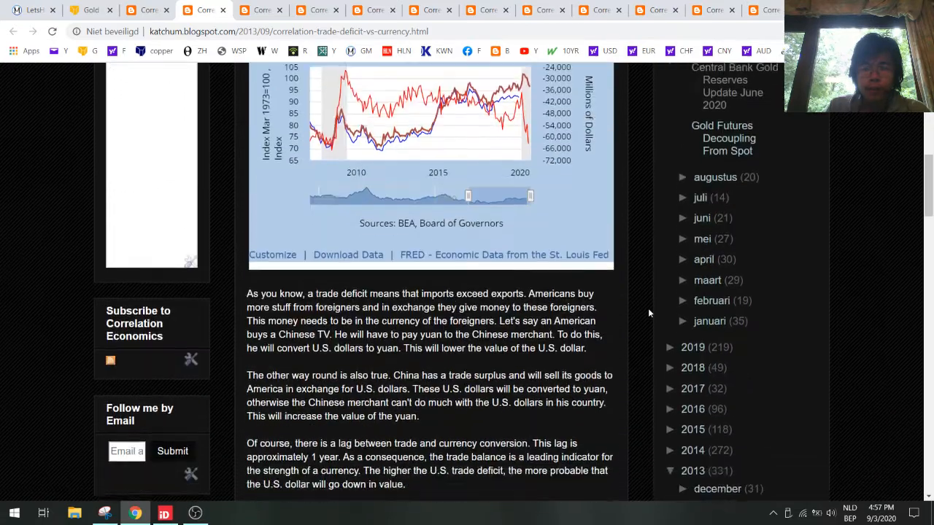
# - Scroll down to the current account plus budget deficit versus dollar chart
pyautogui.scroll(-3)
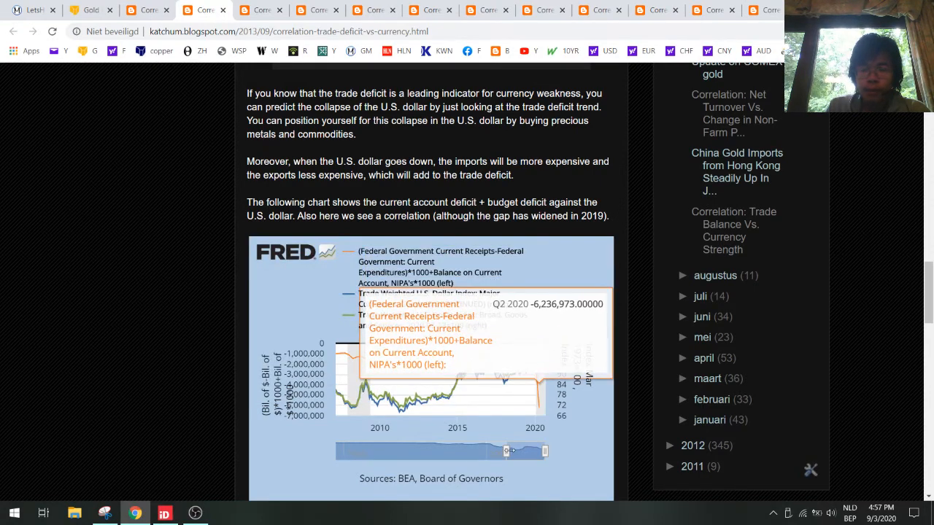
pyautogui.moveTo(348, 359)
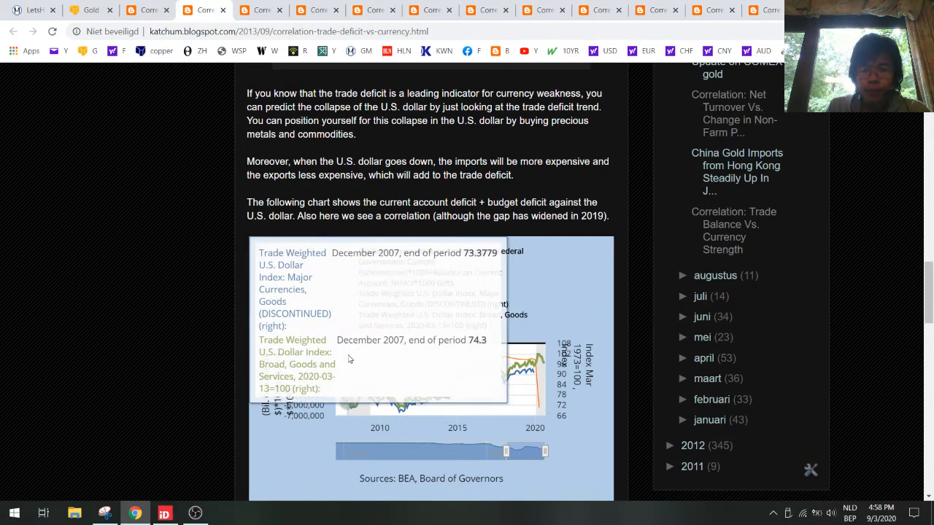
pyautogui.moveTo(487, 356)
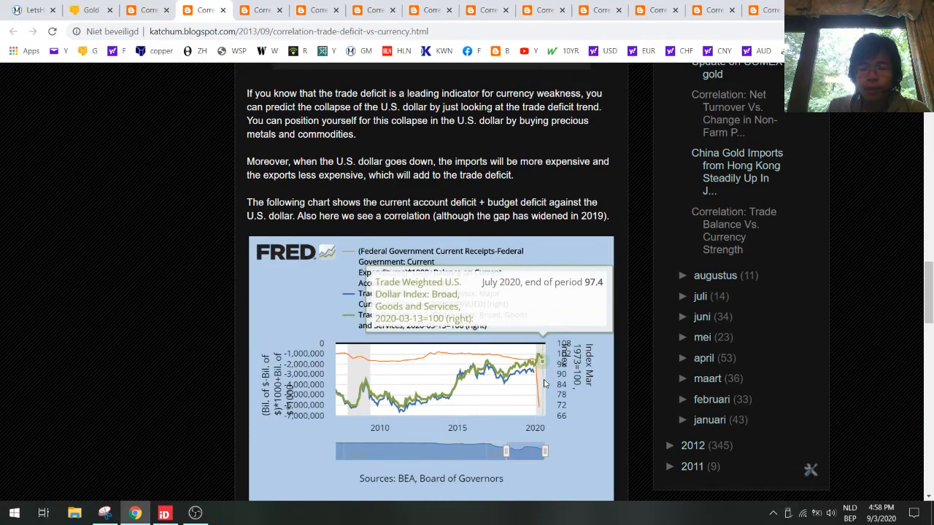
pyautogui.scroll(-3)
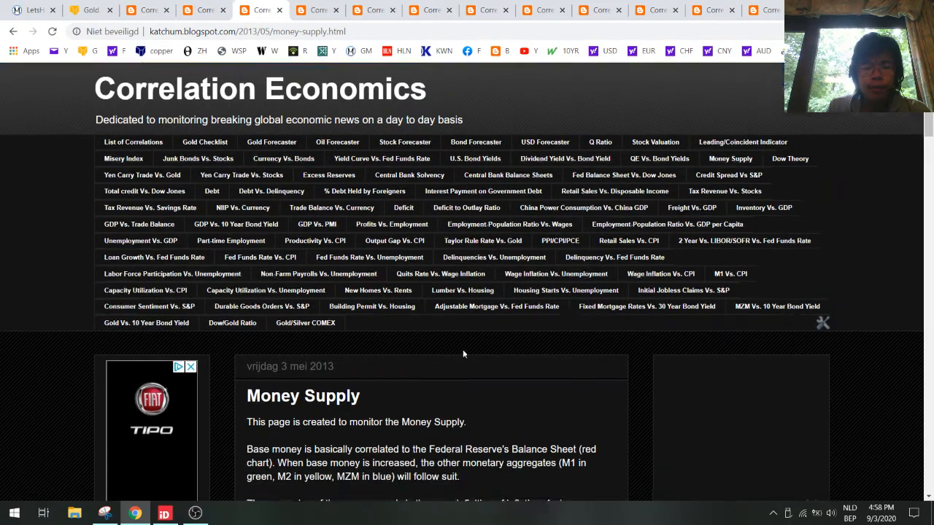
pyautogui.scroll(-3)
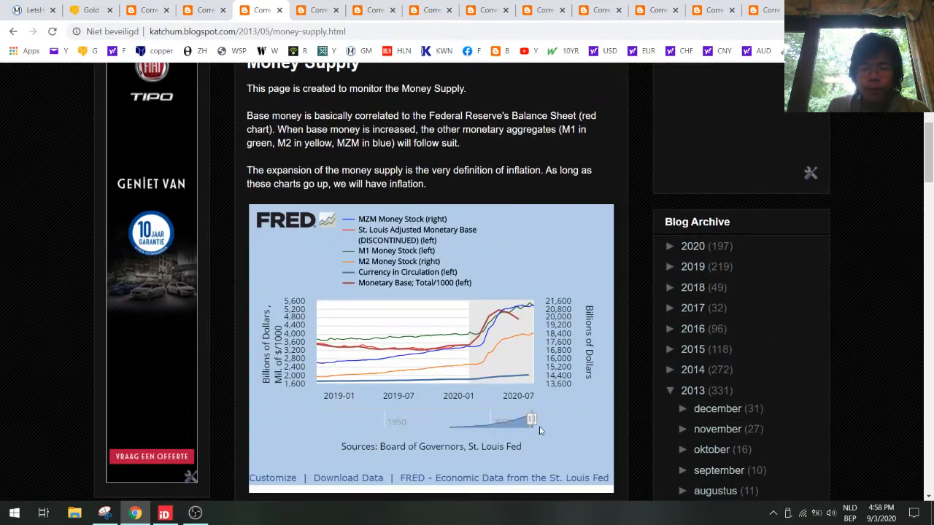
pyautogui.moveTo(458, 335)
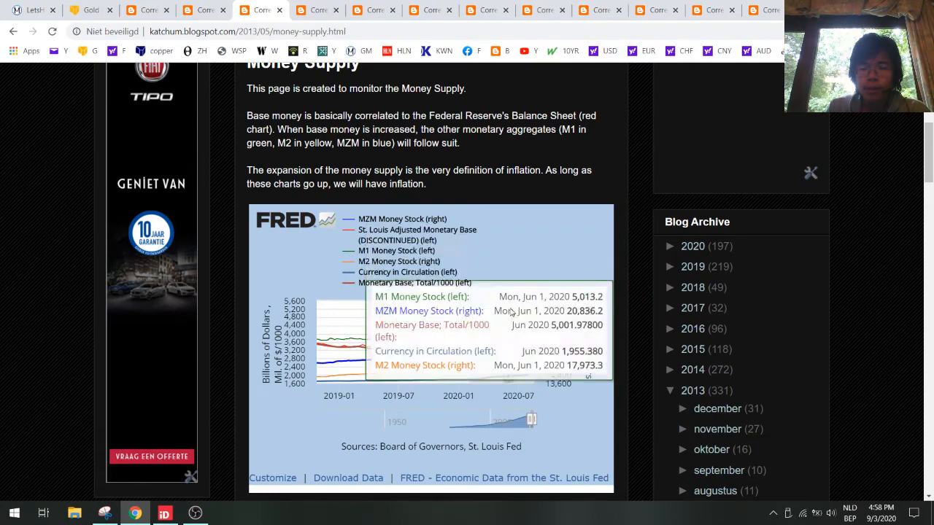
pyautogui.moveTo(474, 343)
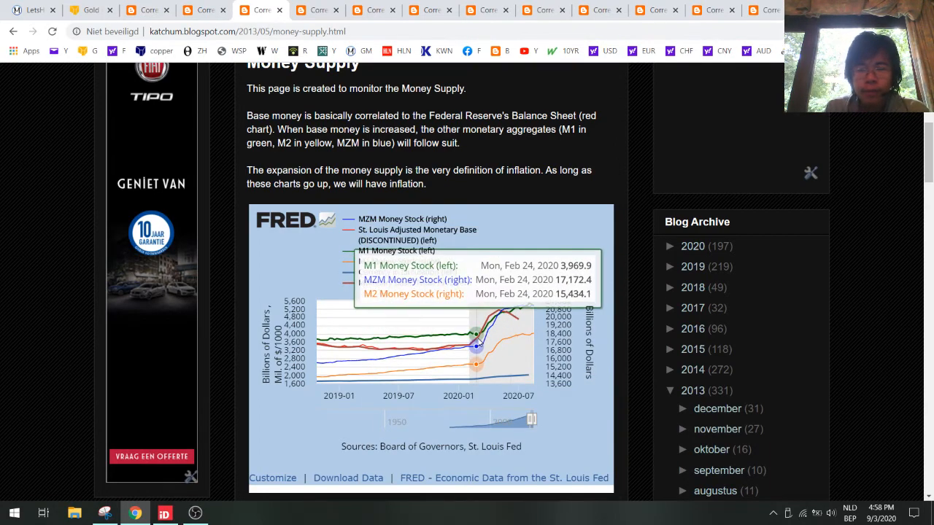
pyautogui.moveTo(515, 306)
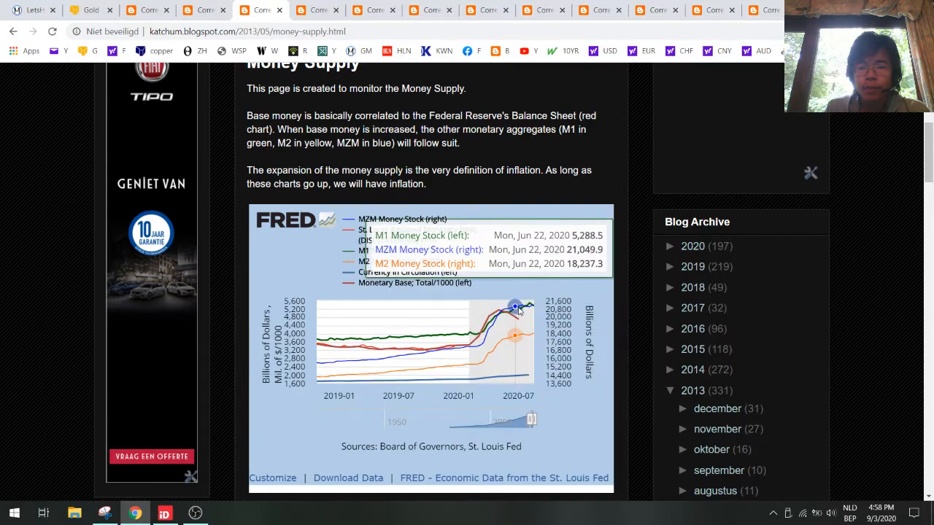
pyautogui.moveTo(528, 305)
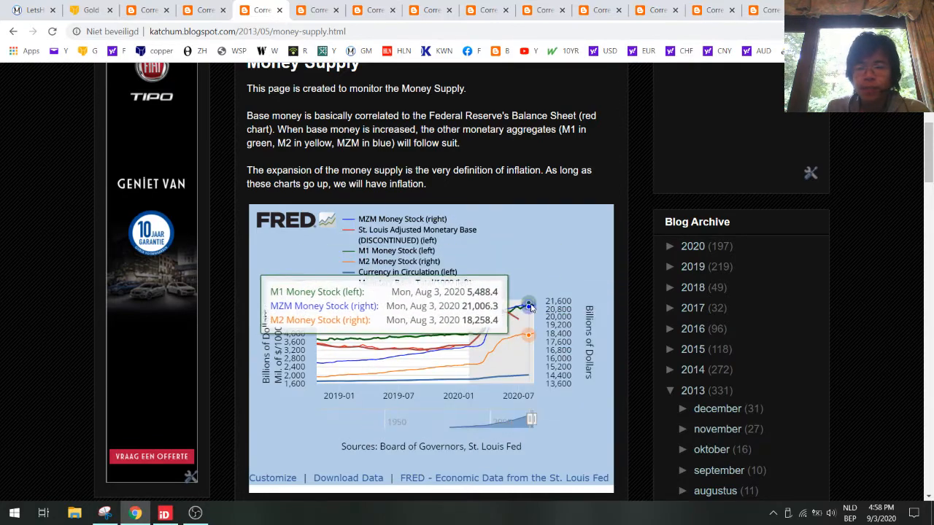
pyautogui.moveTo(514, 337)
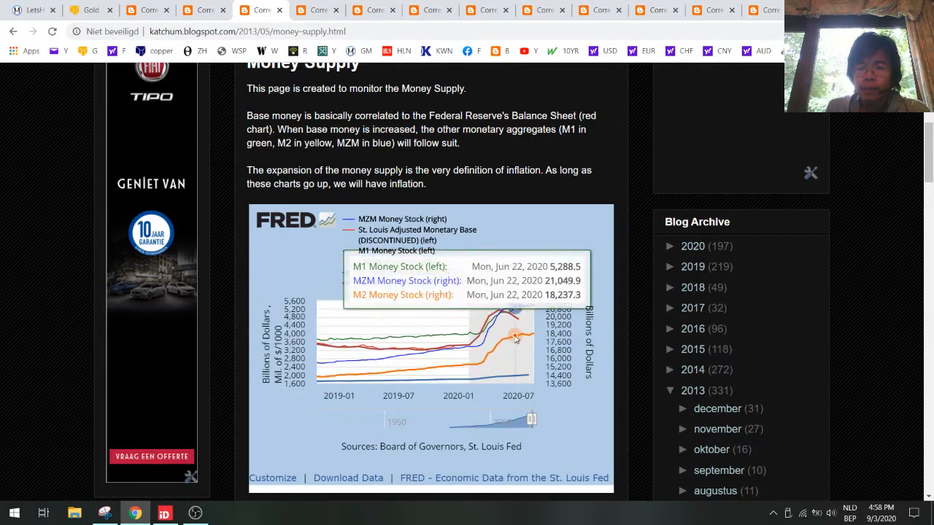
pyautogui.moveTo(532, 309)
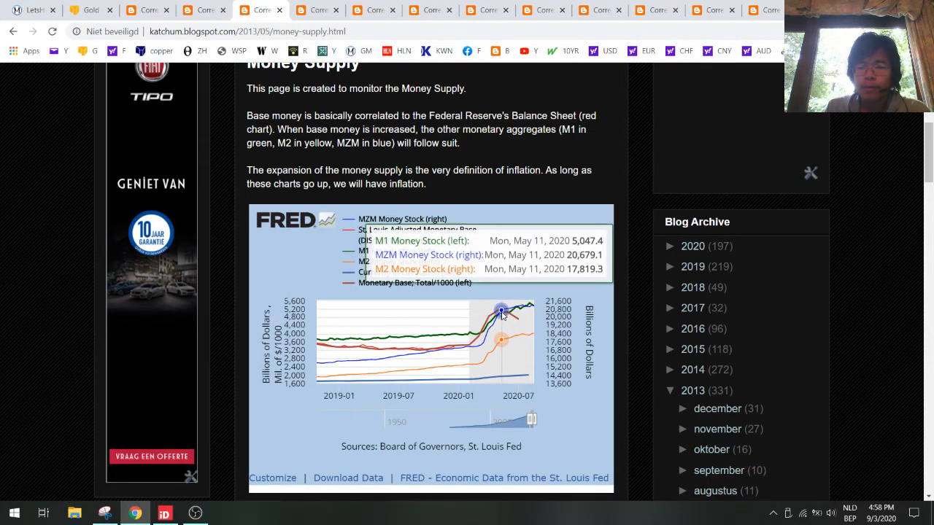
pyautogui.moveTo(503, 318)
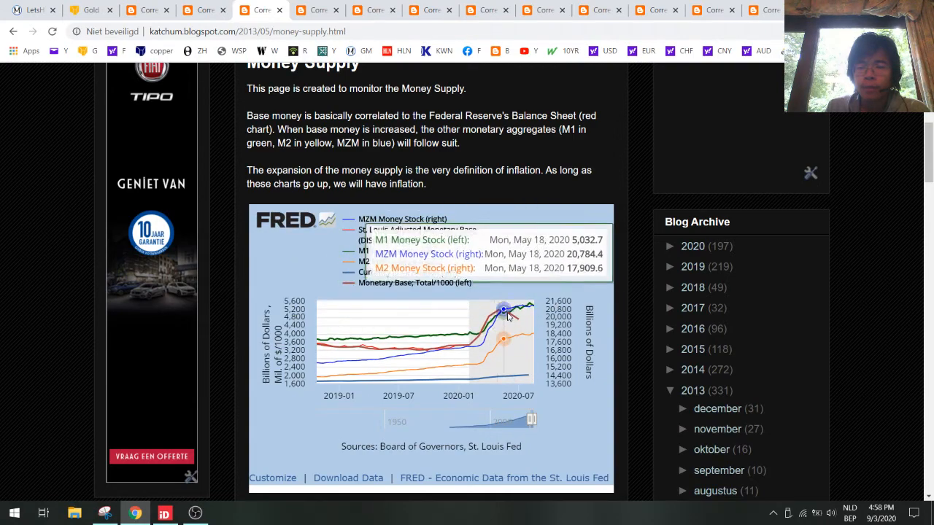
pyautogui.moveTo(531, 306)
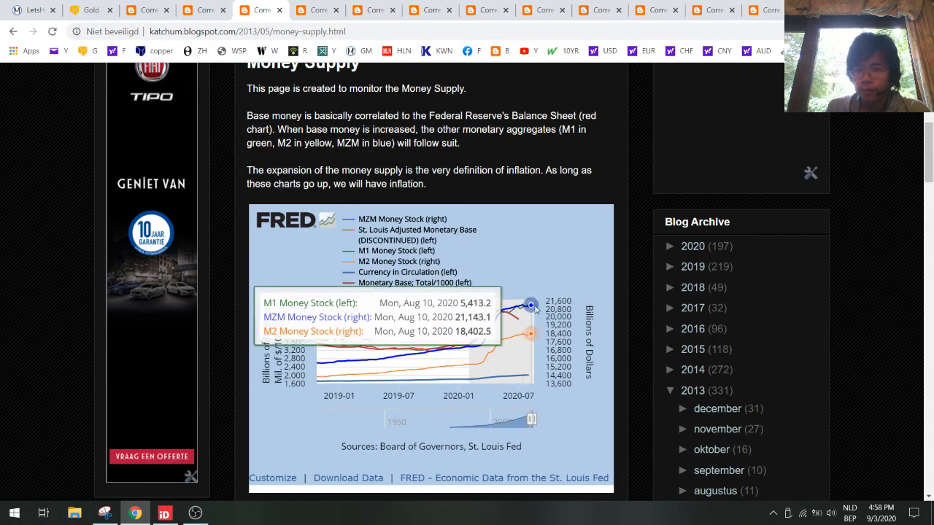
pyautogui.scroll(3)
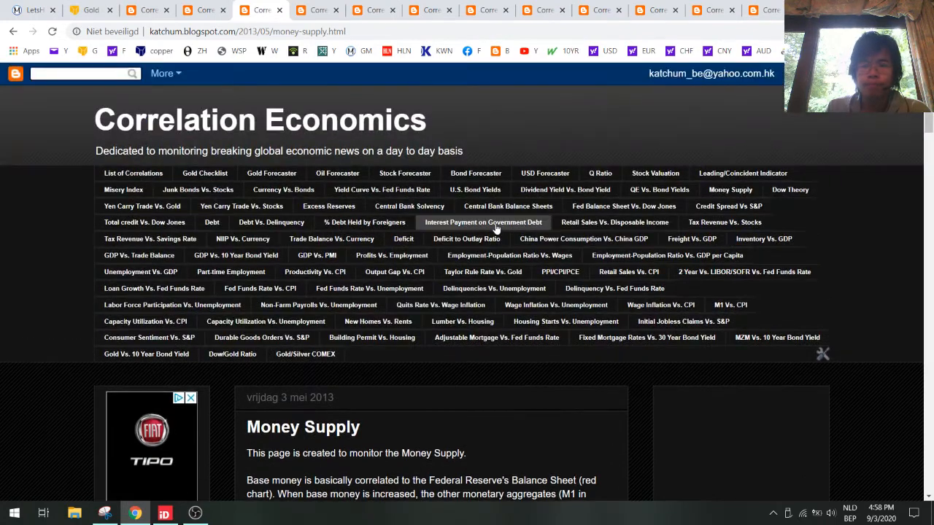
# - Open the Interest Payment on Government Debt page and scroll down through its charts
pyautogui.click(507, 205)
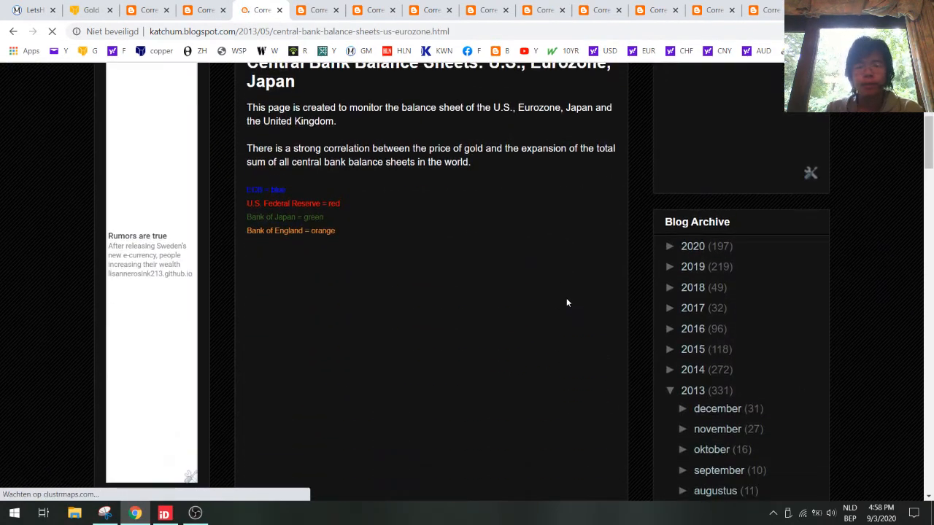
pyautogui.scroll(-3)
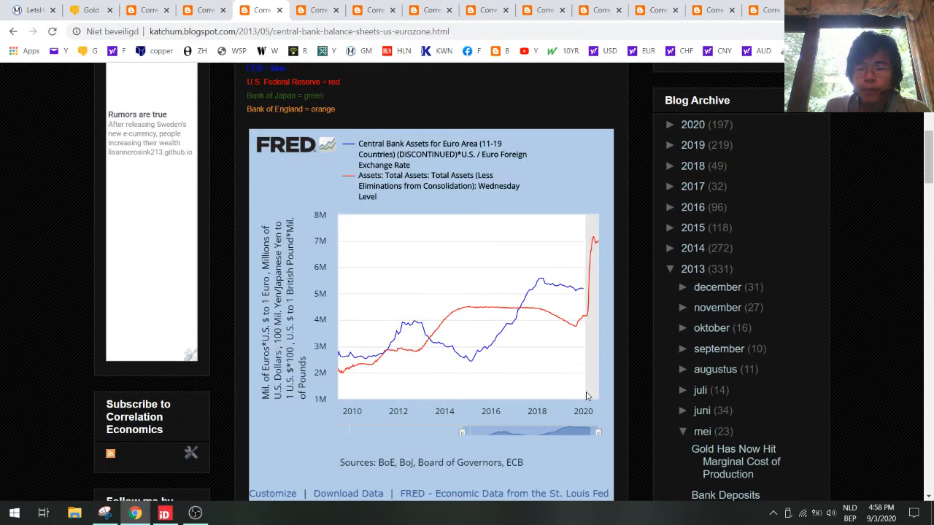
pyautogui.scroll(-3)
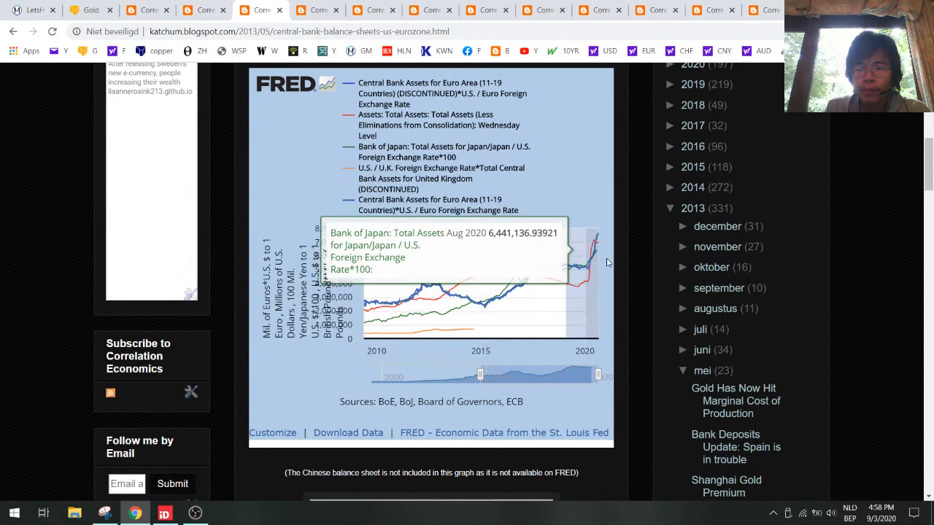
pyautogui.moveTo(578, 266)
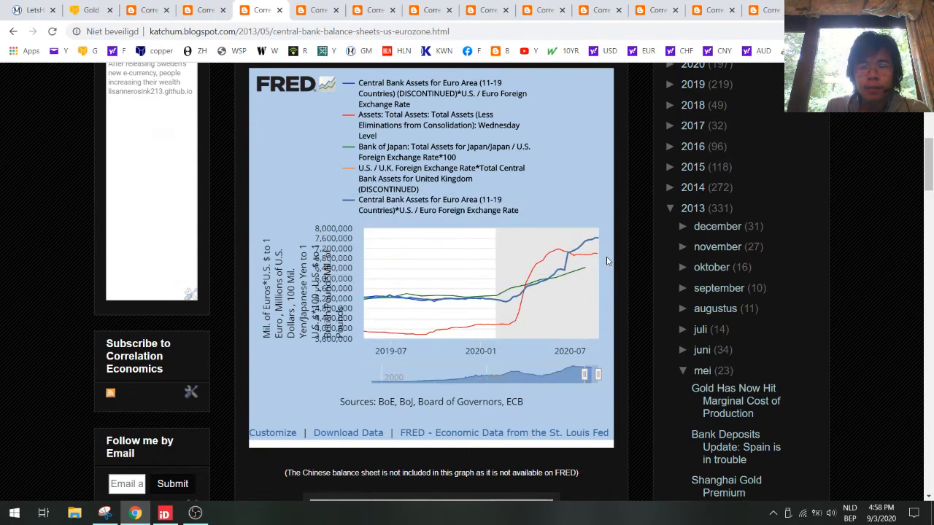
pyautogui.moveTo(582, 256)
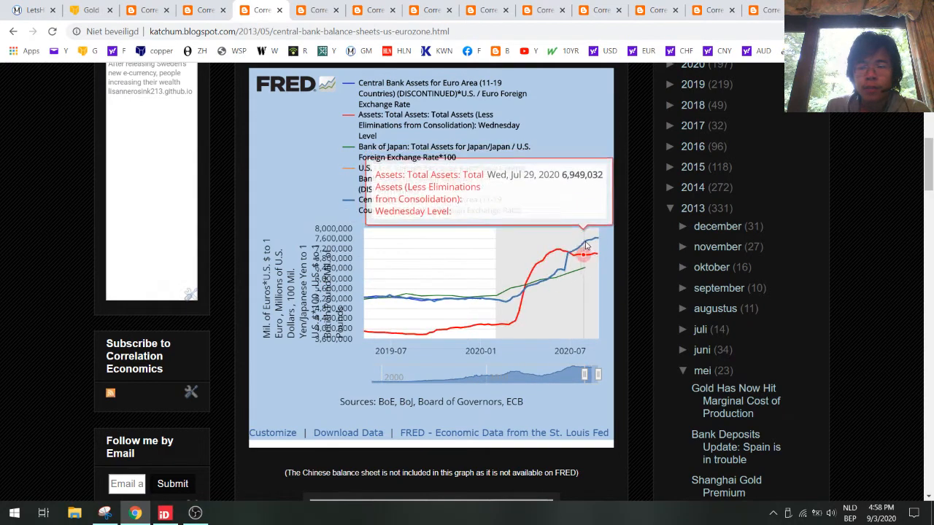
pyautogui.moveTo(590, 251)
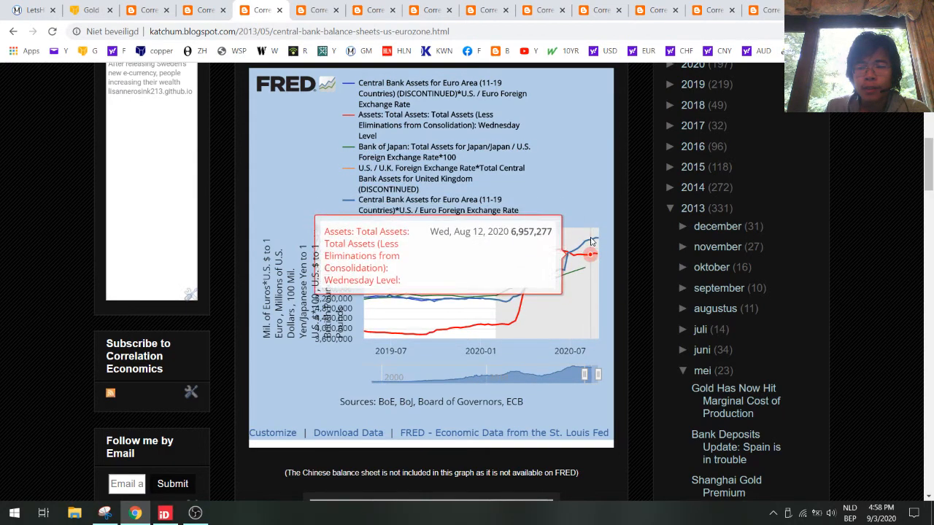
pyautogui.moveTo(560, 251)
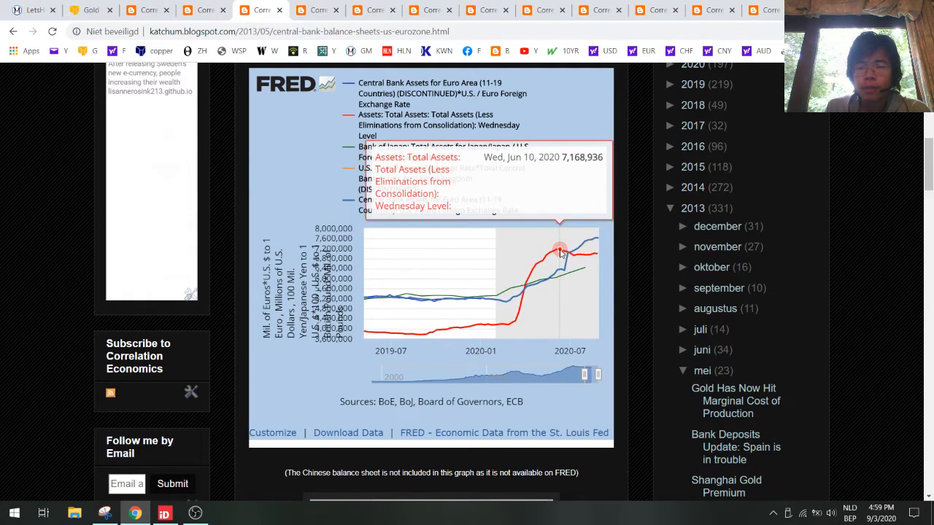
pyautogui.moveTo(575, 251)
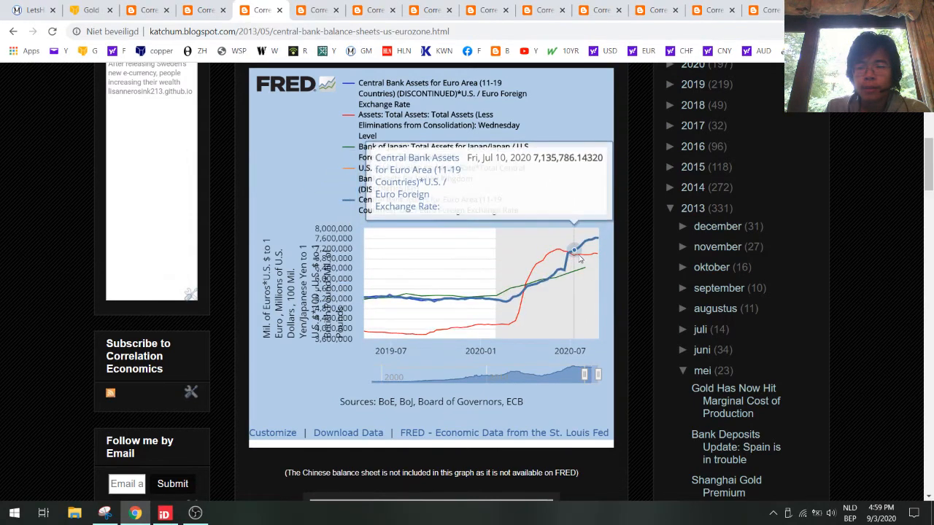
pyautogui.moveTo(580, 261)
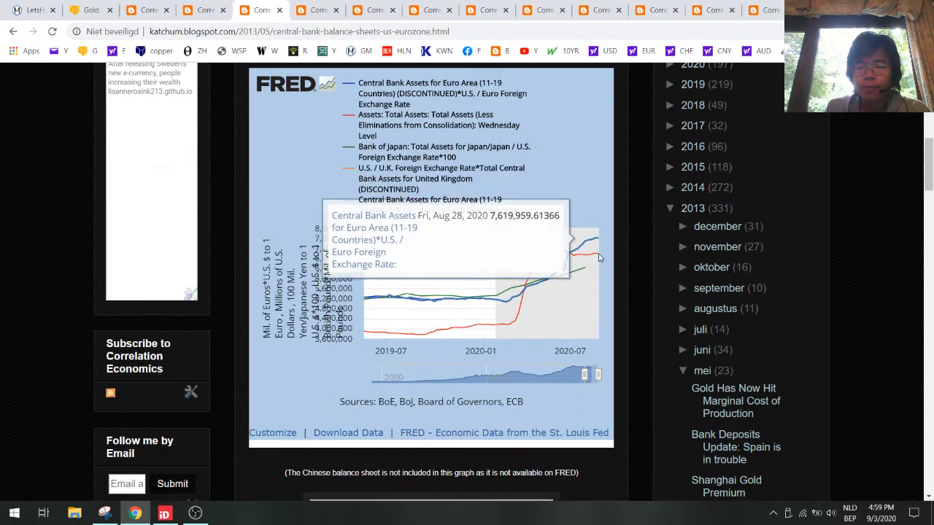
pyautogui.moveTo(592, 259)
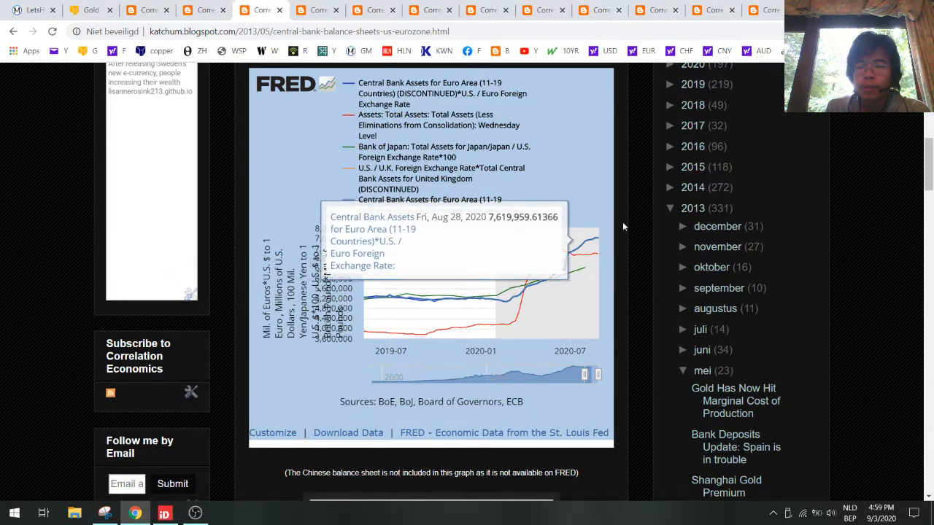
pyautogui.moveTo(627, 260)
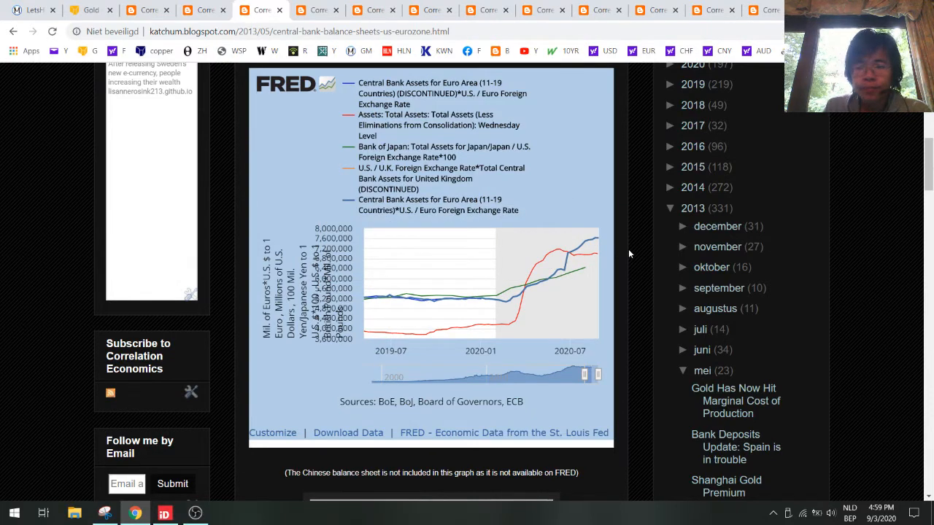
pyautogui.scroll(-3)
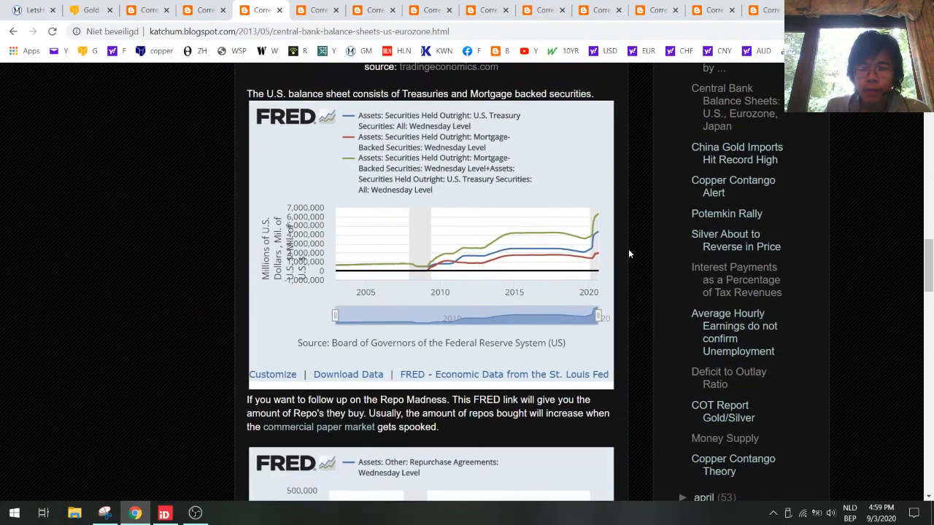
# - Scroll through the PPI Vs. CPI post to examine its FRED chart
pyautogui.scroll(-3)
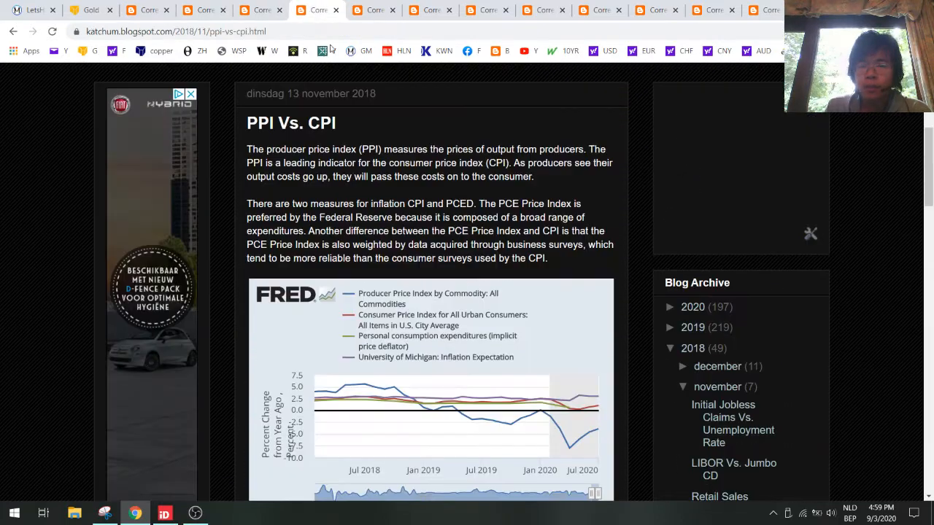
pyautogui.scroll(-3)
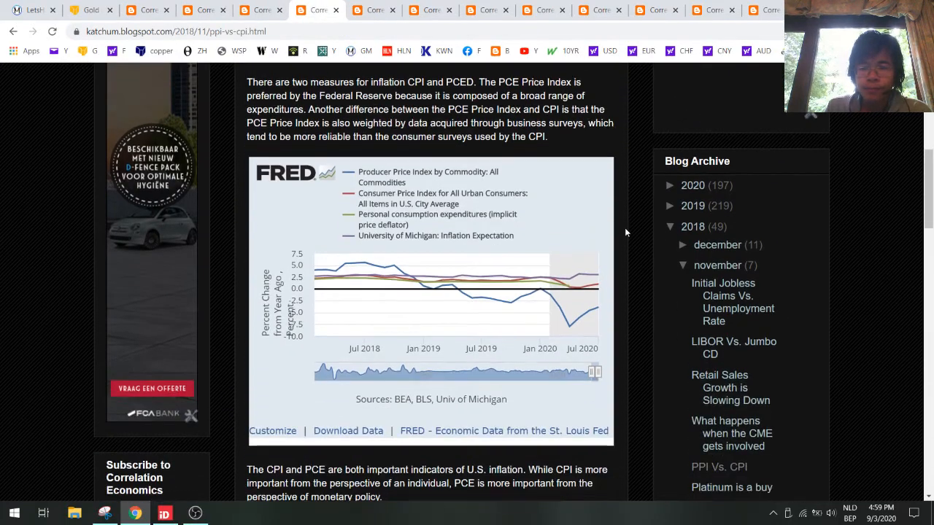
pyautogui.scroll(3)
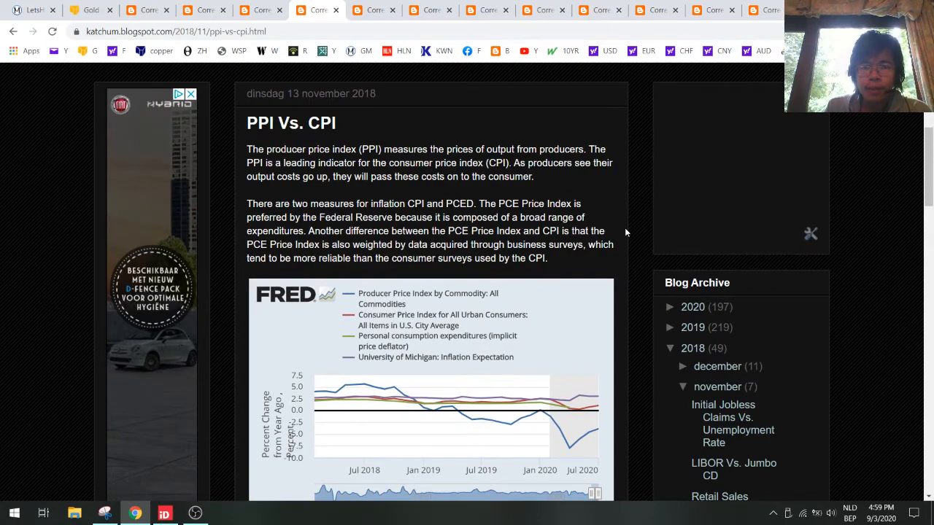
pyautogui.scroll(-3)
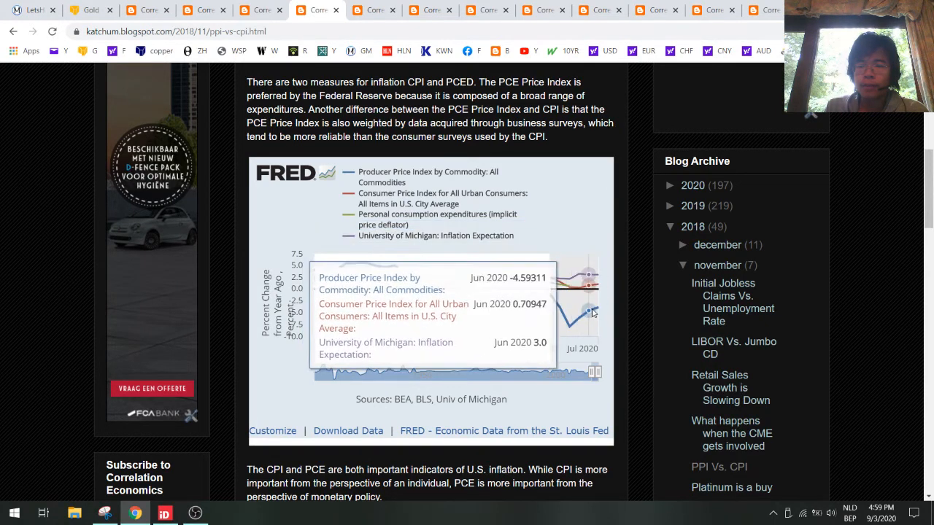
pyautogui.moveTo(574, 330)
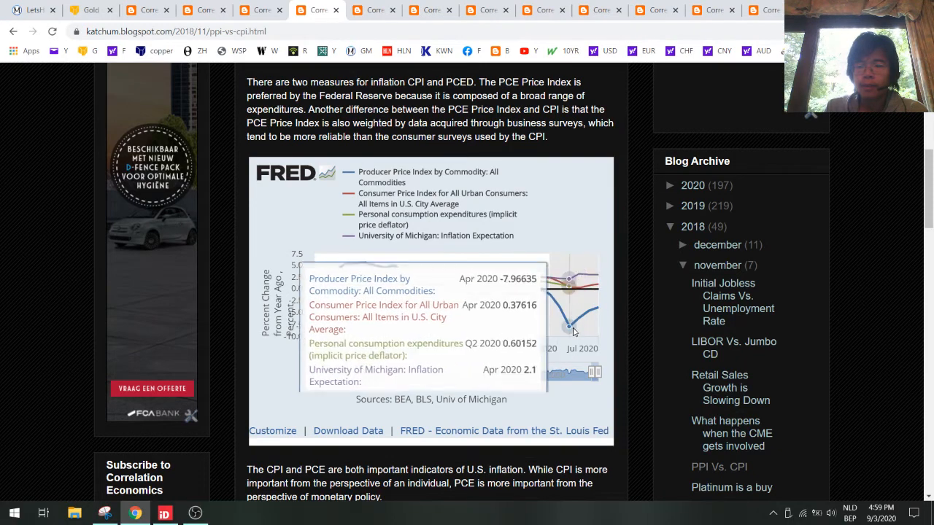
pyautogui.moveTo(624, 269)
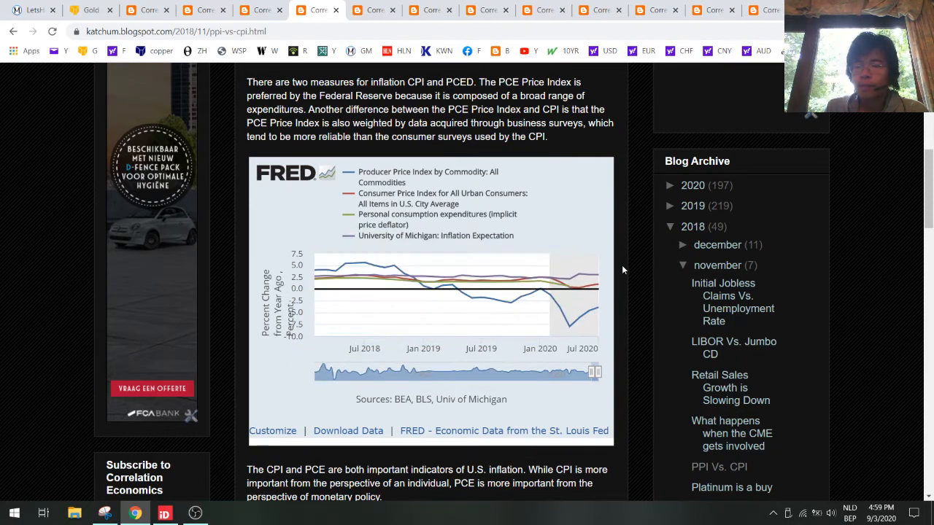
pyautogui.moveTo(633, 275)
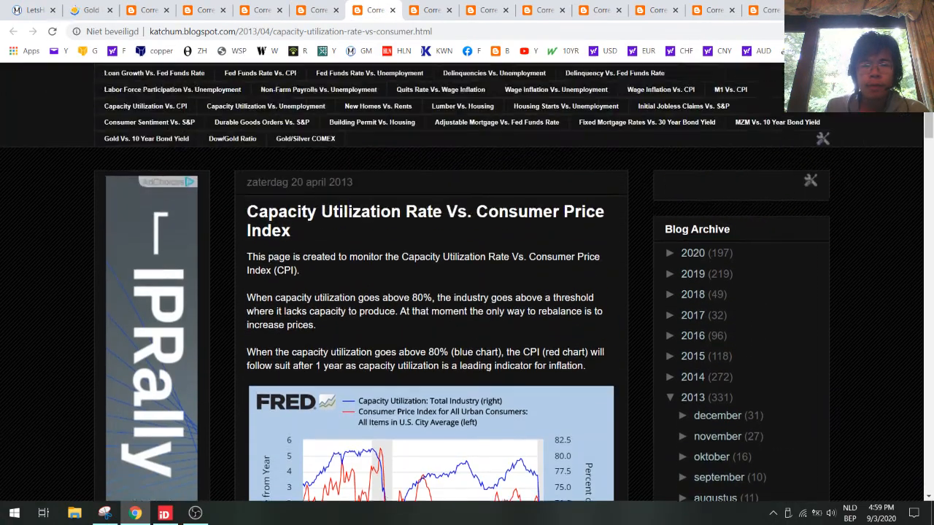
# - Scroll to the capacity utilization versus CPI chart and back up
pyautogui.scroll(-3)
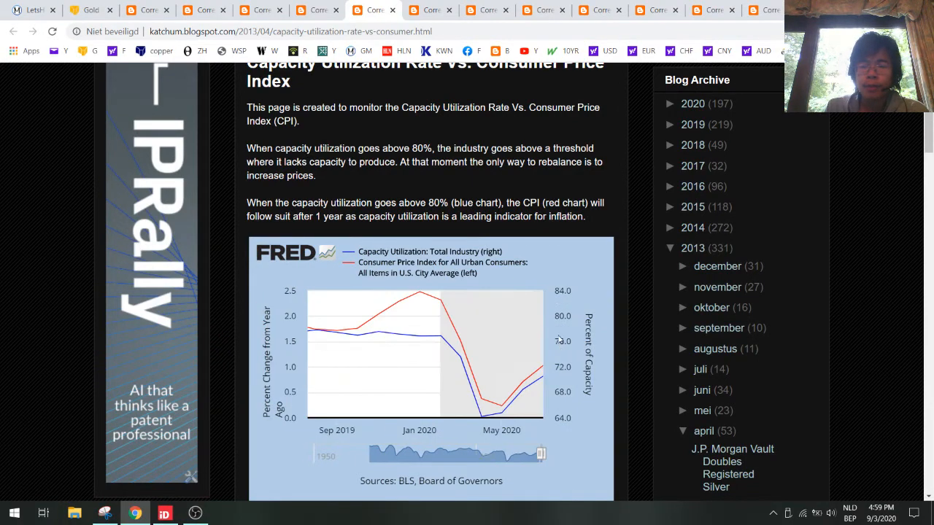
pyautogui.moveTo(592, 261)
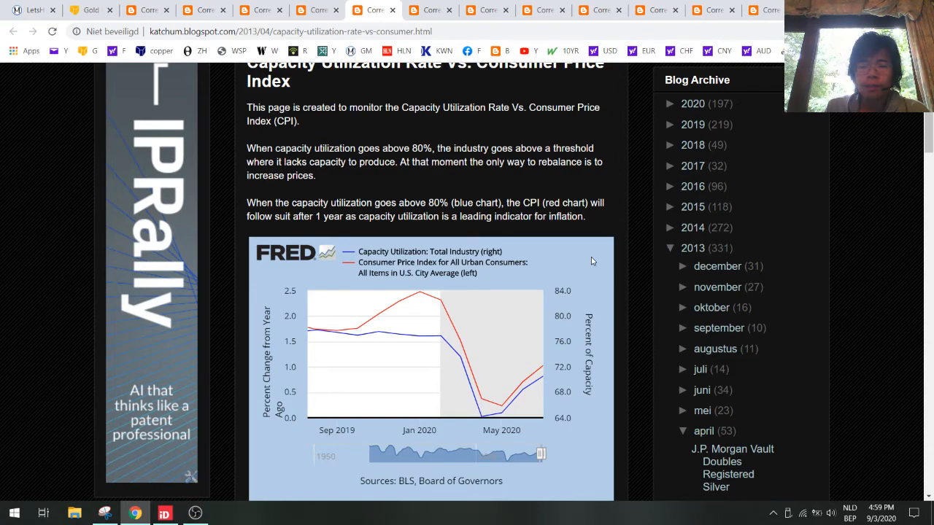
pyautogui.moveTo(522, 385)
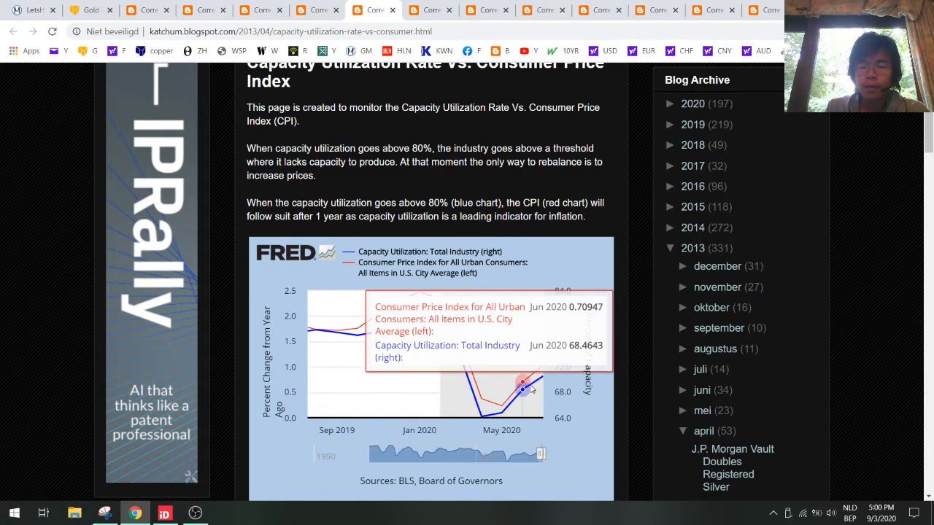
pyautogui.moveTo(547, 374)
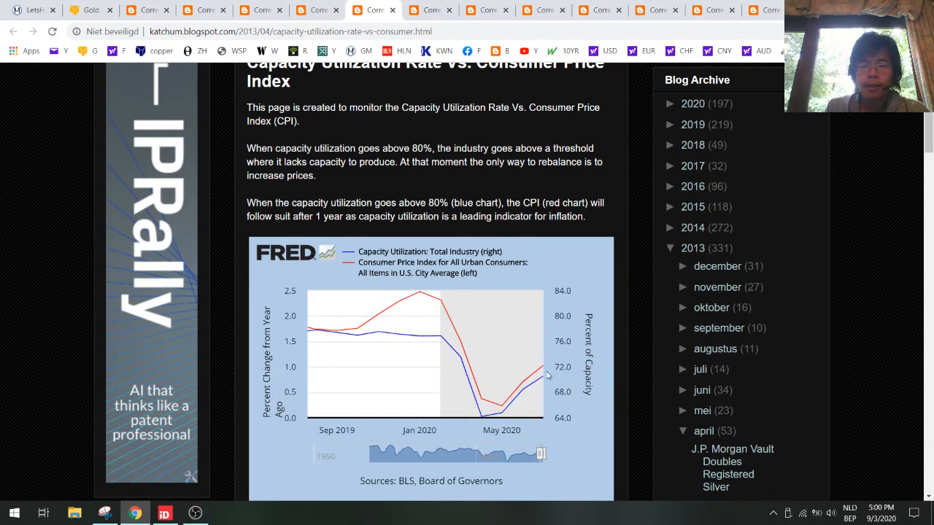
pyautogui.moveTo(440, 299)
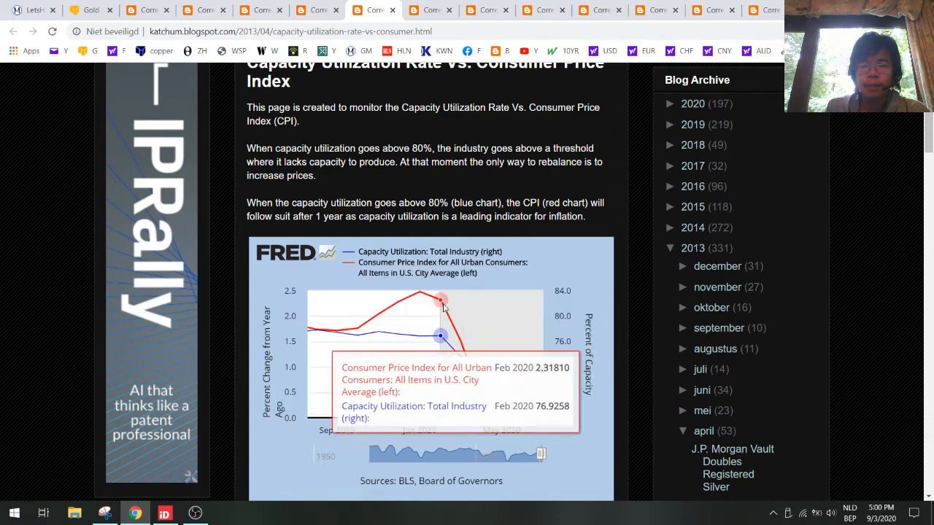
pyautogui.moveTo(562, 359)
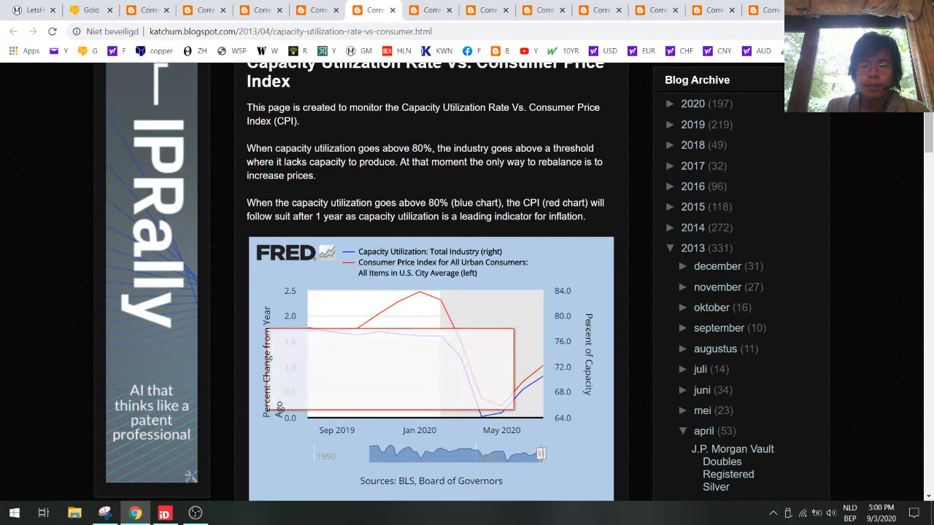
pyautogui.scroll(3)
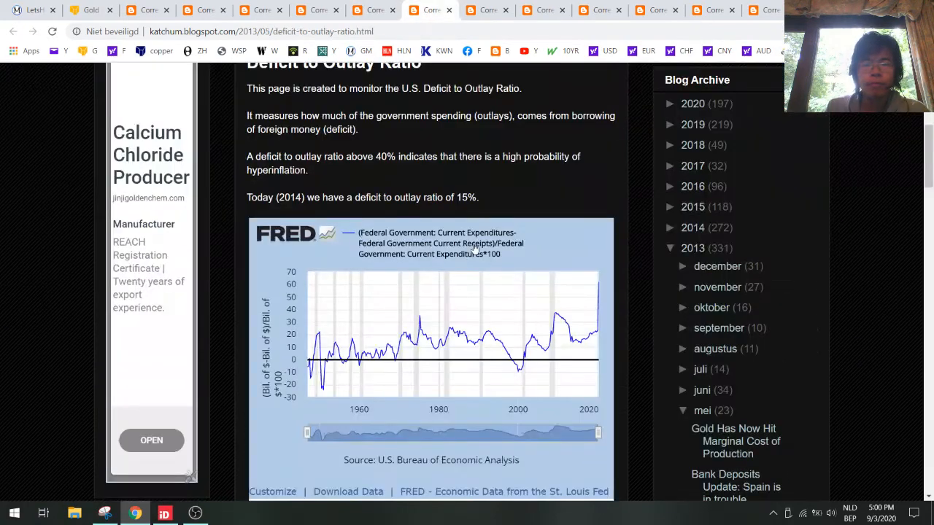
# - Scroll around the Deficit to Outlay Ratio post to examine its FRED chart
pyautogui.scroll(3)
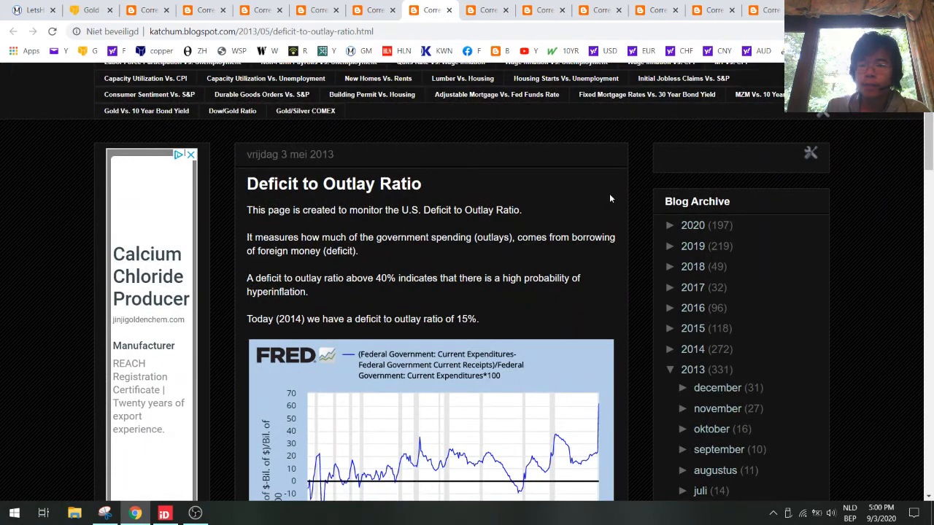
pyautogui.scroll(-3)
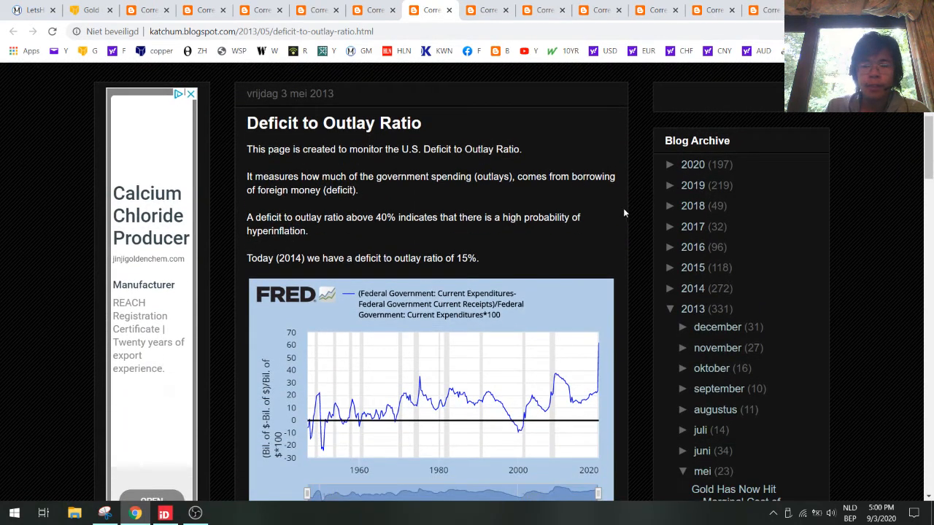
pyautogui.moveTo(423, 124)
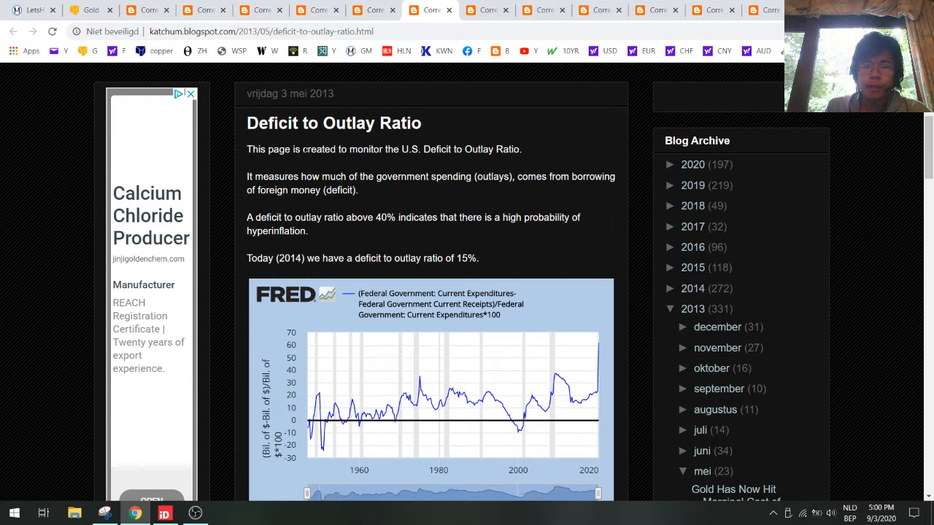
pyautogui.moveTo(598, 343)
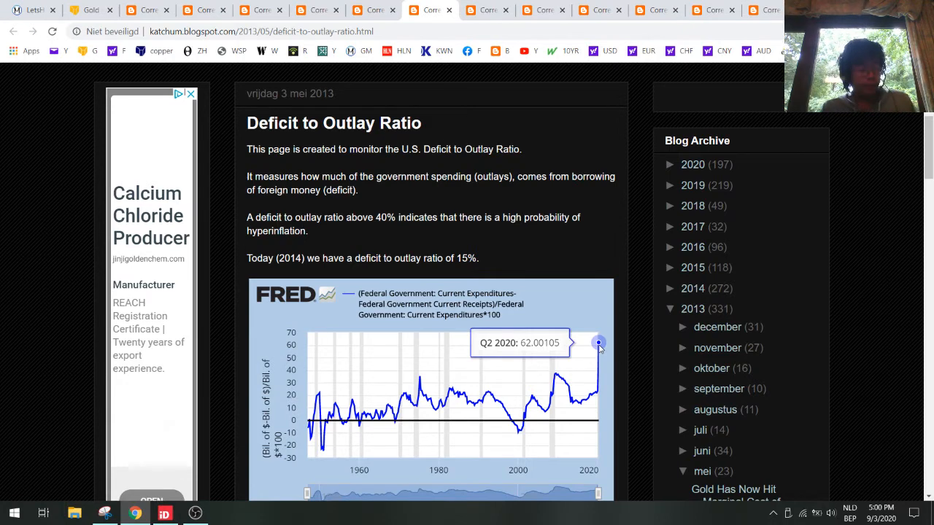
pyautogui.moveTo(630, 265)
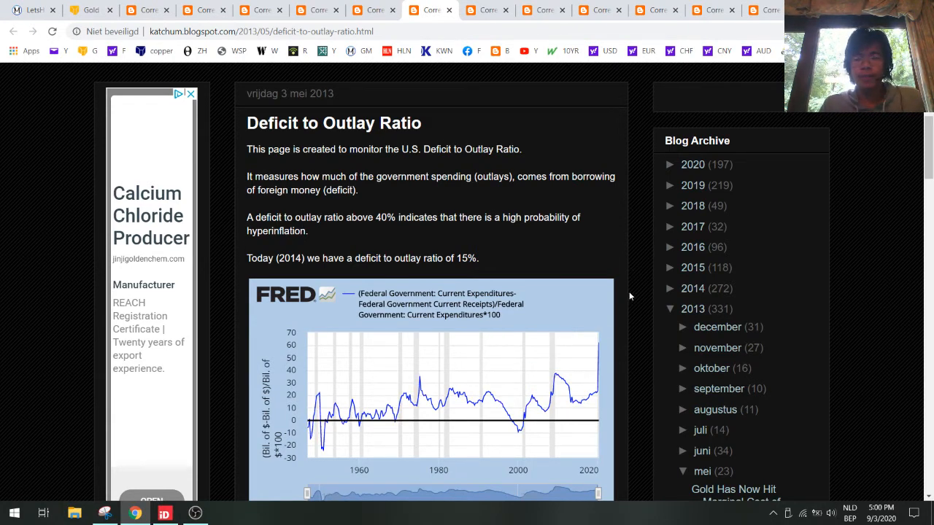
pyautogui.moveTo(598, 343)
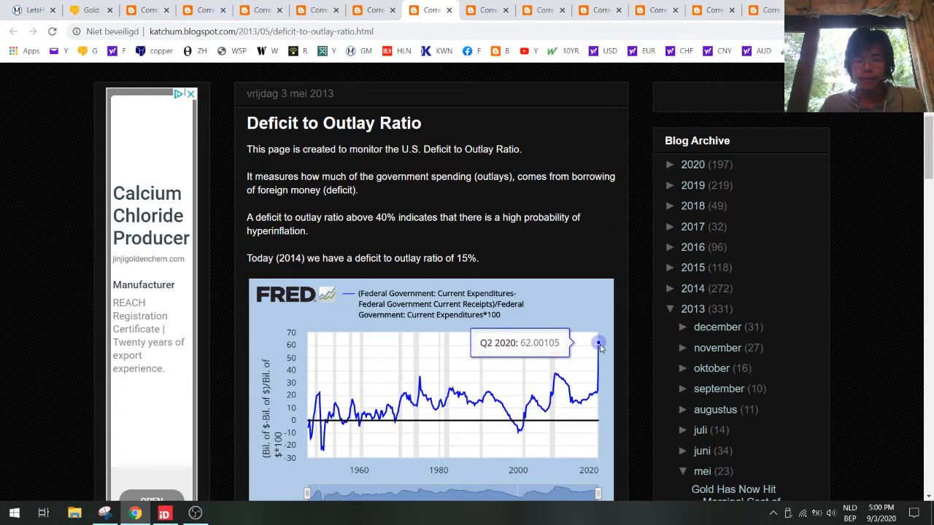
pyautogui.moveTo(602, 352)
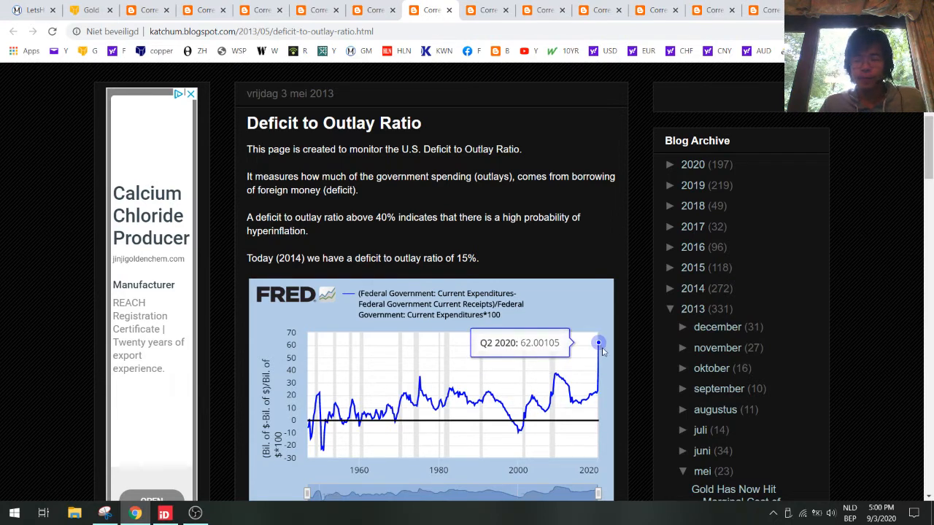
pyautogui.moveTo(306, 376)
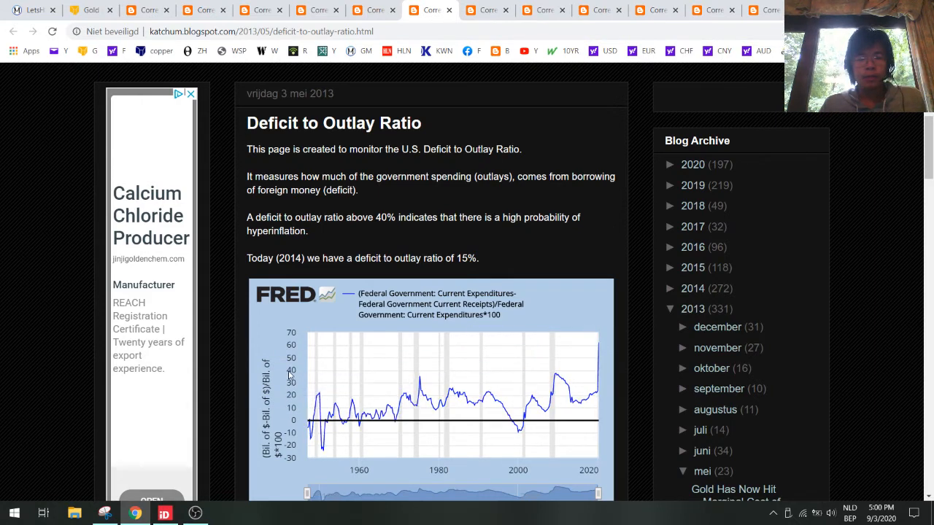
pyautogui.moveTo(591, 373)
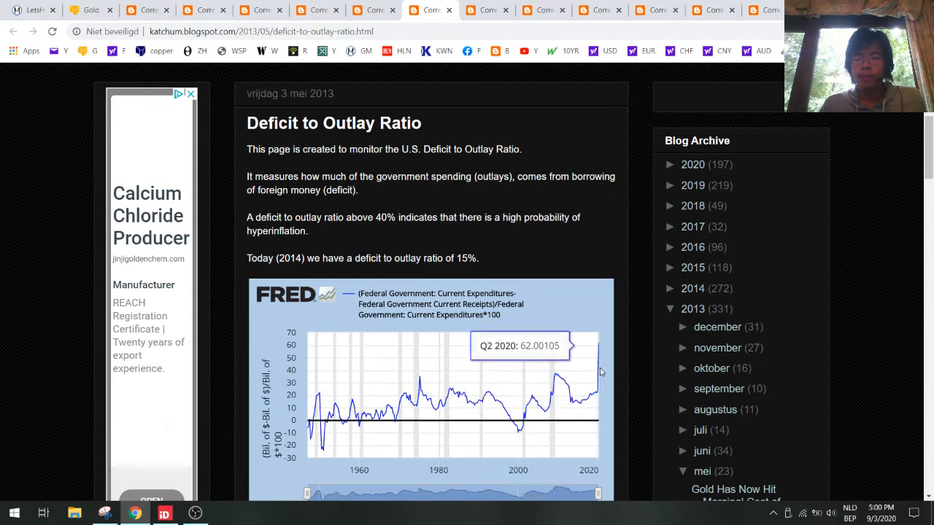
pyautogui.moveTo(606, 332)
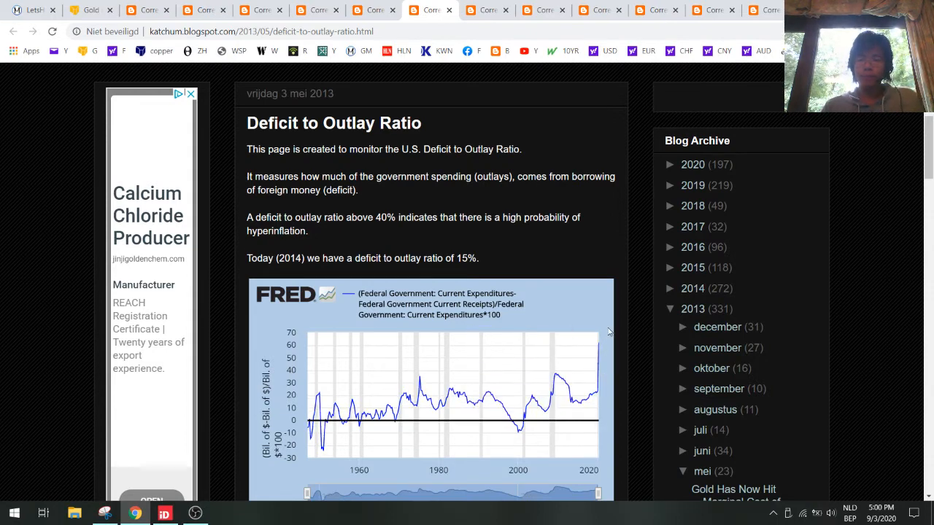
pyautogui.moveTo(605, 305)
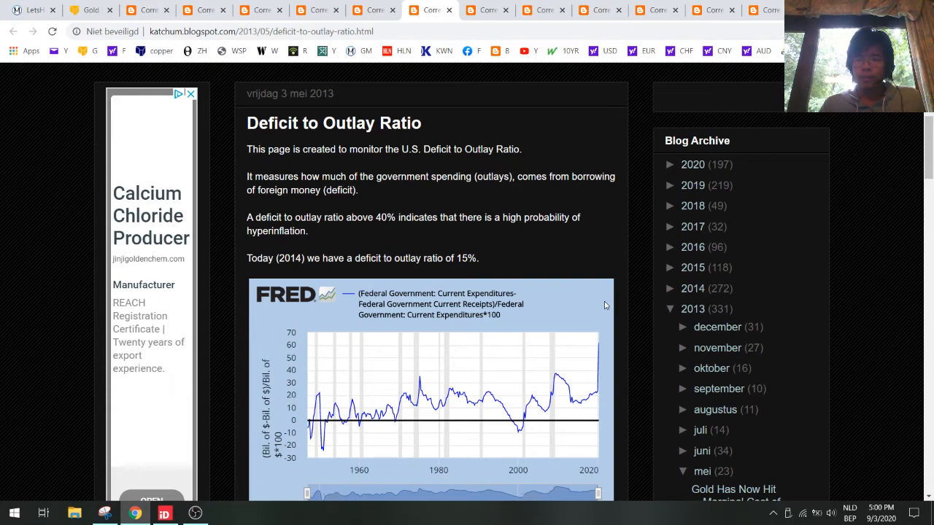
pyautogui.moveTo(598, 343)
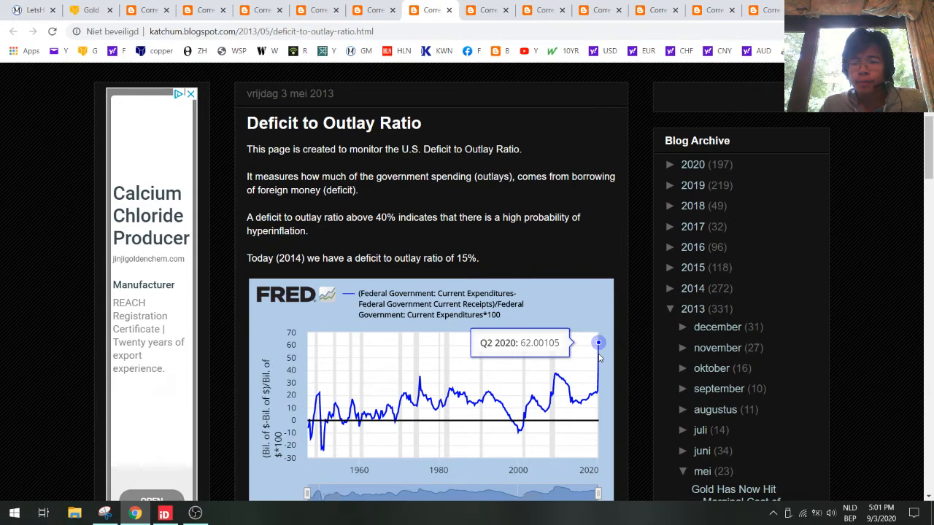
pyautogui.moveTo(610, 376)
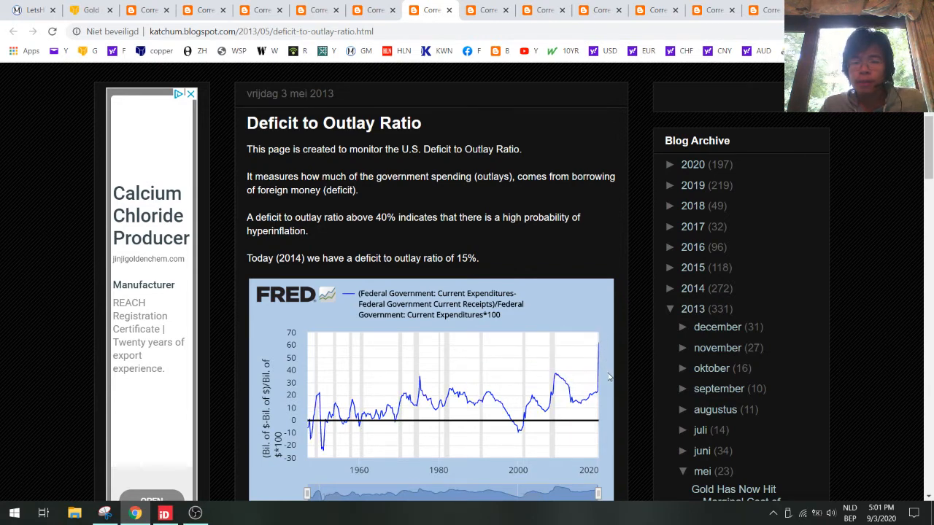
pyautogui.moveTo(599, 343)
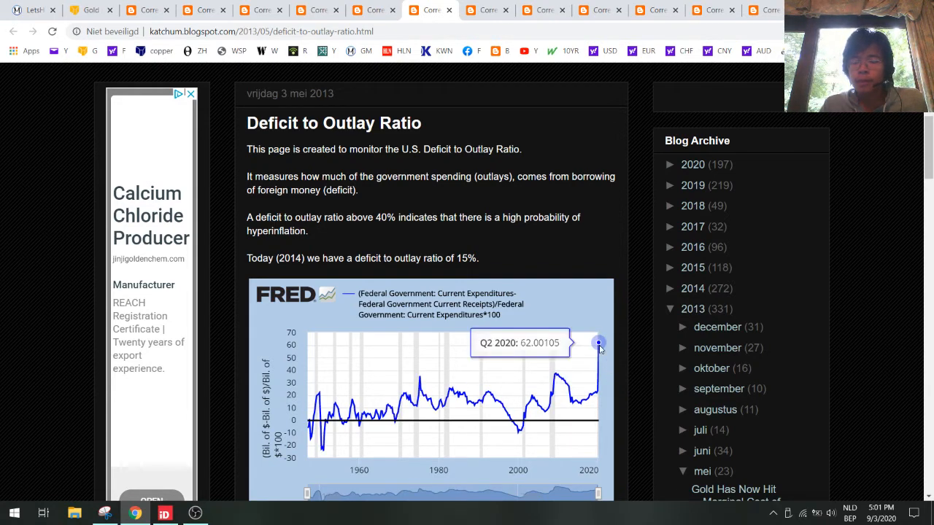
pyautogui.moveTo(338, 391)
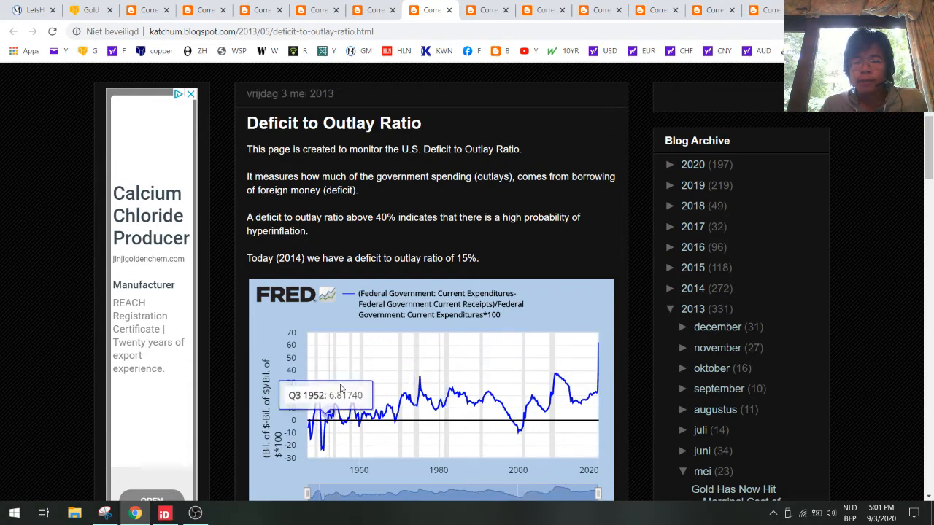
pyautogui.moveTo(600, 347)
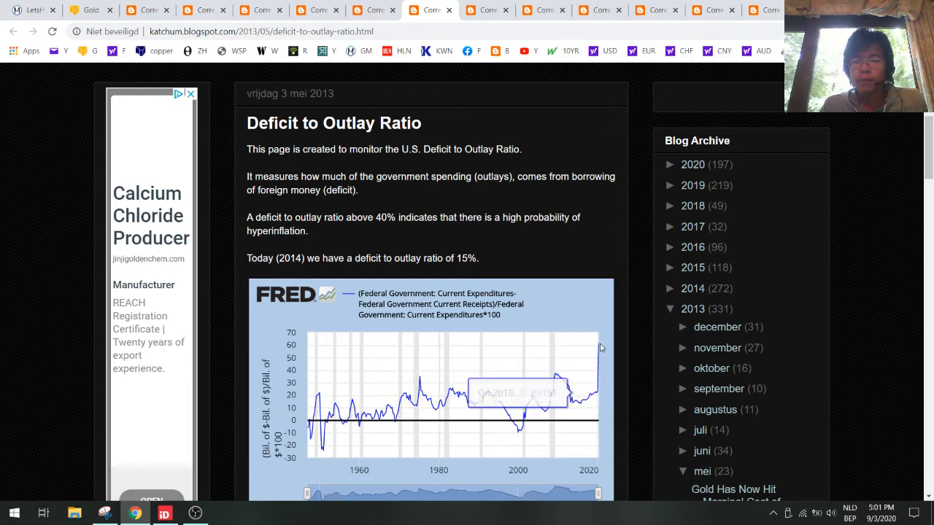
pyautogui.moveTo(343, 407)
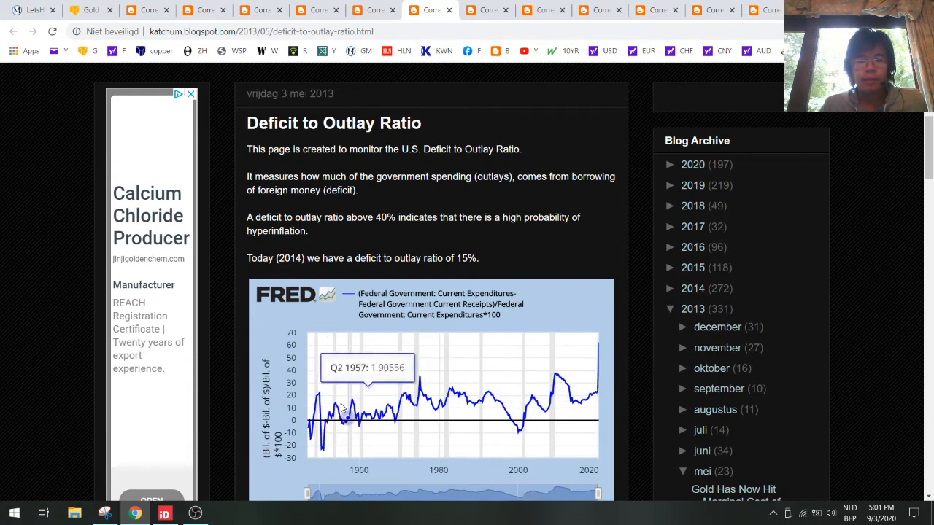
pyautogui.moveTo(598, 343)
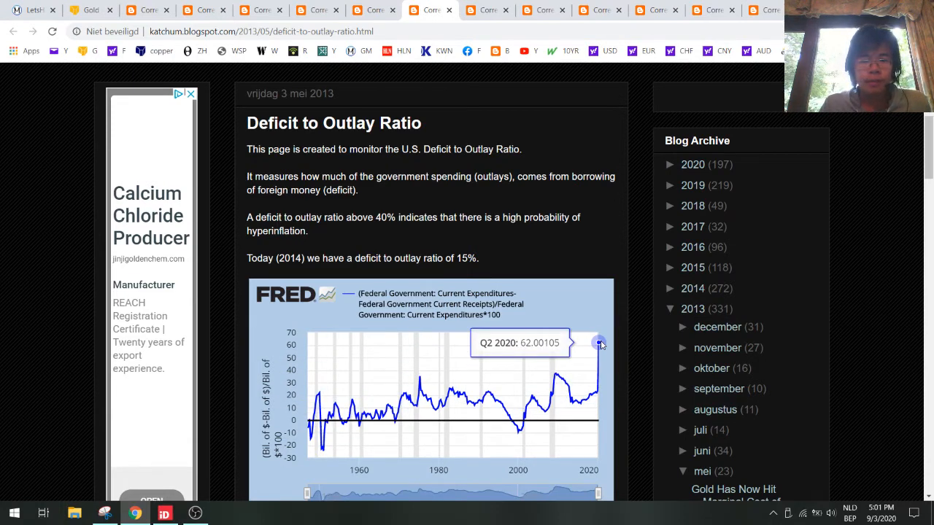
pyautogui.moveTo(600, 346)
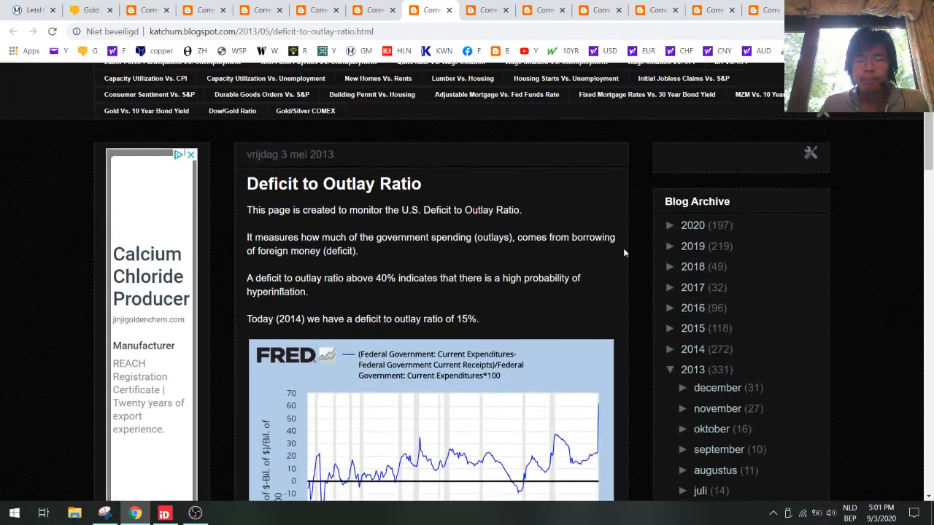
pyautogui.scroll(-3)
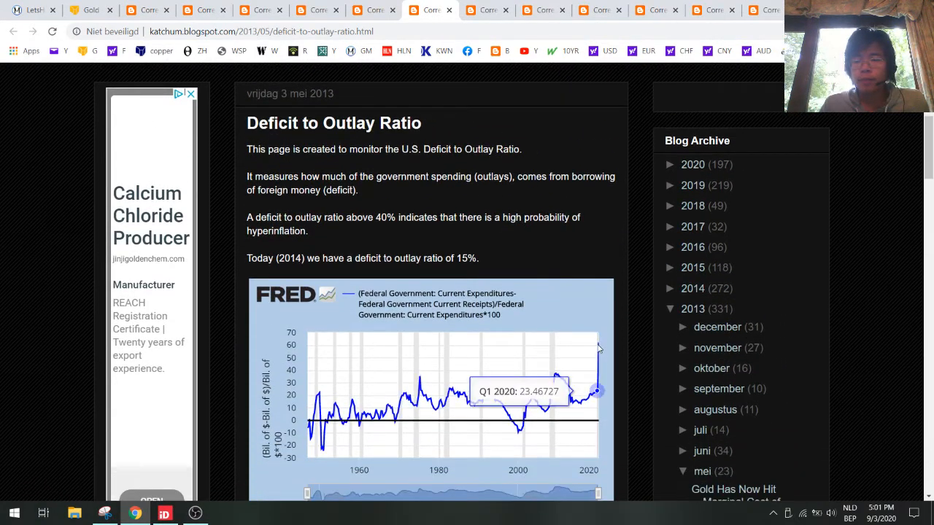
pyautogui.moveTo(601, 271)
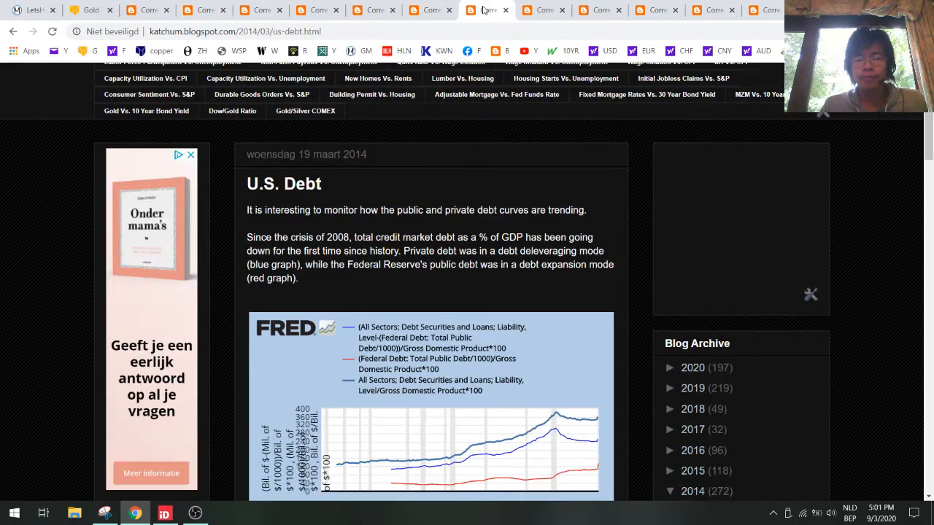
# - Scroll through the U.S. Debt post's FRED debt-to-GDP charts
pyautogui.scroll(-3)
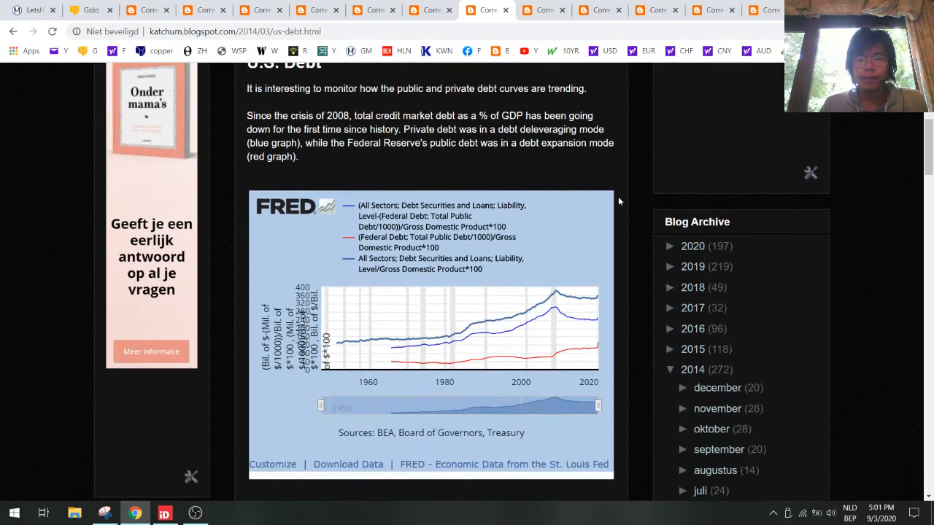
pyautogui.moveTo(591, 321)
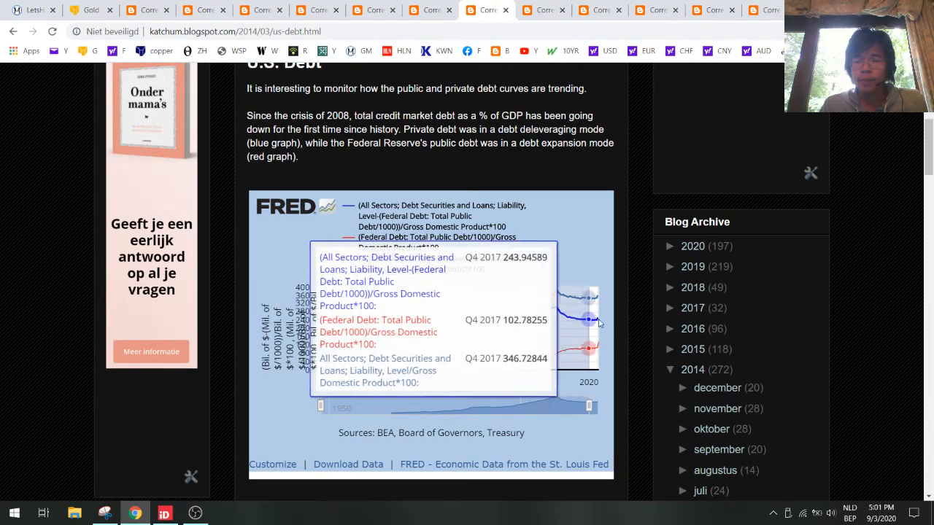
pyautogui.moveTo(607, 324)
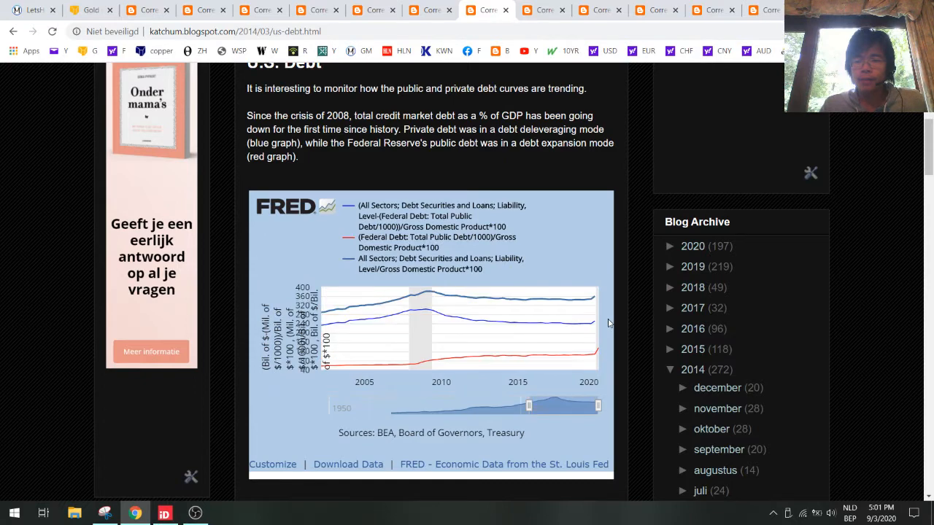
pyautogui.moveTo(595, 355)
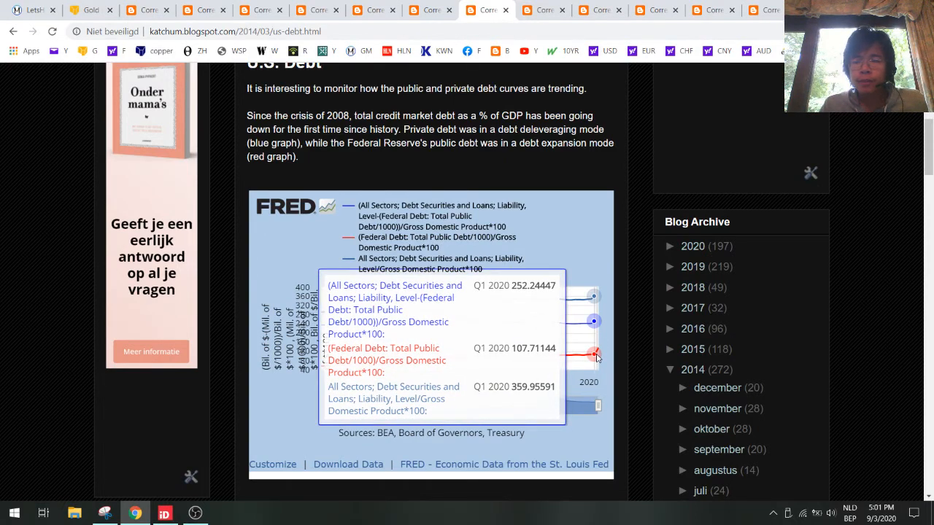
pyautogui.moveTo(598, 352)
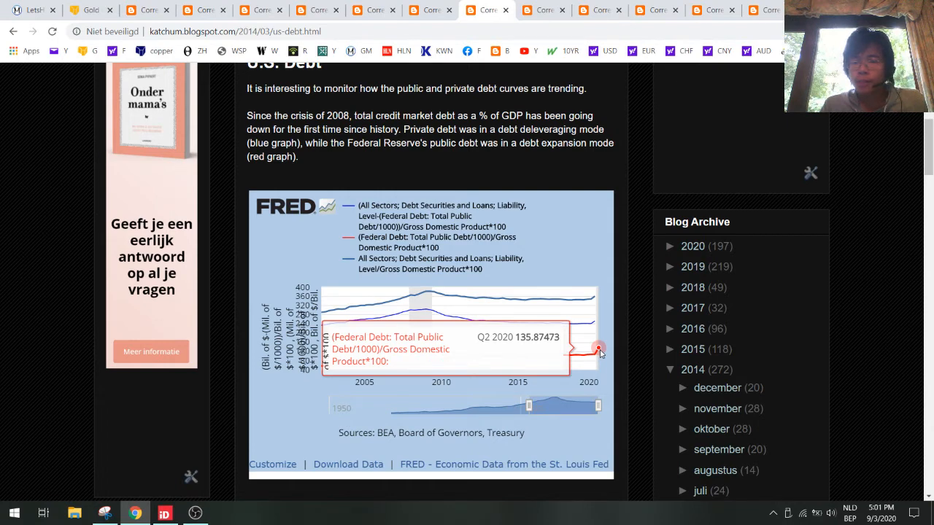
pyautogui.moveTo(633, 321)
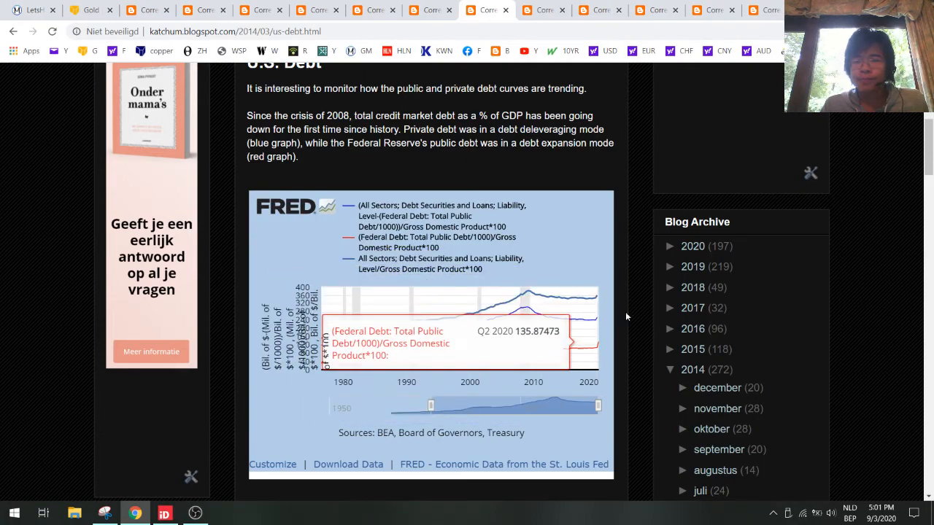
pyautogui.scroll(-3)
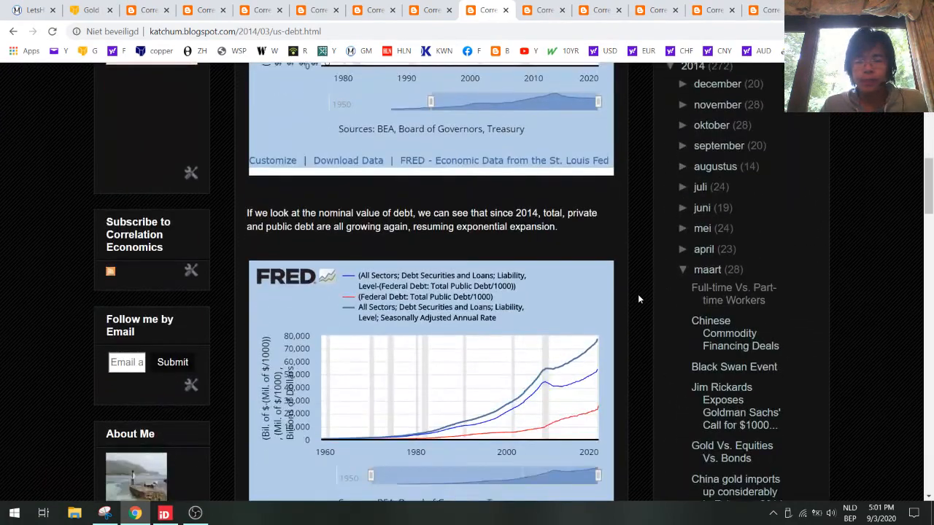
pyautogui.scroll(3)
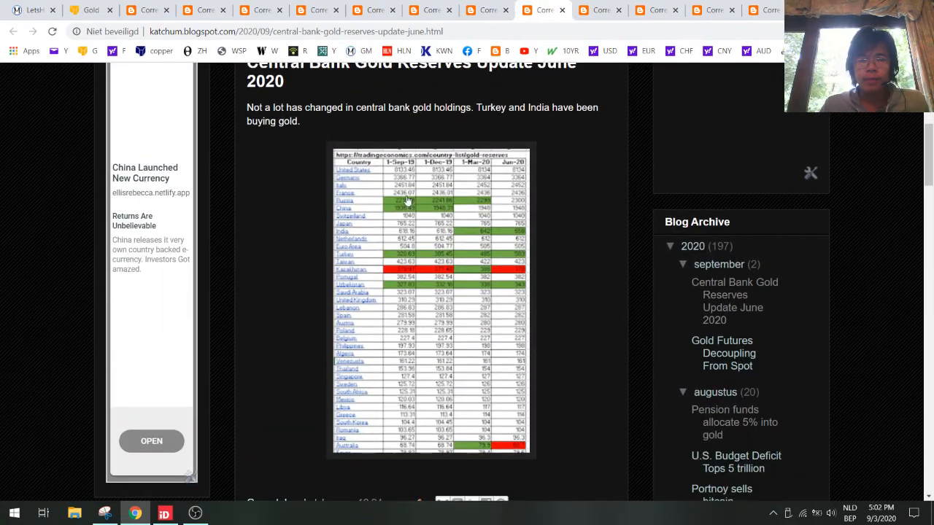
pyautogui.moveTo(598, 9)
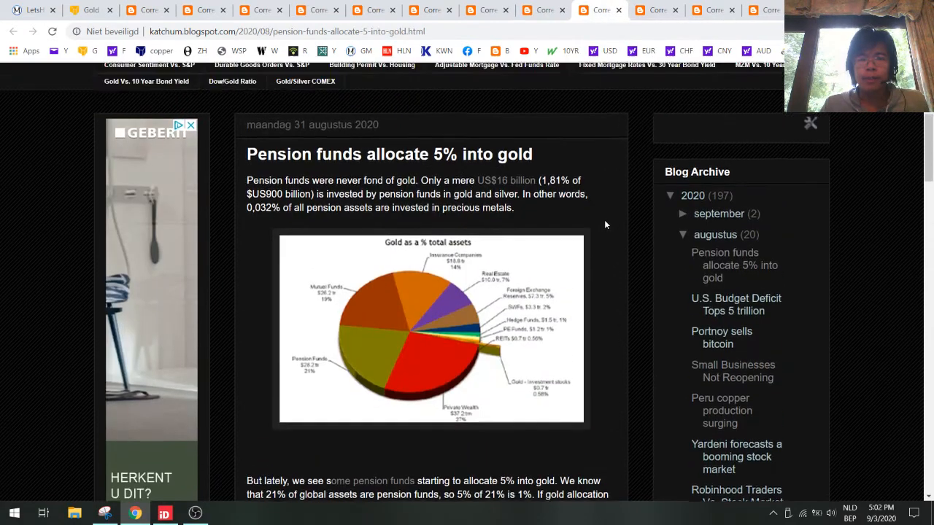
# - View the pension funds' gold as % of total assets pie chart enlarged
pyautogui.scroll(3)
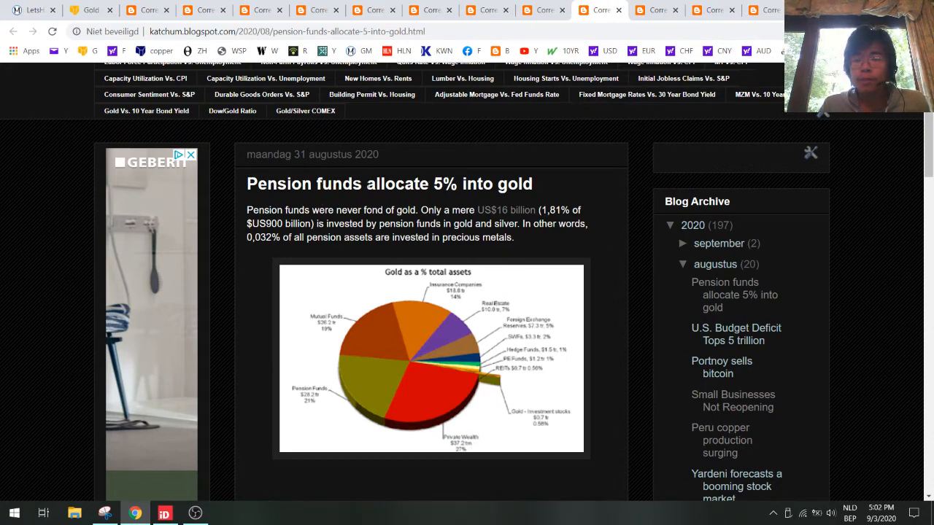
pyautogui.click(432, 357)
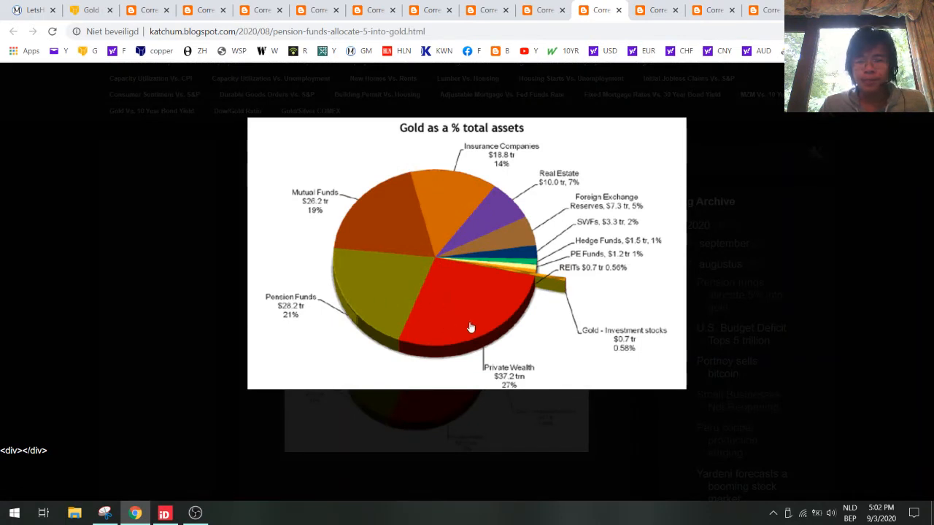
pyautogui.moveTo(269, 318)
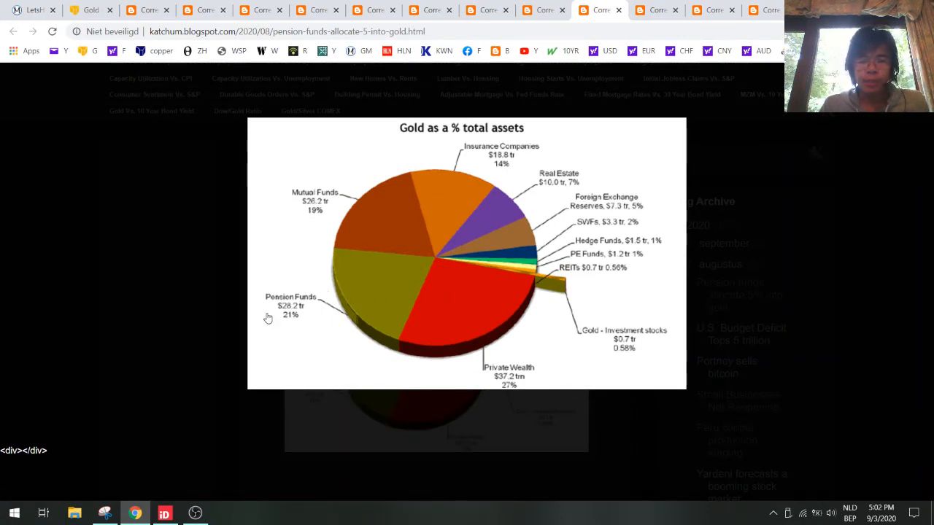
pyautogui.moveTo(555, 207)
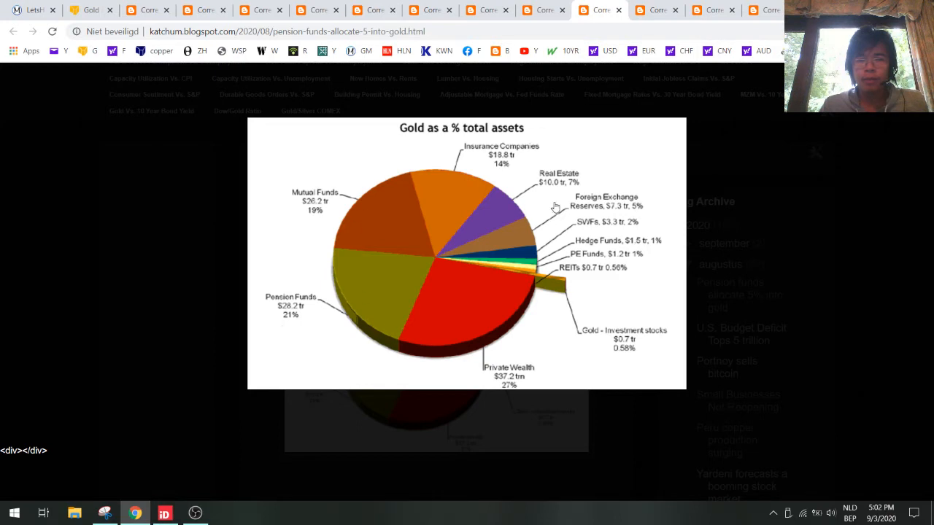
pyautogui.moveTo(348, 278)
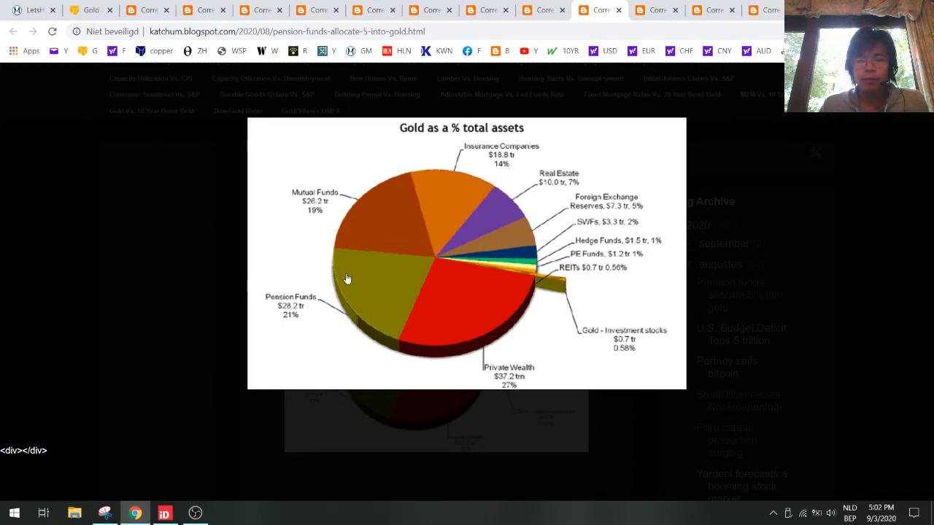
pyautogui.moveTo(299, 322)
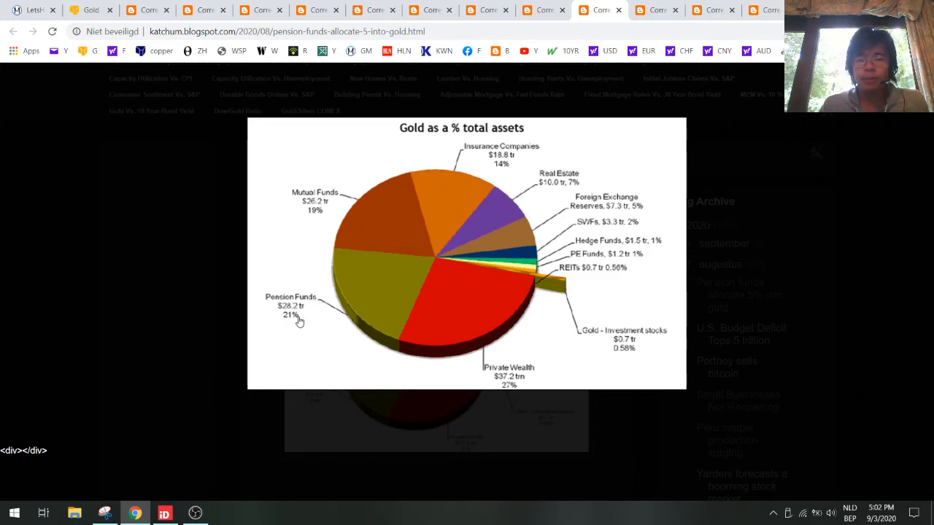
pyautogui.moveTo(400, 309)
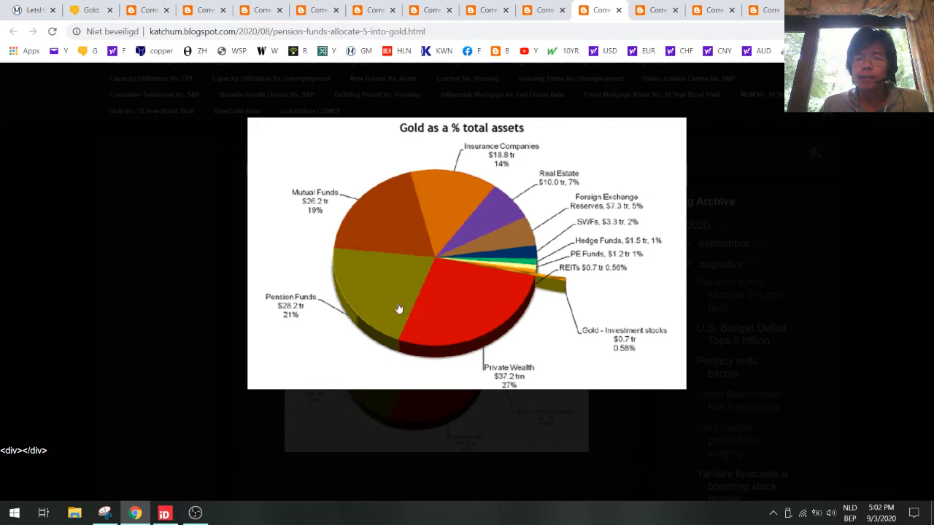
pyautogui.moveTo(297, 324)
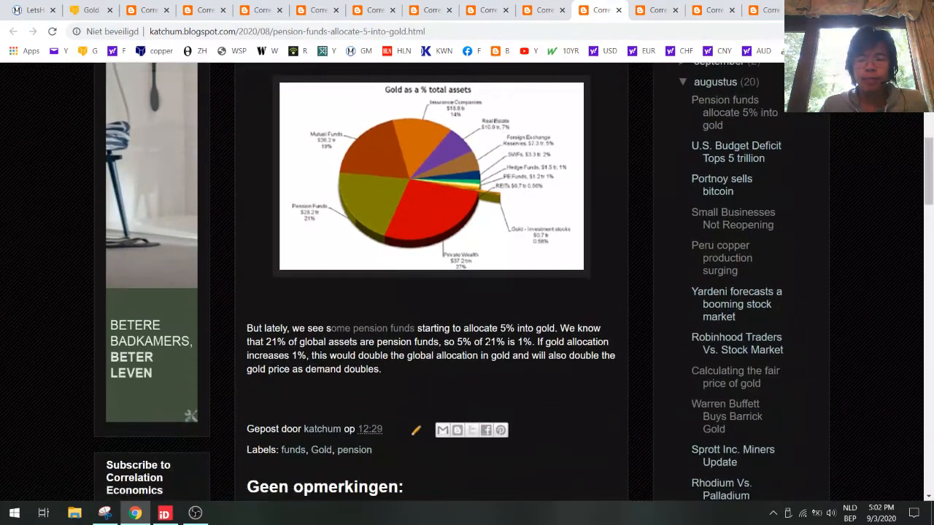
pyautogui.doubleClick(470, 341)
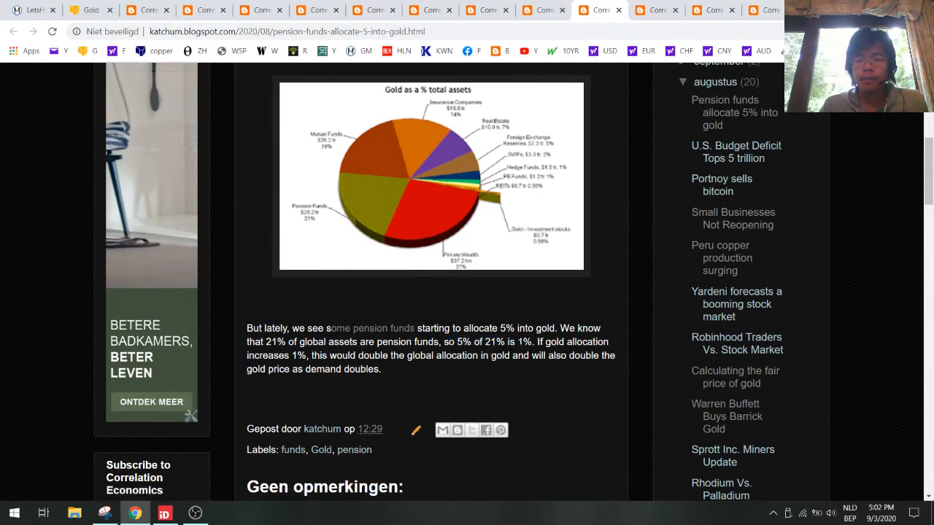
pyautogui.moveTo(510, 197)
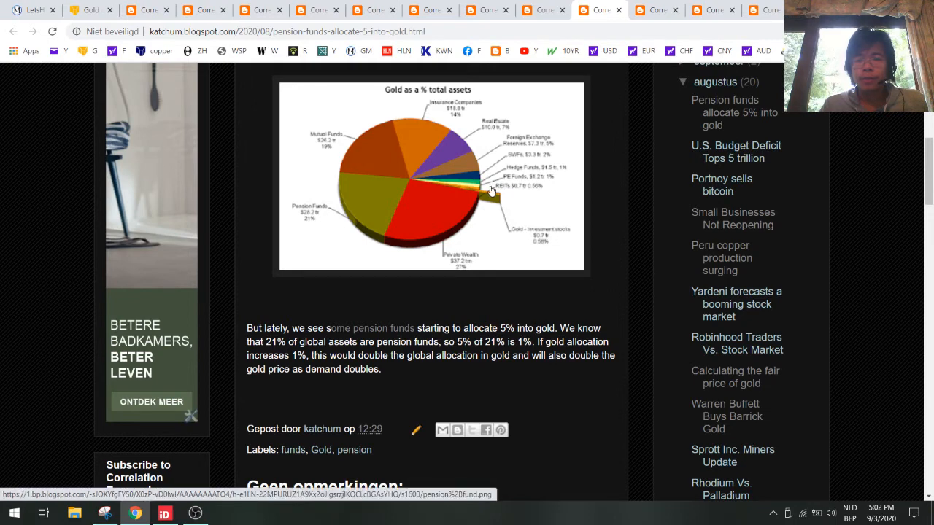
pyautogui.click(432, 175)
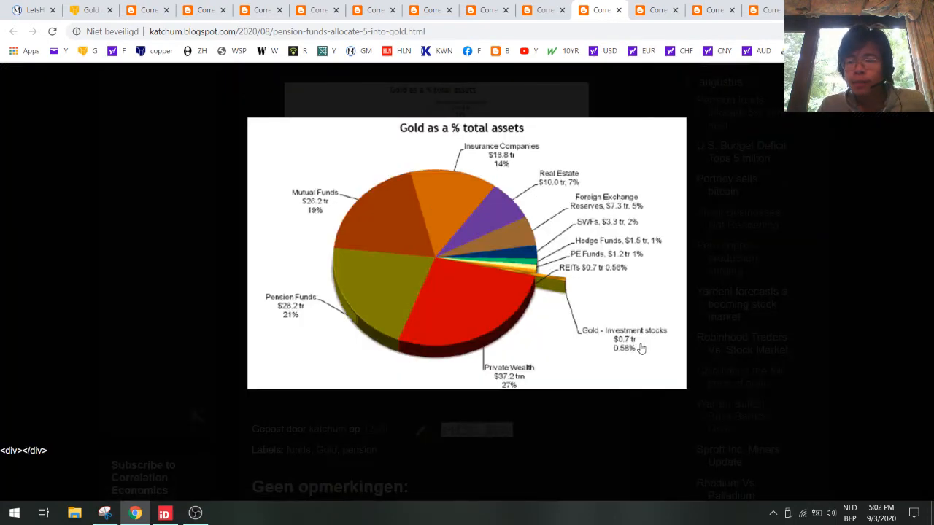
pyautogui.moveTo(610, 354)
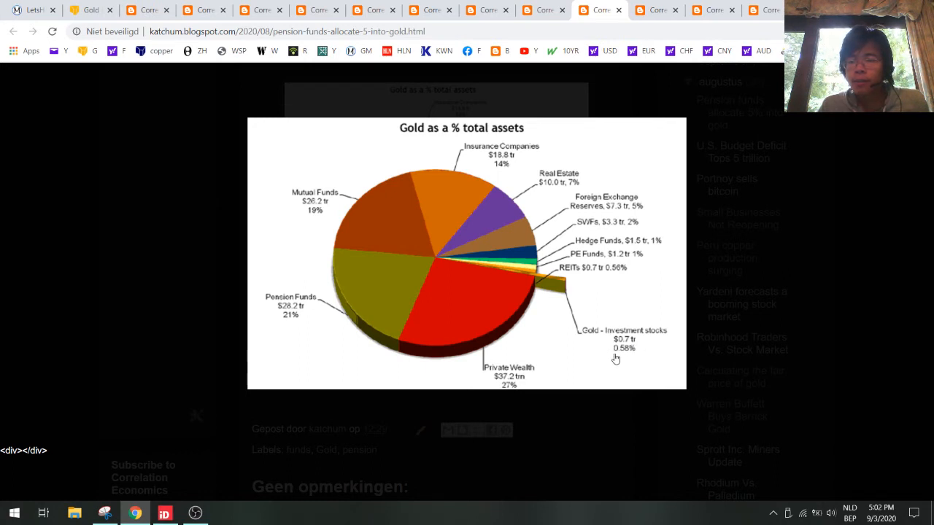
pyautogui.moveTo(610, 349)
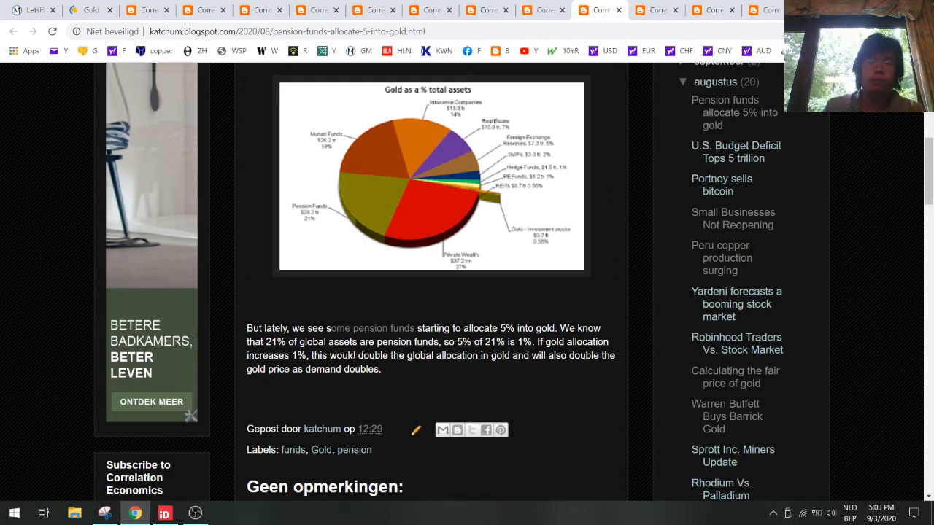
# - Open the 'Peru copper production surging' post from the Blog Archive
pyautogui.scroll(3)
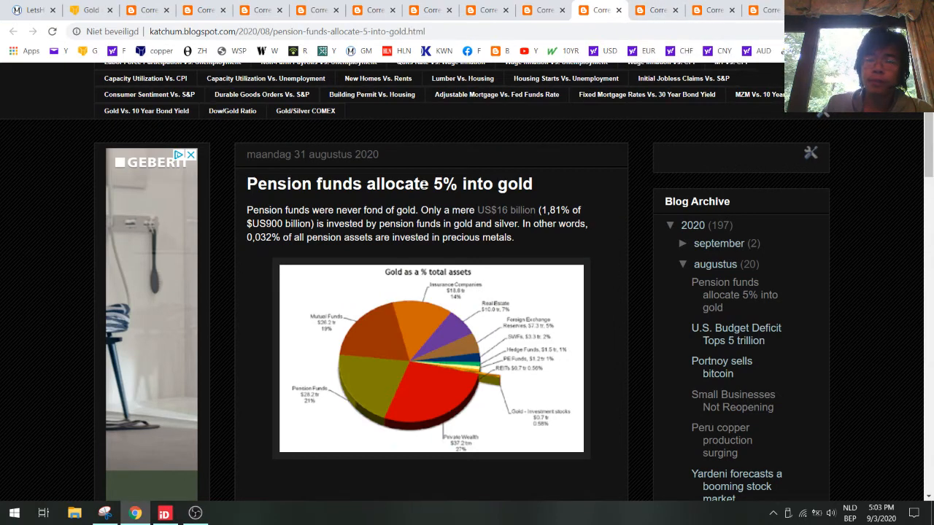
pyautogui.moveTo(610, 210)
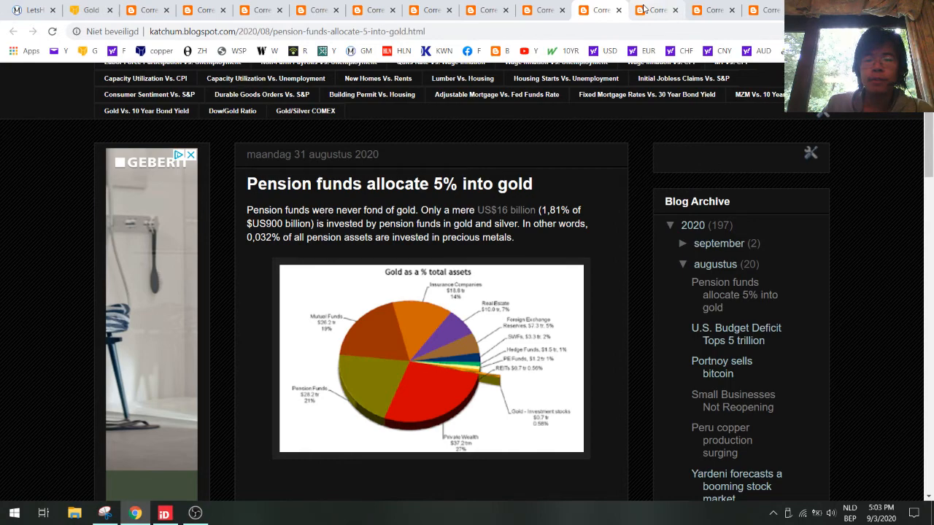
pyautogui.click(725, 441)
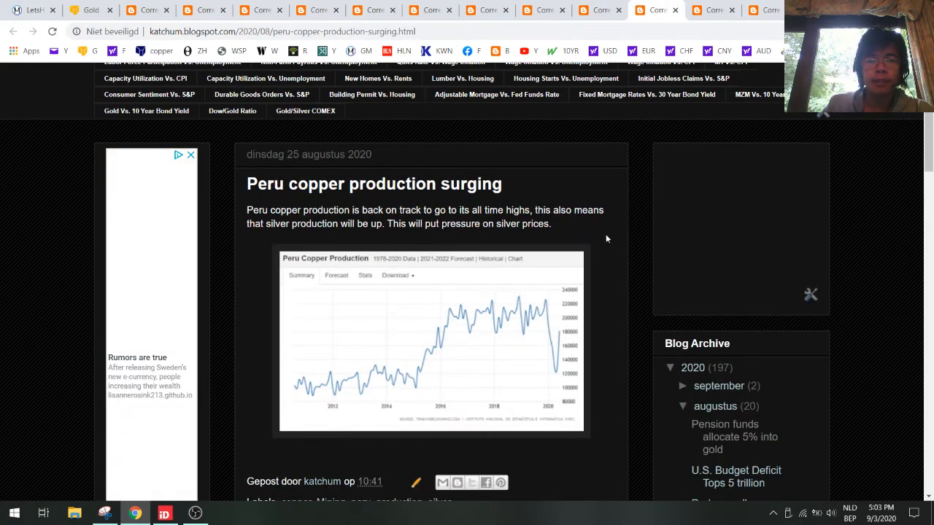
# - Scroll down through the Peru copper production post
pyautogui.scroll(-3)
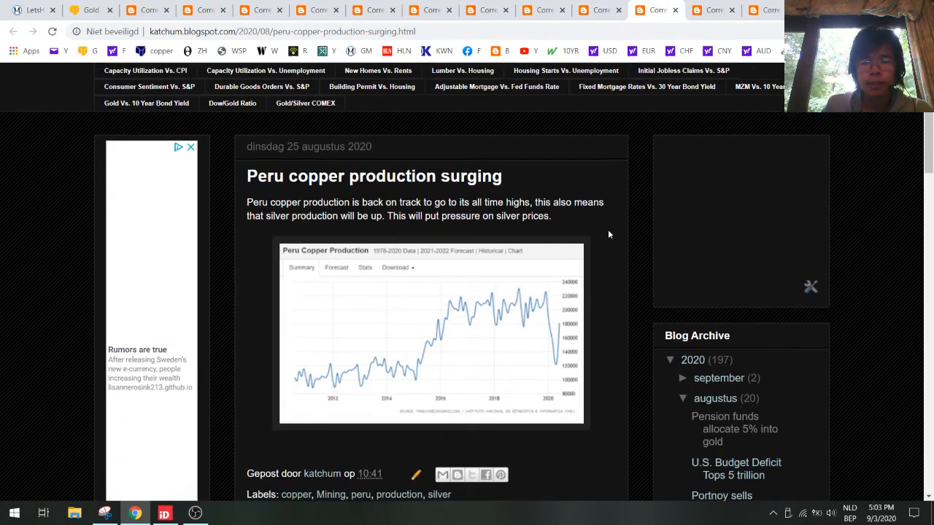
pyautogui.scroll(-3)
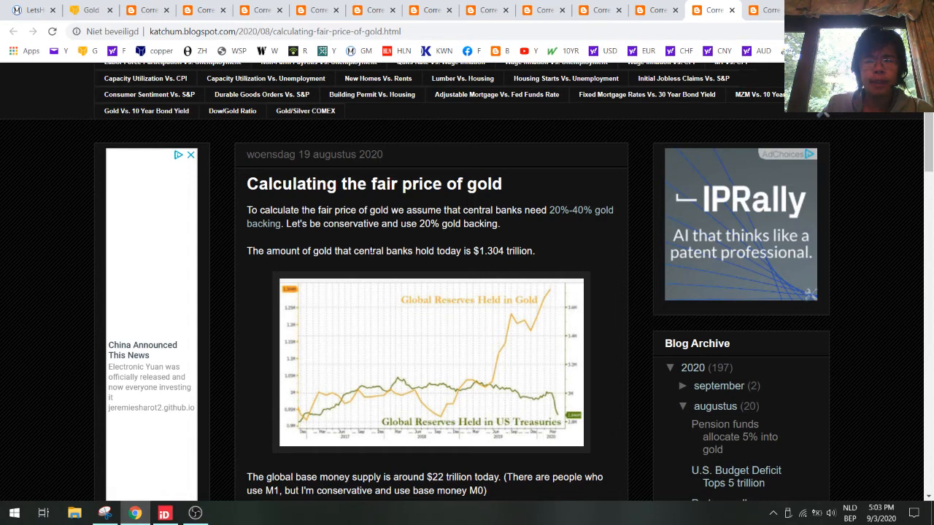
pyautogui.moveTo(569, 245)
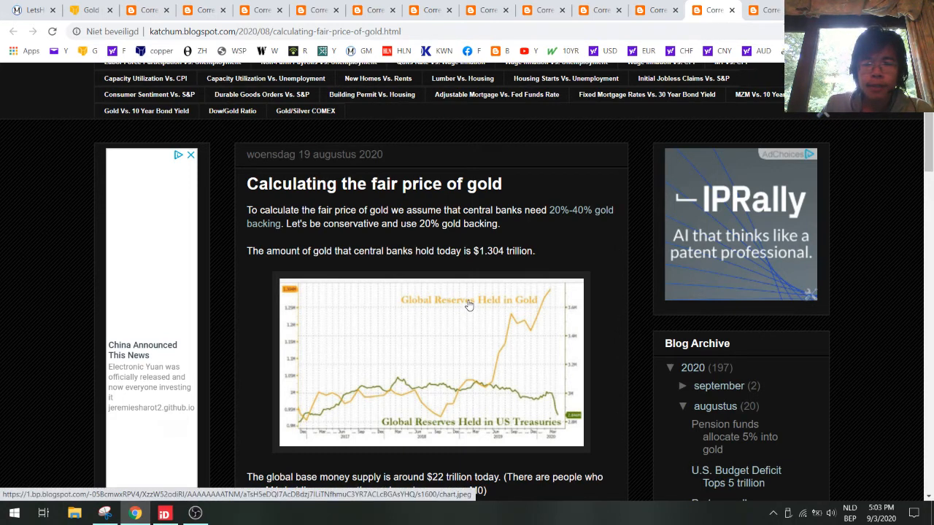
pyautogui.moveTo(399, 263)
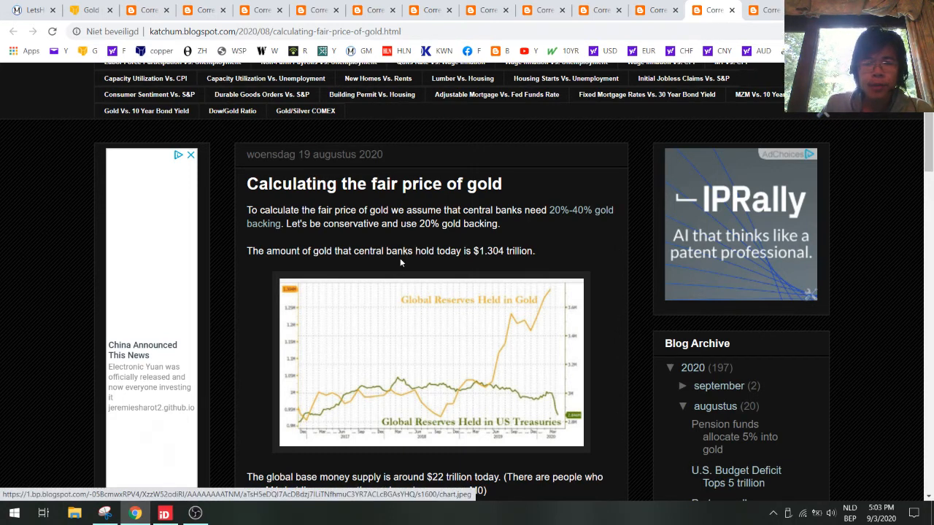
# - Highlight 'central banks' and the $1.304 trillion gold holdings figure while reading the post
pyautogui.doubleClick(370, 251)
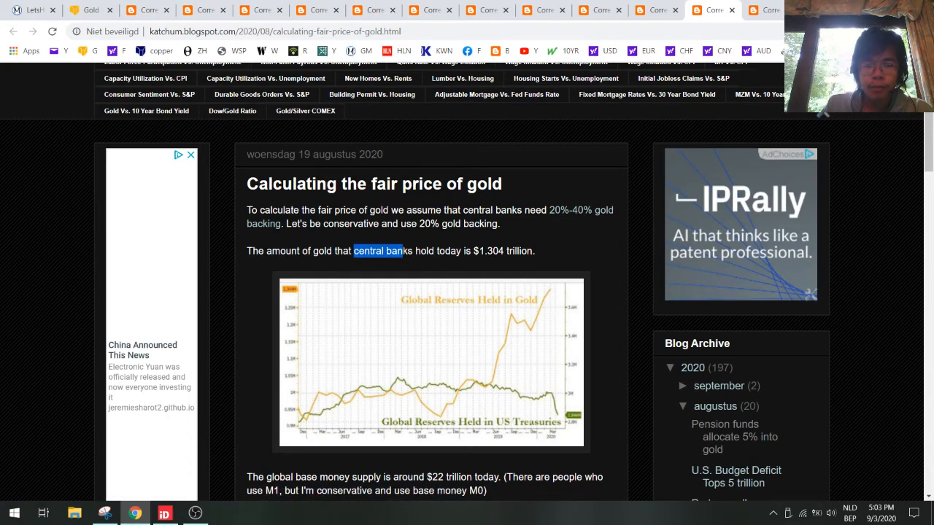
pyautogui.click(430, 362)
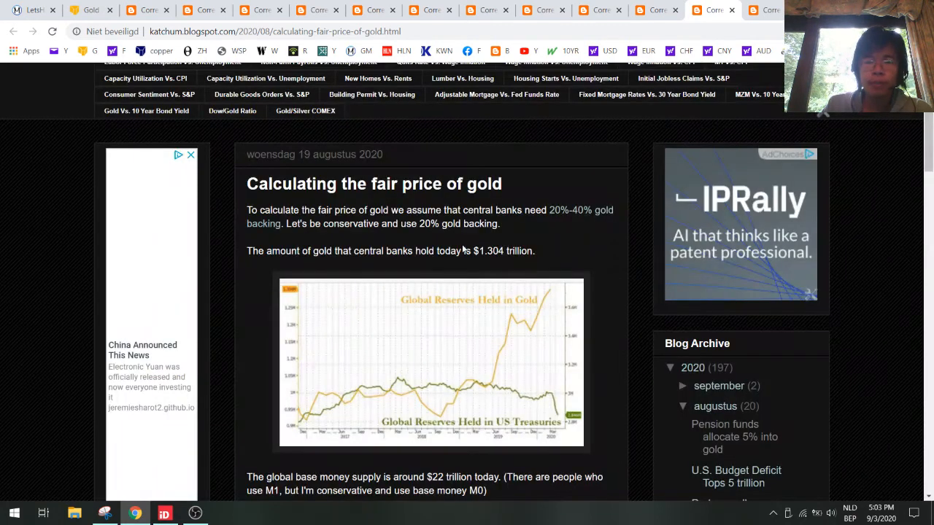
pyautogui.doubleClick(501, 250)
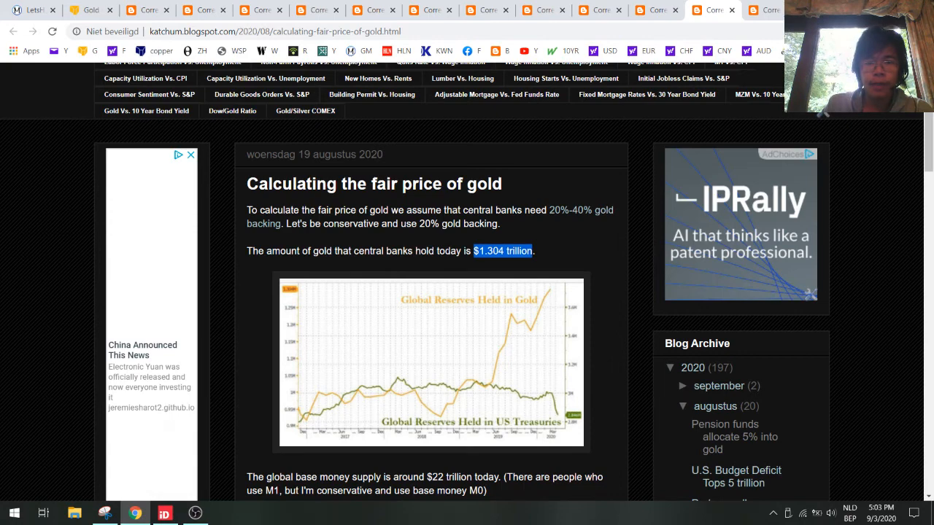
pyautogui.scroll(-3)
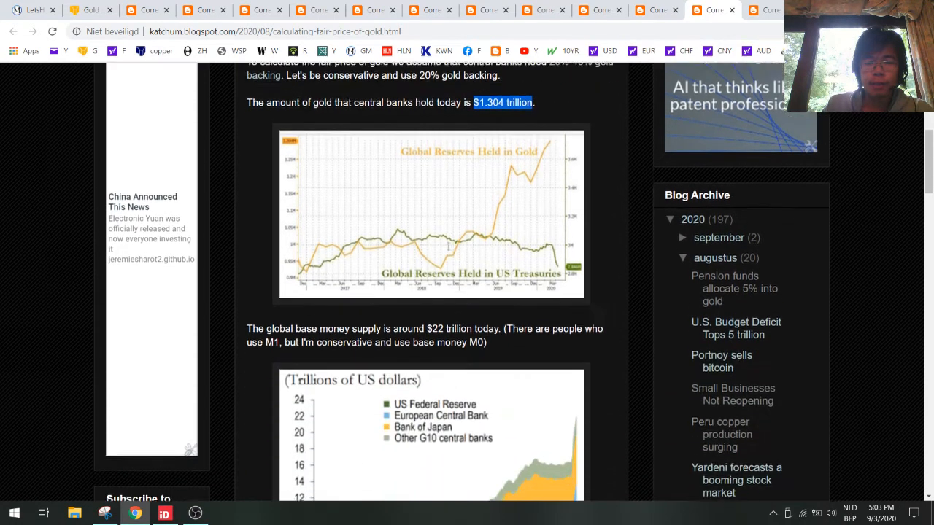
pyautogui.scroll(-3)
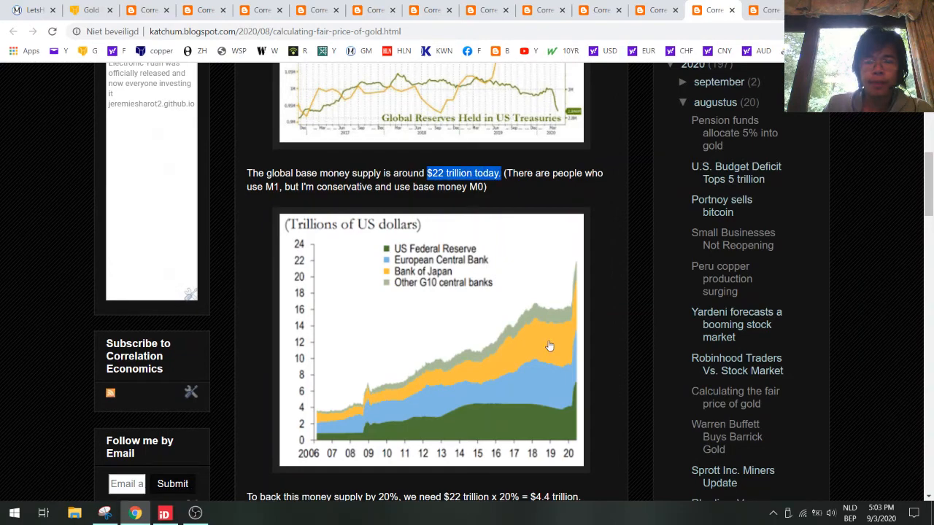
pyautogui.scroll(3)
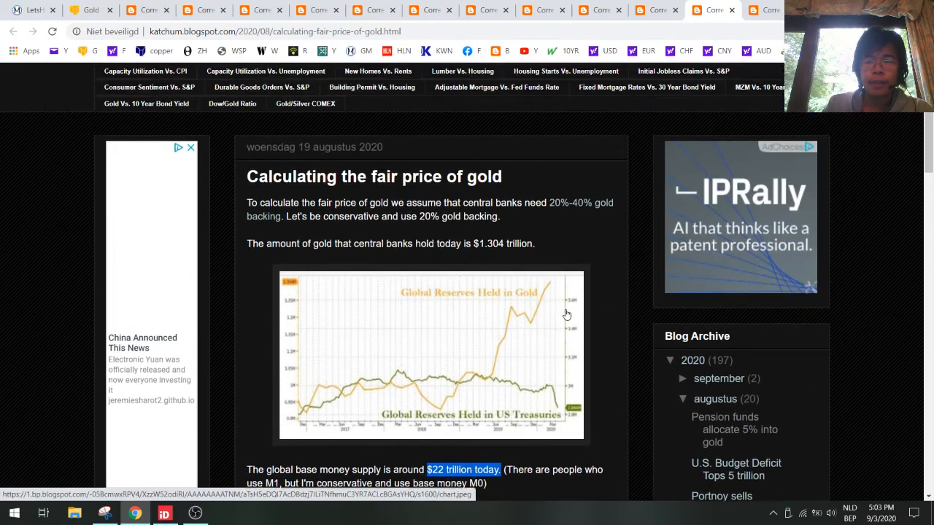
pyautogui.scroll(3)
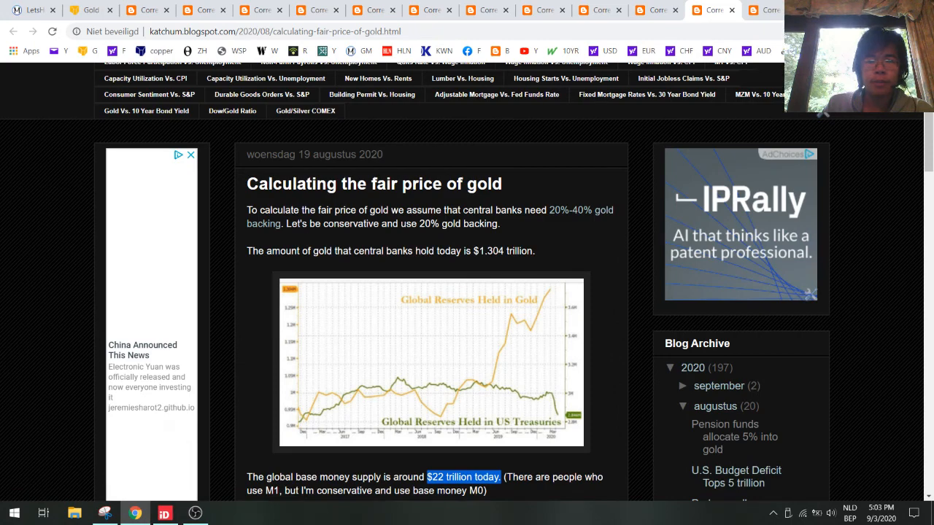
pyautogui.moveTo(576, 210)
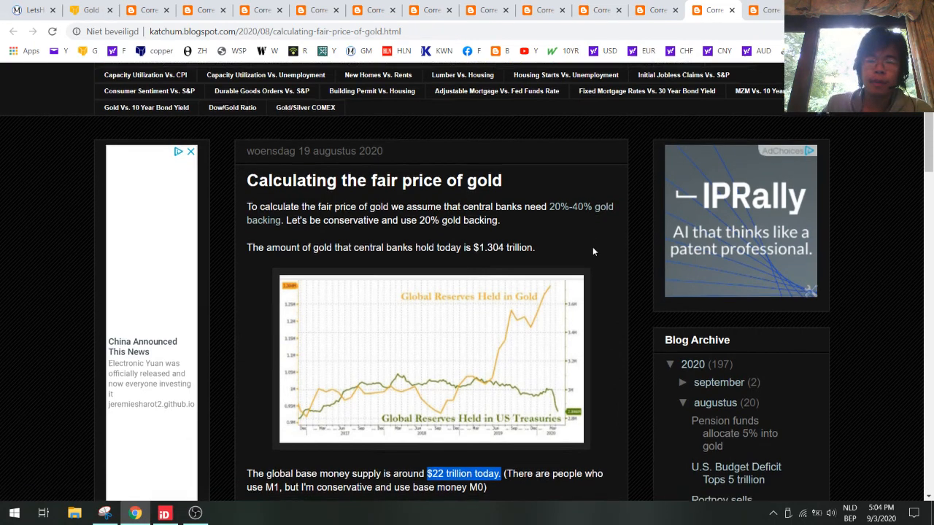
# - Highlight the $22 trillion x 20% = $4.4 trillion calculation and read through the fair gold price result
pyautogui.scroll(-3)
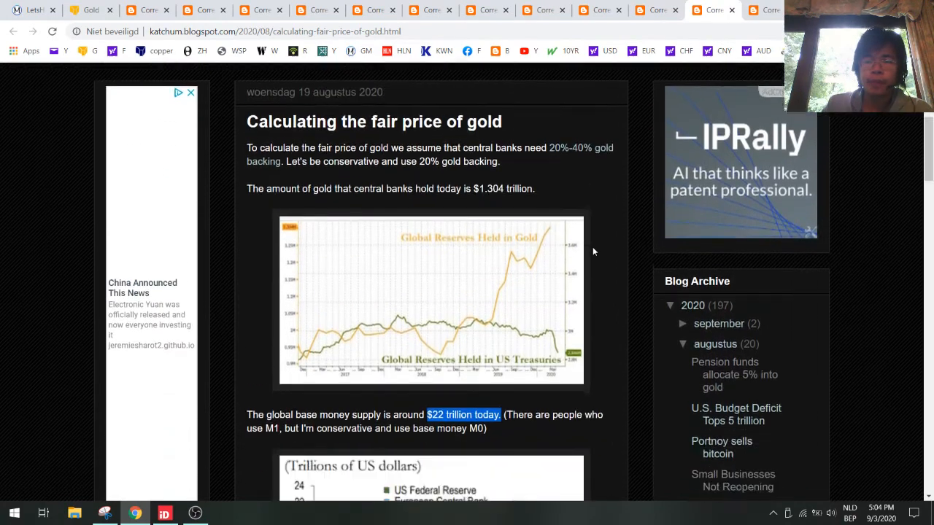
pyautogui.scroll(-3)
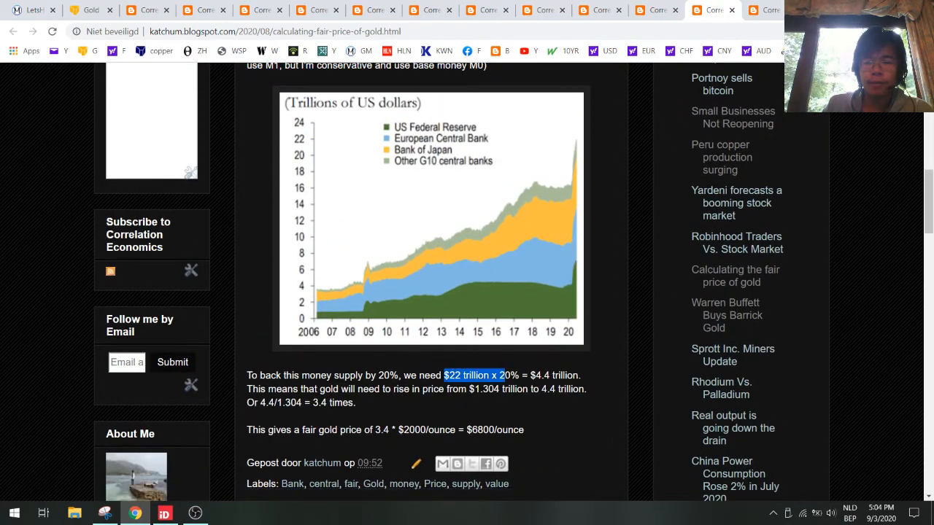
pyautogui.moveTo(496, 375); pyautogui.dragTo(581, 375)
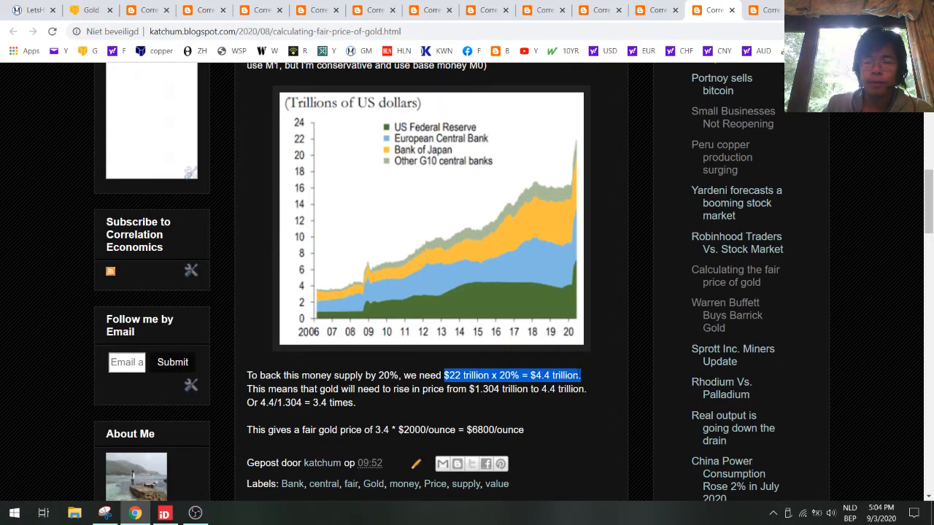
pyautogui.scroll(3)
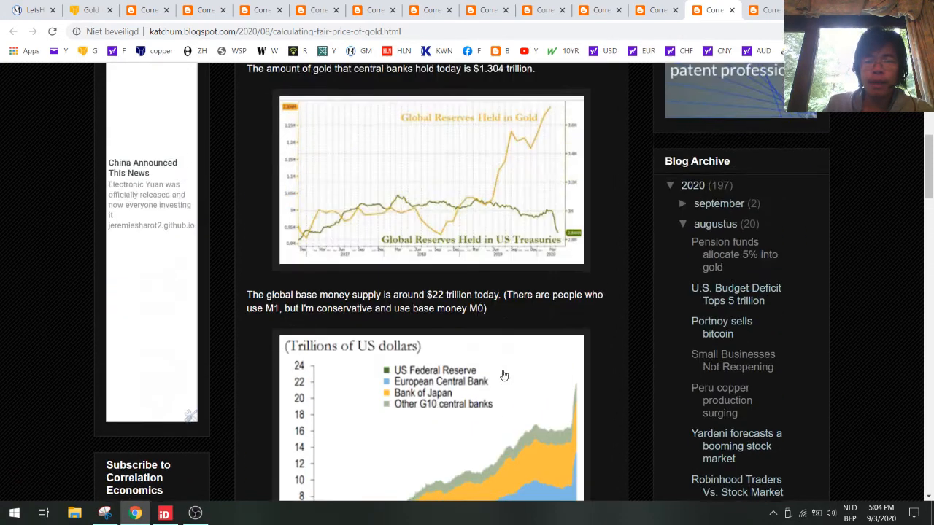
pyautogui.scroll(3)
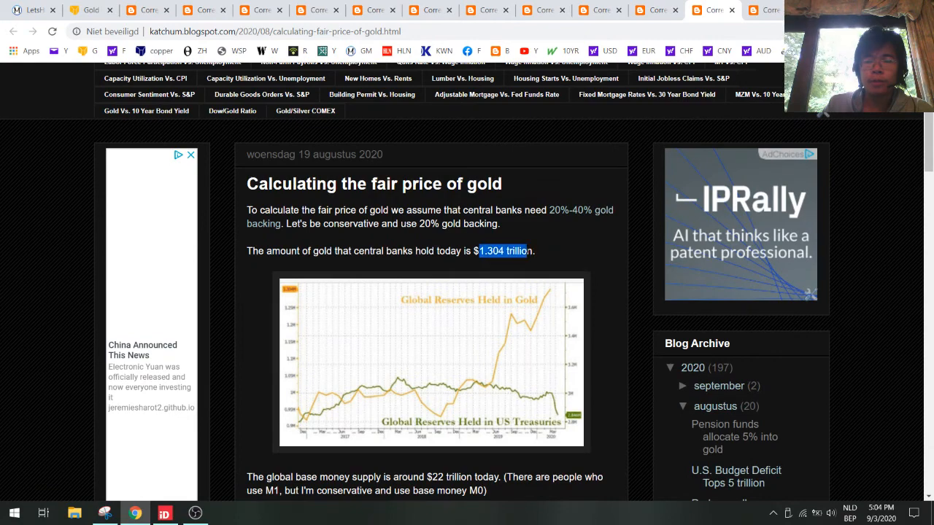
pyautogui.scroll(-3)
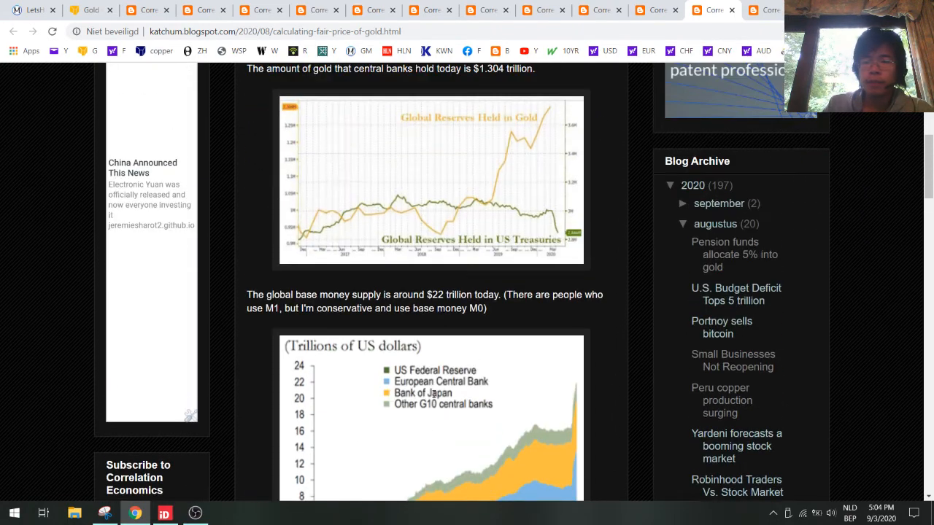
pyautogui.scroll(3)
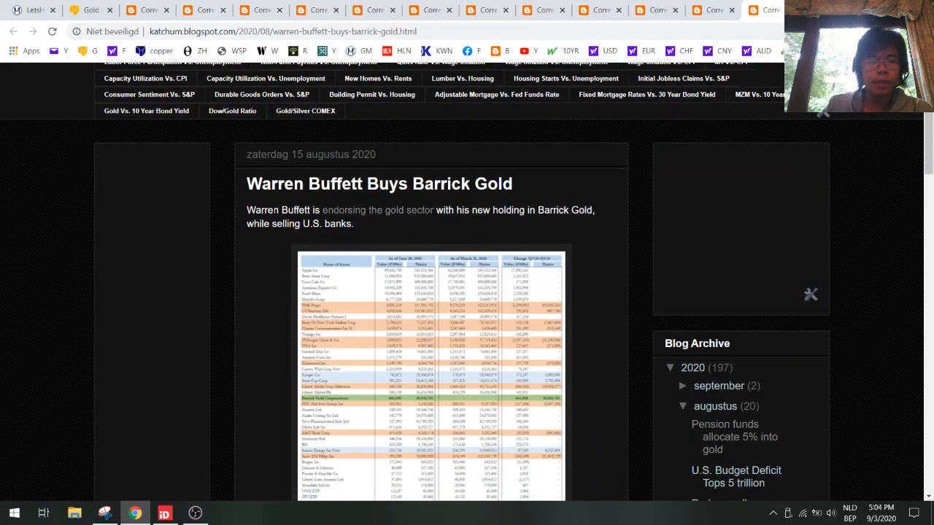
pyautogui.moveTo(398, 318)
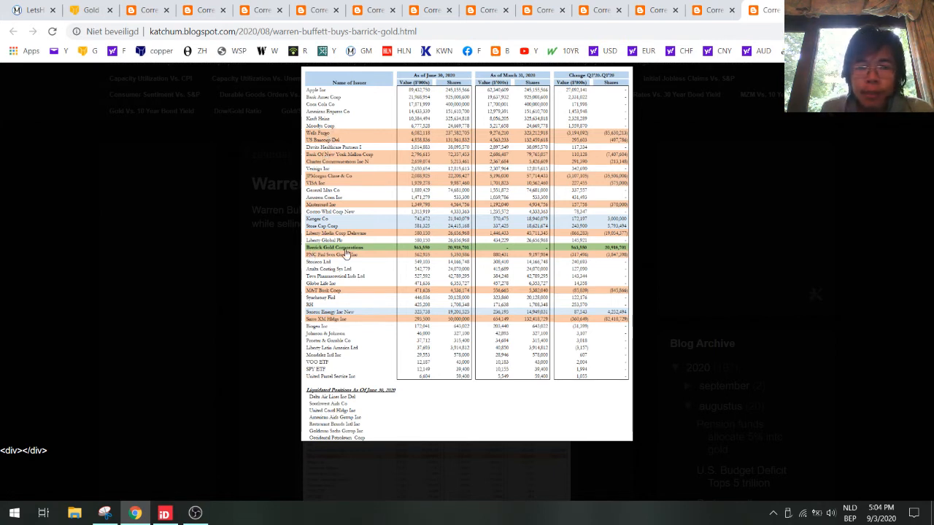
pyautogui.moveTo(571, 254)
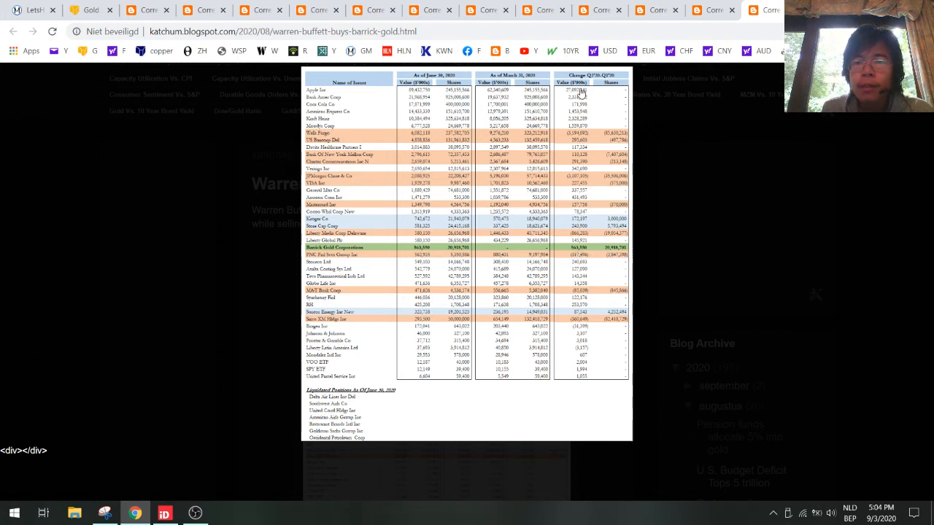
pyautogui.moveTo(584, 254)
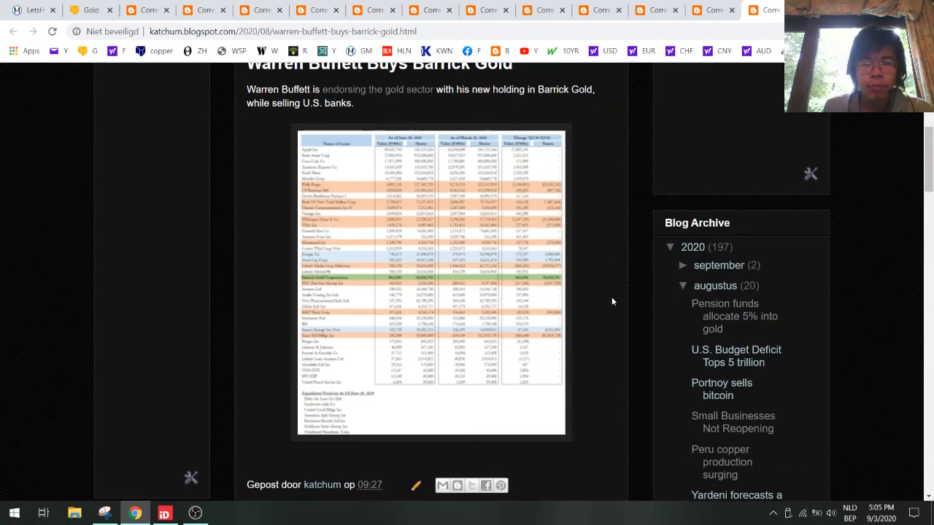
pyautogui.scroll(3)
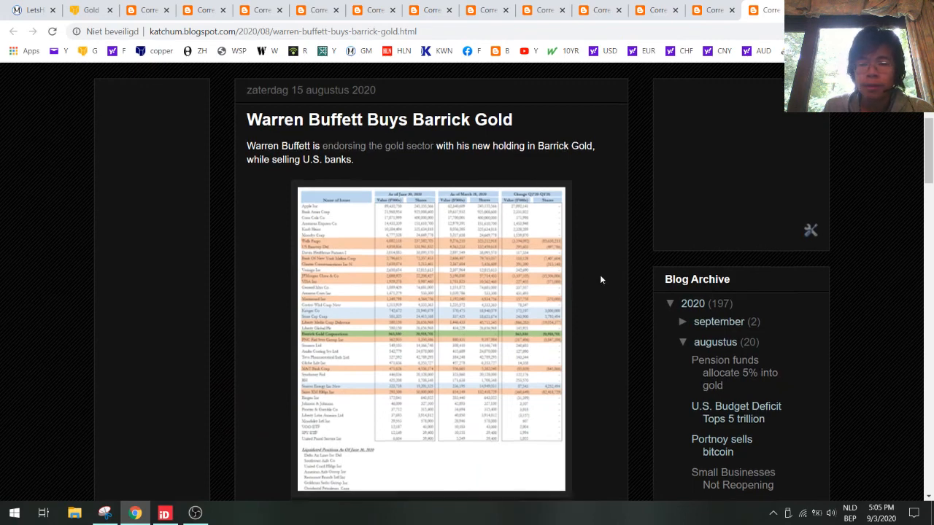
pyautogui.scroll(-3)
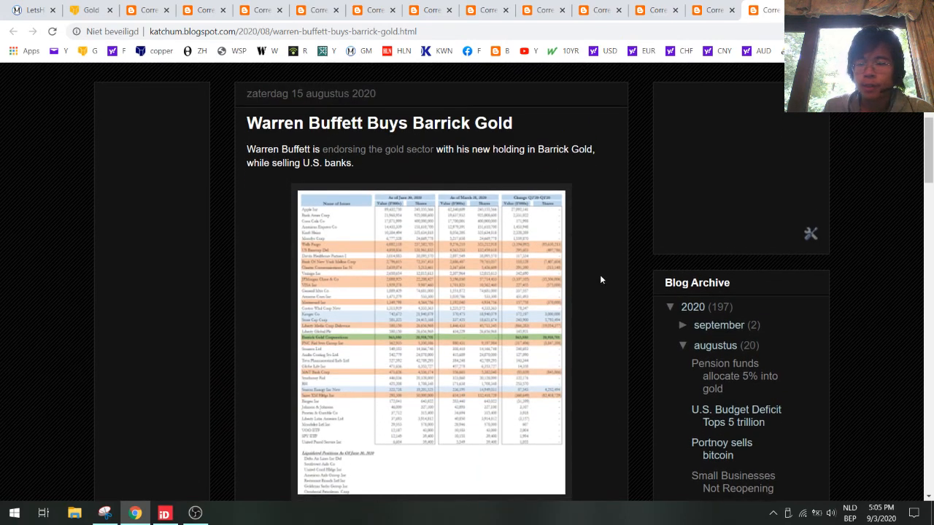